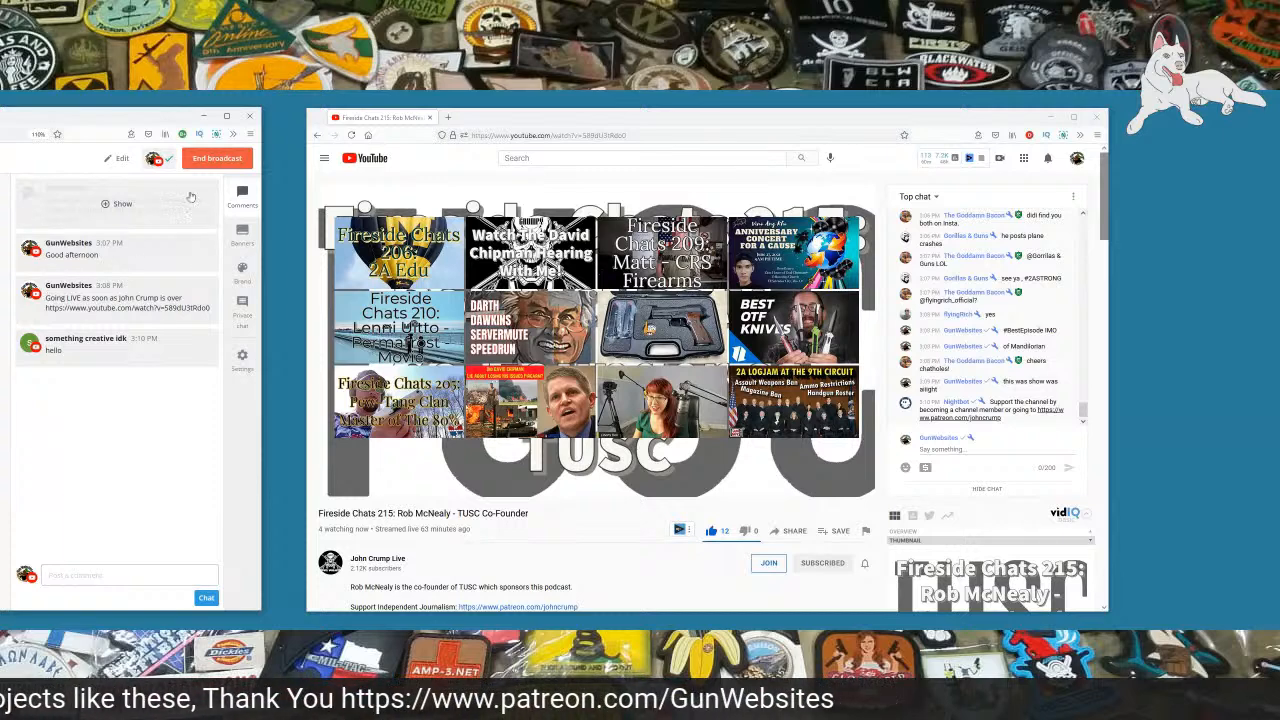
Step: Switch from the YouTube livestream to the Regulations.gov 'Stabilizing Braces' proposed rule
left_click(180, 196)
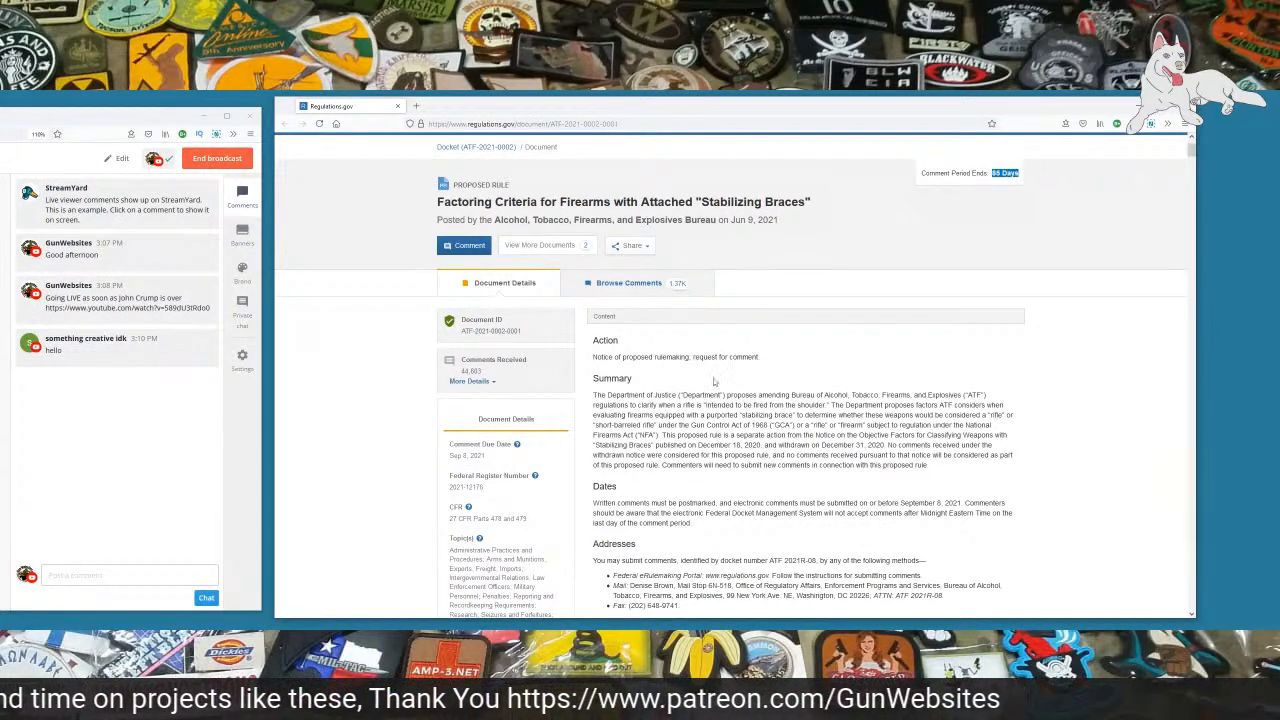
Step: Highlight the comment due date, then browse the rule's 1.37K submitted public comments
double_click(464, 456)
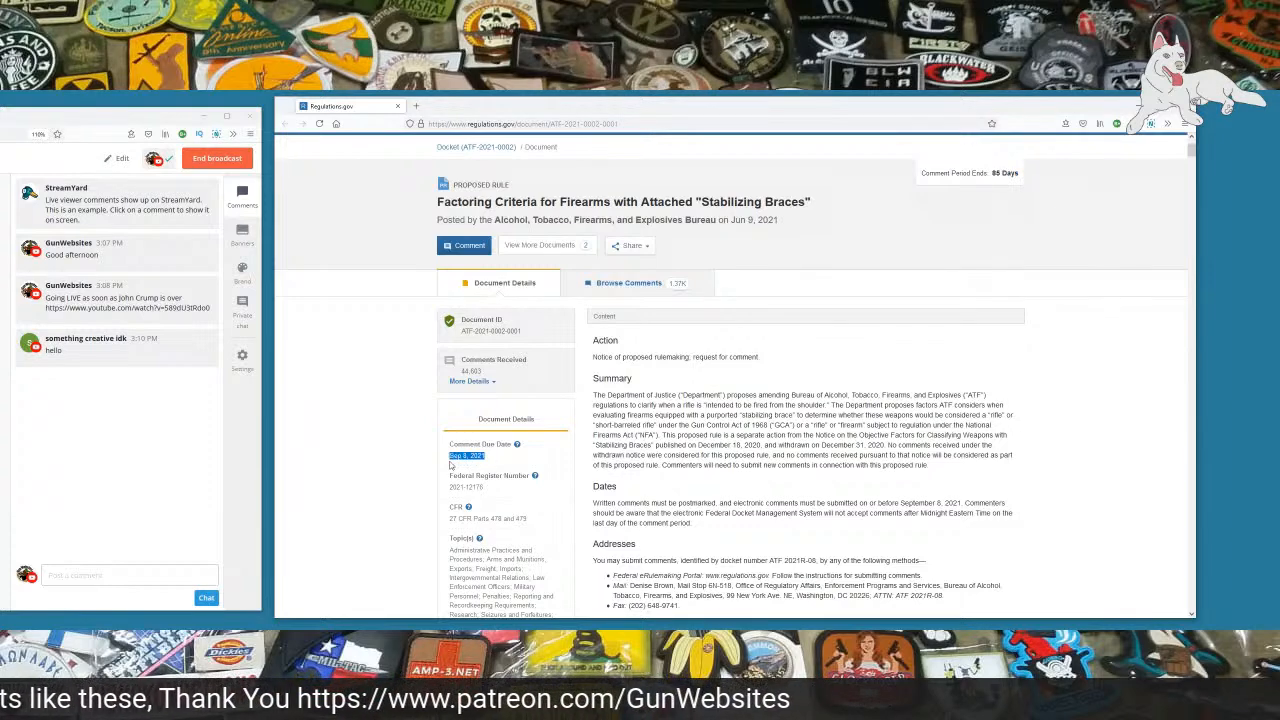
left_click(1150, 124)
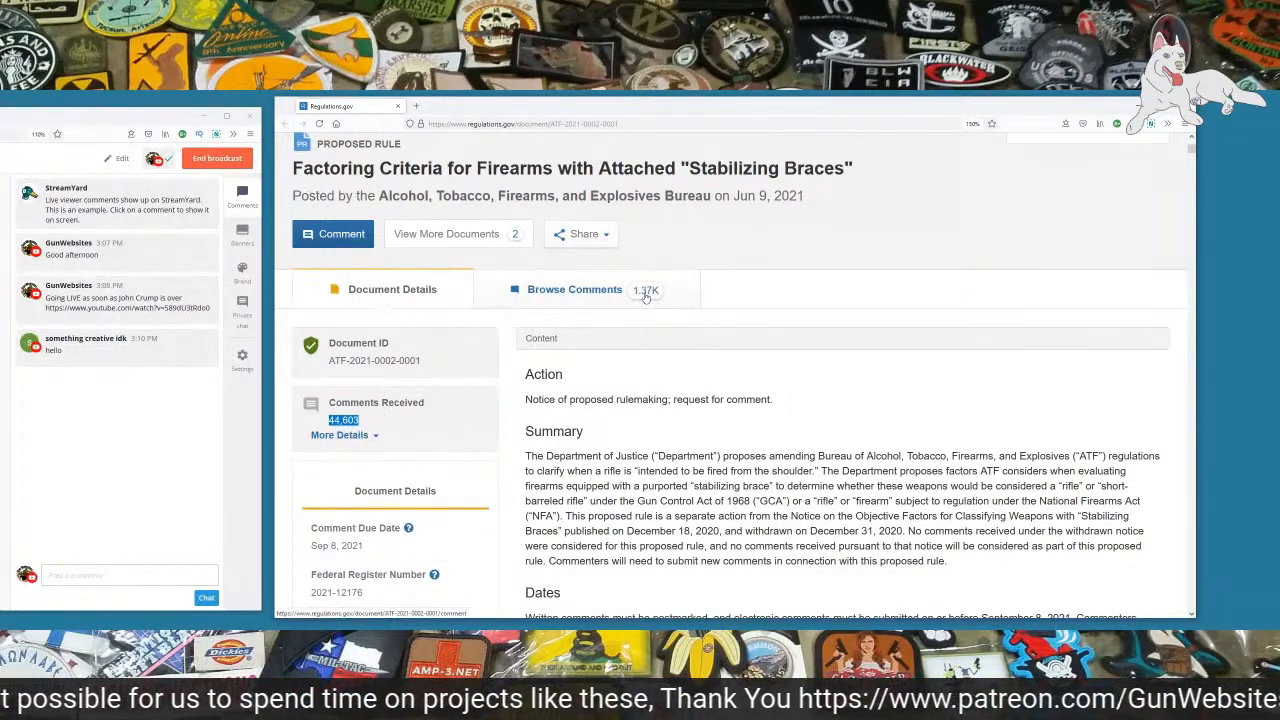
left_click(574, 288)
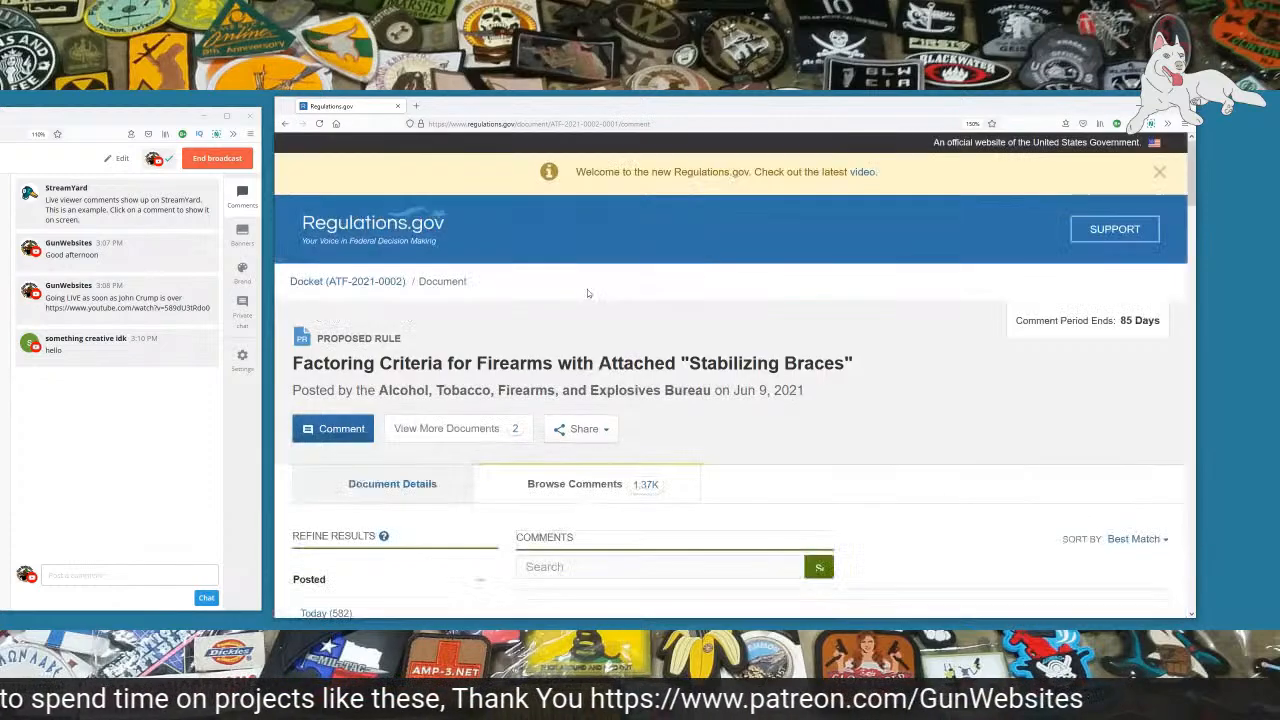
scroll("down", 3)
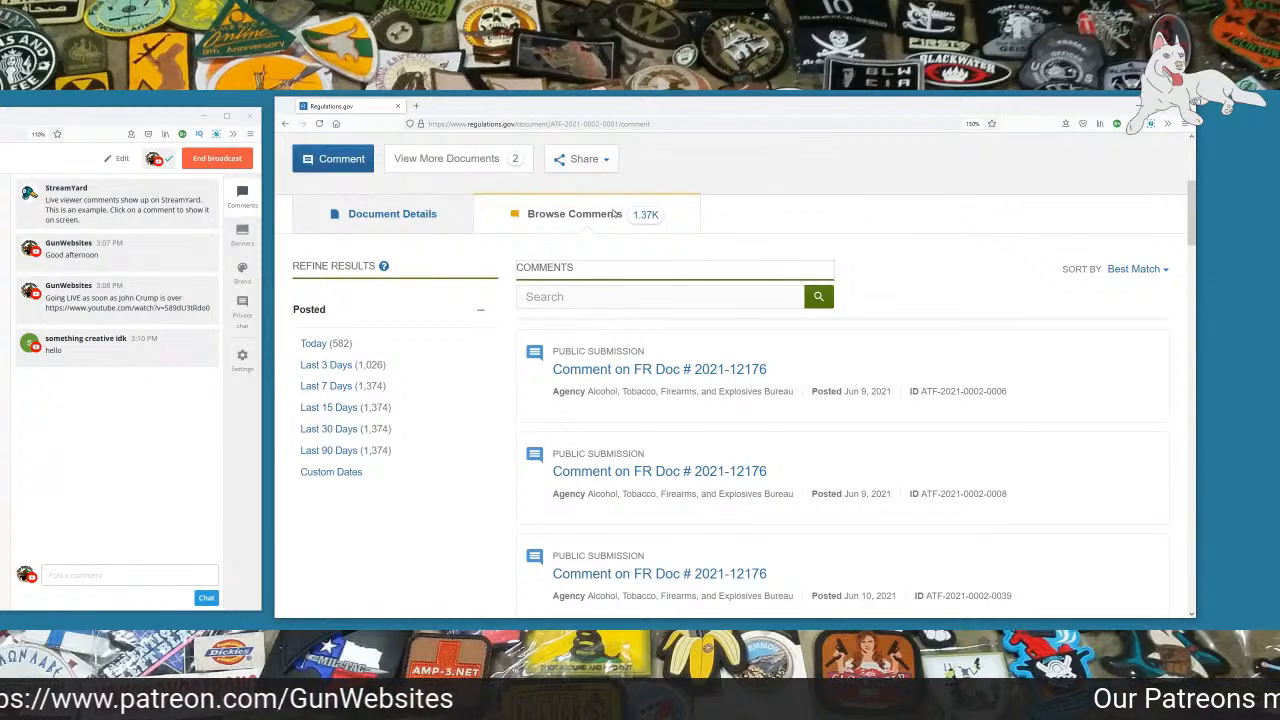
Step: Sort the comment list by Posted (Newer-Older) so June 14, 2021 submissions lead
left_click(1136, 268)
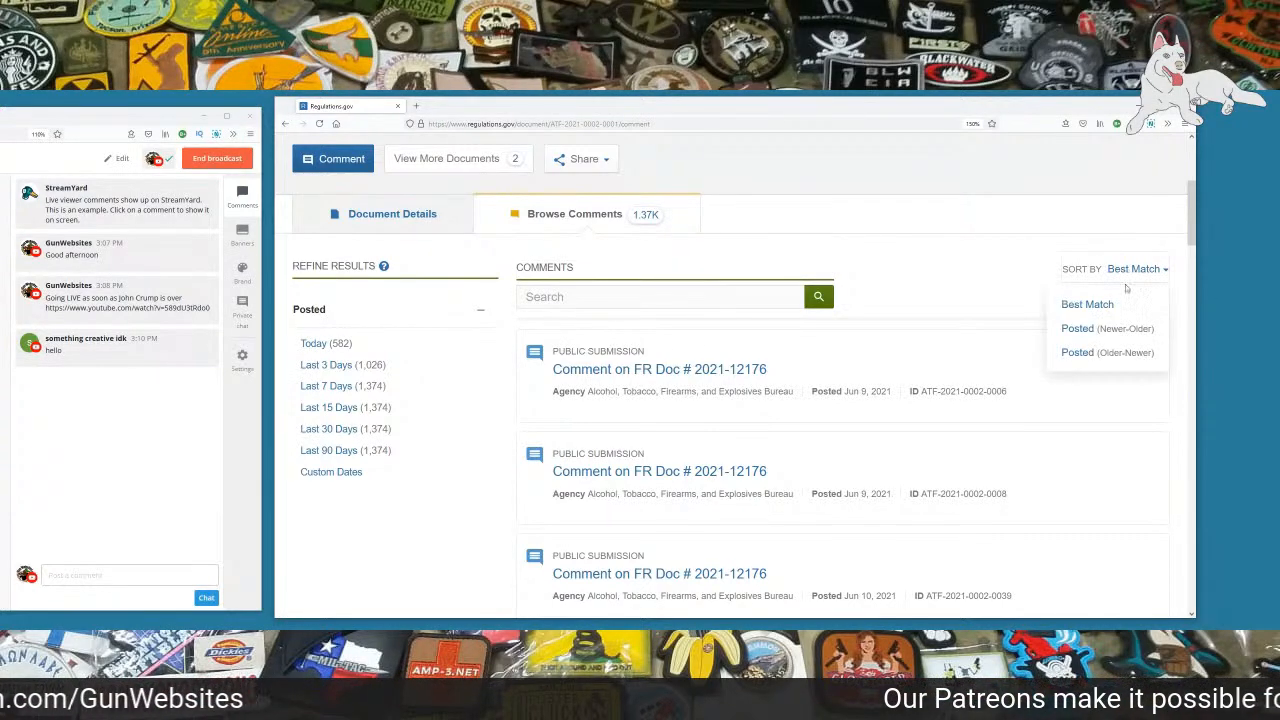
left_click(1108, 328)
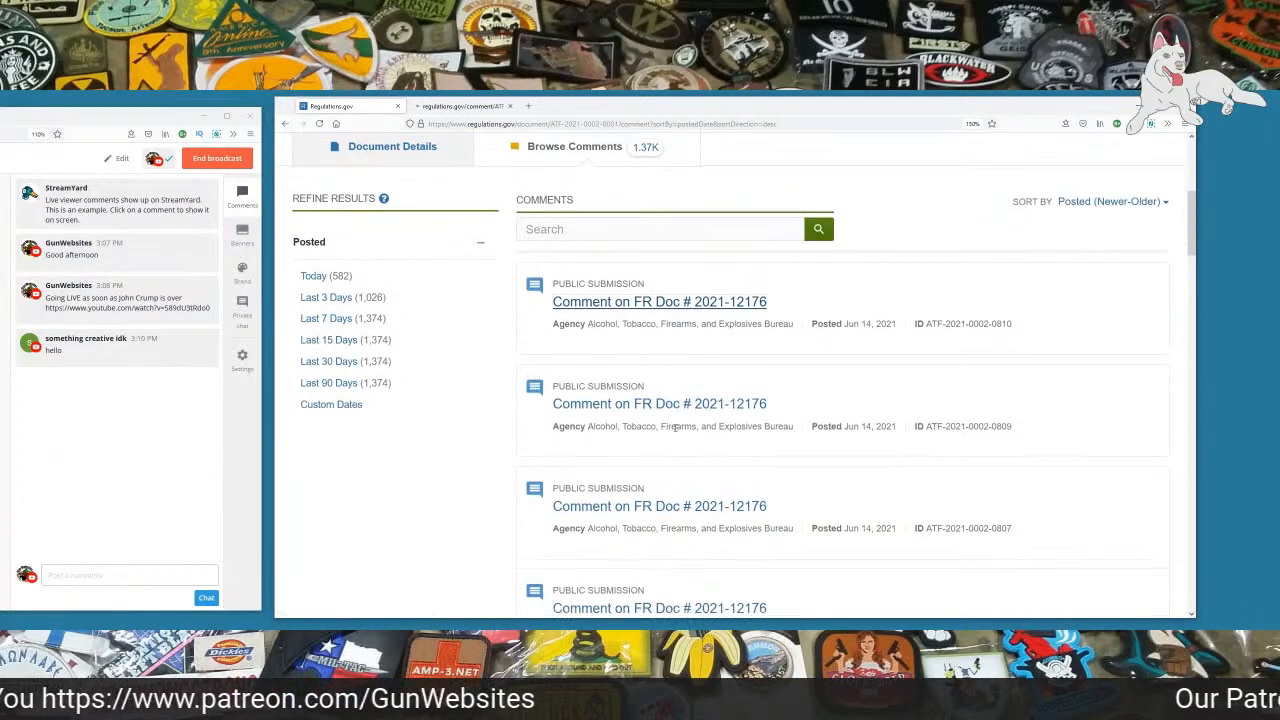
Step: Open the first few newest 'Comment on FR Doc' links in their own browser tabs
scroll("down", 3)
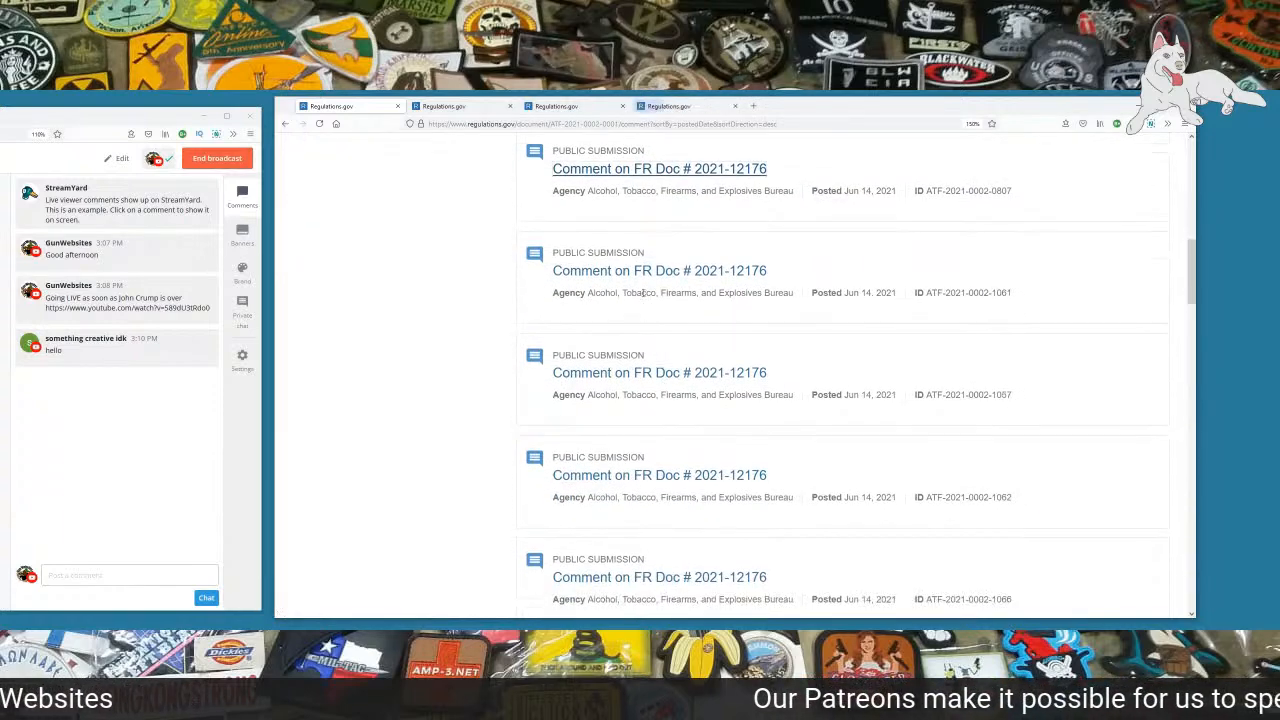
scroll("down", 3)
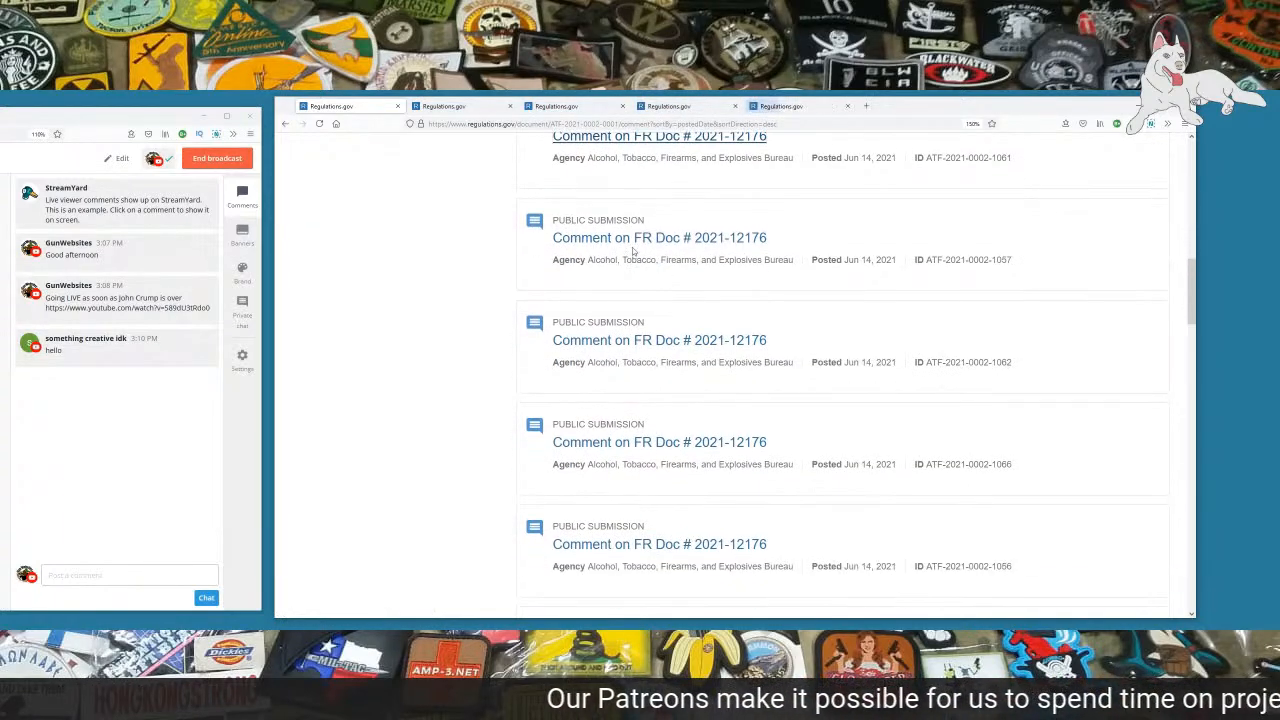
right_click(660, 340)
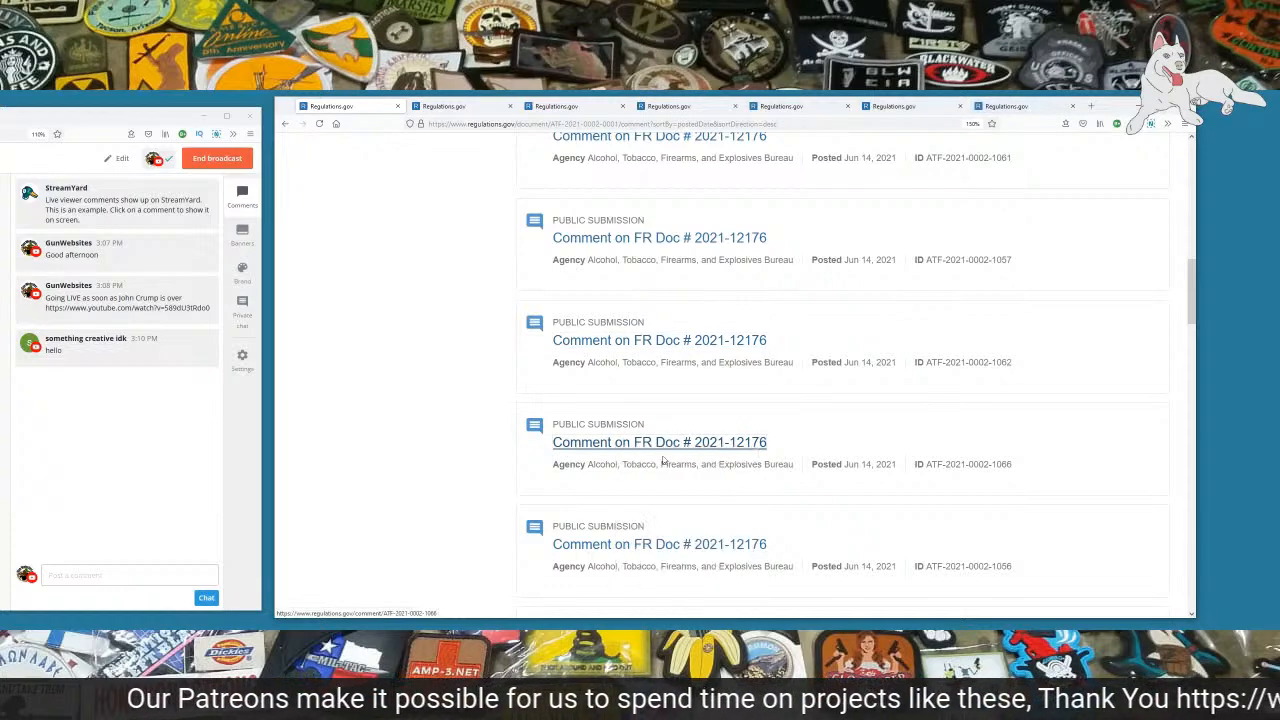
scroll("down", 3)
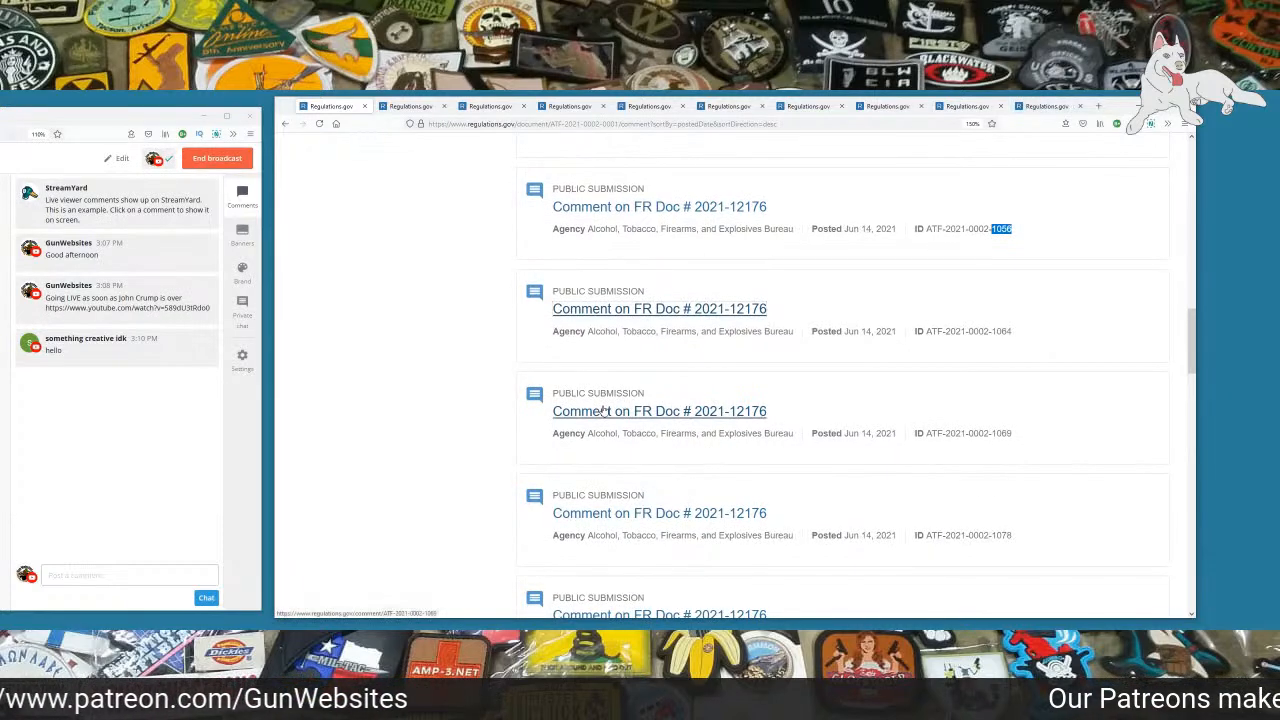
scroll("down", 3)
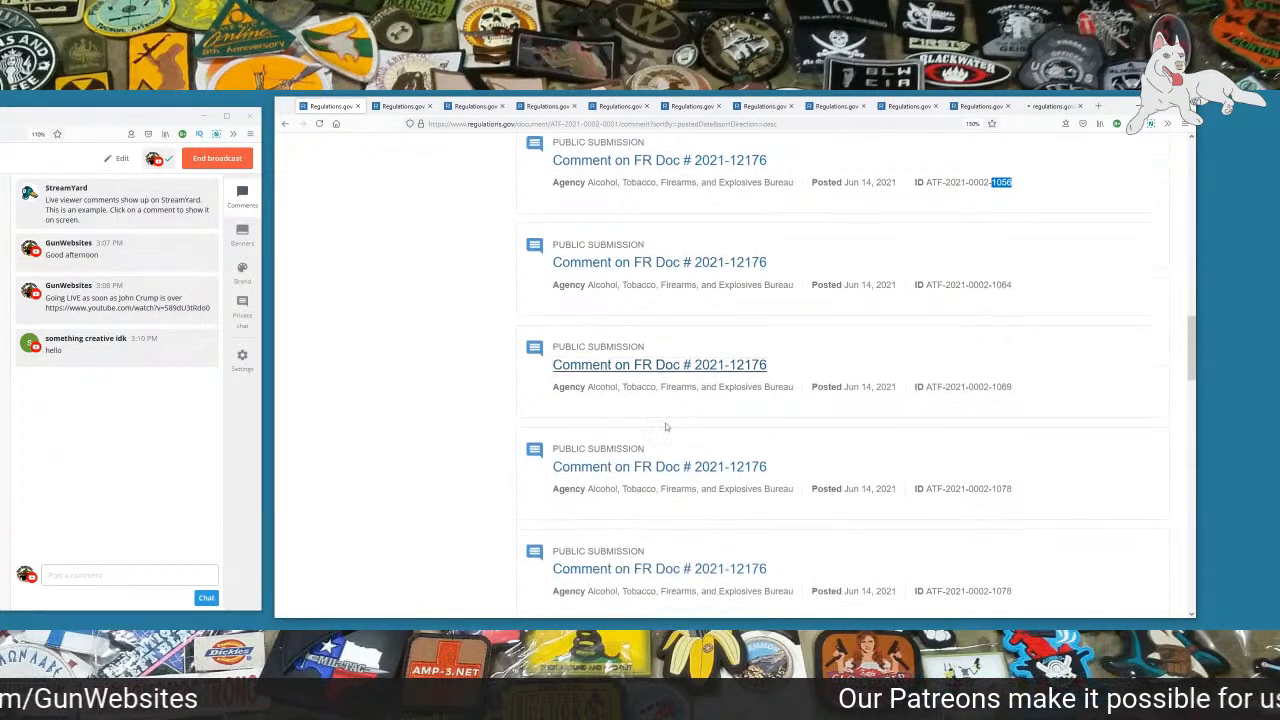
right_click(660, 310)
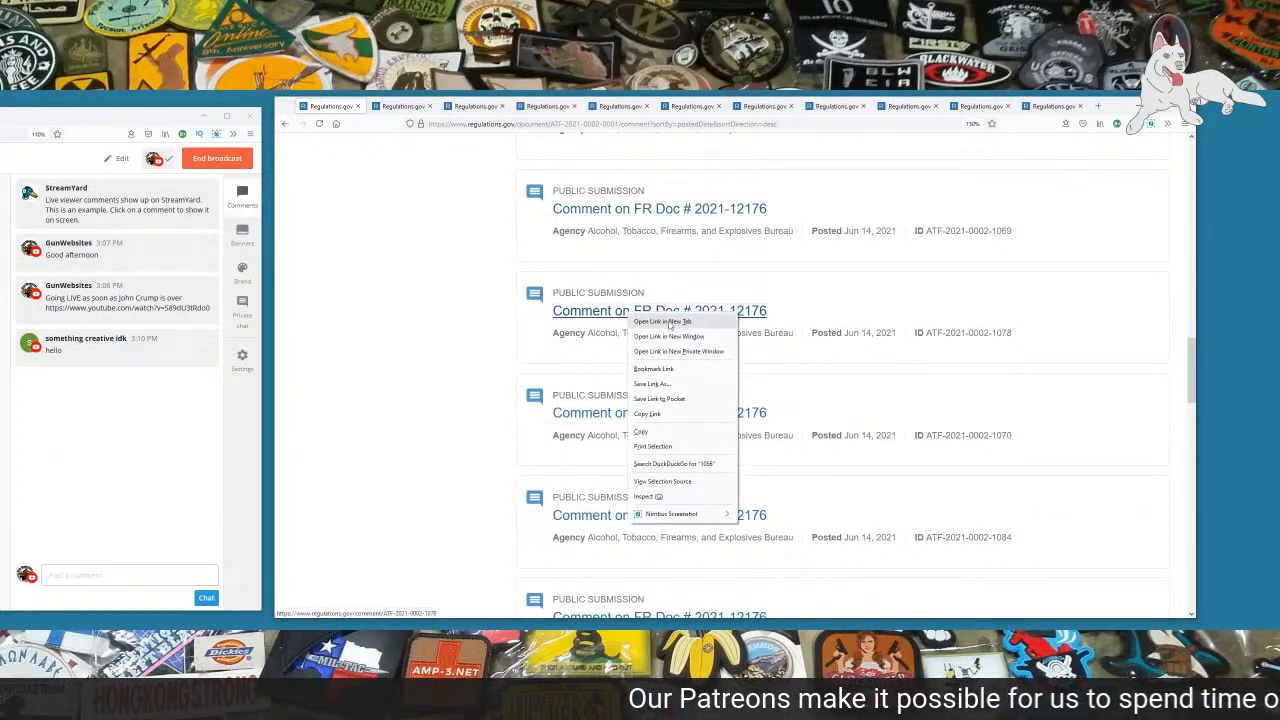
right_click(660, 412)
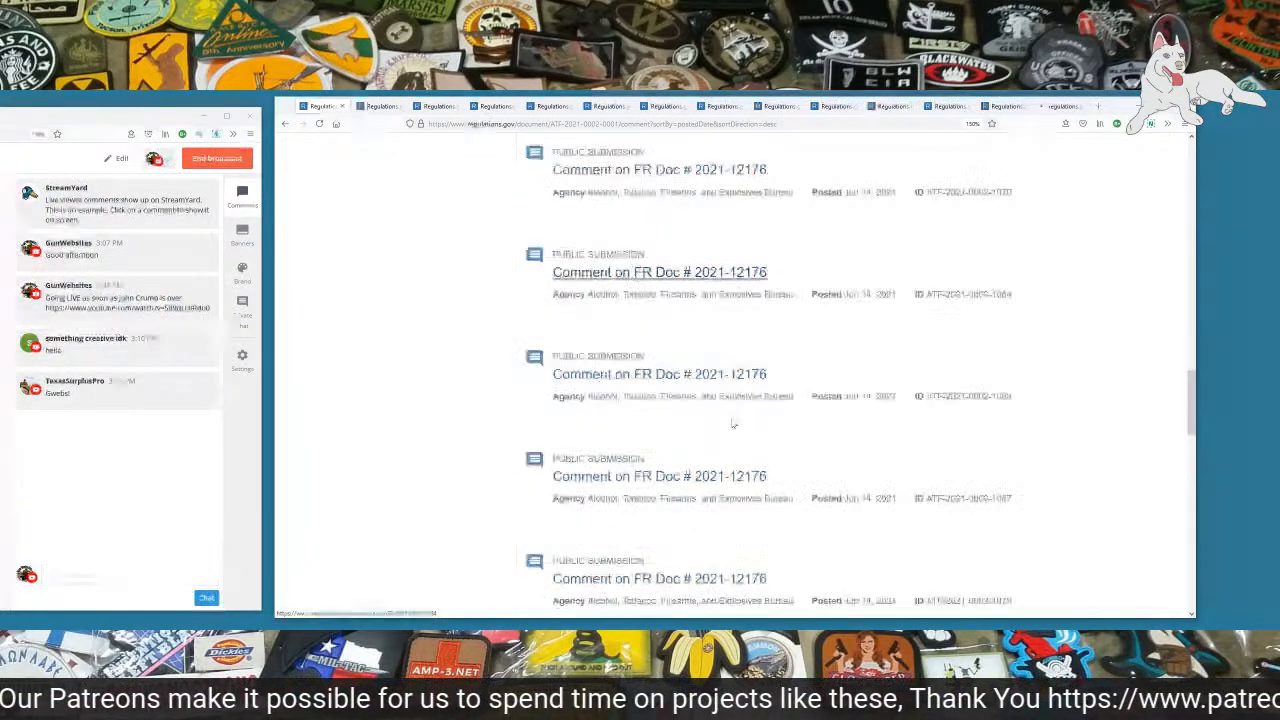
Step: Continue down the 1,374-result first page, opening another comment in a new tab
scroll("down", 3)
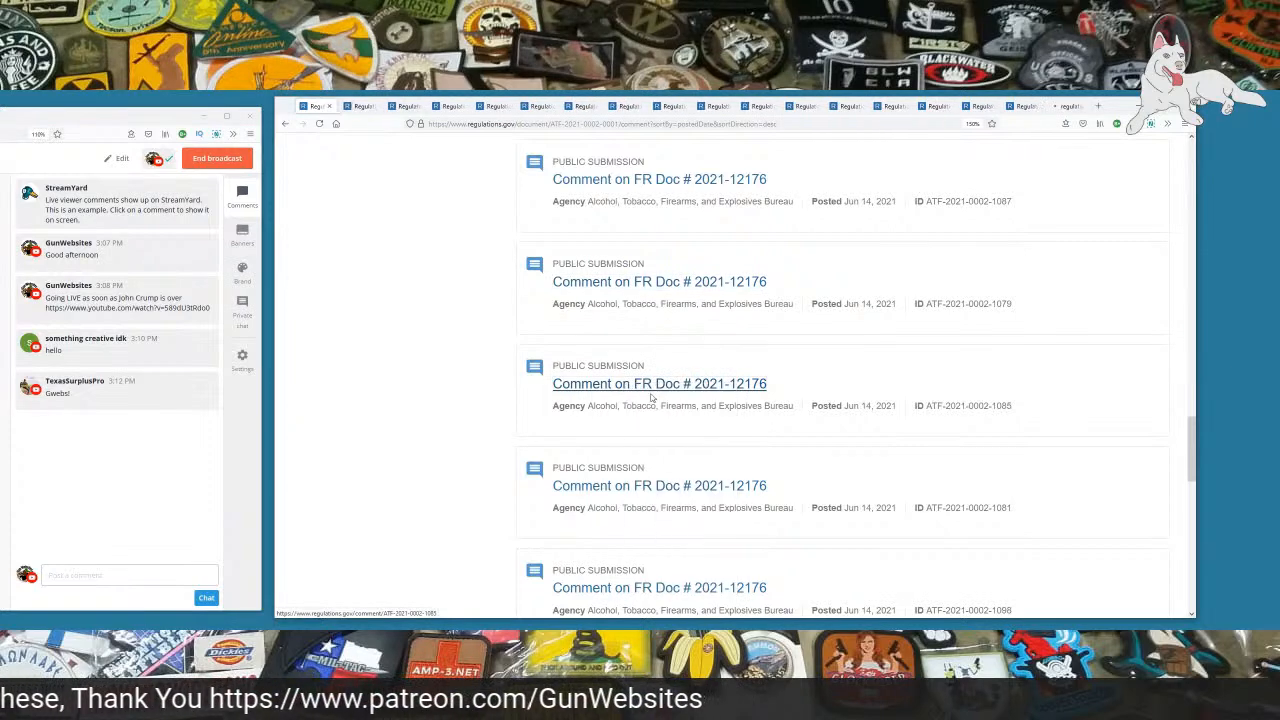
scroll("down", 3)
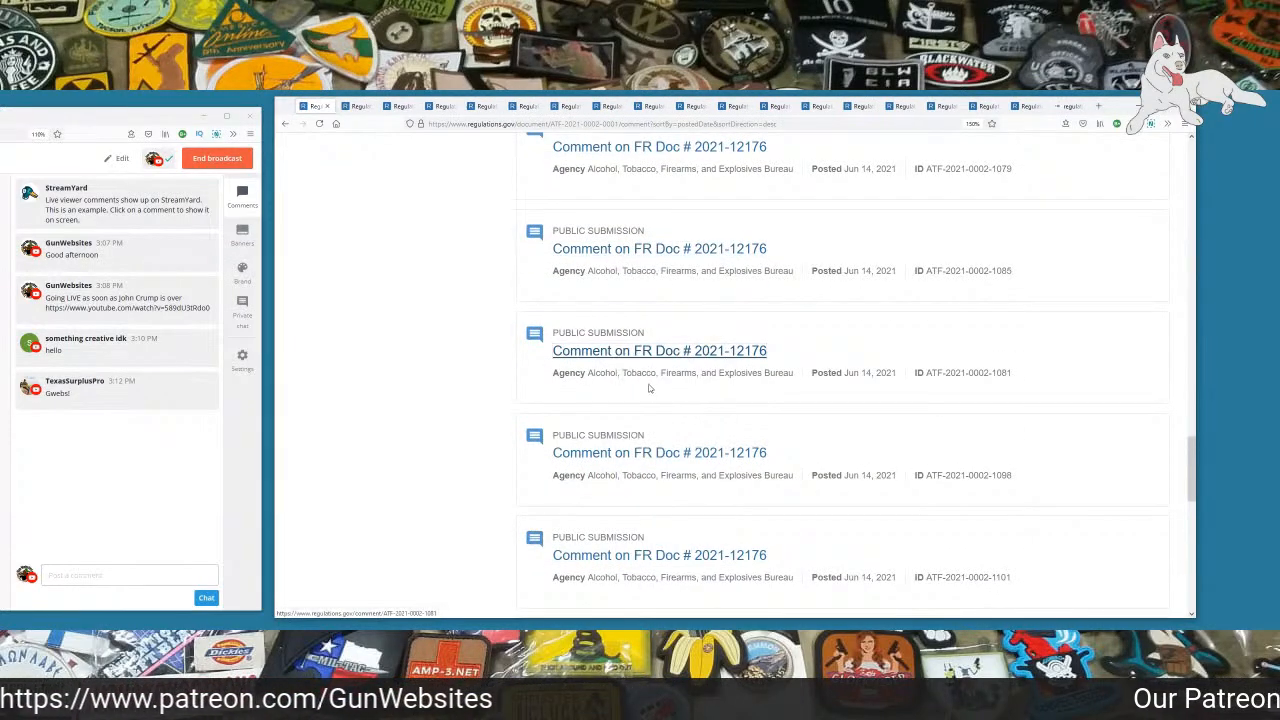
scroll("down", 3)
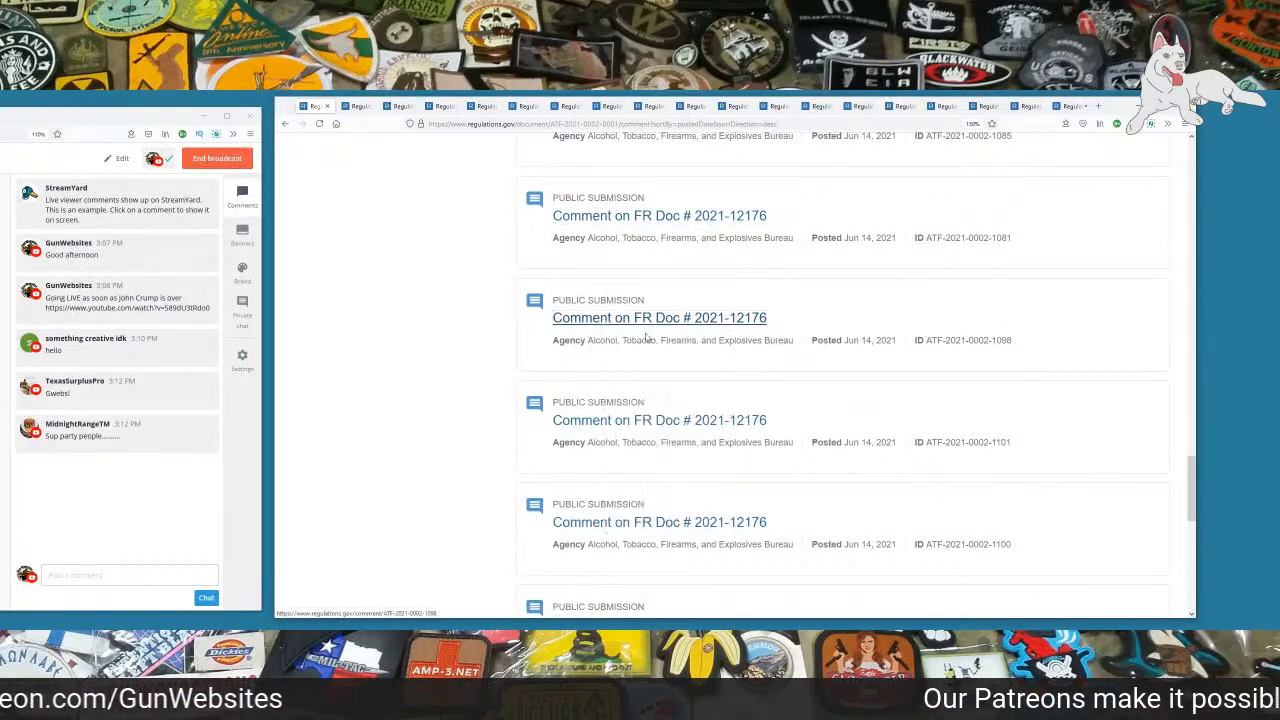
scroll("down", 3)
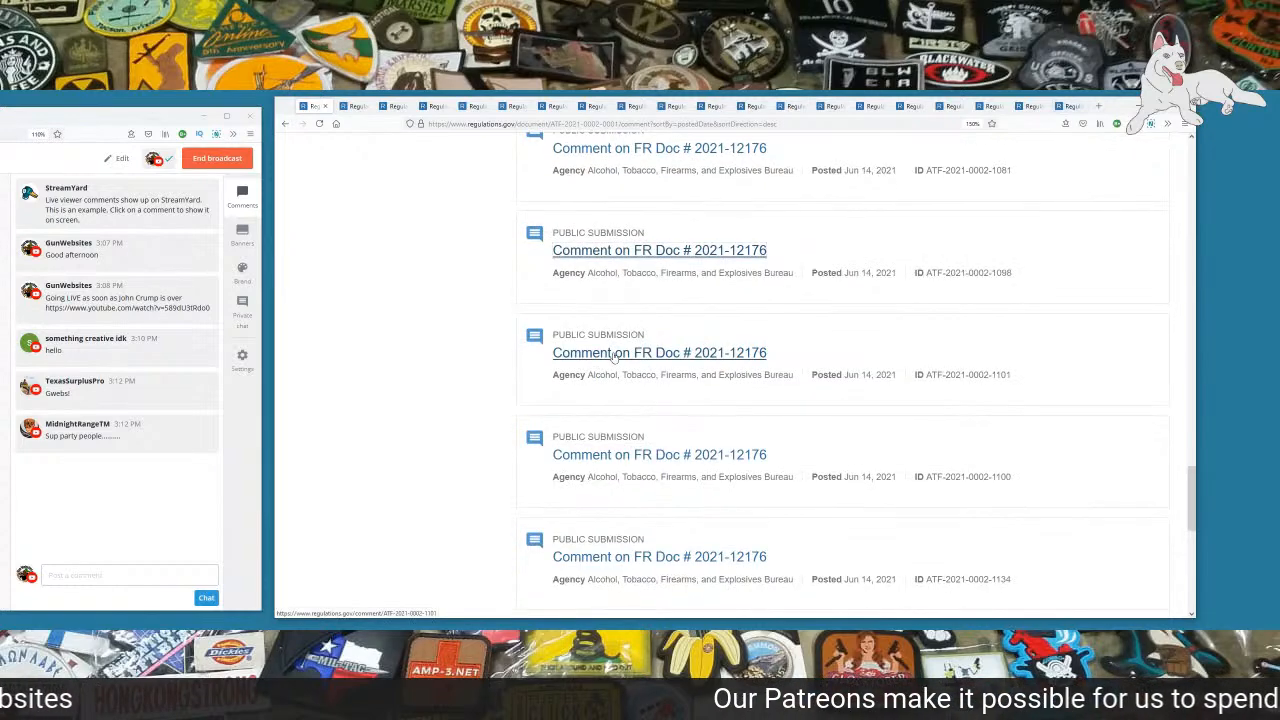
scroll("down", 3)
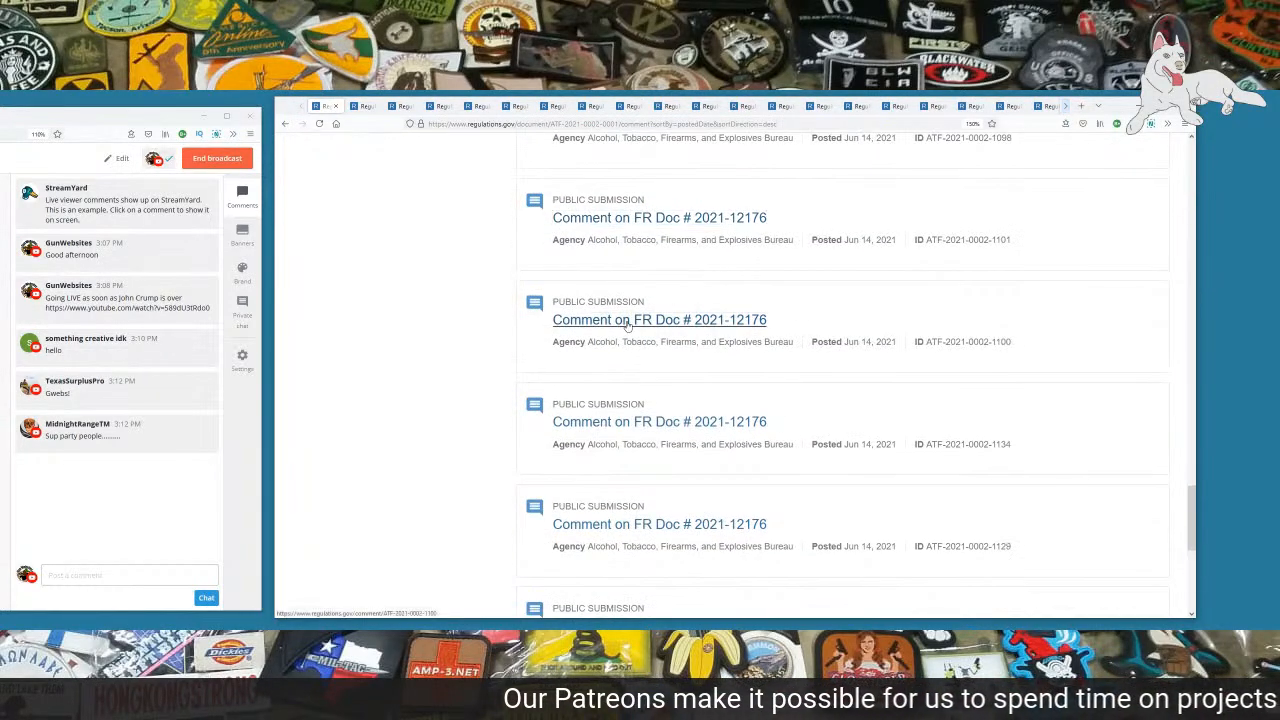
right_click(632, 320)
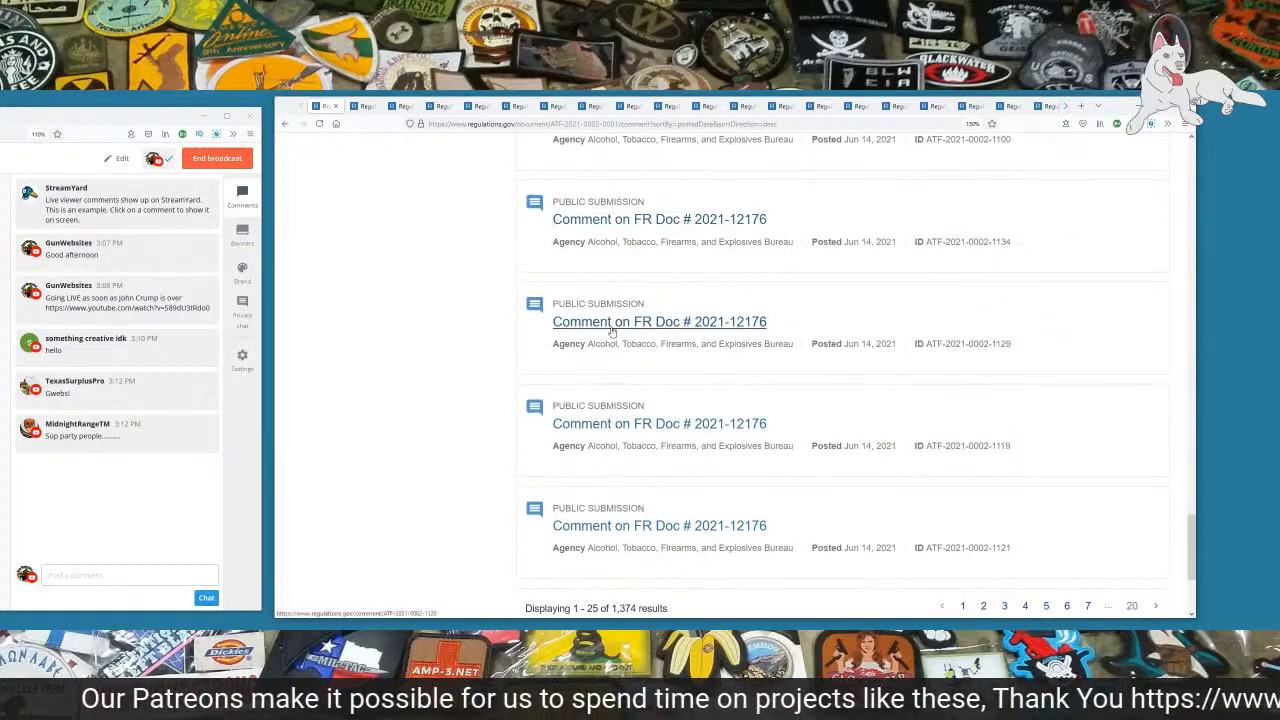
scroll("down", 3)
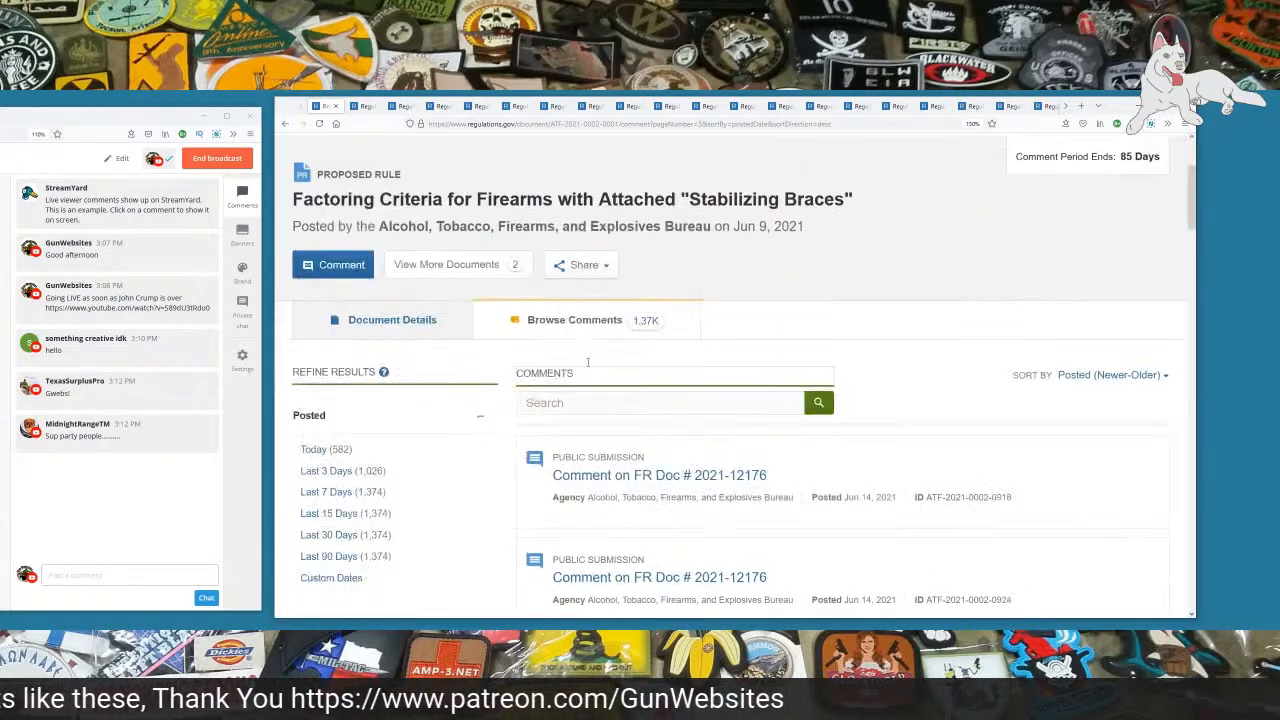
Step: Open four more listed brace-rule comments, each in its own new tab
scroll("down", 3)
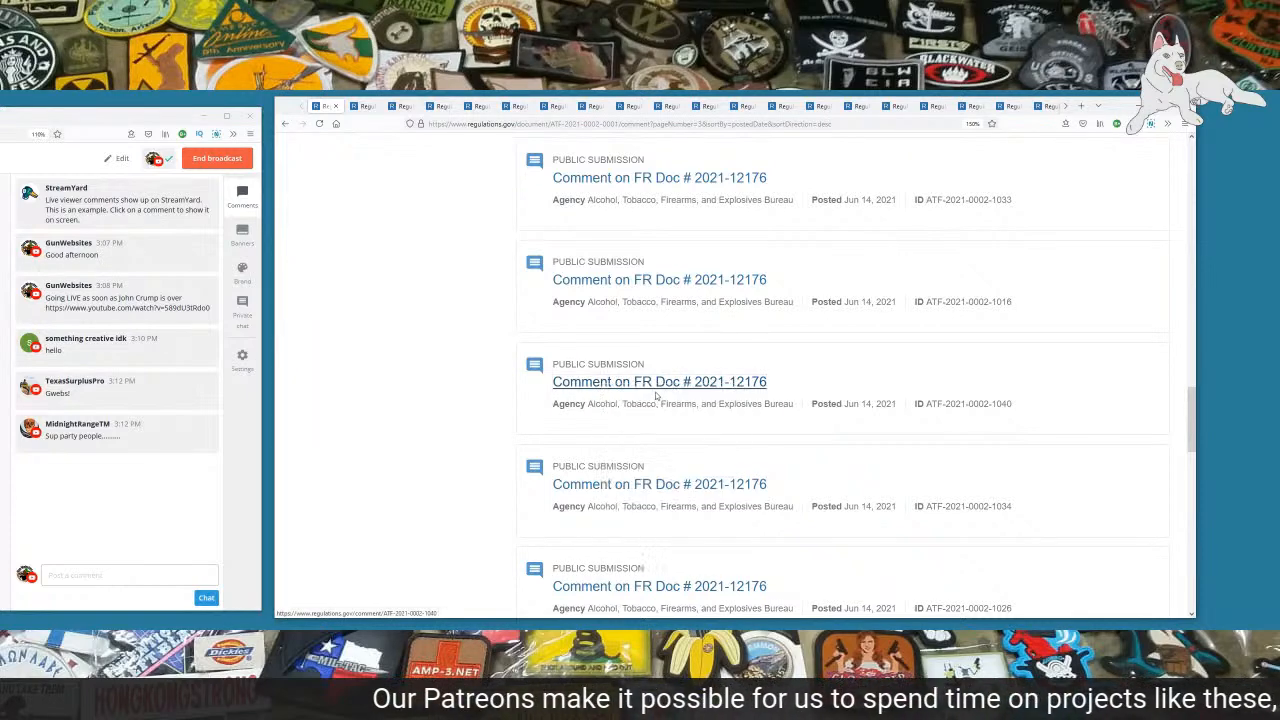
right_click(660, 420)
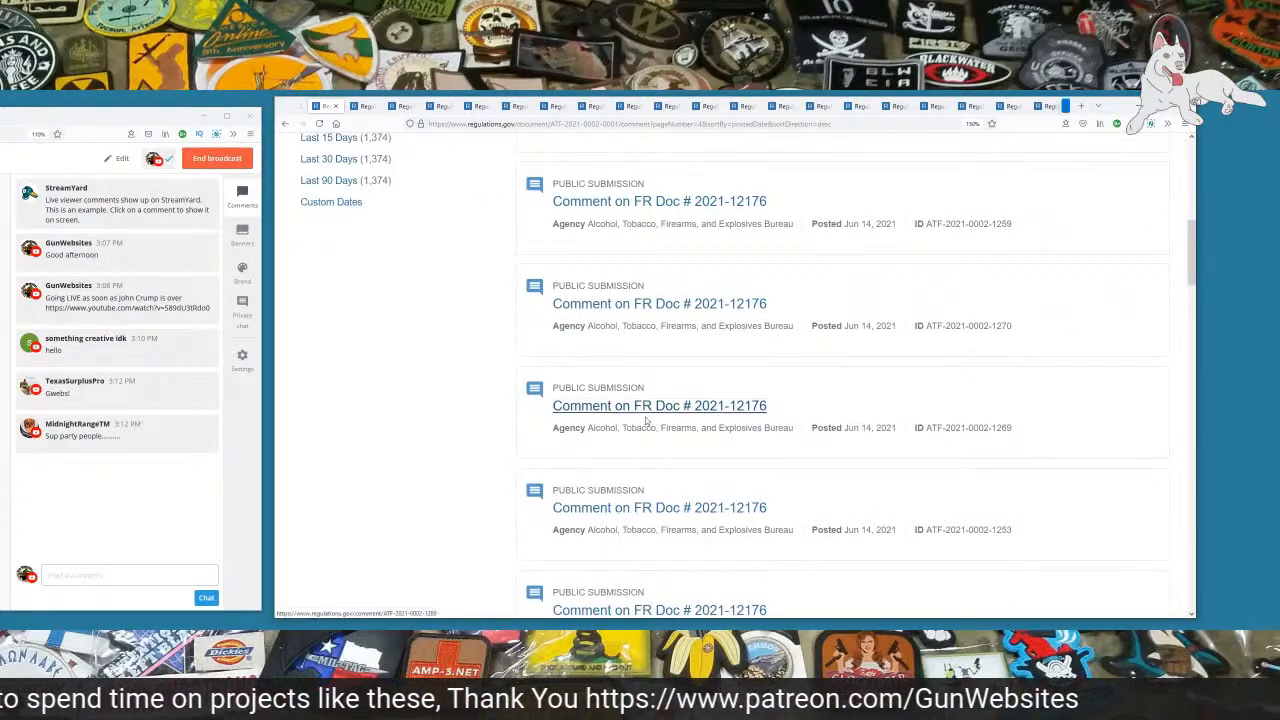
right_click(660, 404)
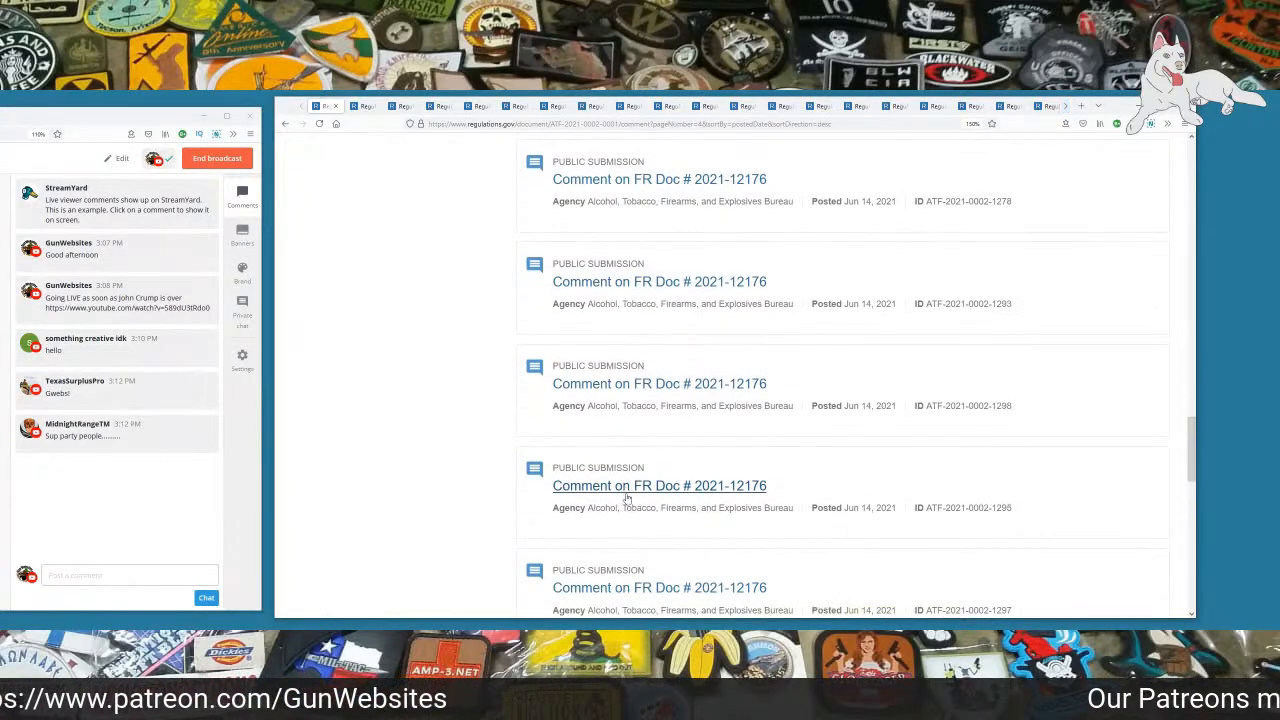
right_click(660, 486)
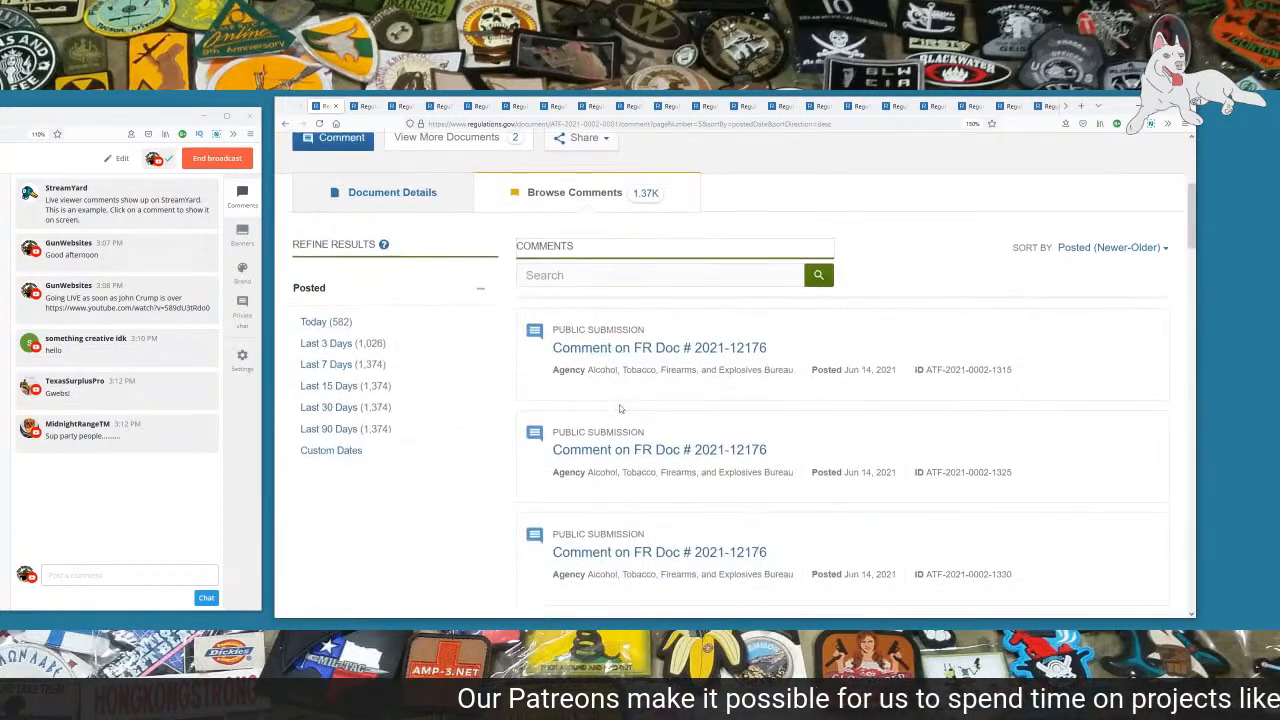
right_click(660, 300)
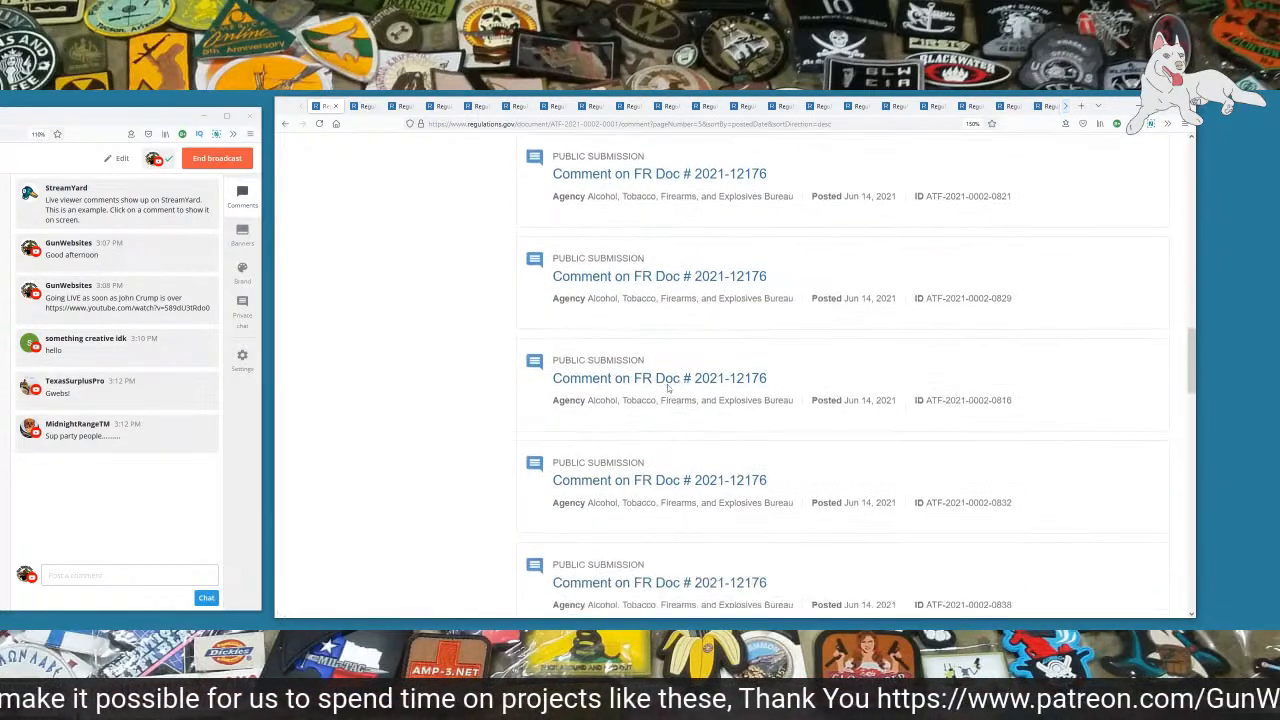
scroll("down", 3)
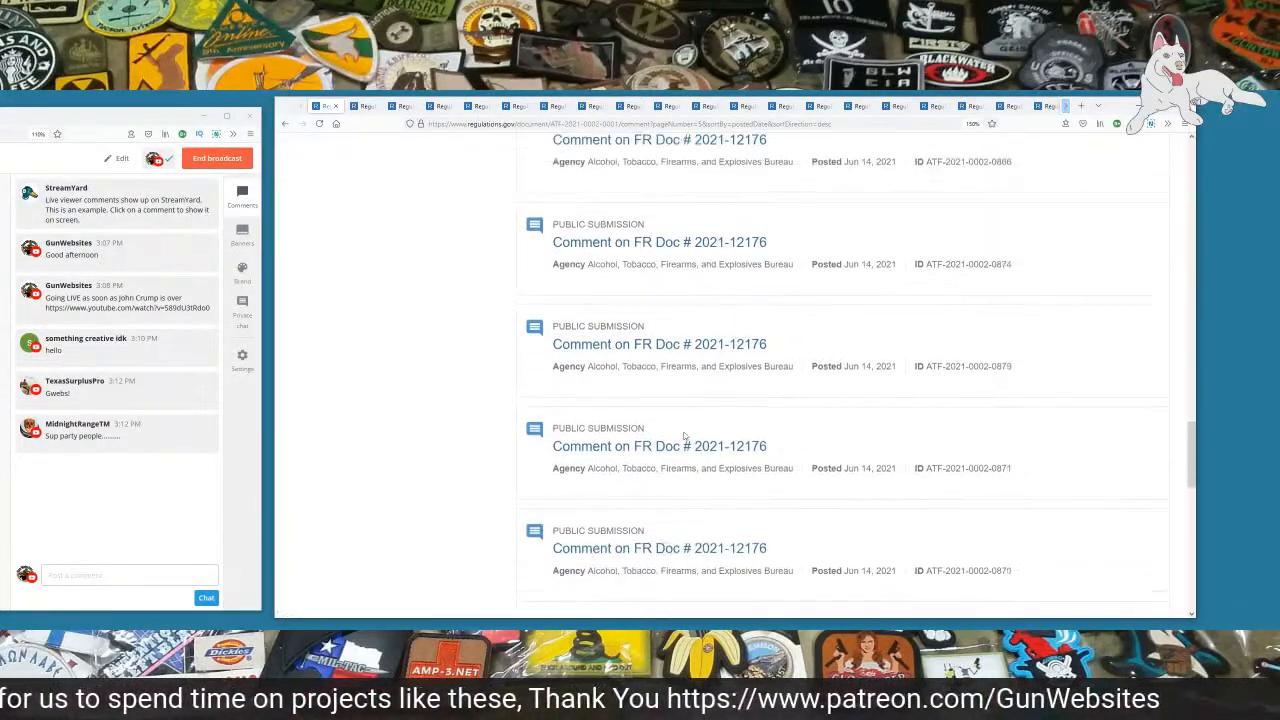
scroll("down", 3)
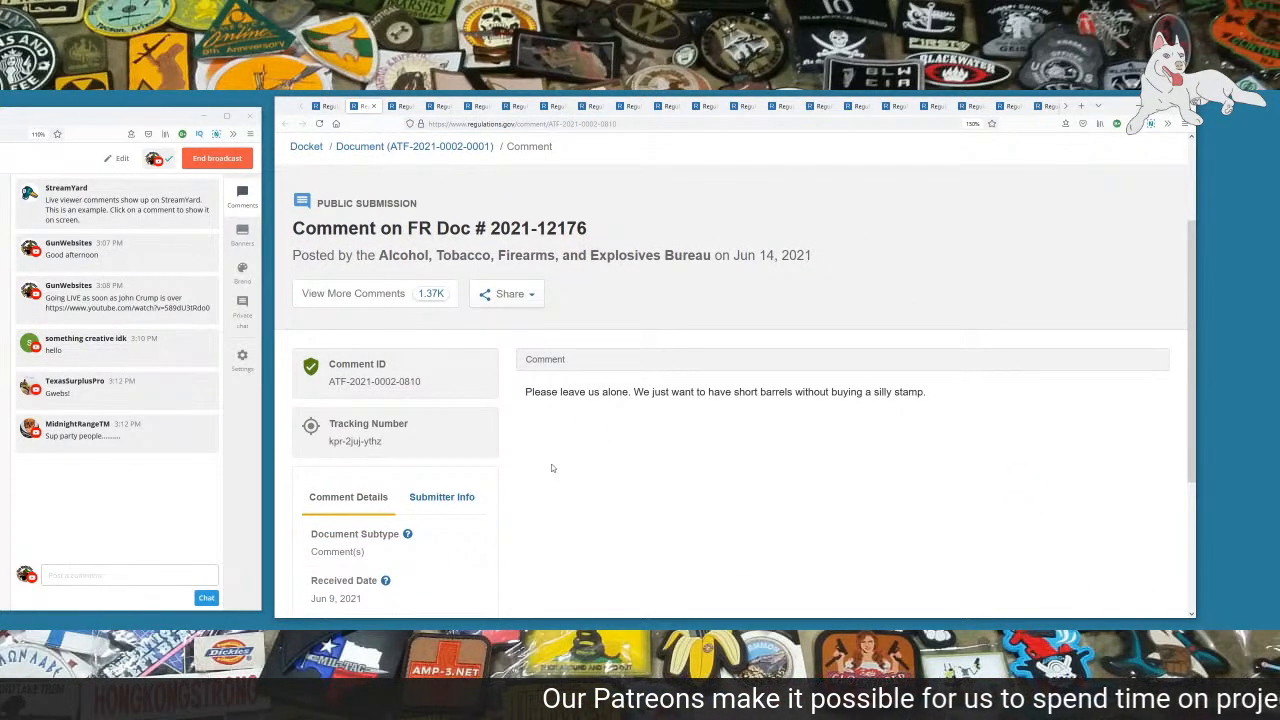
double_click(408, 380)
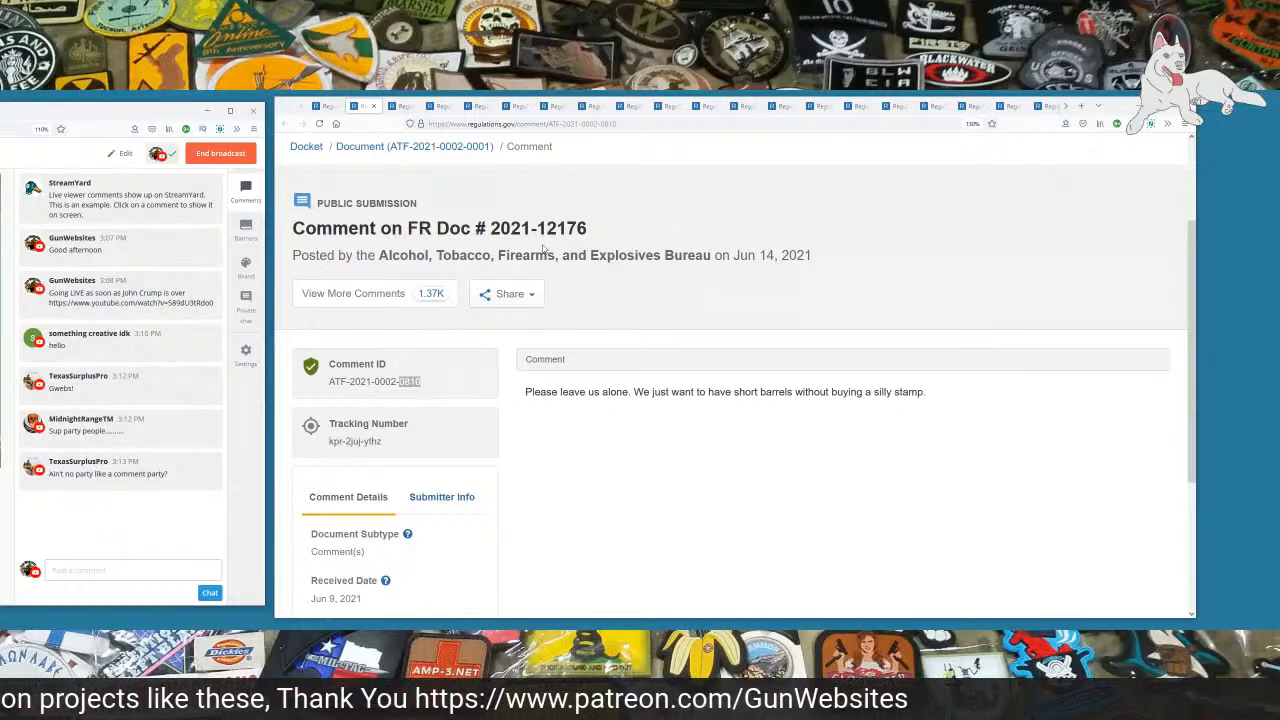
mouse_move(124, 598)
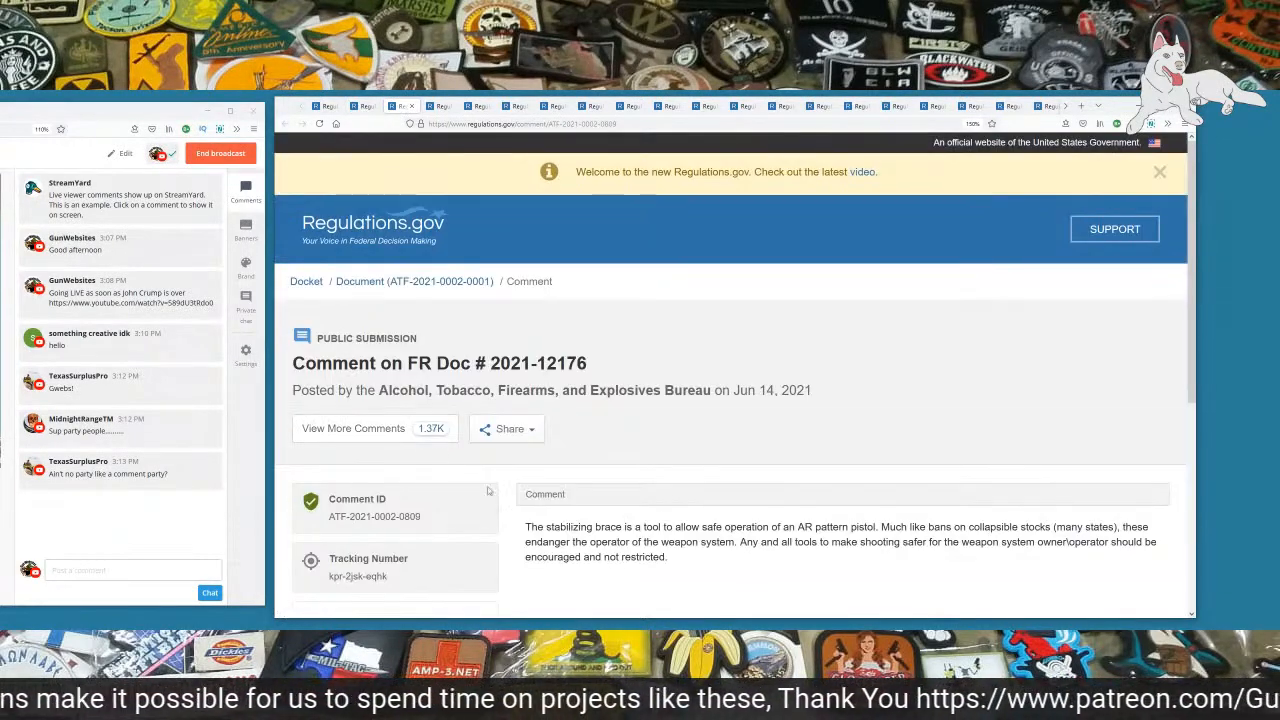
scroll("down", 3)
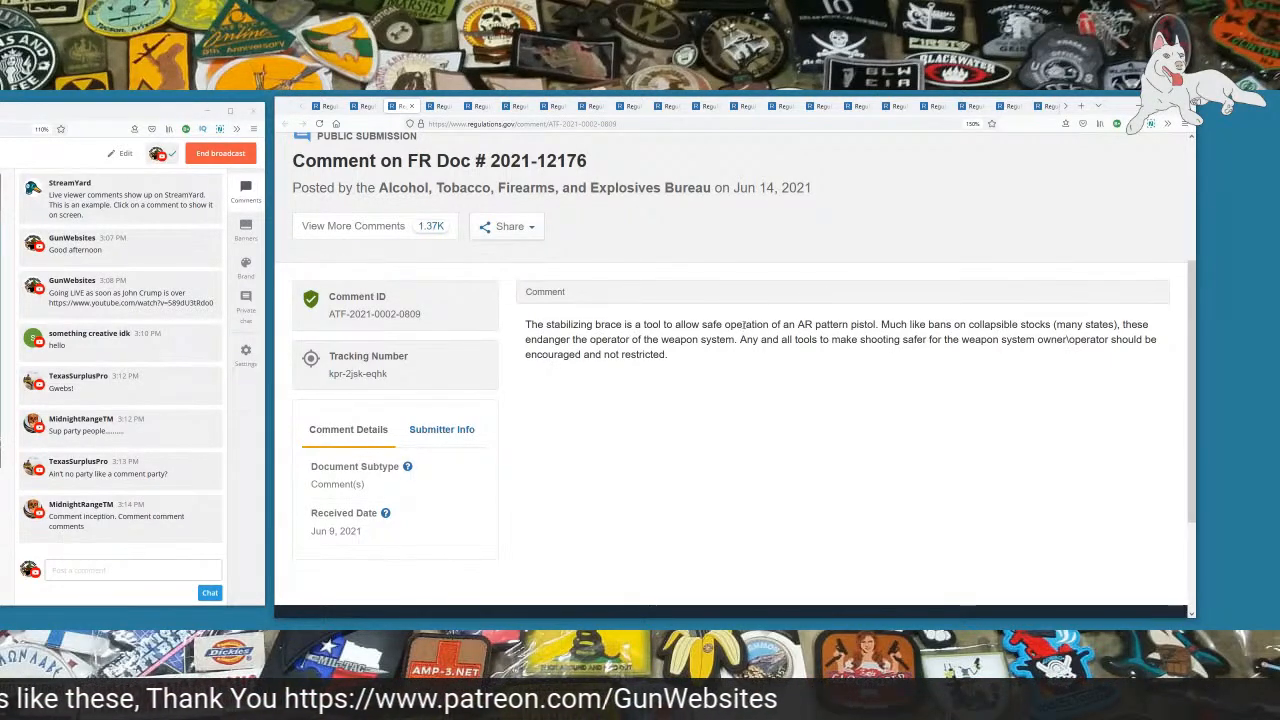
left_click_drag(878, 324, 1056, 324)
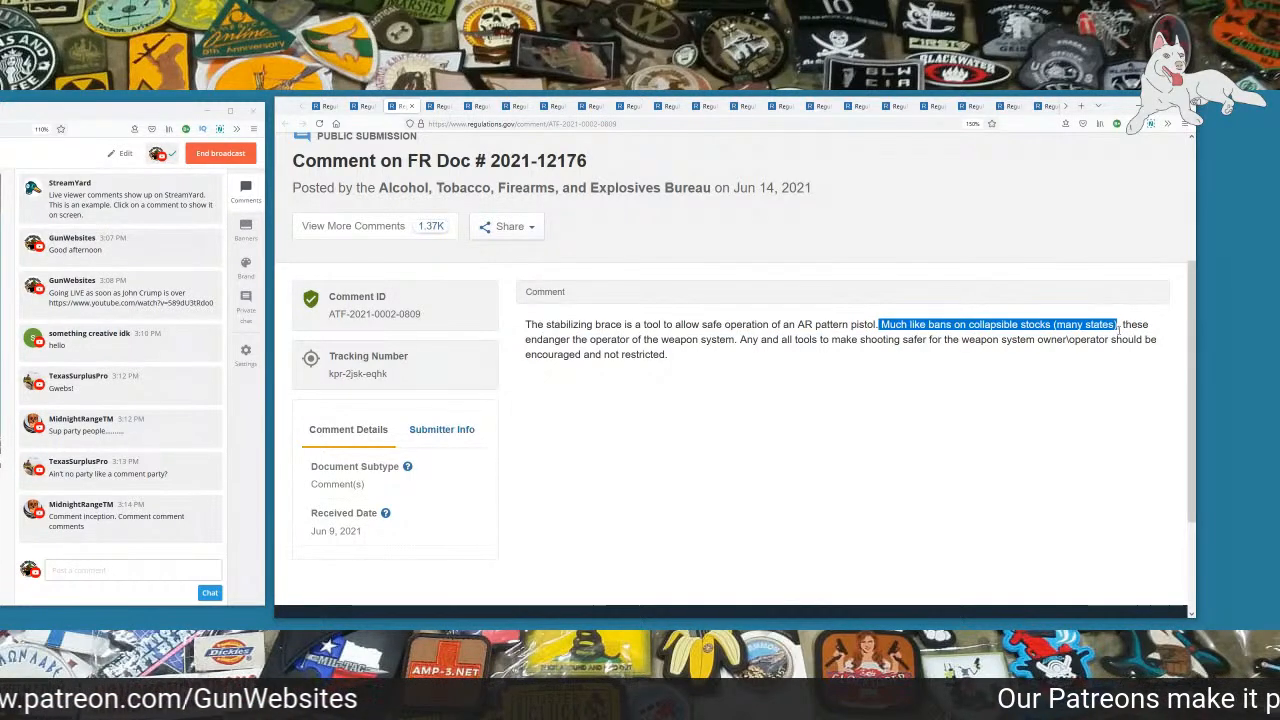
left_click_drag(878, 324, 668, 354)
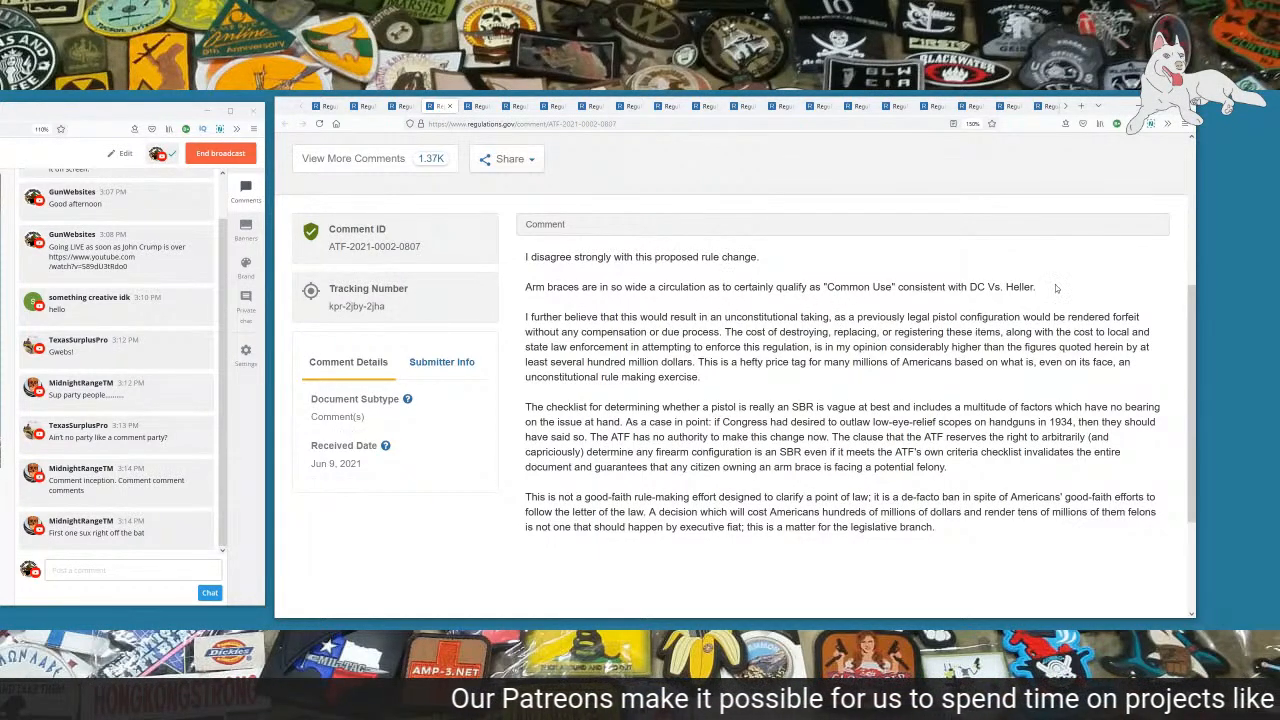
left_click_drag(524, 288, 1036, 288)
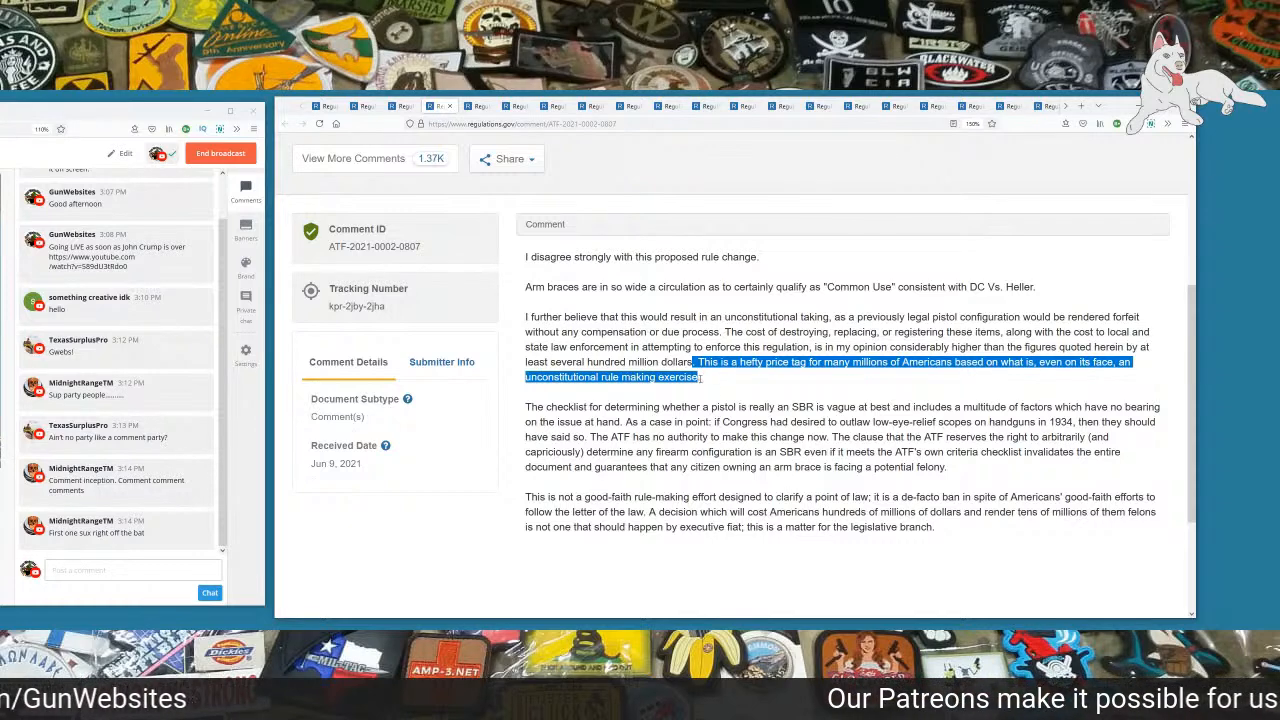
scroll("down", 3)
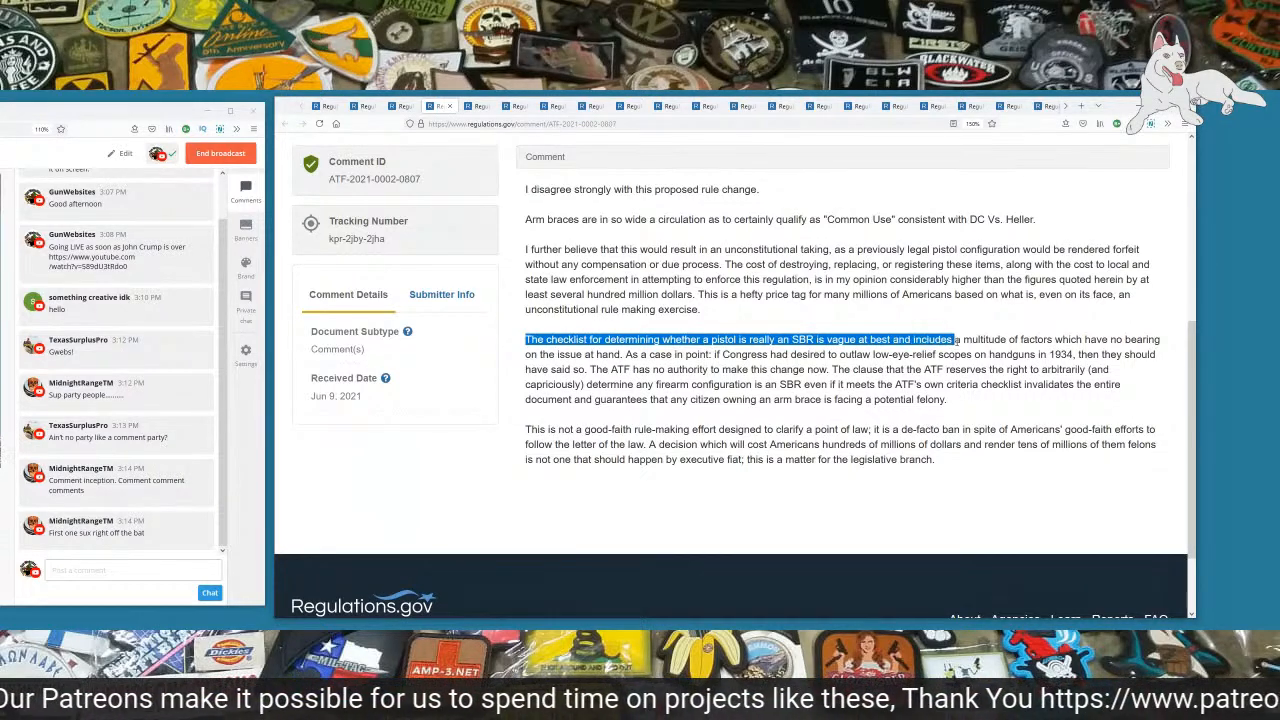
left_click_drag(956, 340, 856, 354)
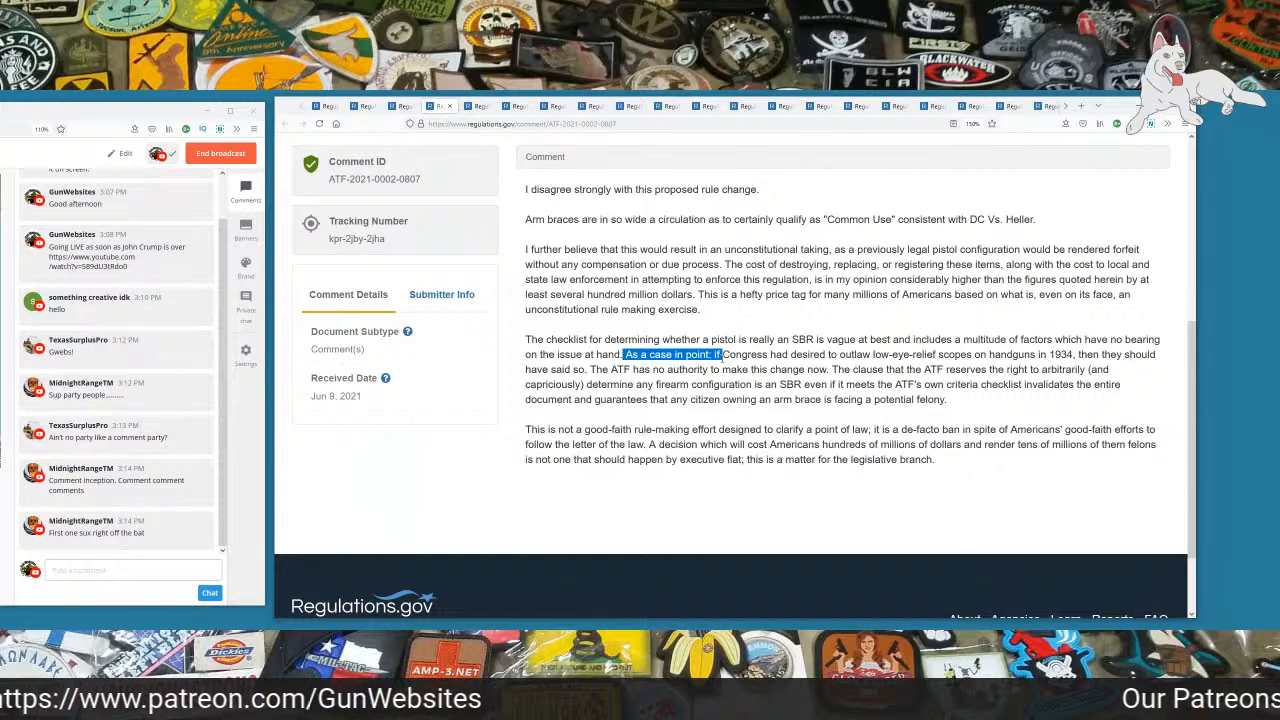
left_click_drag(720, 354, 600, 384)
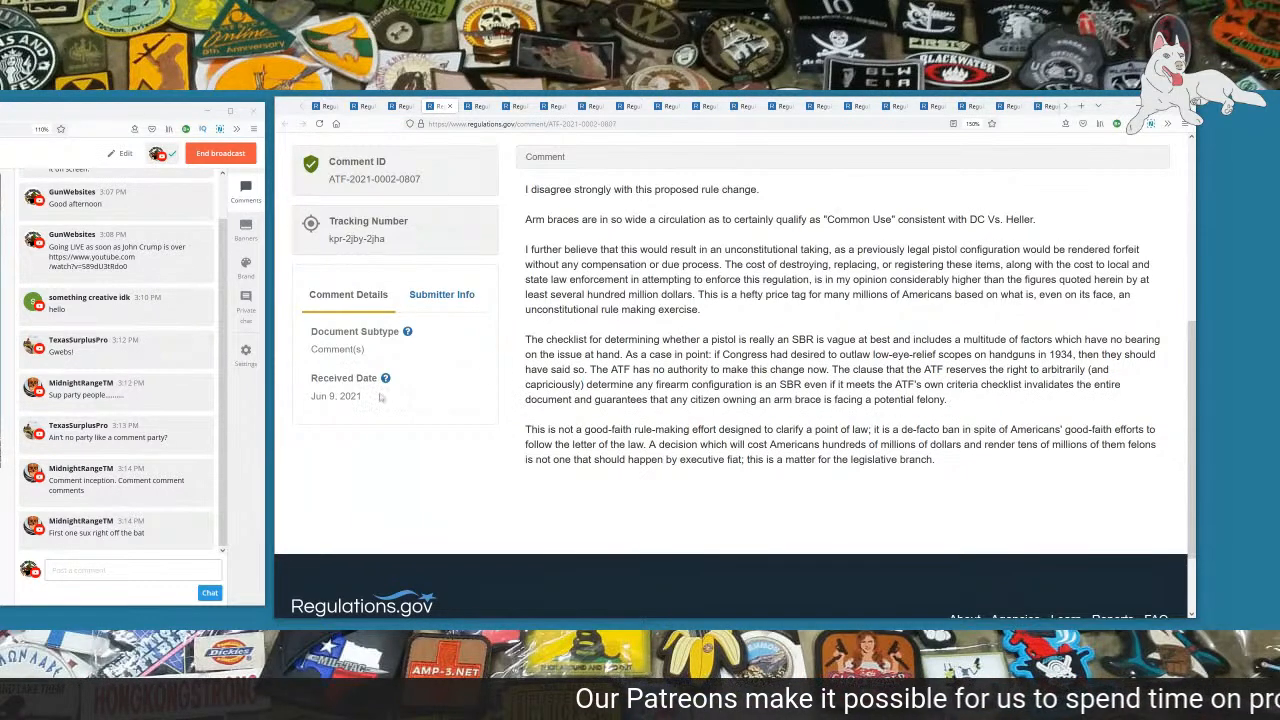
Step: Highlight the final paragraph, including the sentence about costing Americans millions
double_click(532, 428)
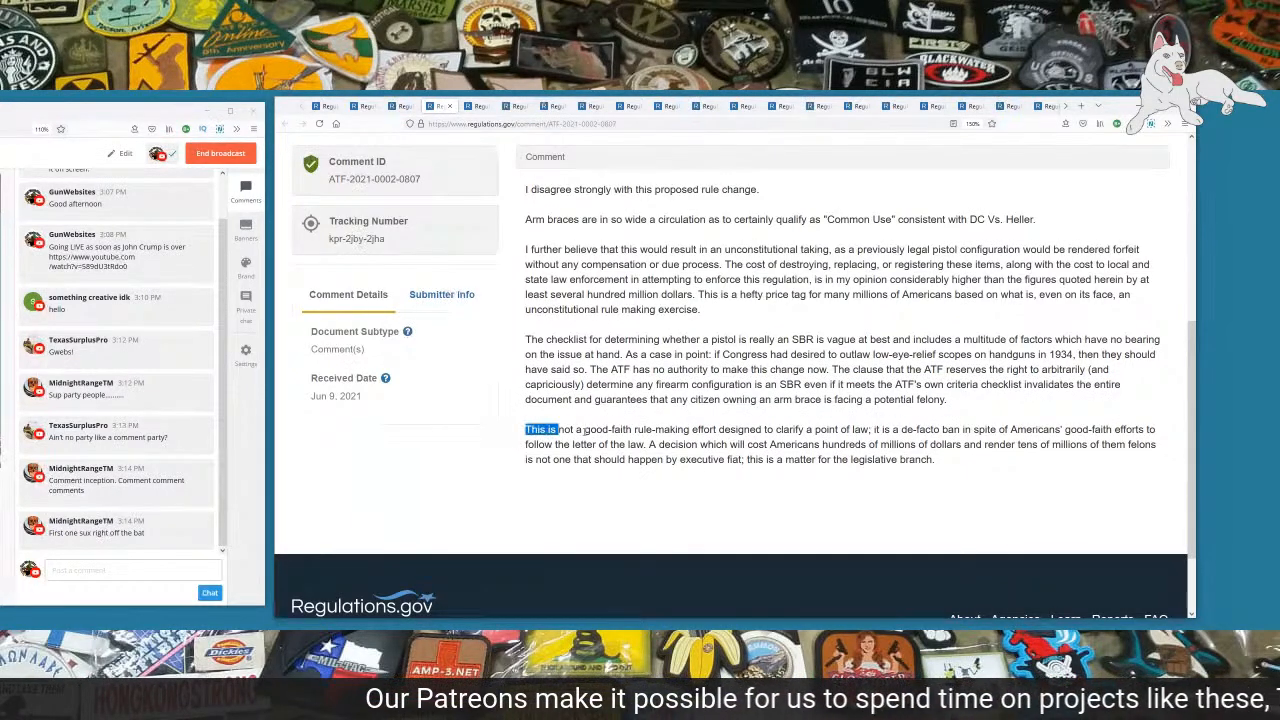
left_click_drag(524, 428, 800, 428)
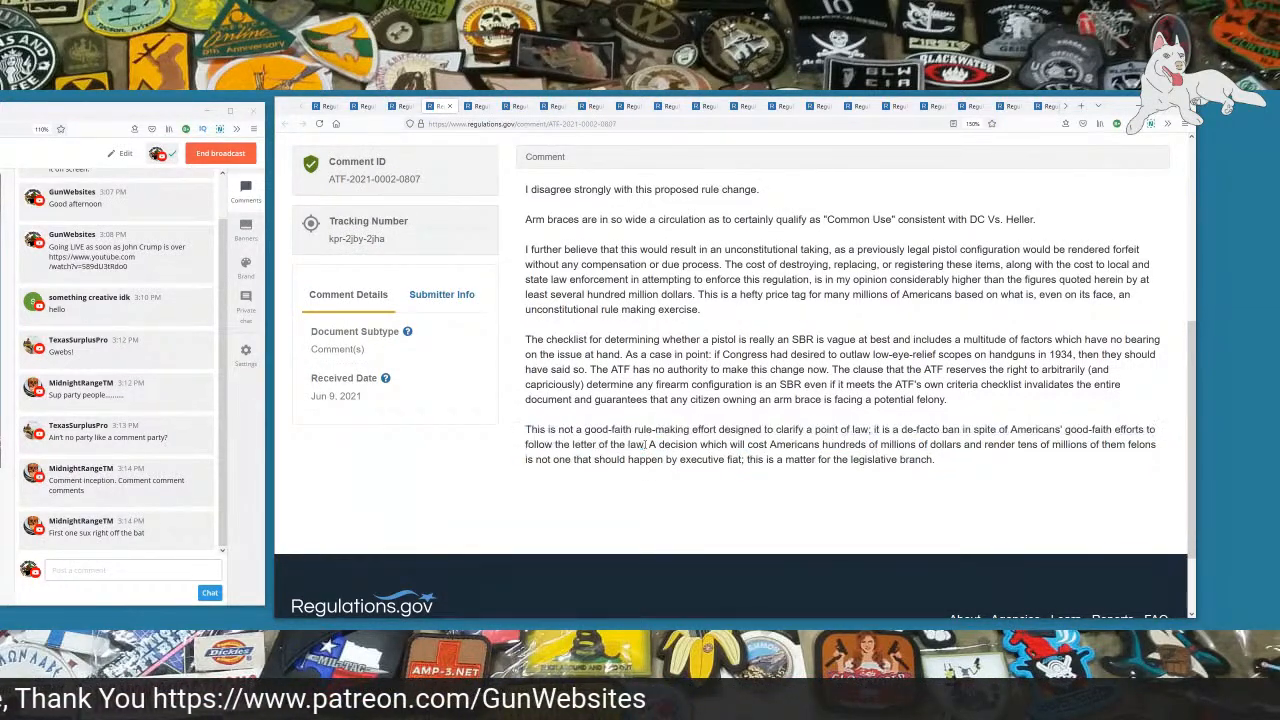
left_click_drag(648, 444, 1036, 444)
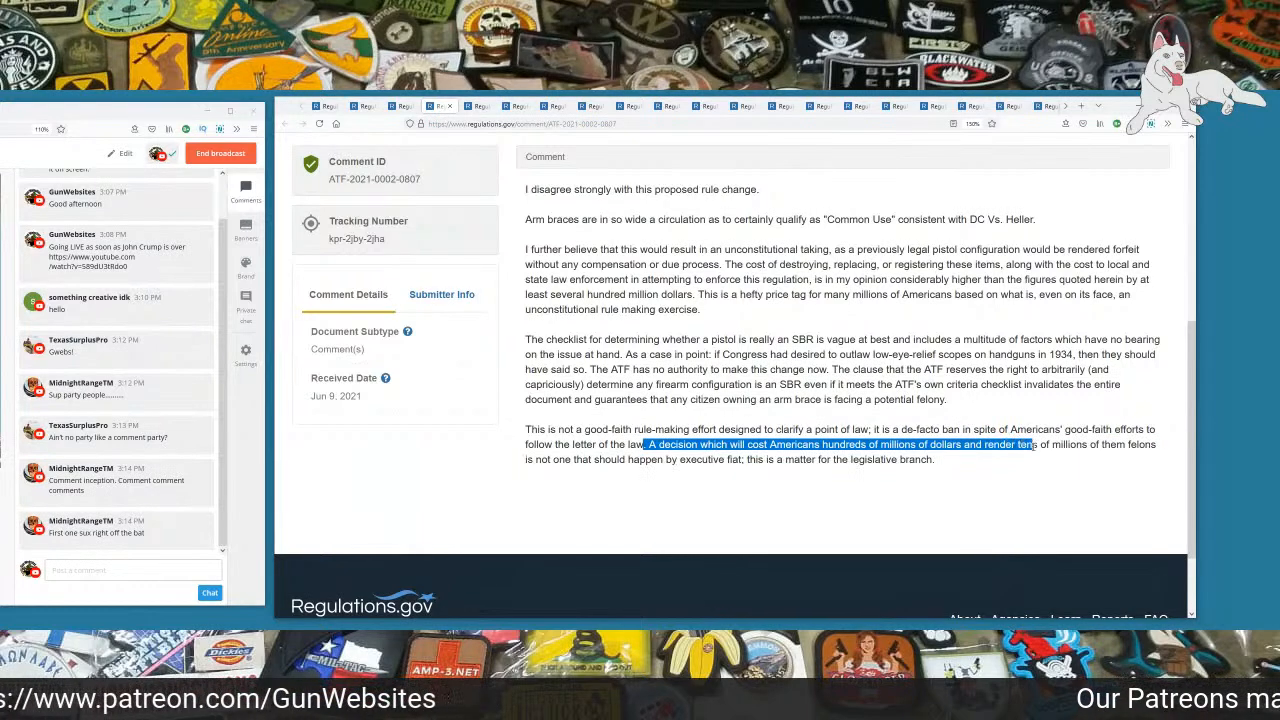
left_click_drag(1036, 444, 936, 458)
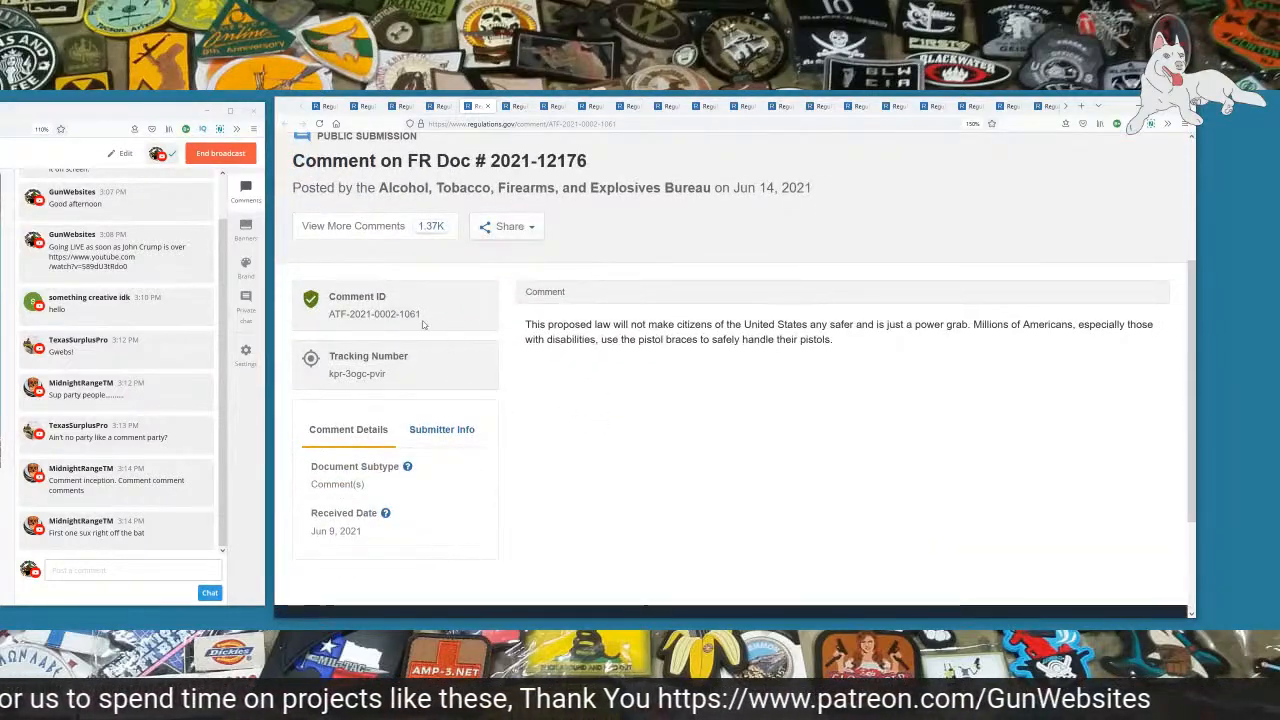
double_click(408, 314)
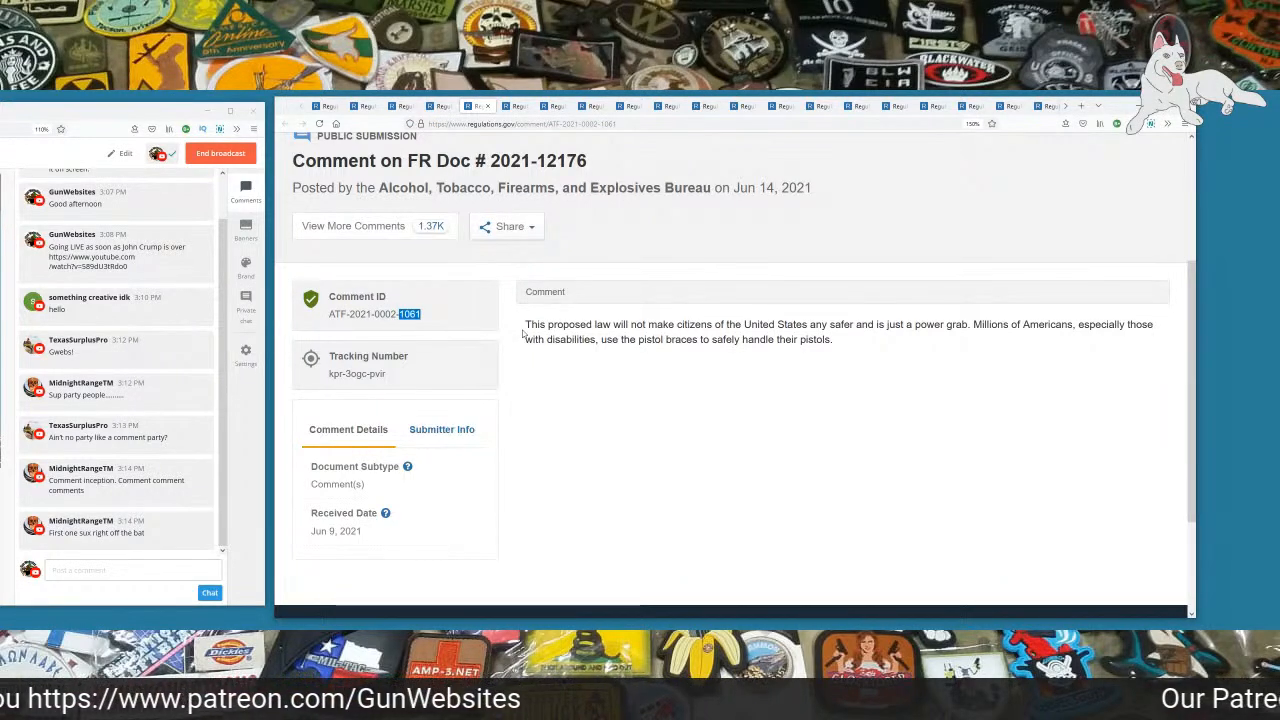
left_click_drag(526, 324, 696, 324)
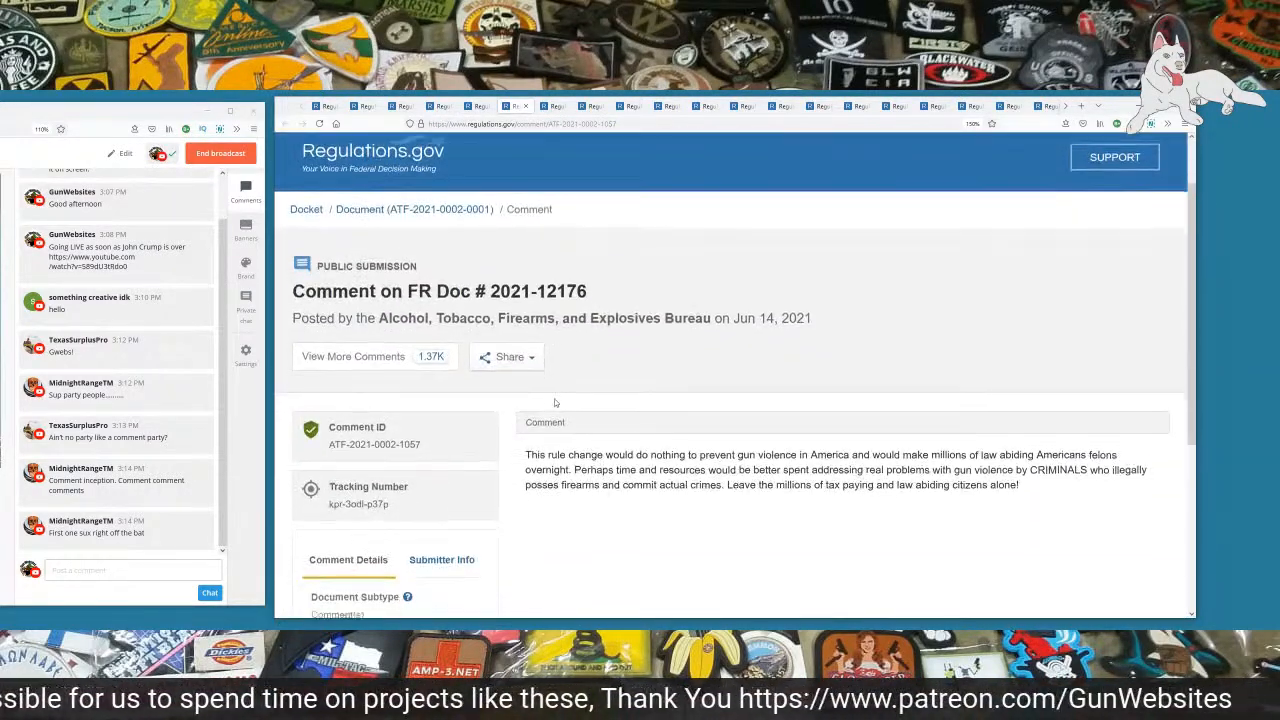
scroll("down", 3)
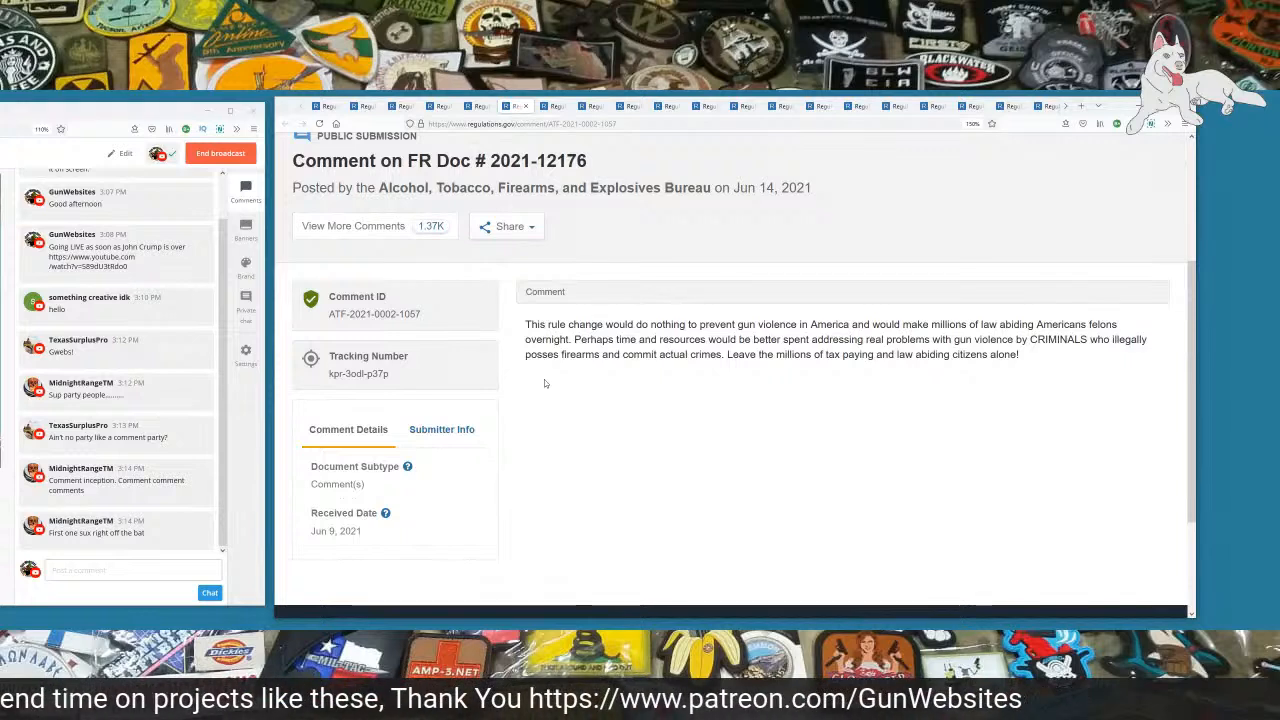
left_click_drag(526, 324, 690, 324)
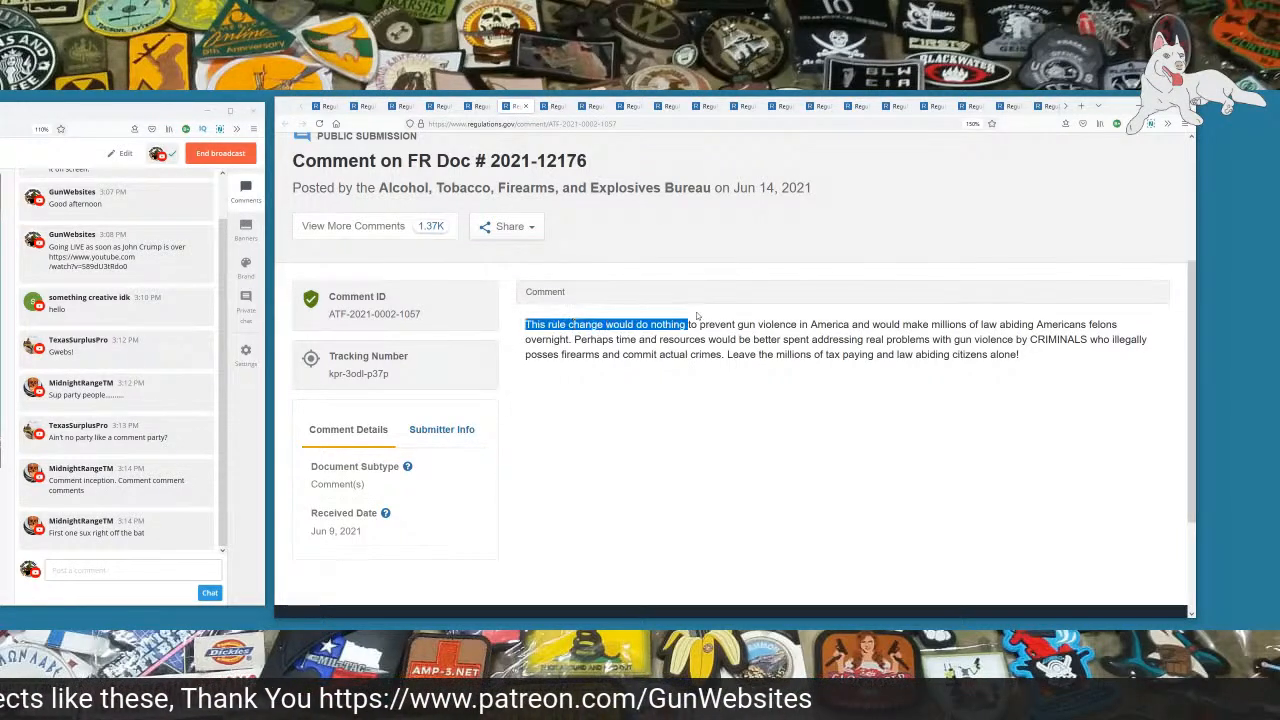
left_click_drag(686, 324, 866, 324)
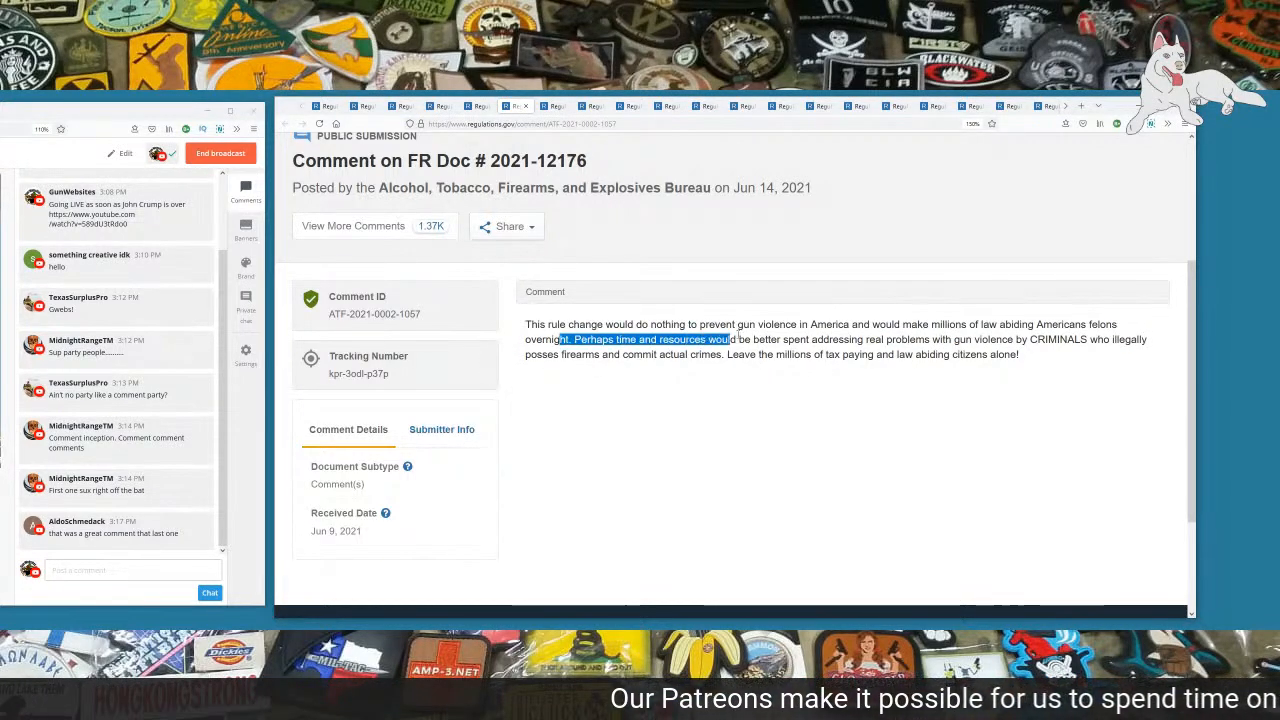
left_click_drag(730, 340, 892, 340)
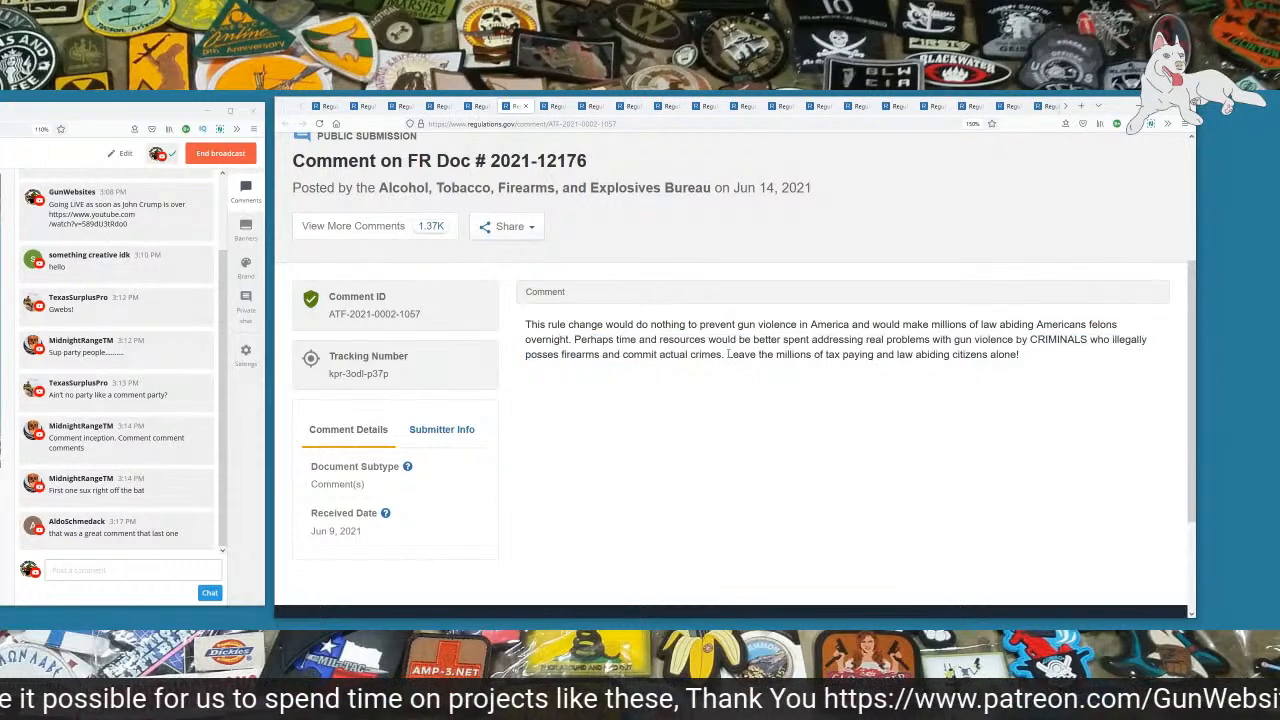
left_click_drag(728, 354, 828, 354)
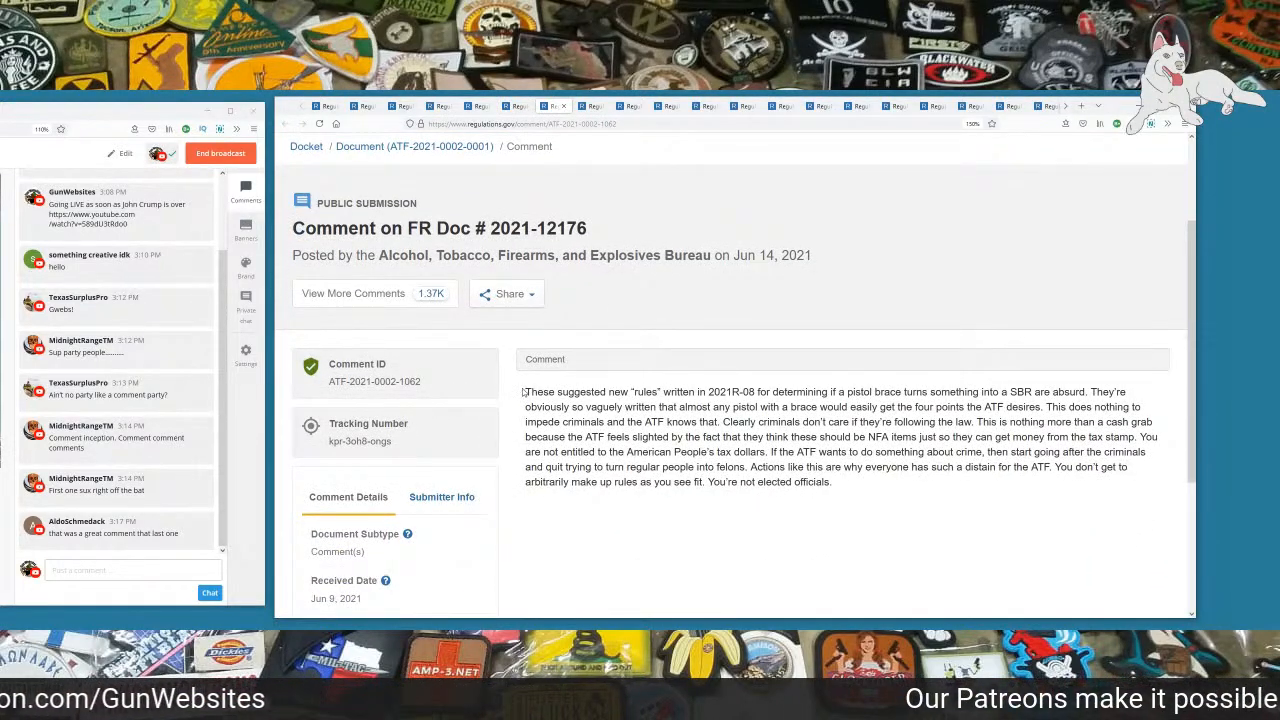
left_click_drag(528, 390, 704, 390)
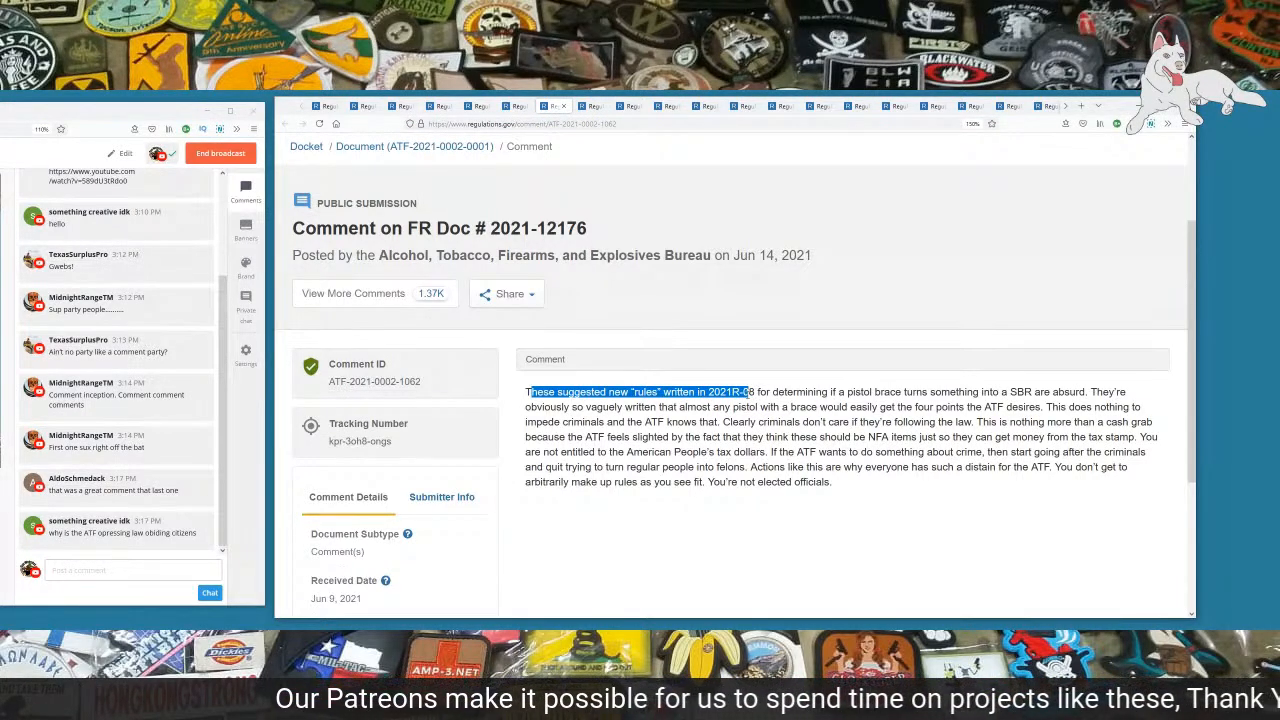
left_click_drag(744, 390, 800, 390)
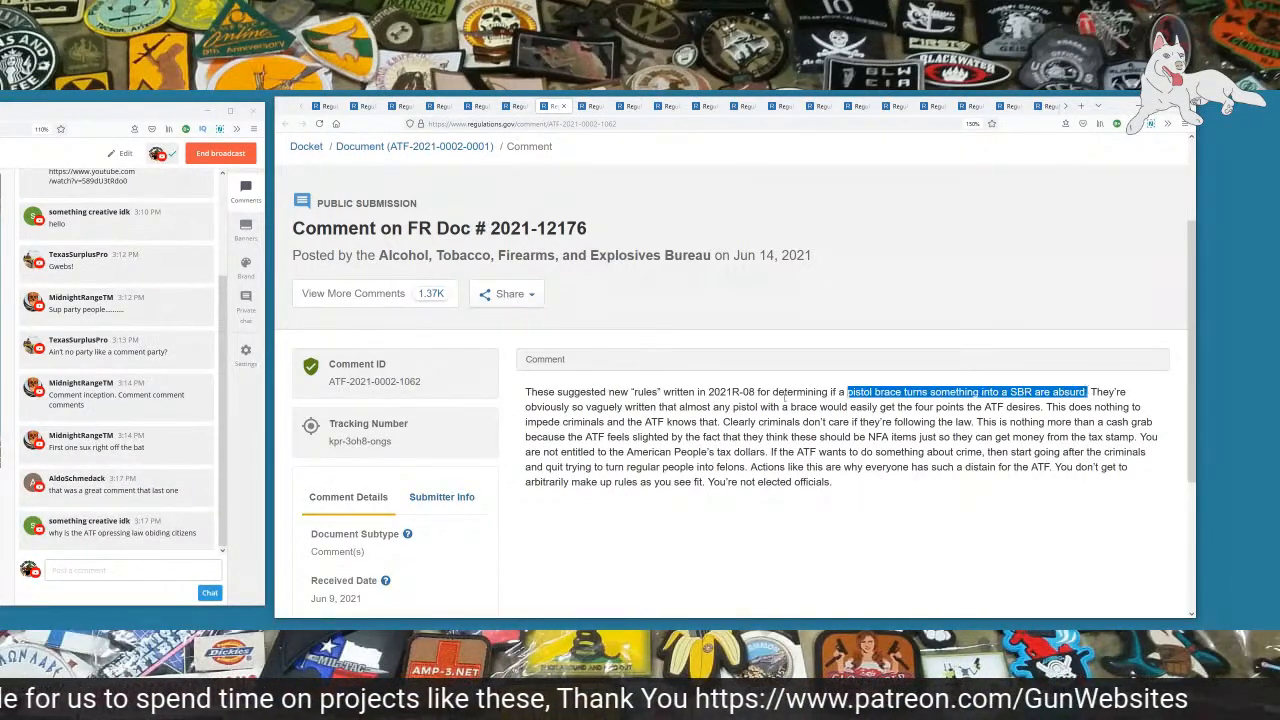
left_click_drag(1084, 390, 676, 408)
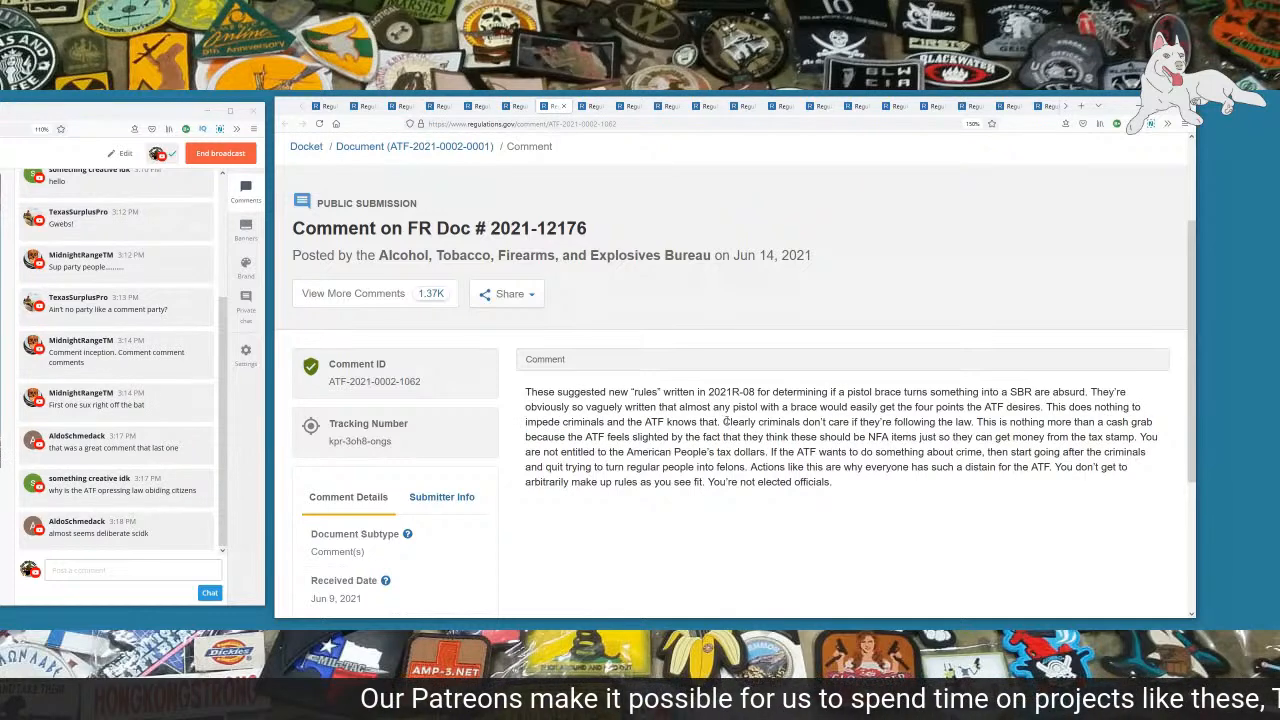
Step: Highlight the later passages about disdain for the ATF through the closing sentences
left_click_drag(724, 420, 972, 420)
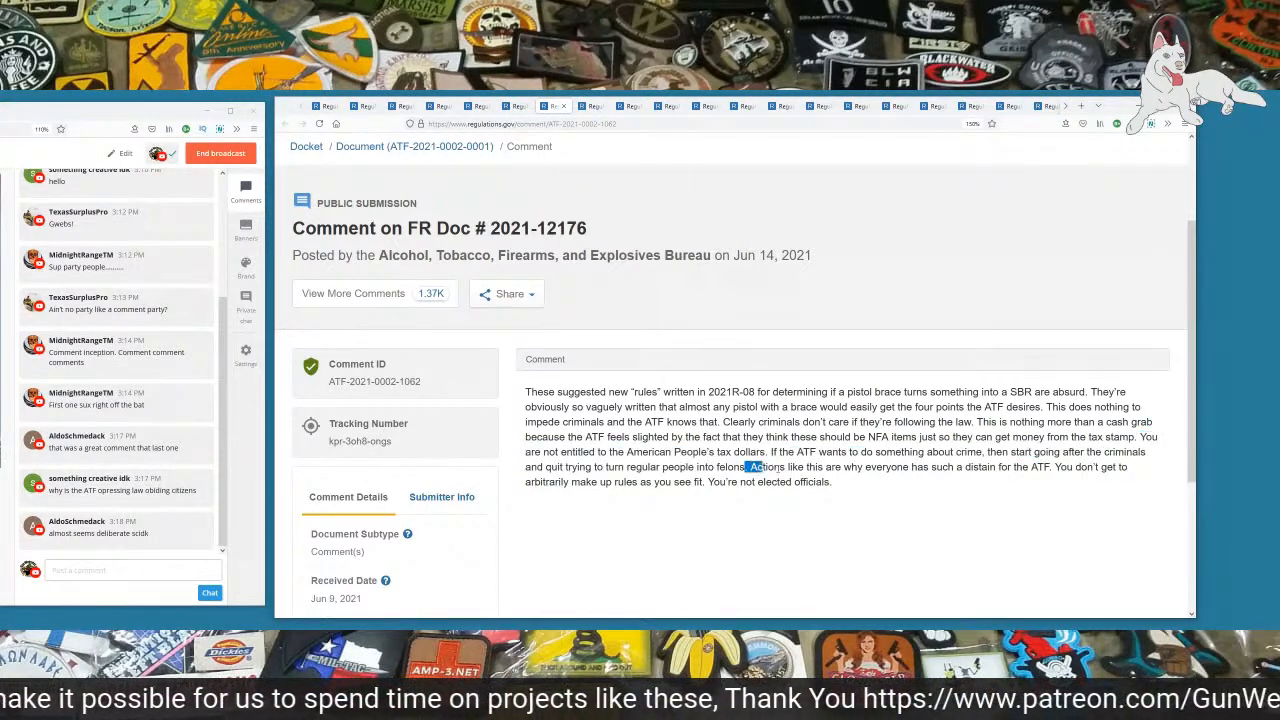
left_click_drag(744, 468, 1050, 468)
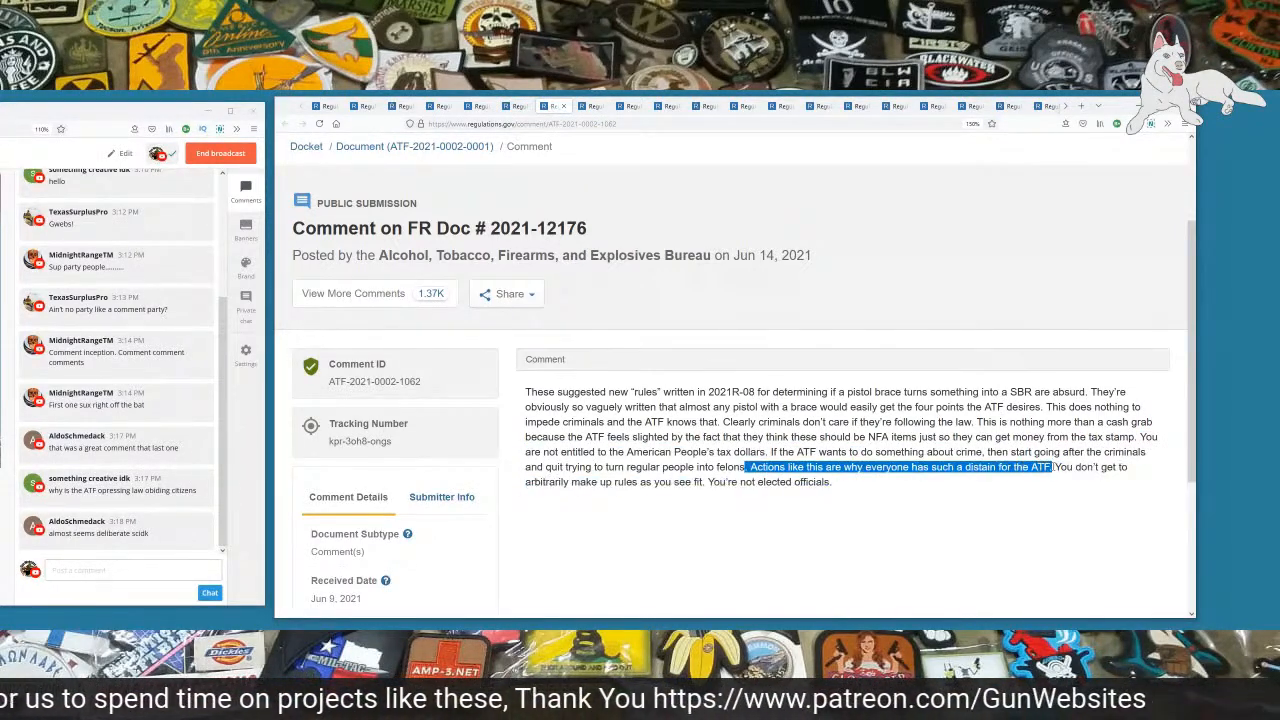
left_click_drag(1050, 468, 830, 480)
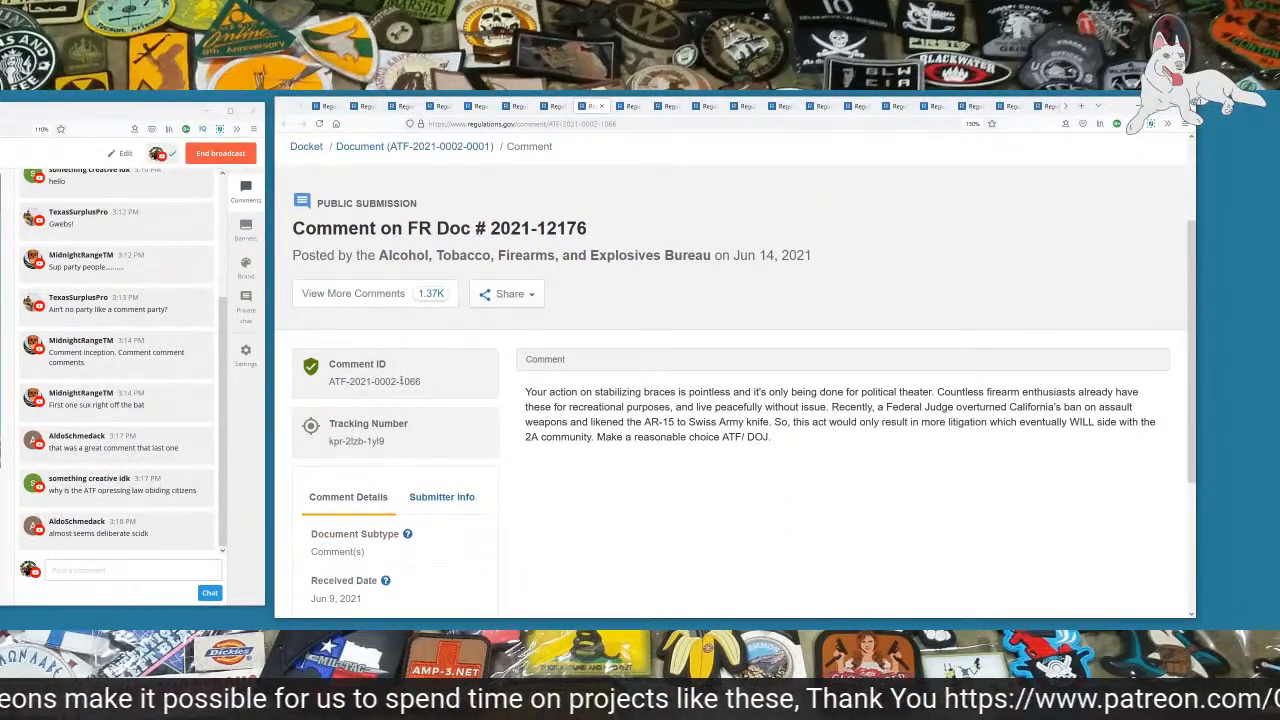
Step: Read through the 'pointless political theater' comment citing the California ban ruling, then move to the next comment
double_click(410, 380)
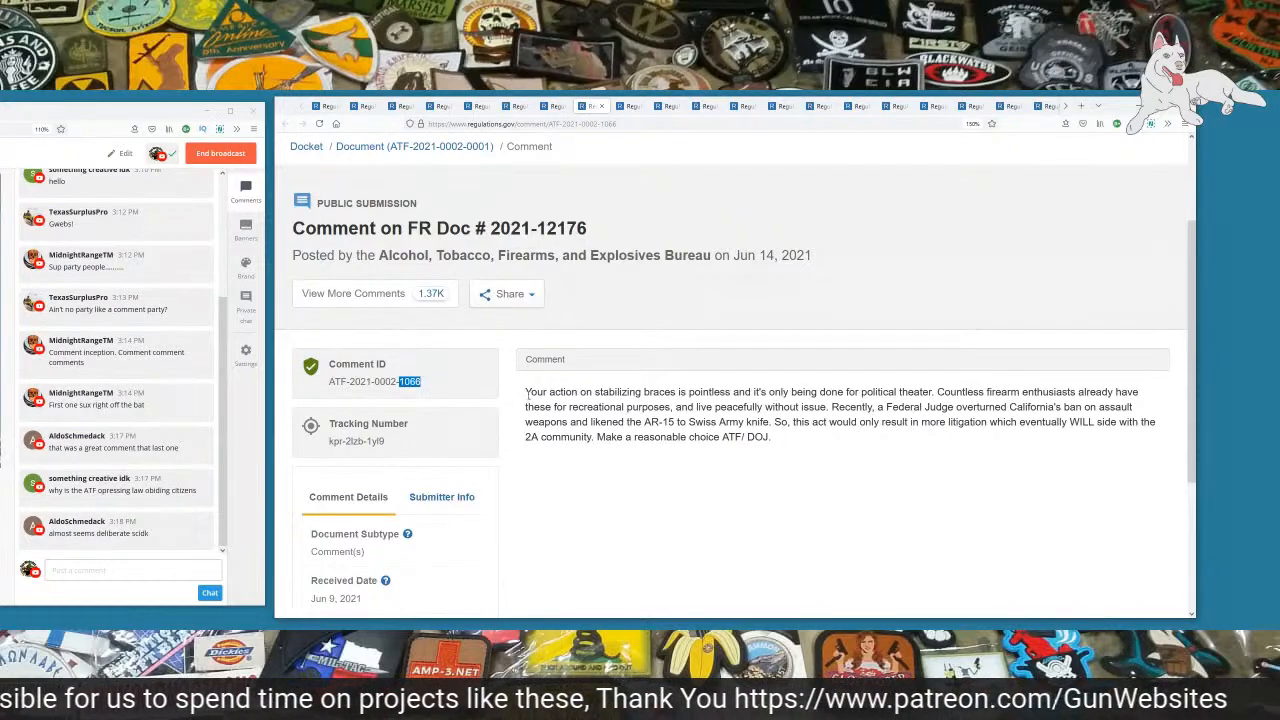
left_click_drag(524, 390, 744, 390)
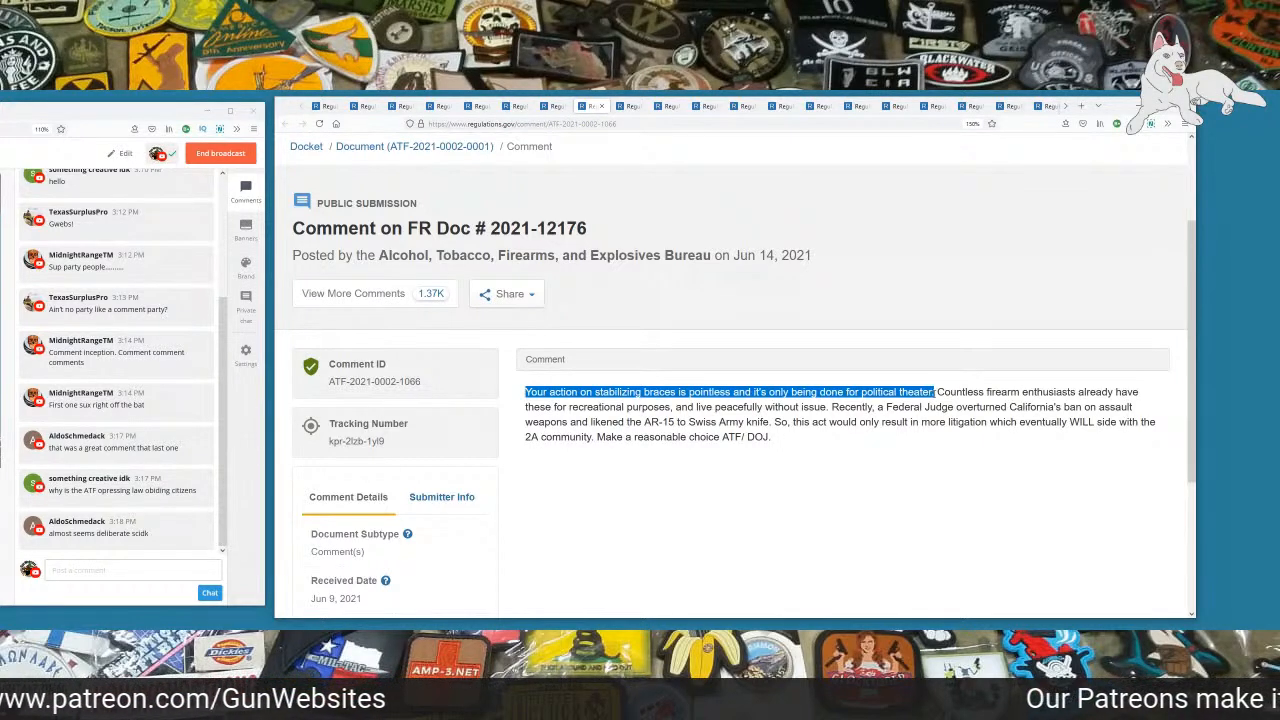
left_click_drag(936, 390, 690, 406)
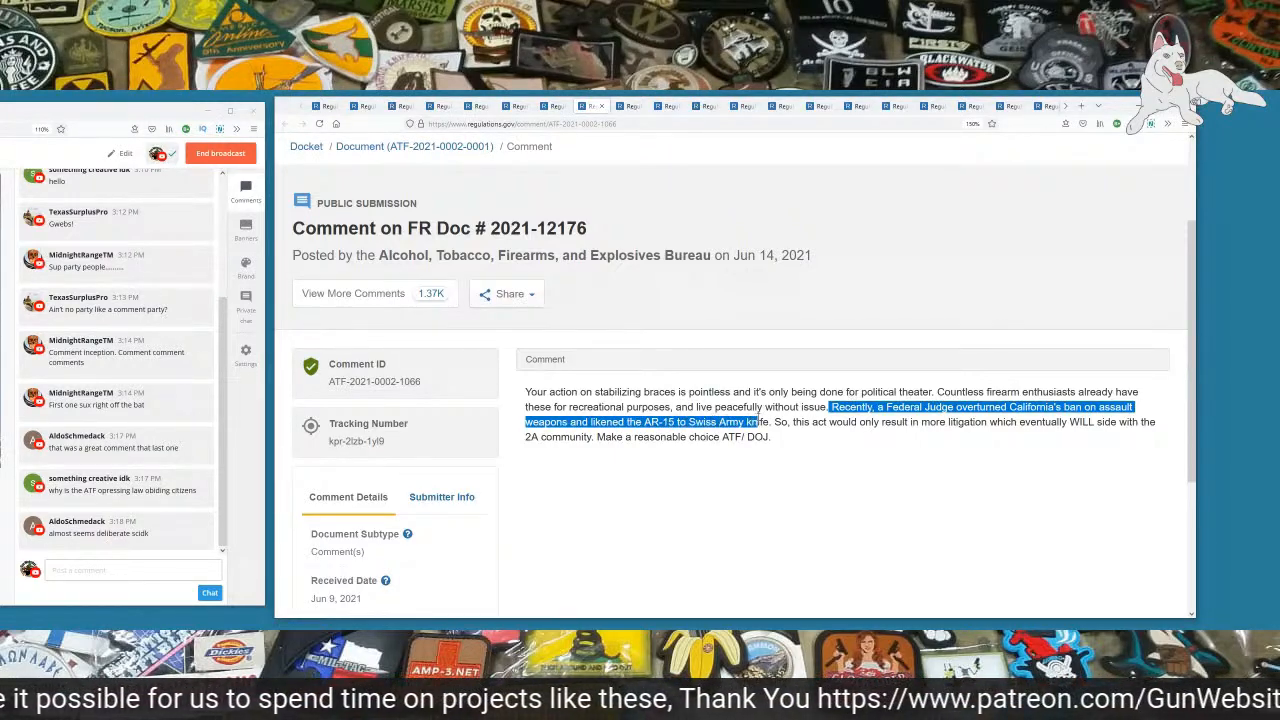
left_click_drag(828, 408, 772, 436)
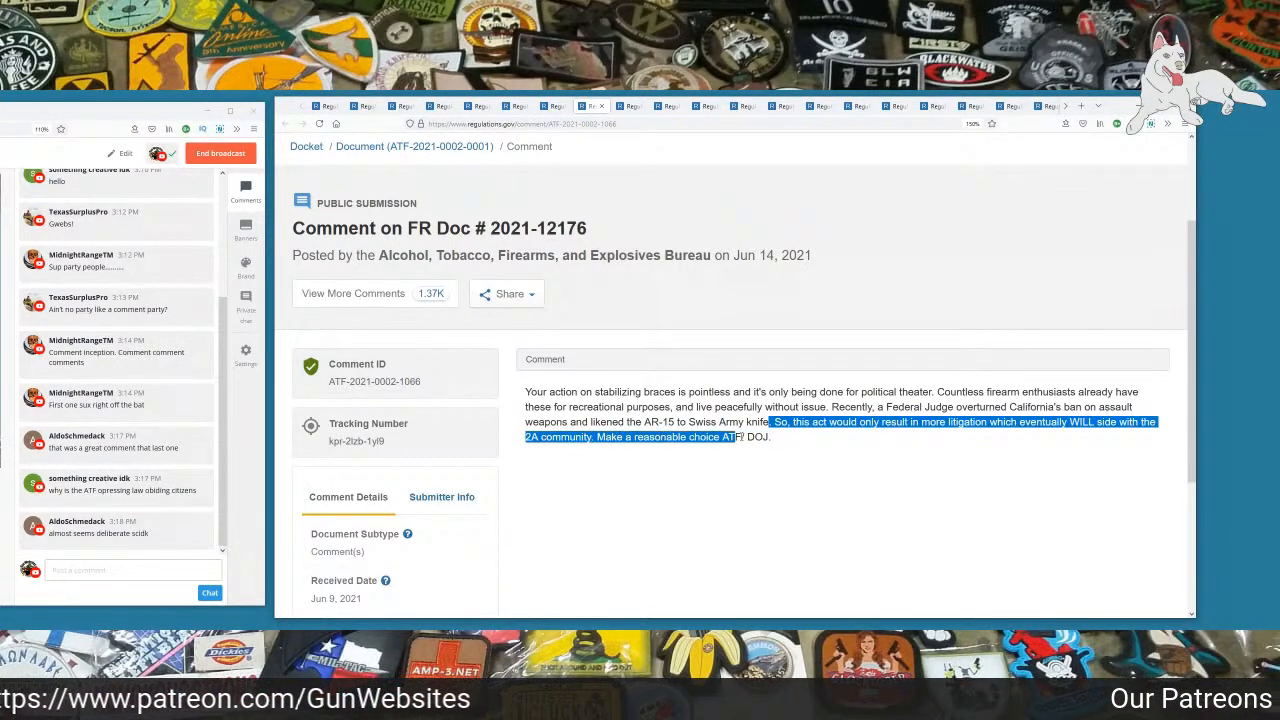
left_click(782, 448)
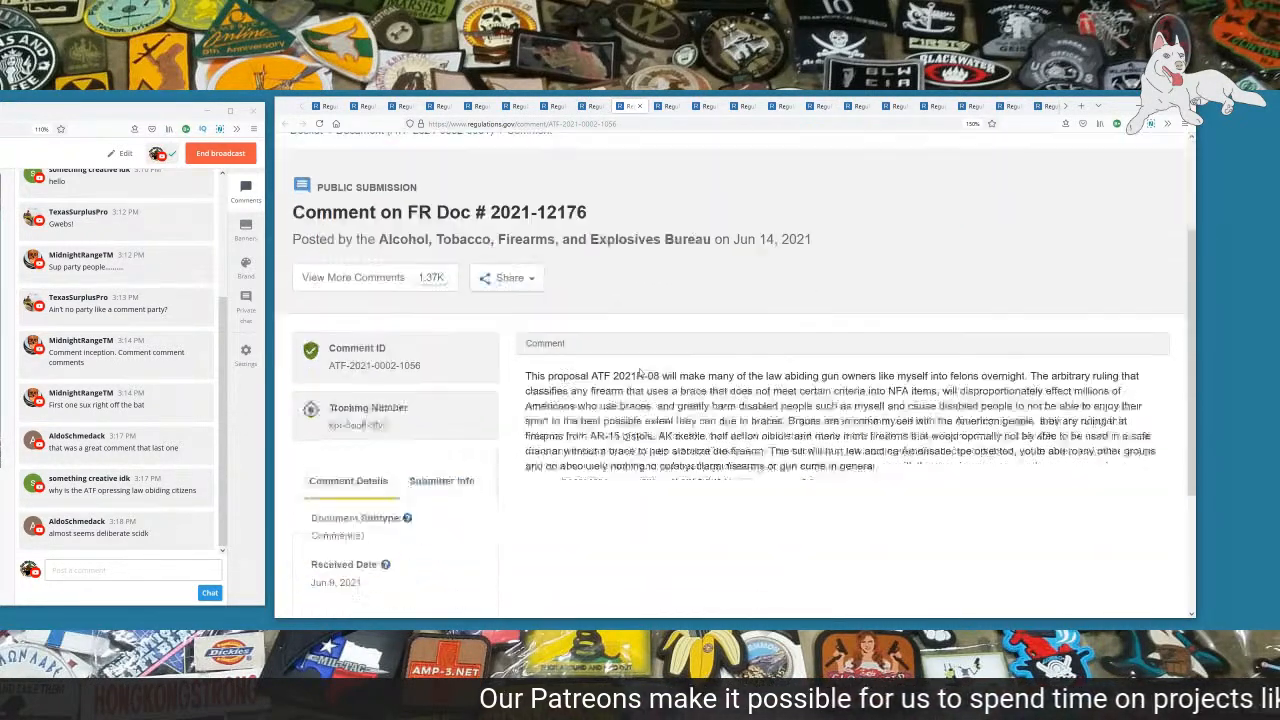
Step: Highlight the sentences about the arbitrary classification turning gun owners into felons while reading
scroll("down", 3)
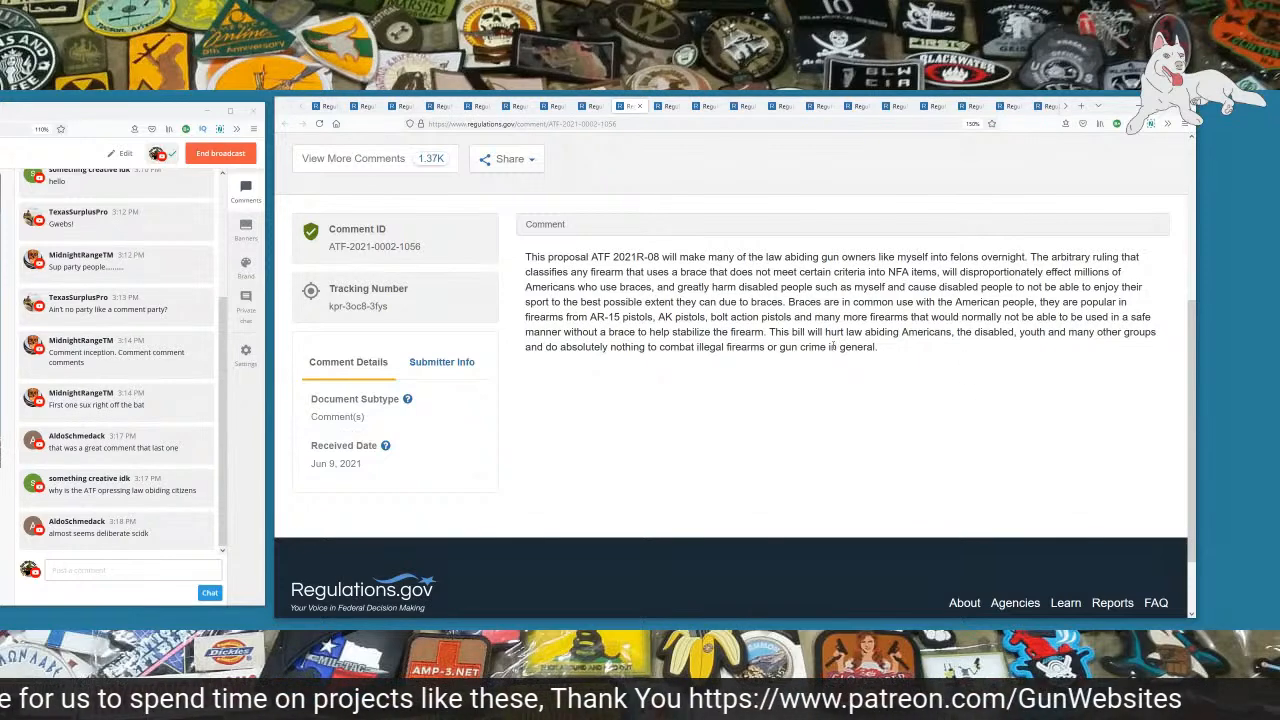
left_click_drag(722, 256, 1120, 272)
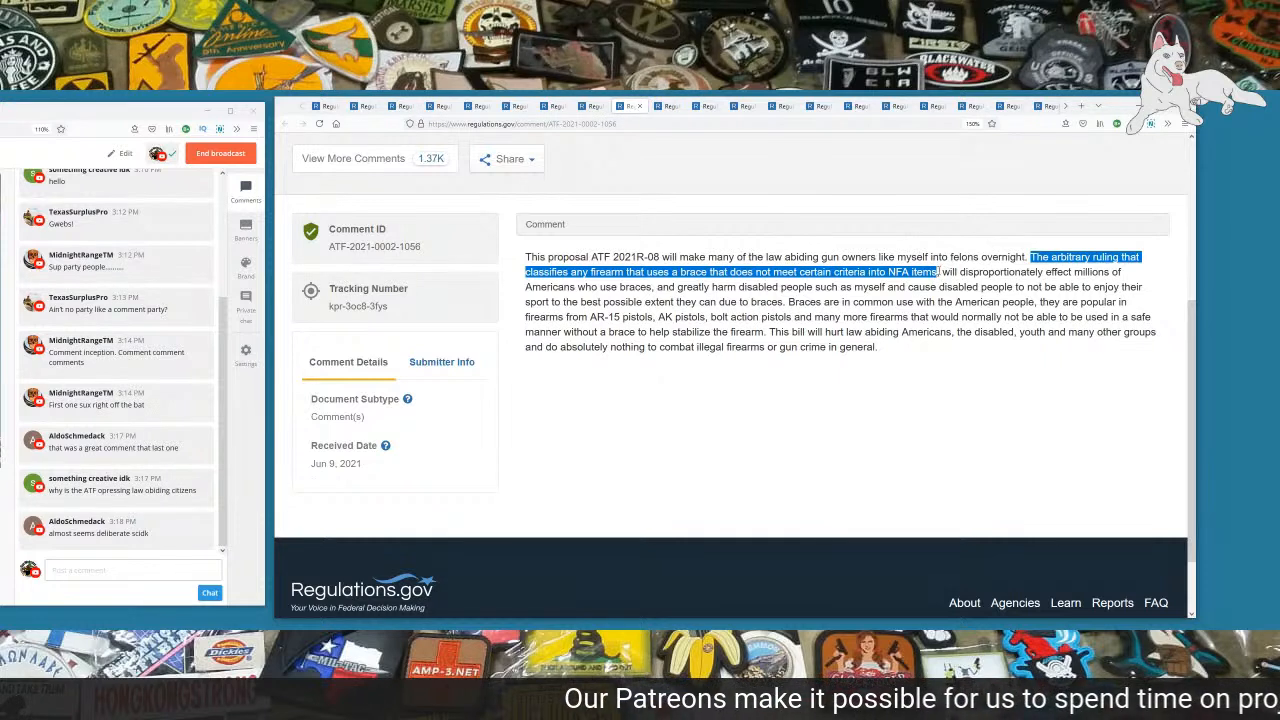
left_click_drag(936, 272, 684, 288)
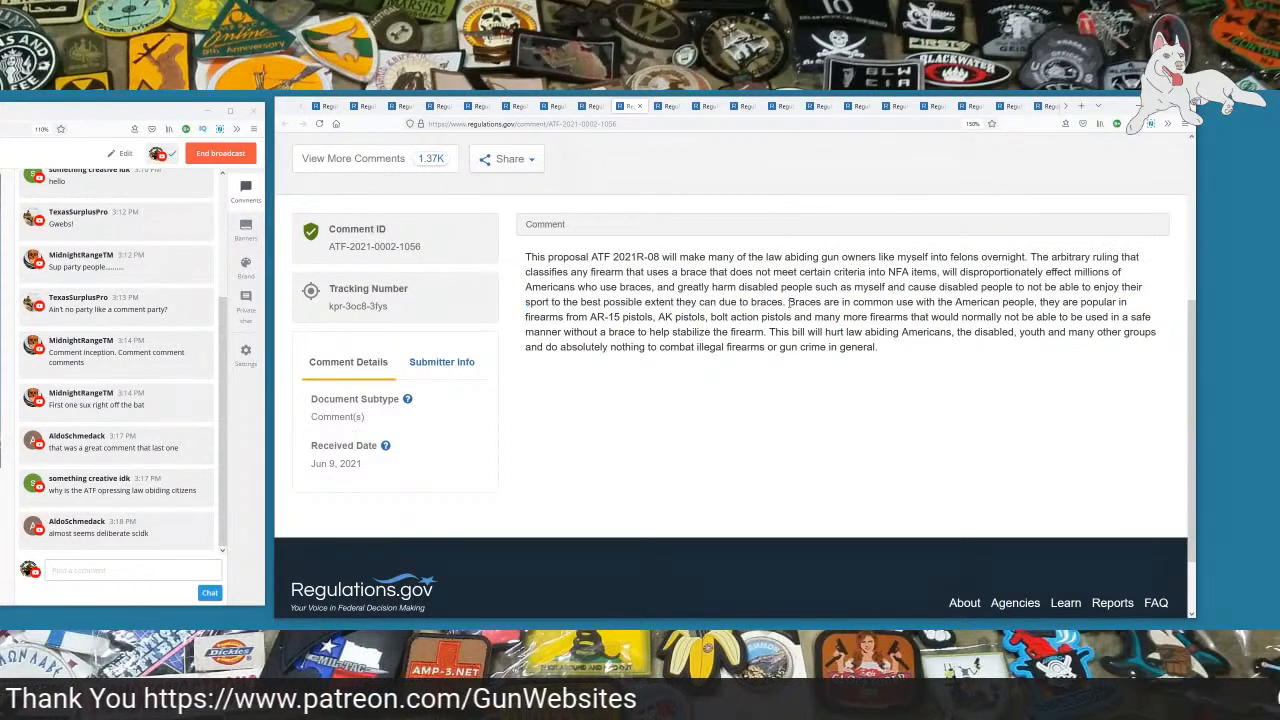
left_click_drag(788, 302, 1080, 302)
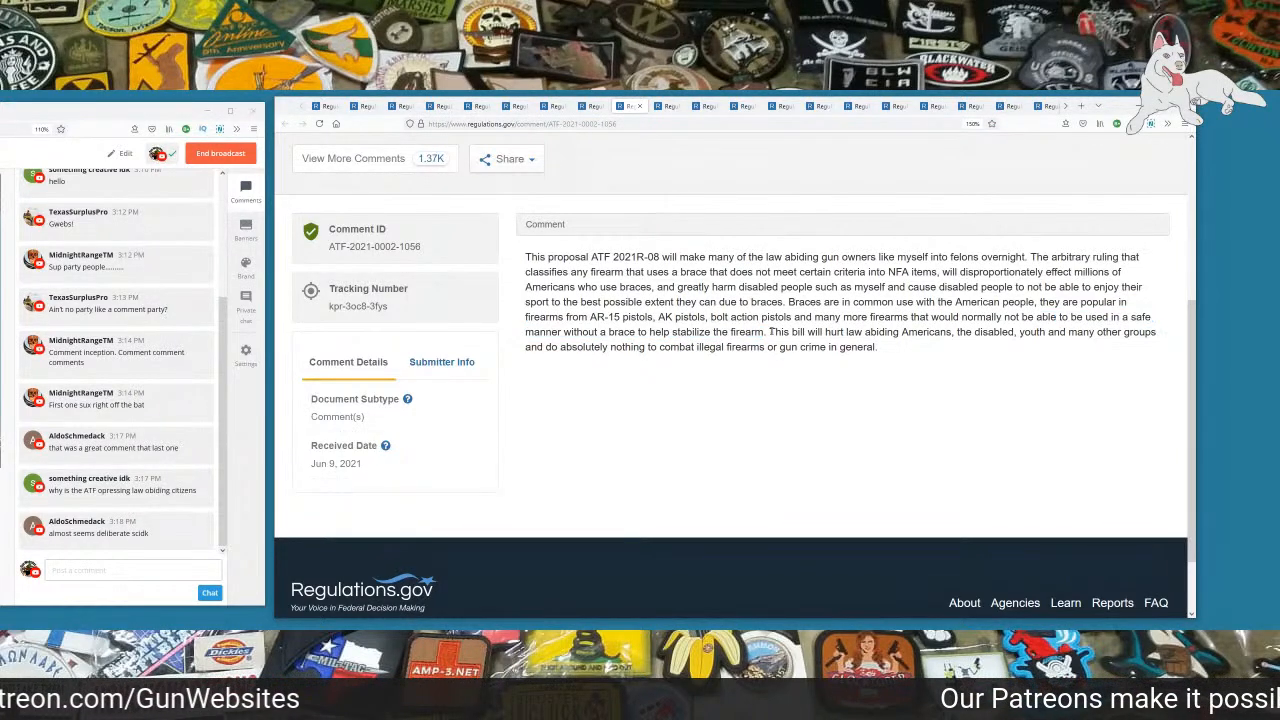
left_click_drag(768, 332, 956, 332)
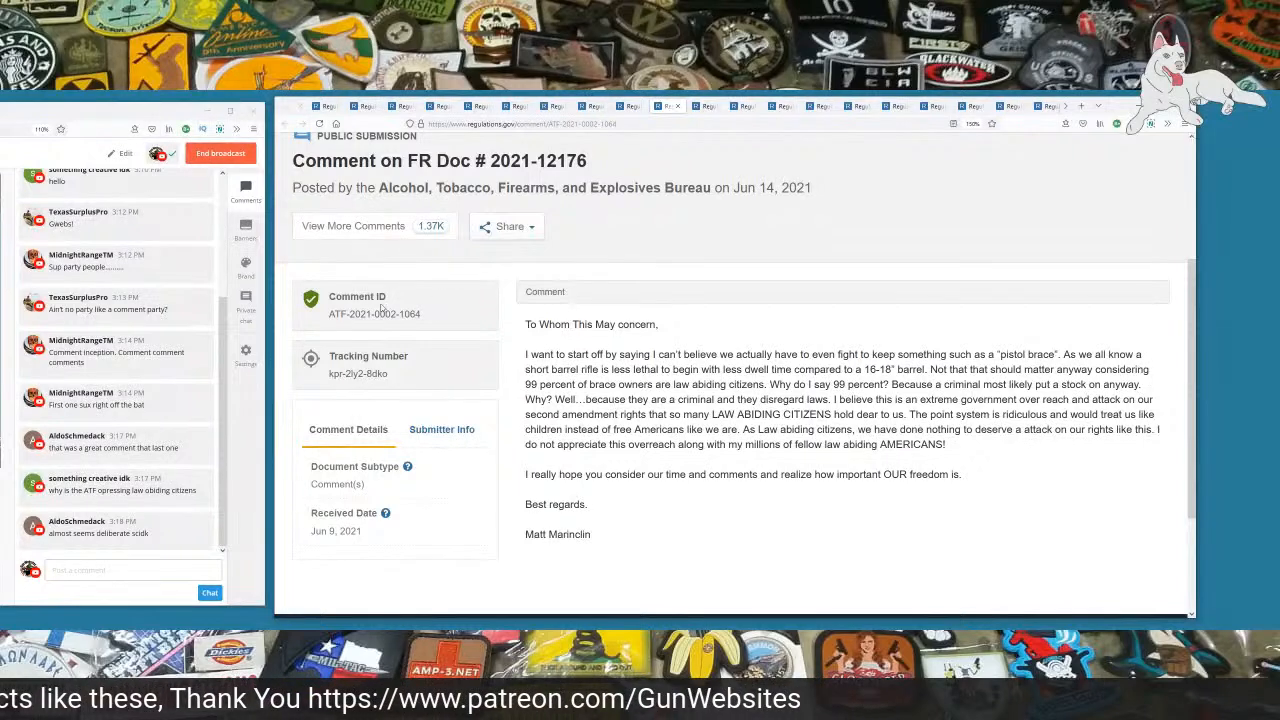
Step: Highlight the letter's lines about short barrel rifles and the rule's extreme overreach while reading
double_click(408, 314)
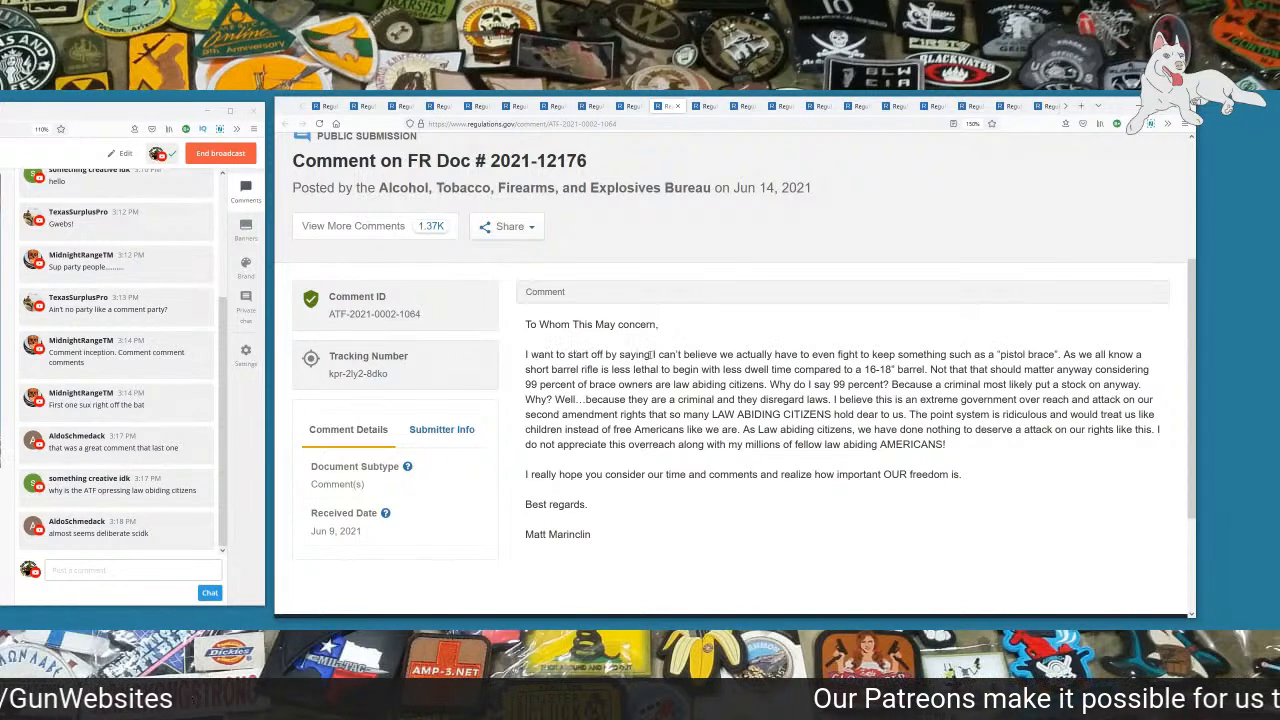
left_click_drag(652, 354, 884, 354)
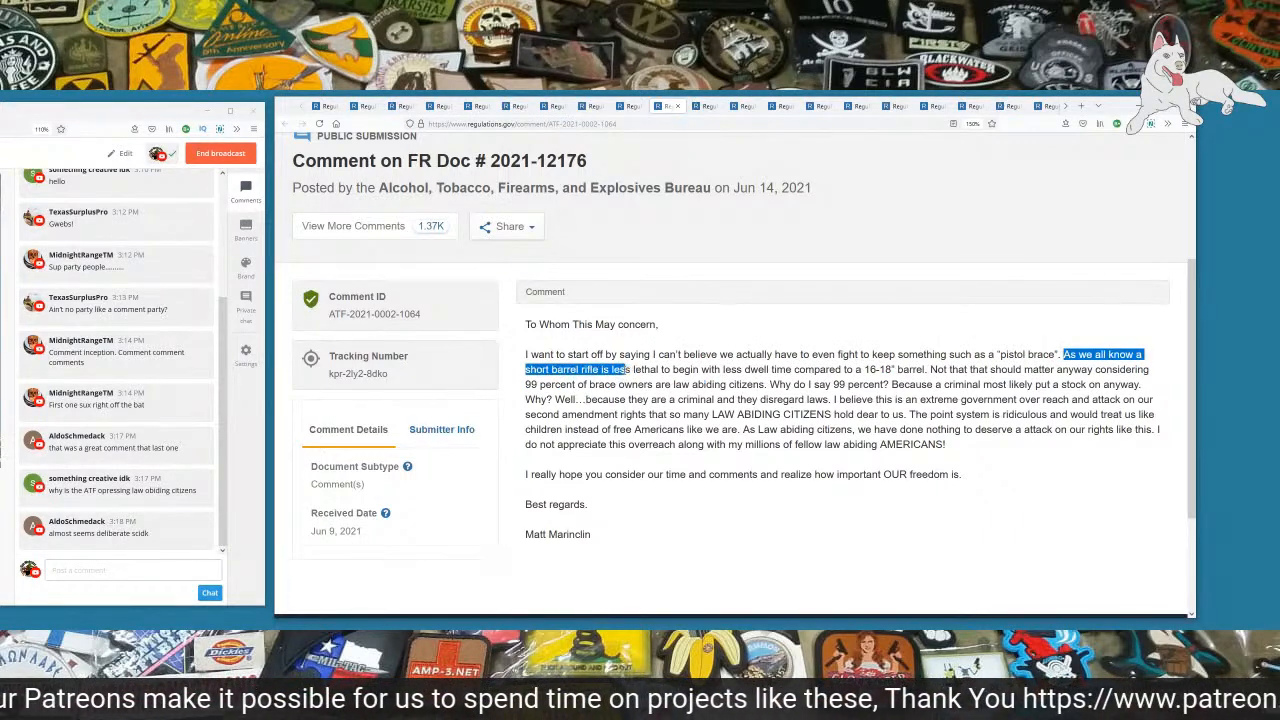
left_click_drag(628, 368, 718, 368)
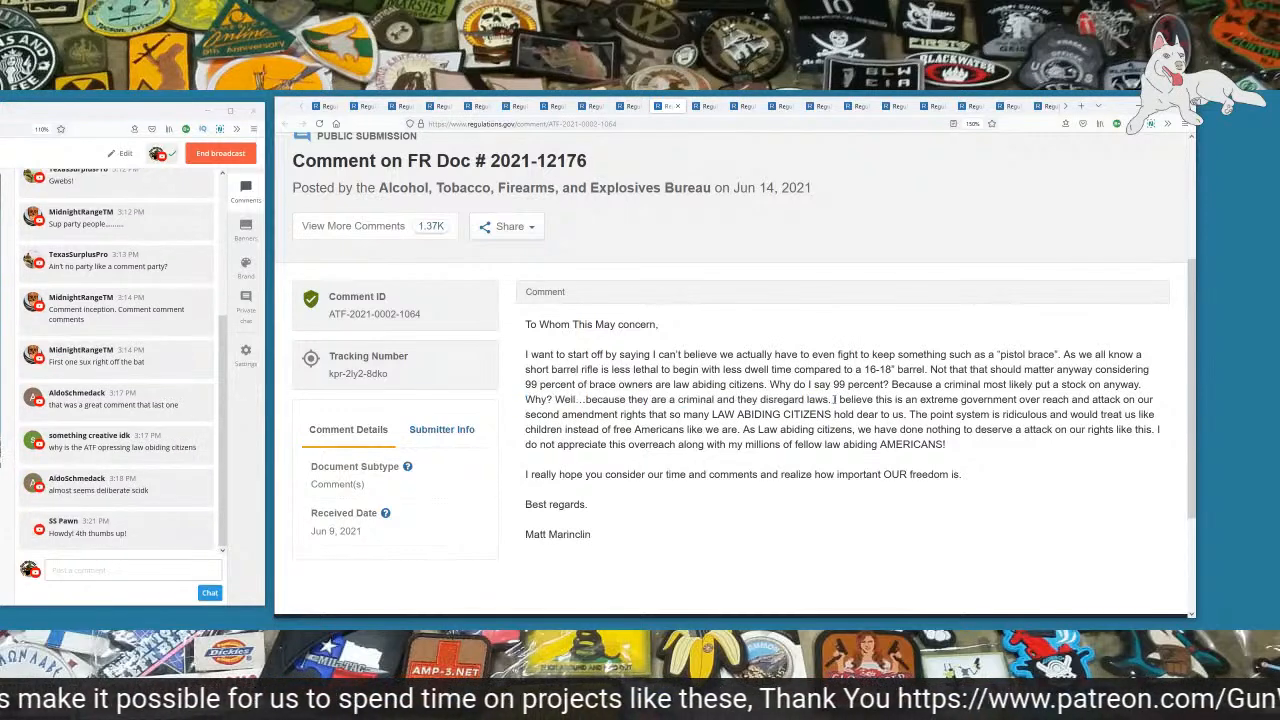
left_click_drag(832, 400, 1070, 400)
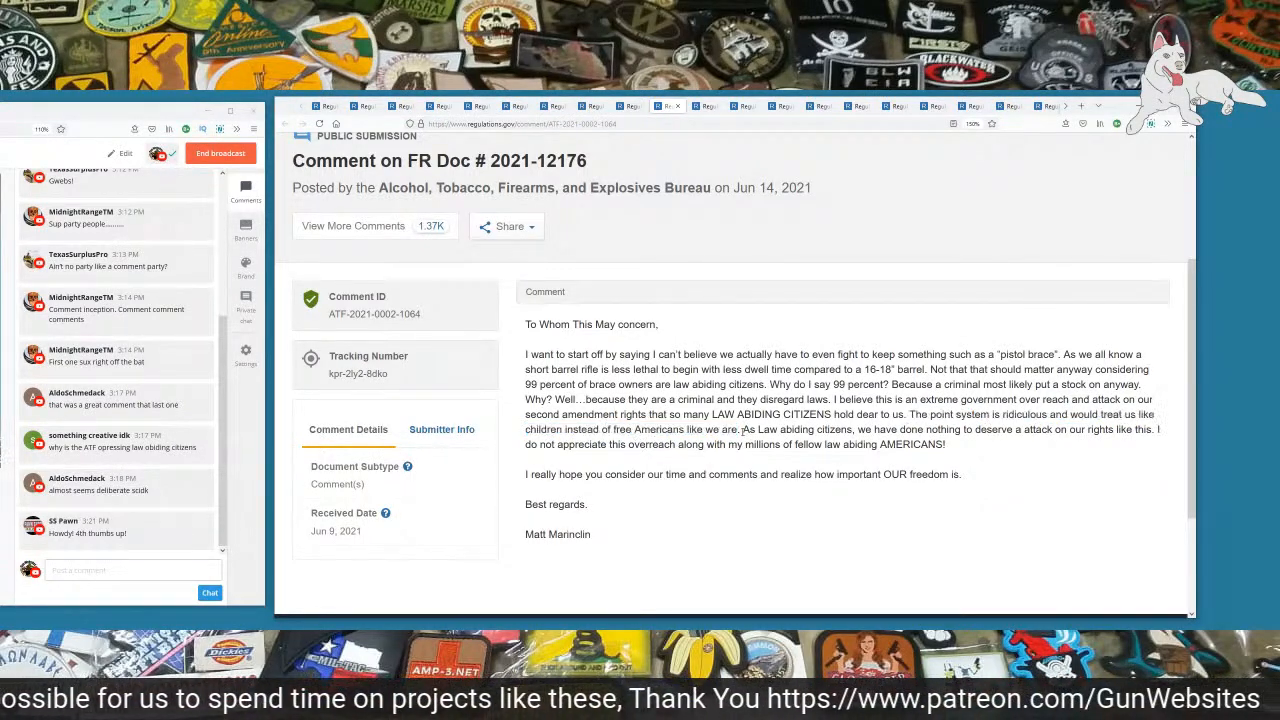
left_click_drag(744, 428, 1012, 428)
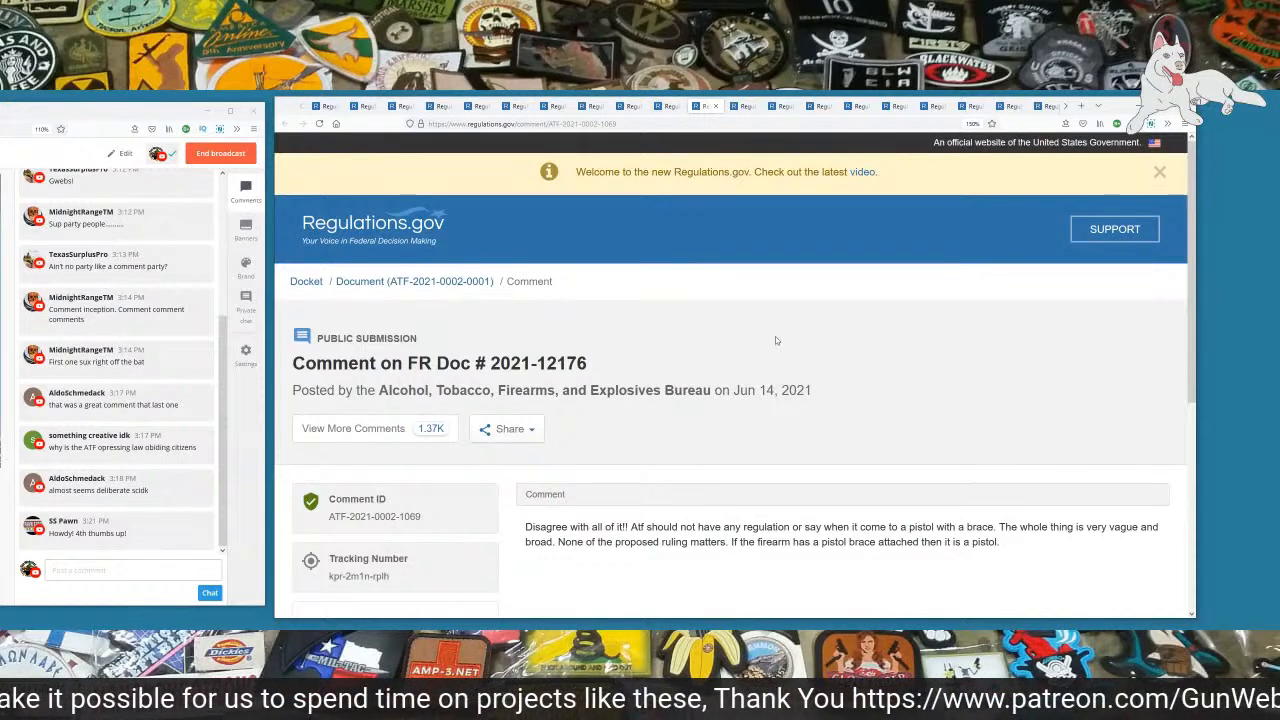
Step: Highlight the short comment starting with 'Disagree' that calls the rule vague and broad
scroll("down", 3)
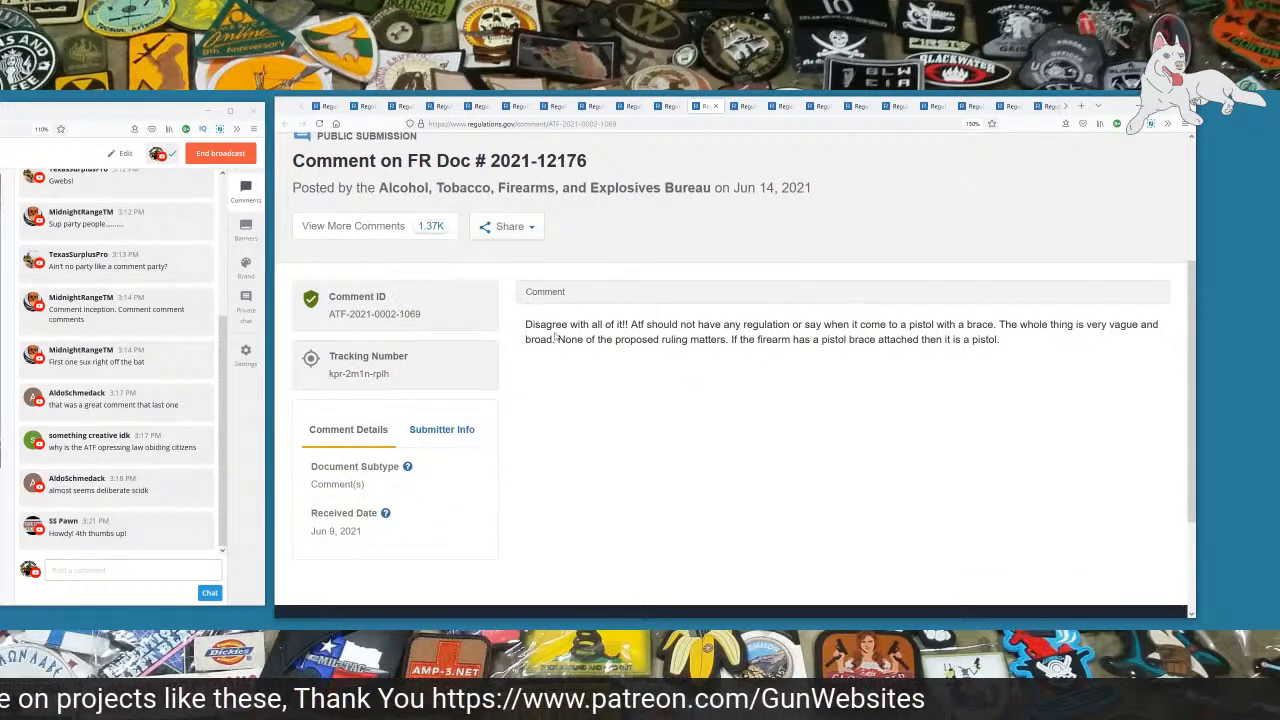
double_click(544, 324)
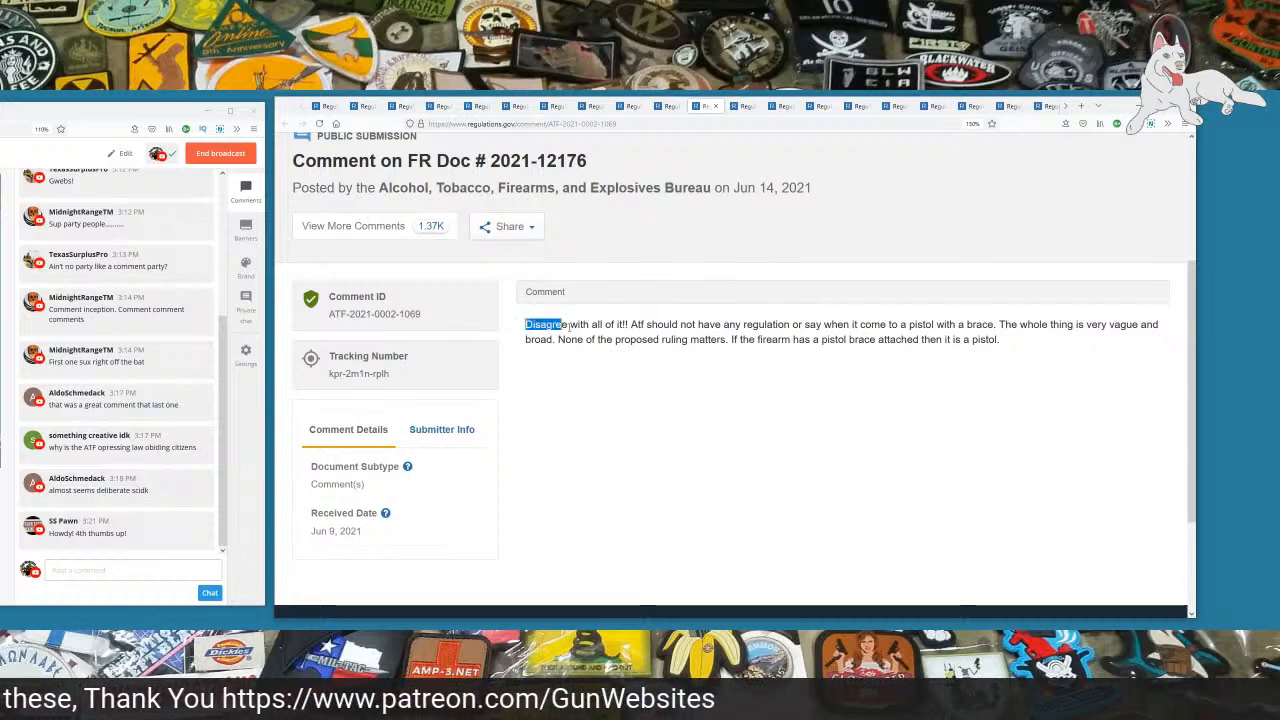
left_click_drag(526, 324, 810, 324)
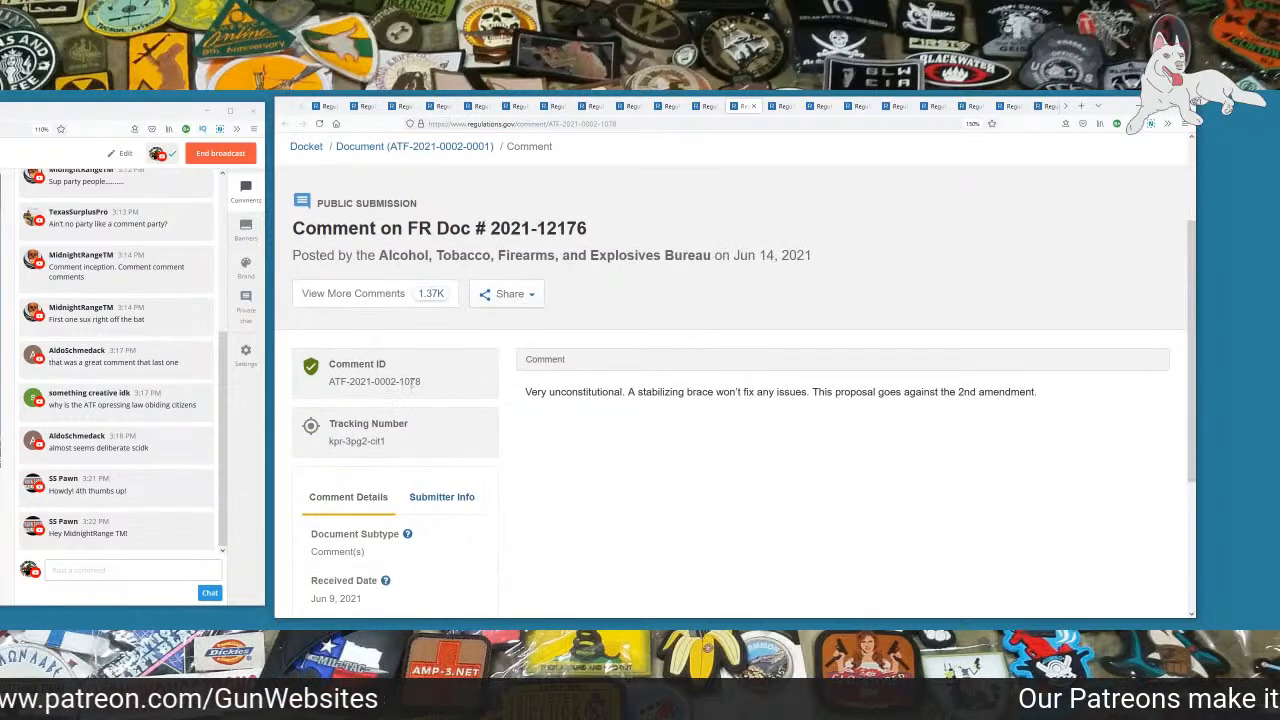
scroll("down", 3)
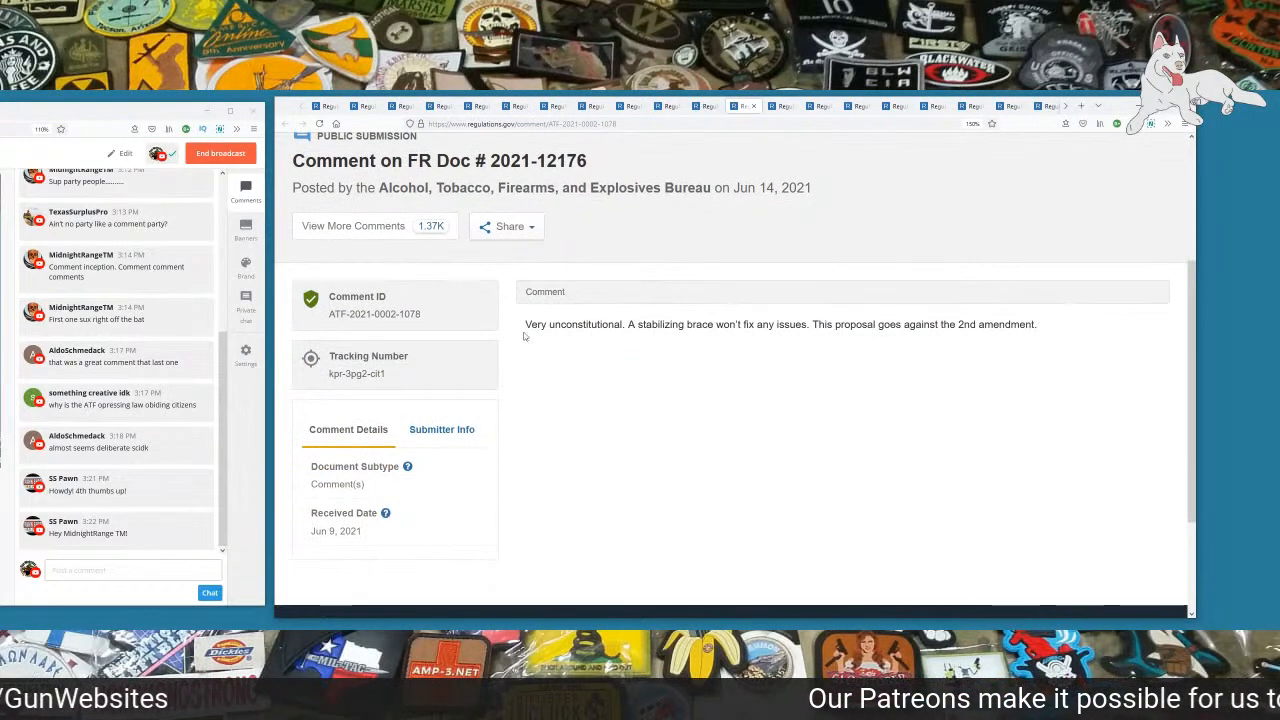
left_click_drag(524, 324, 638, 324)
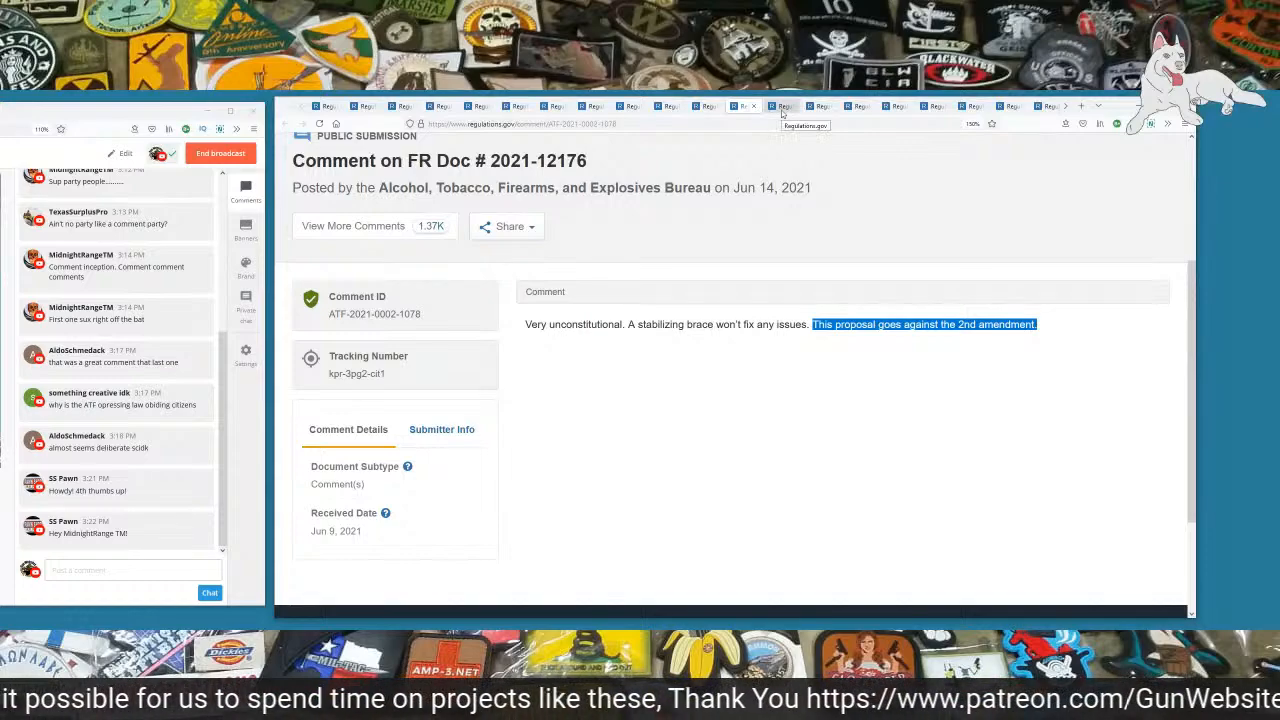
left_click(782, 106)
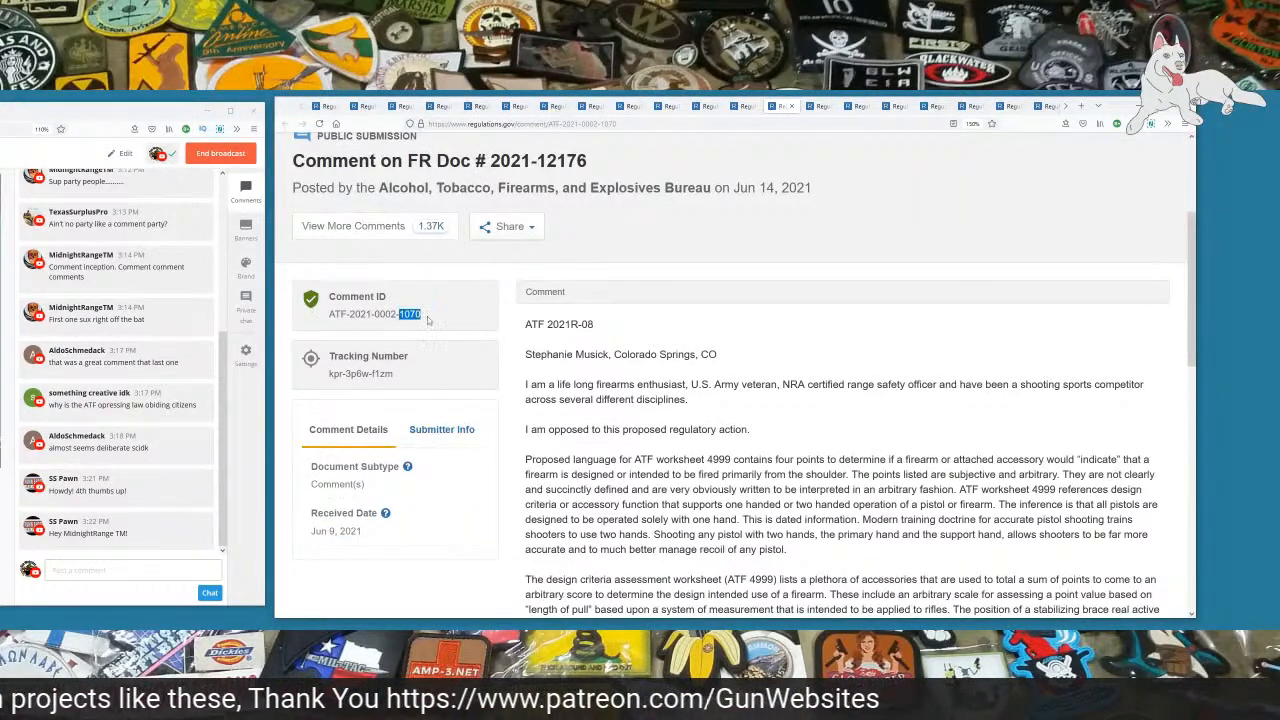
scroll("down", 3)
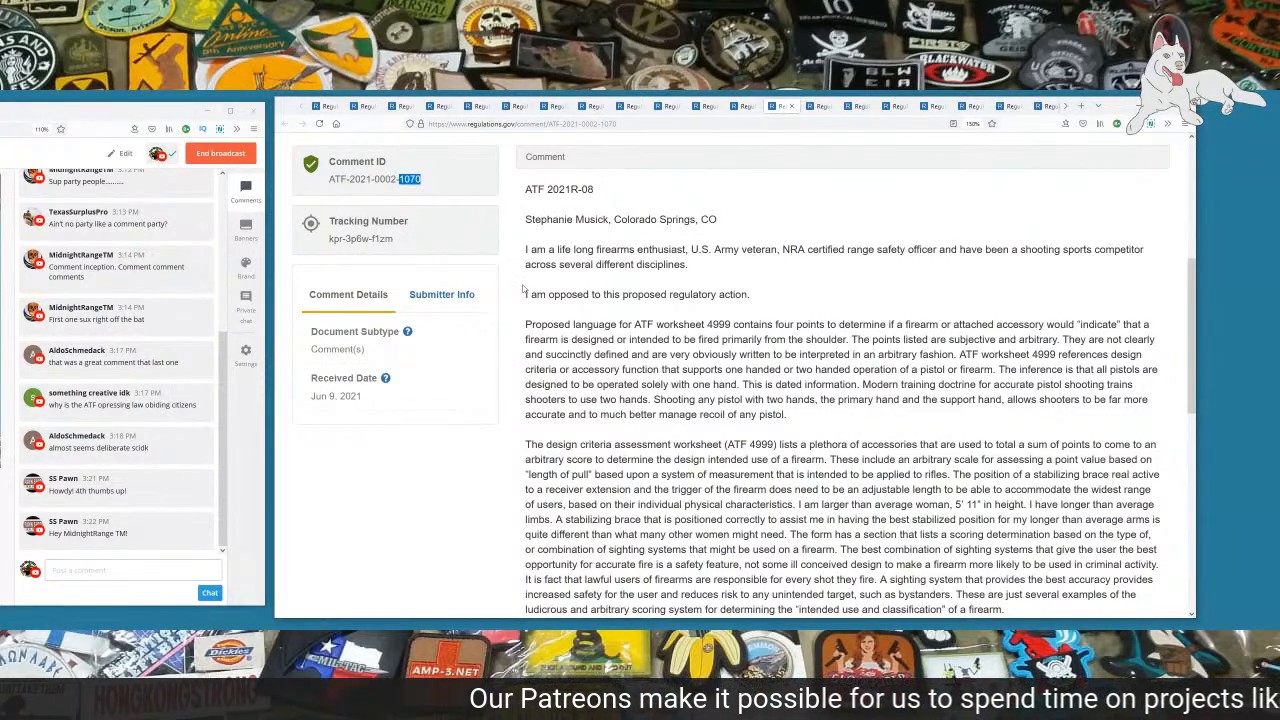
scroll("down", 3)
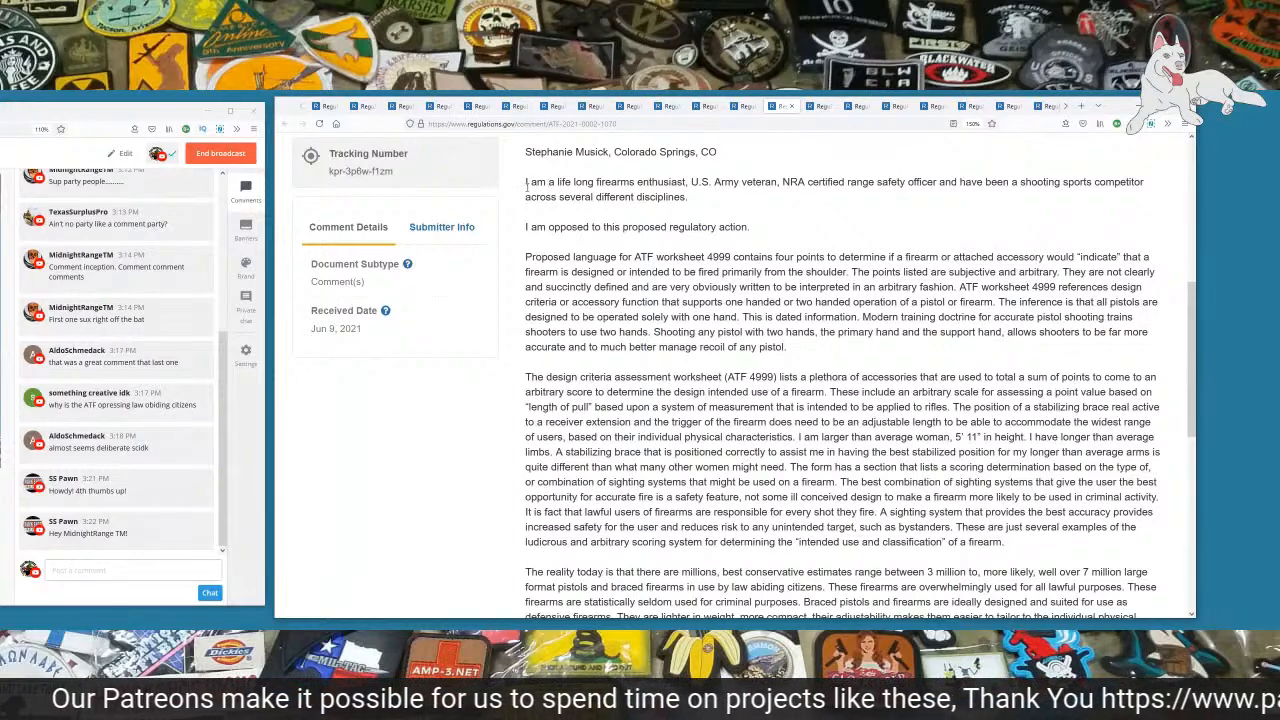
left_click_drag(524, 180, 780, 180)
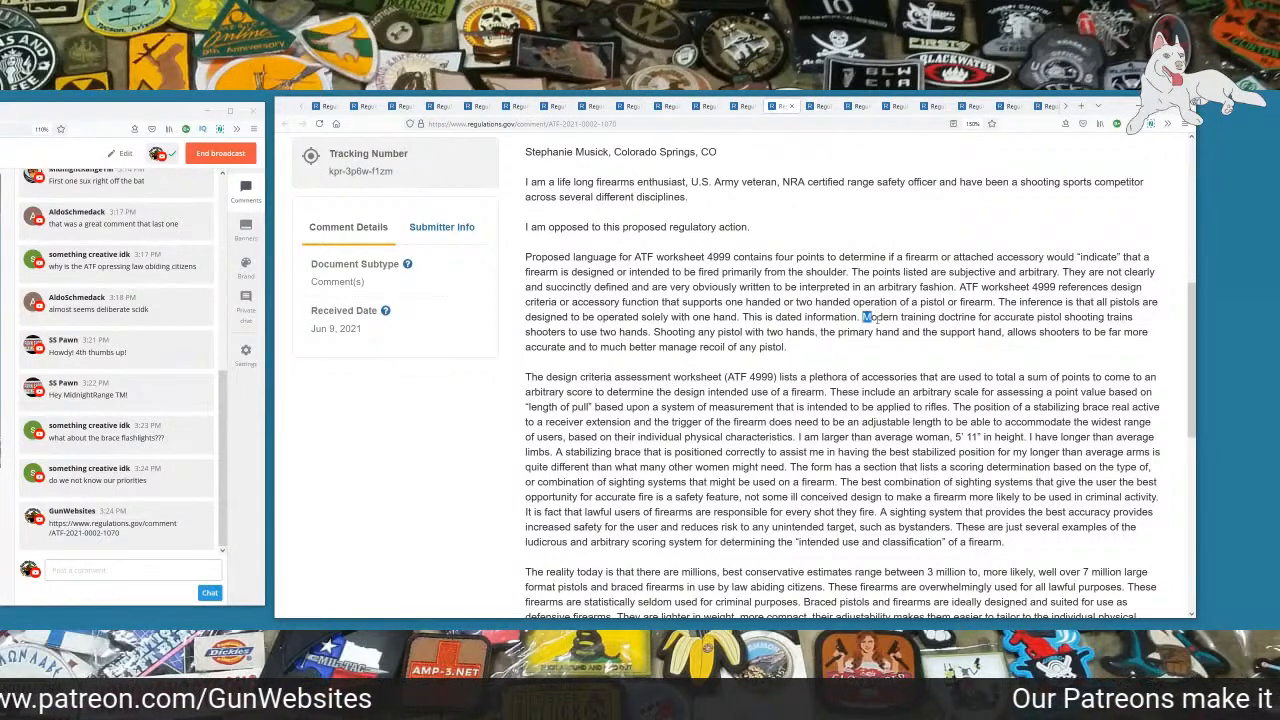
left_click_drag(862, 316, 1108, 316)
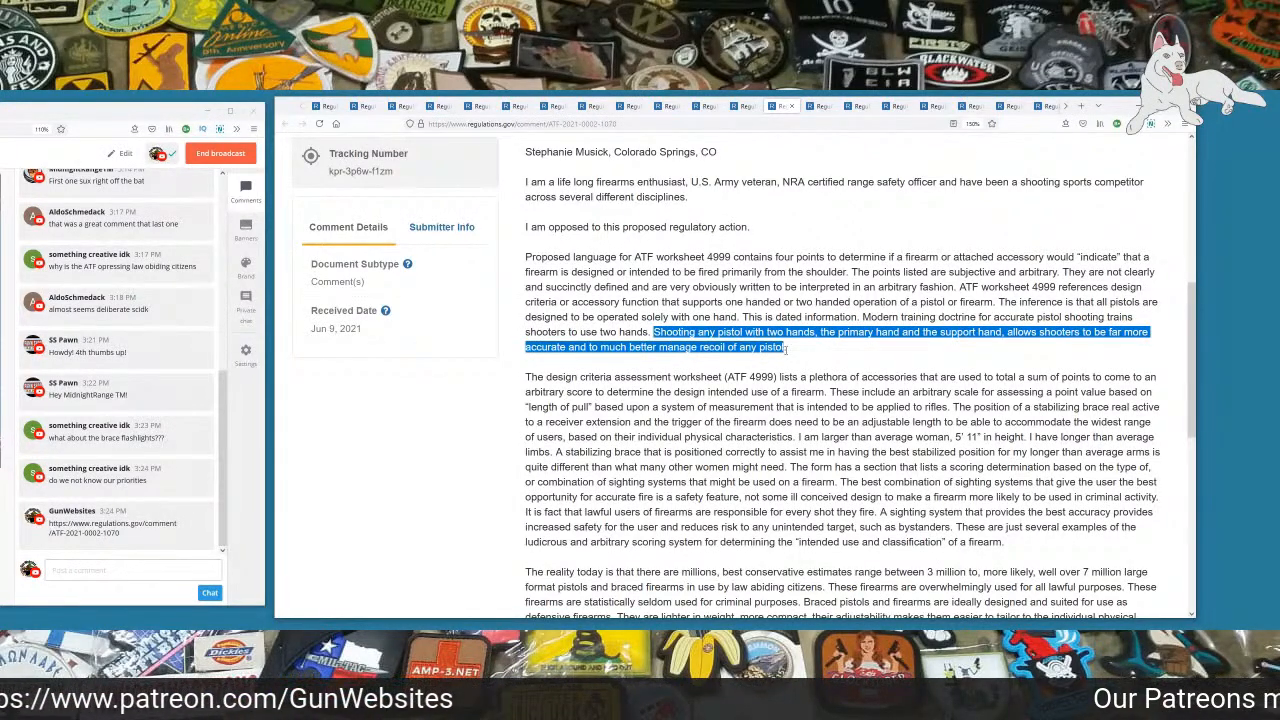
scroll("down", 3)
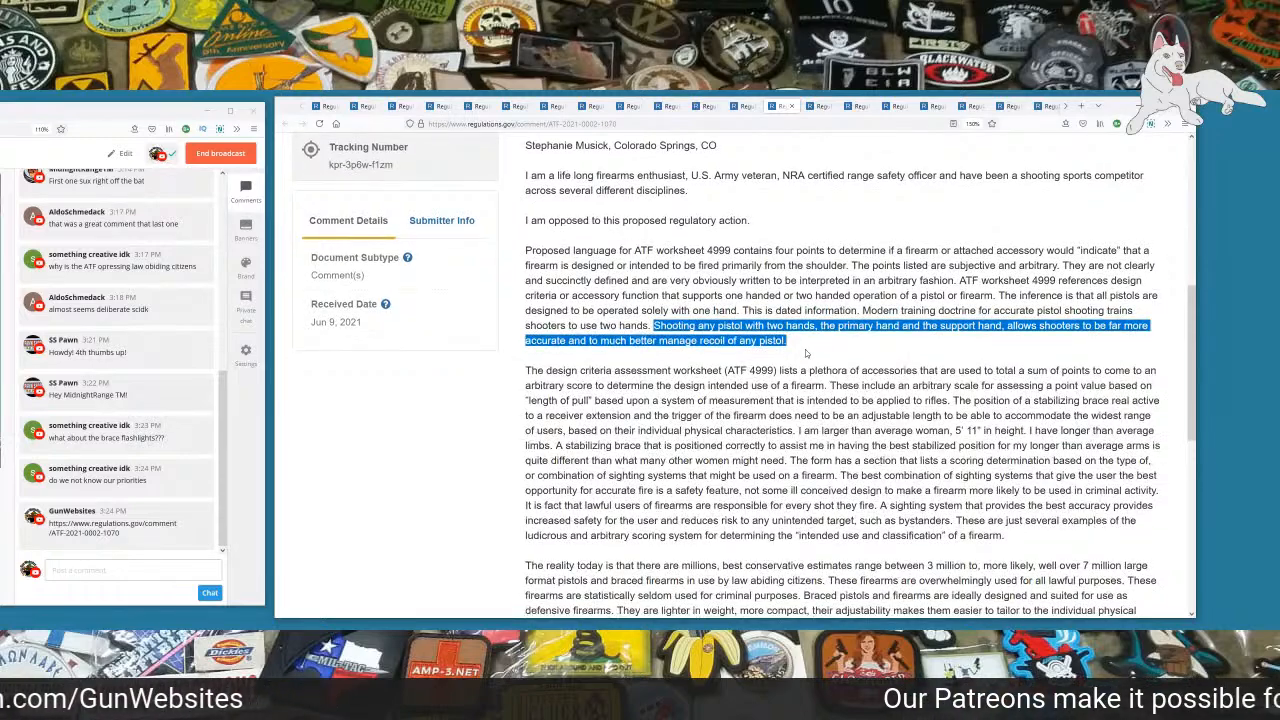
scroll("down", 3)
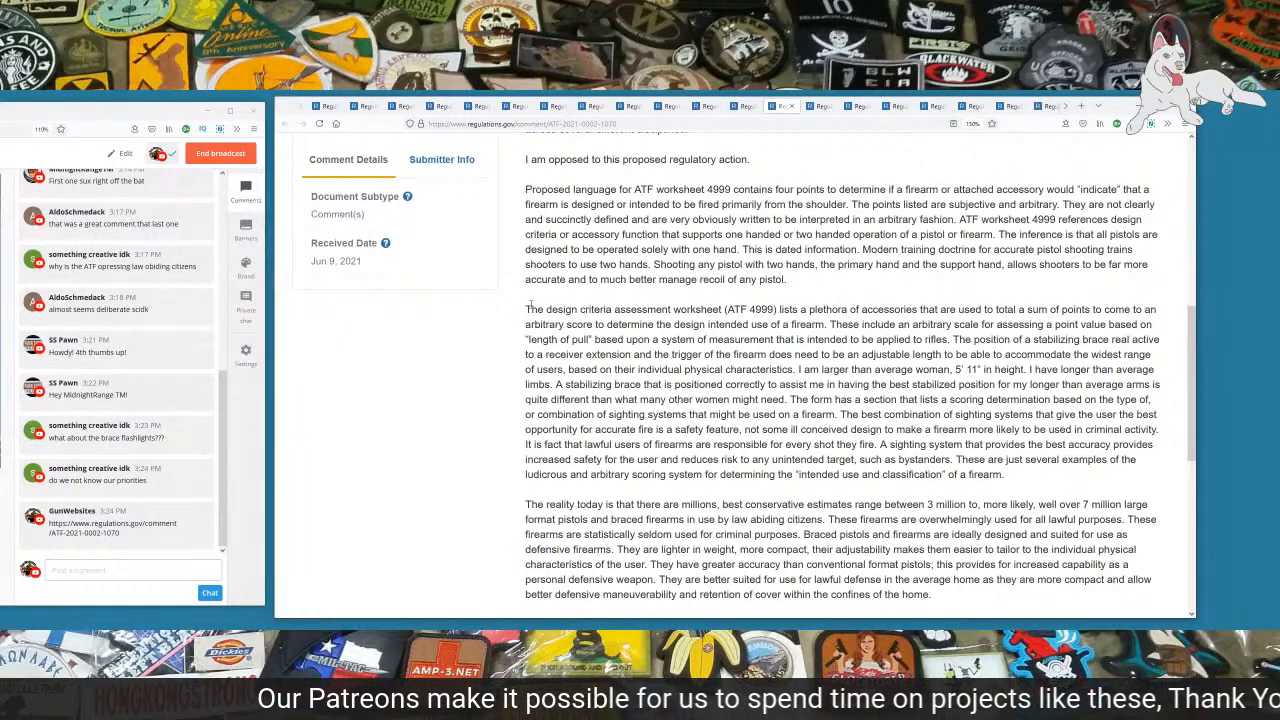
left_click_drag(526, 308, 980, 308)
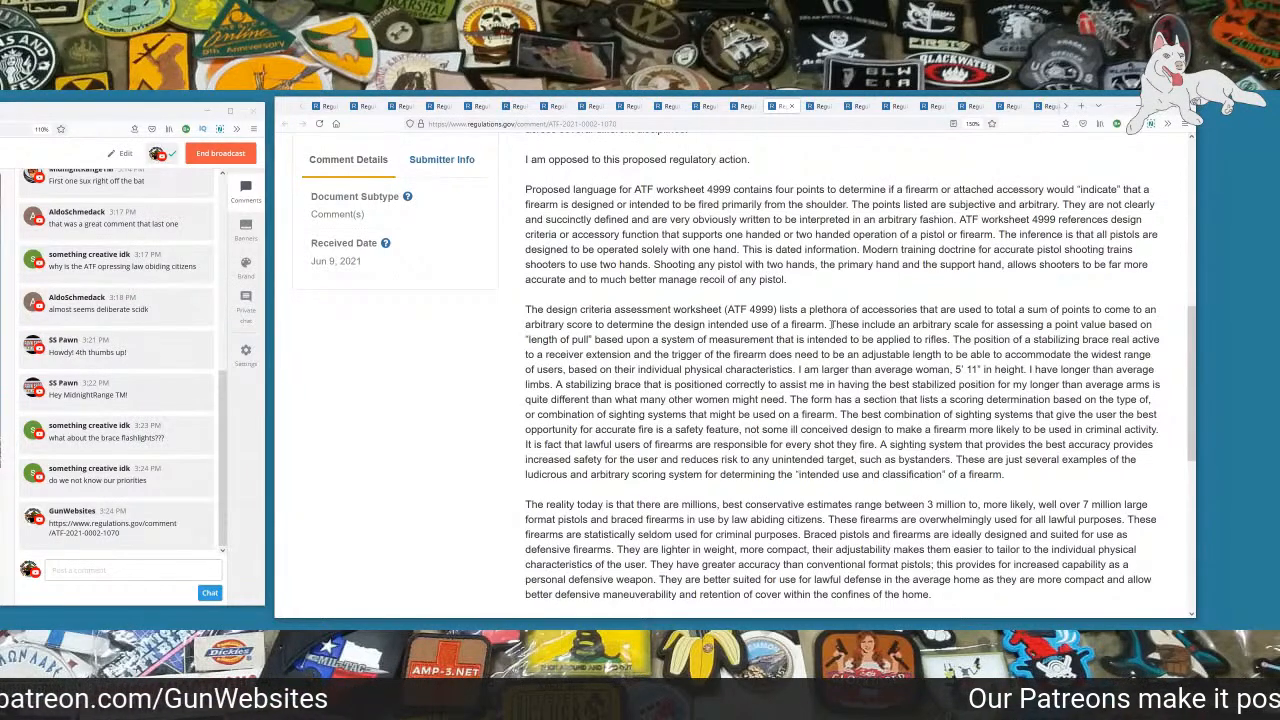
left_click_drag(832, 324, 1072, 324)
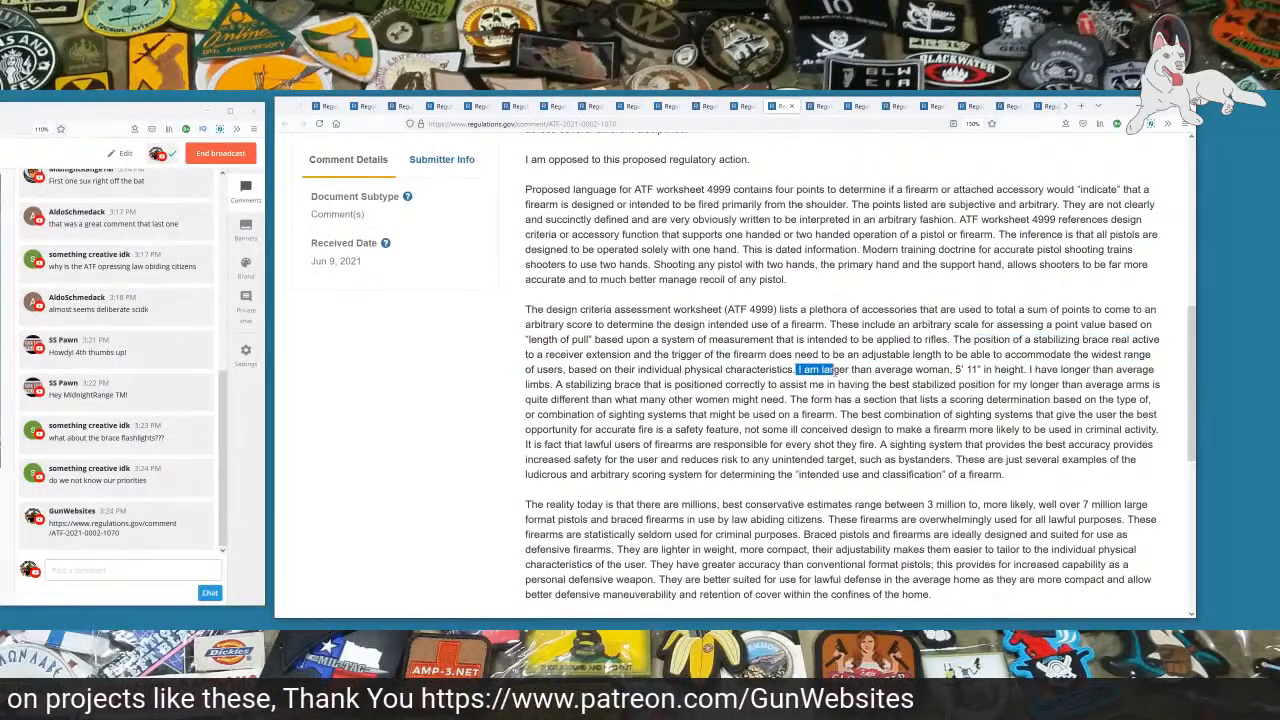
left_click_drag(800, 368, 984, 368)
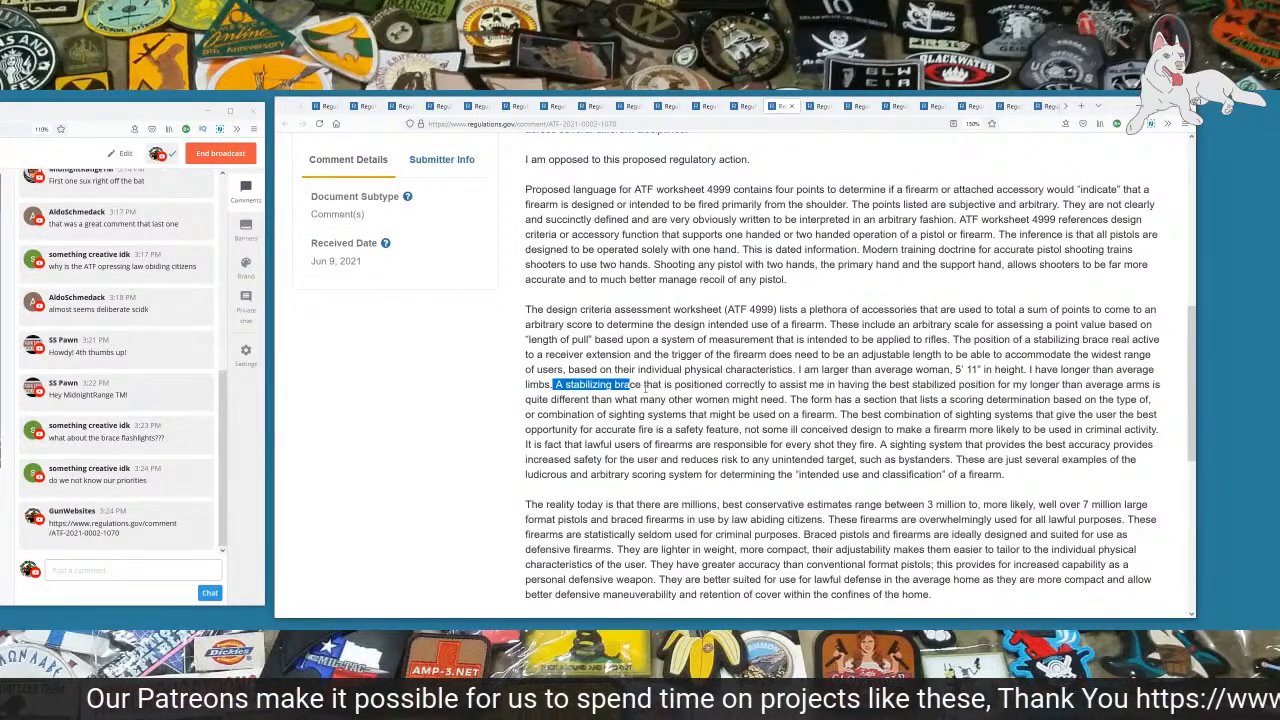
left_click_drag(556, 384, 648, 400)
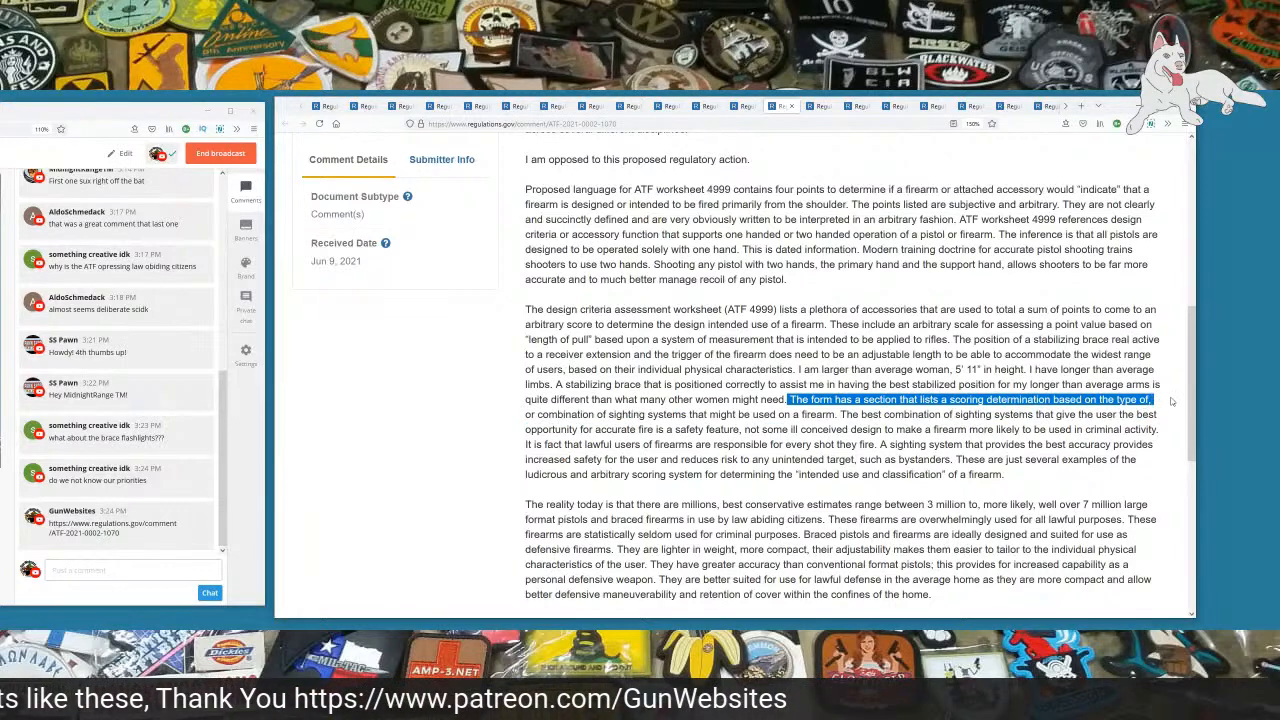
left_click_drag(1150, 400, 580, 414)
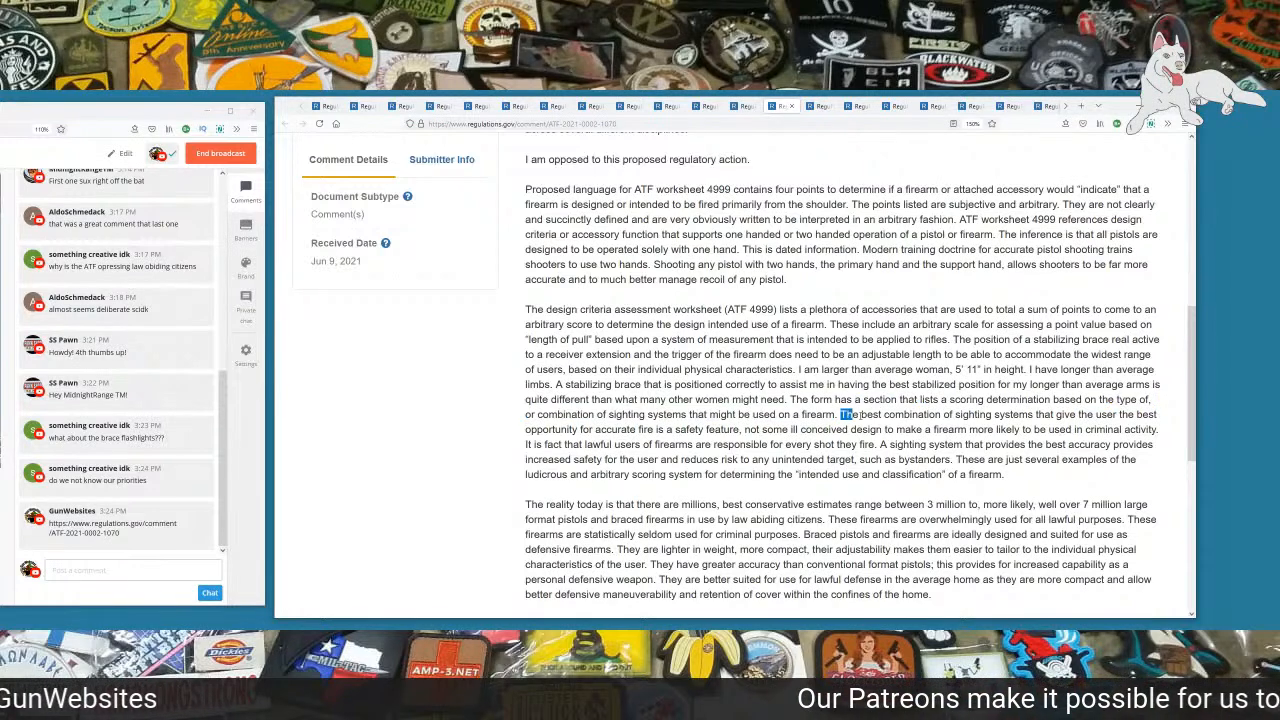
left_click_drag(844, 414, 1060, 414)
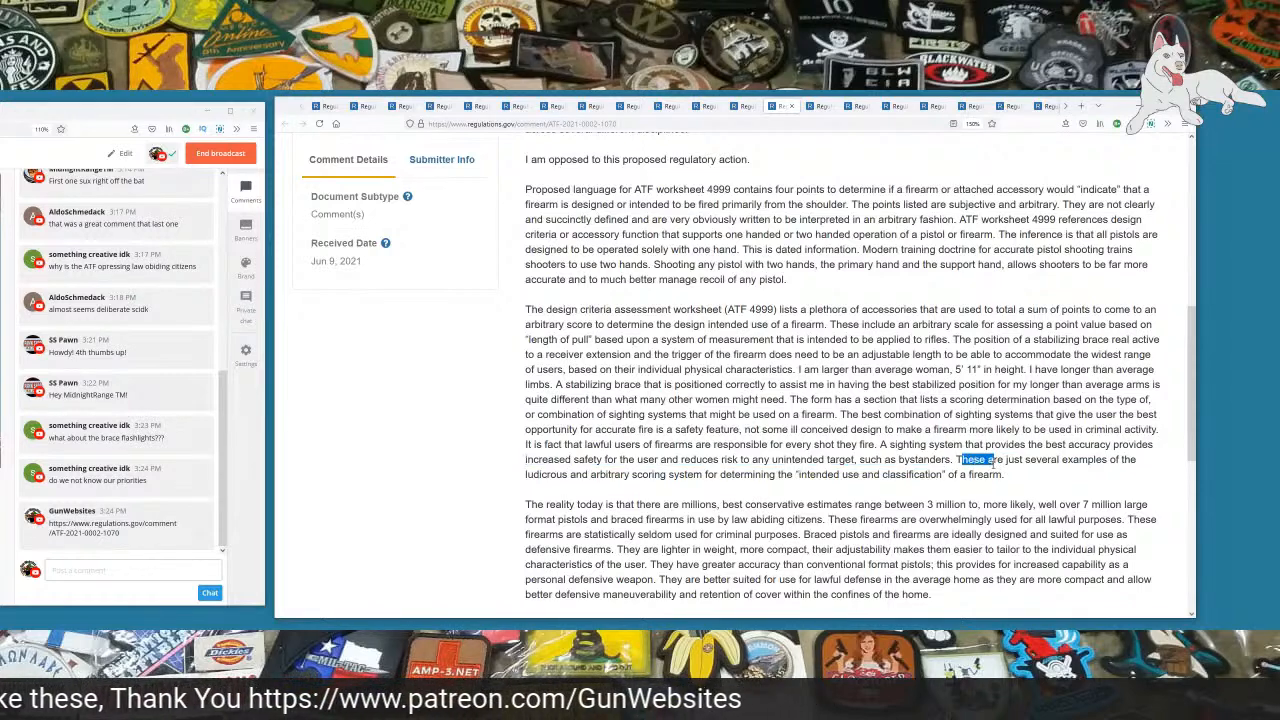
left_click_drag(960, 460, 1004, 474)
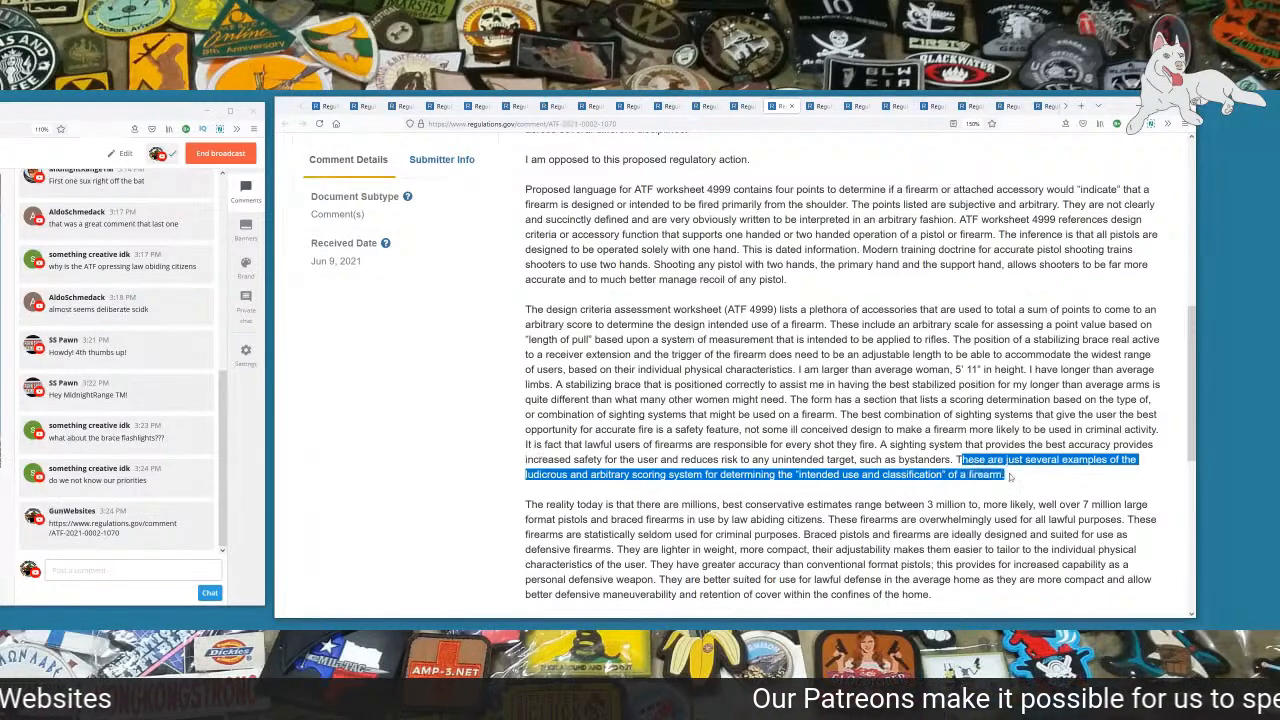
scroll("down", 3)
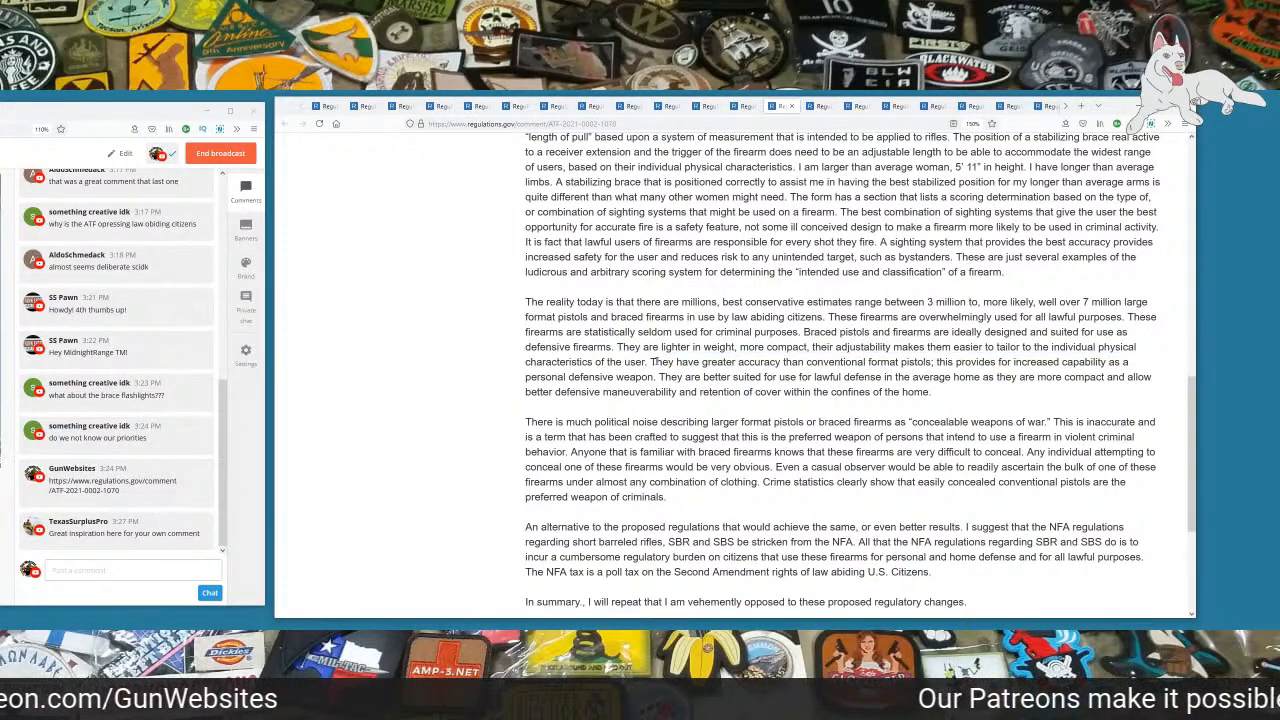
left_click_drag(652, 360, 862, 360)
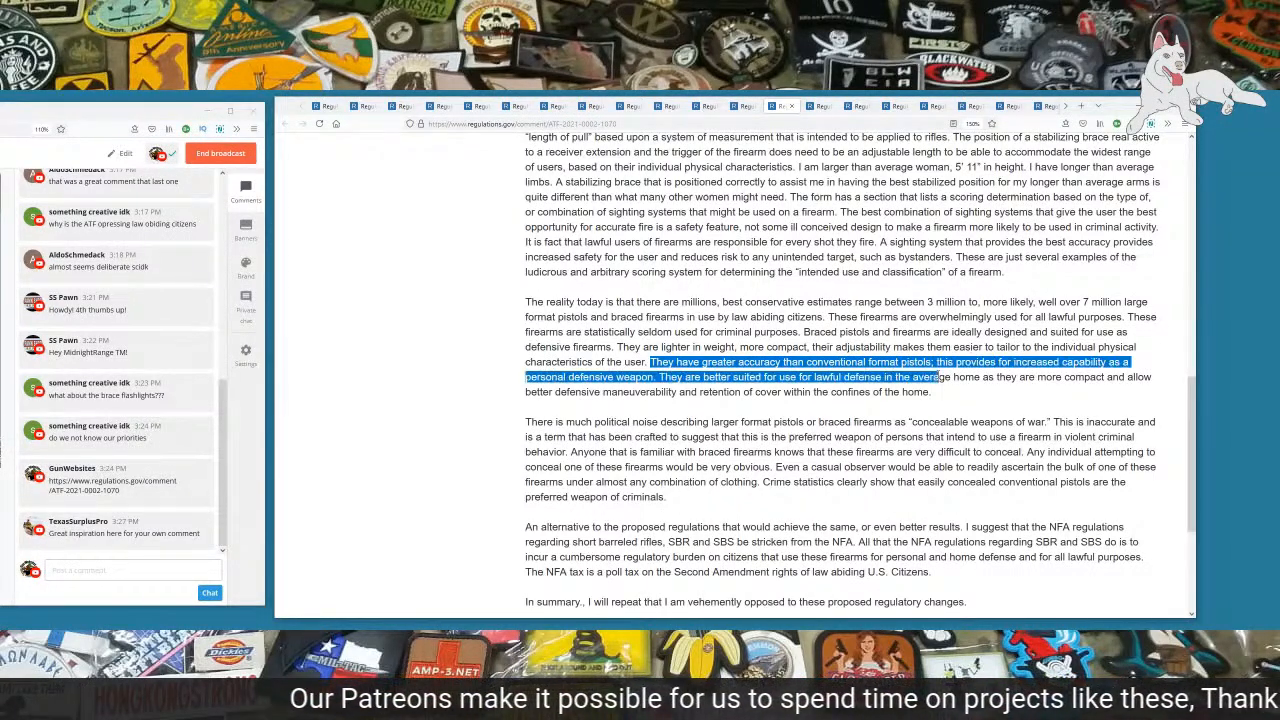
left_click_drag(940, 376, 630, 390)
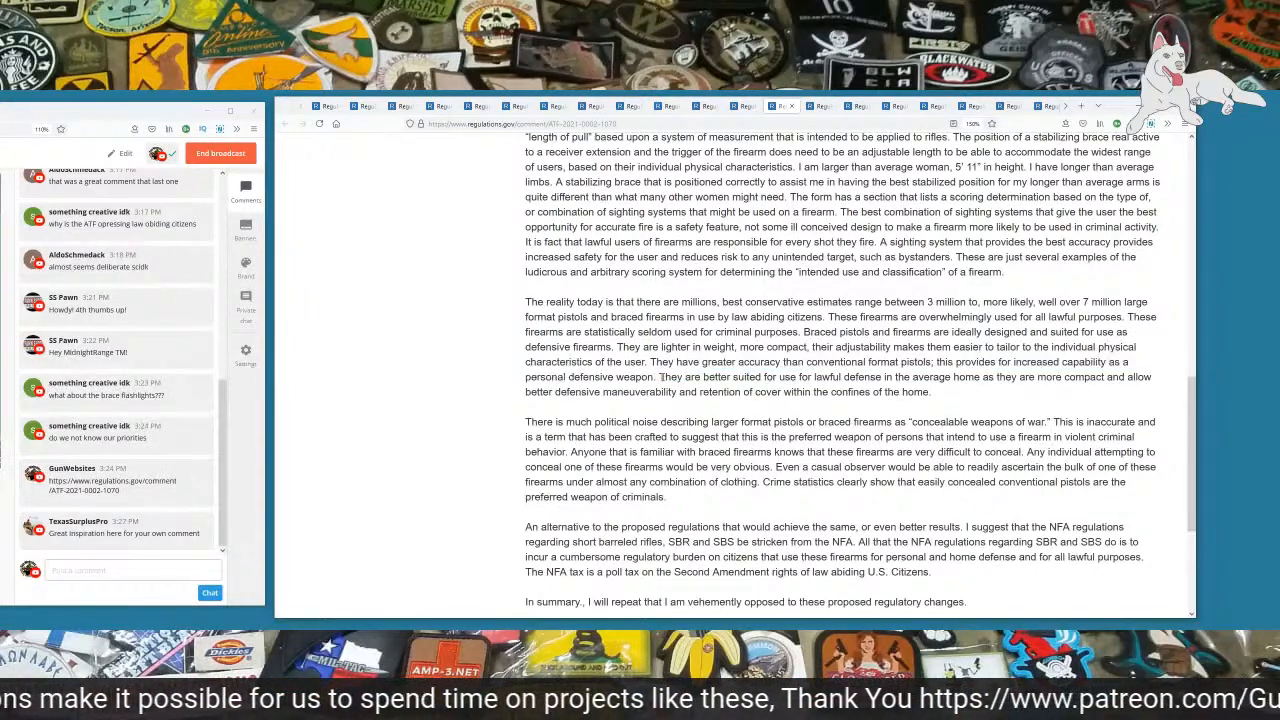
left_click_drag(660, 376, 1036, 376)
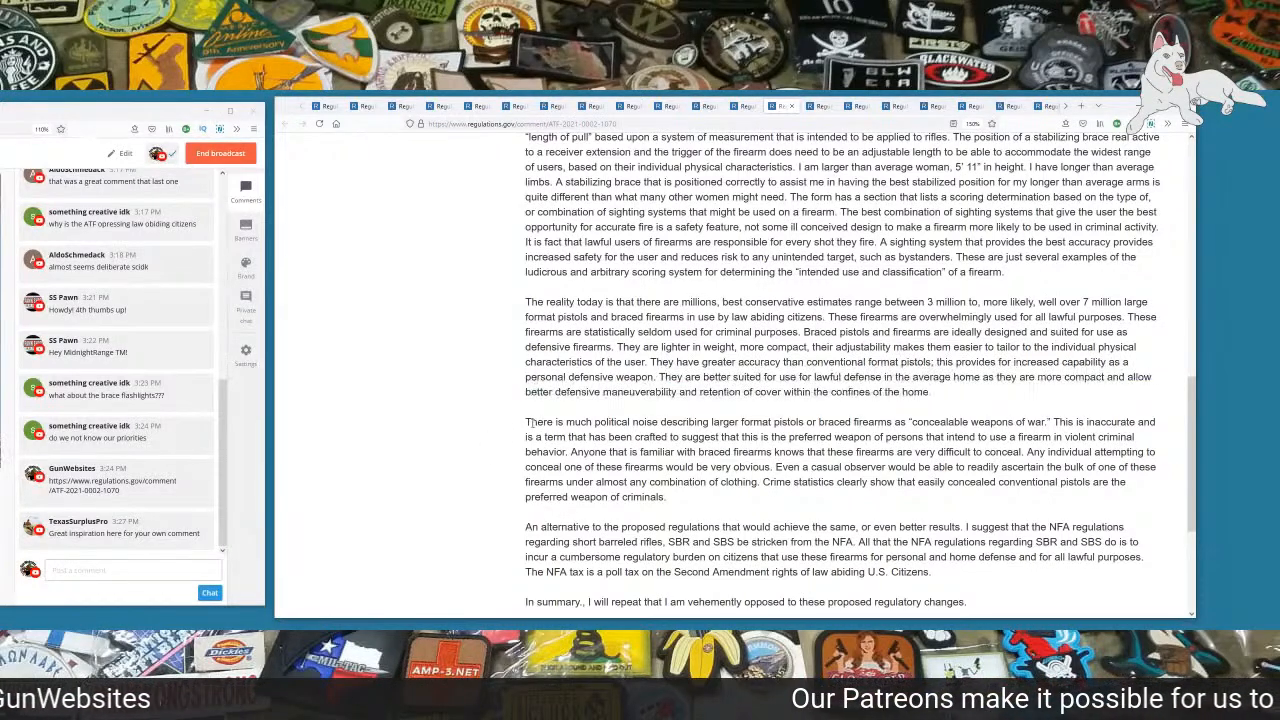
left_click_drag(526, 420, 804, 420)
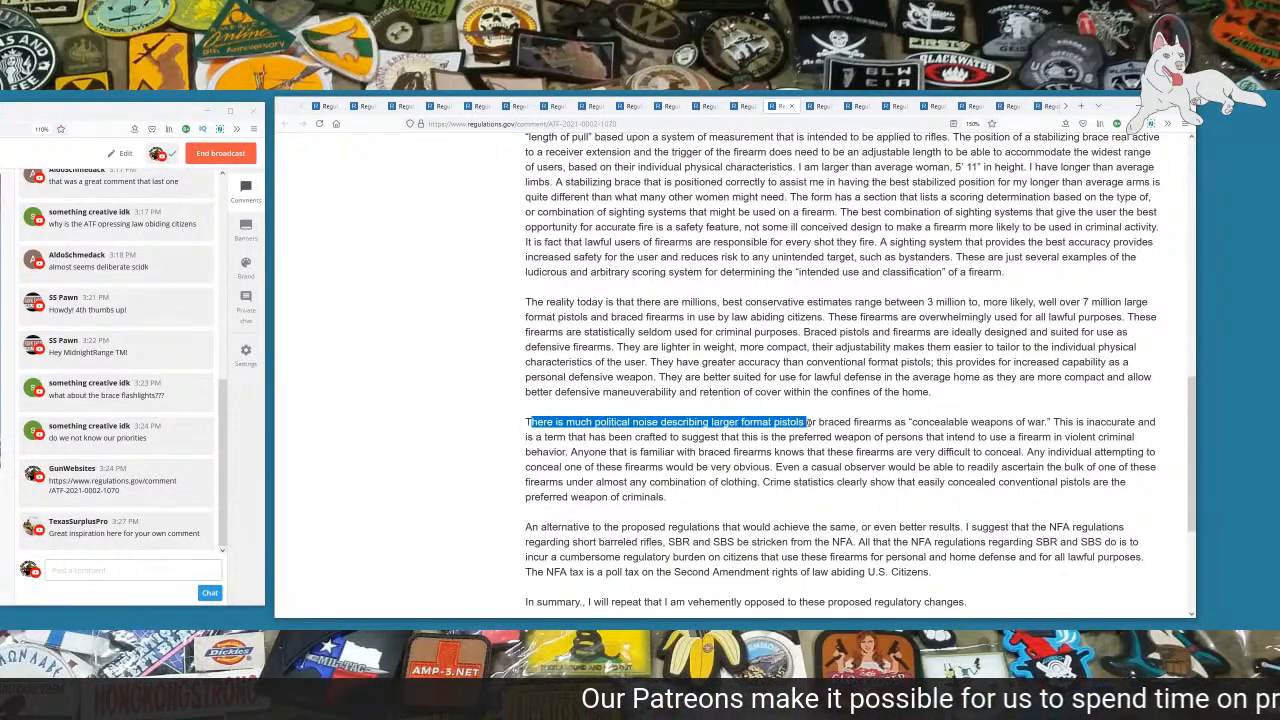
left_click_drag(804, 420, 968, 420)
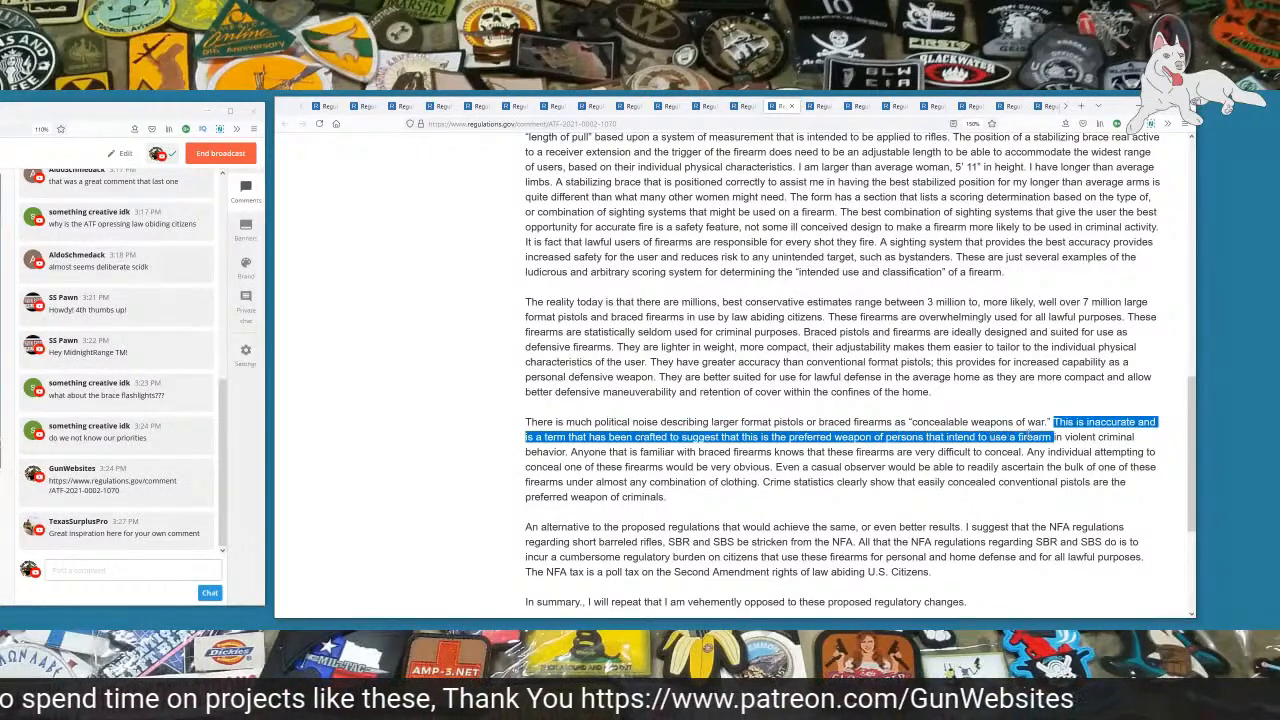
left_click_drag(1050, 420, 704, 482)
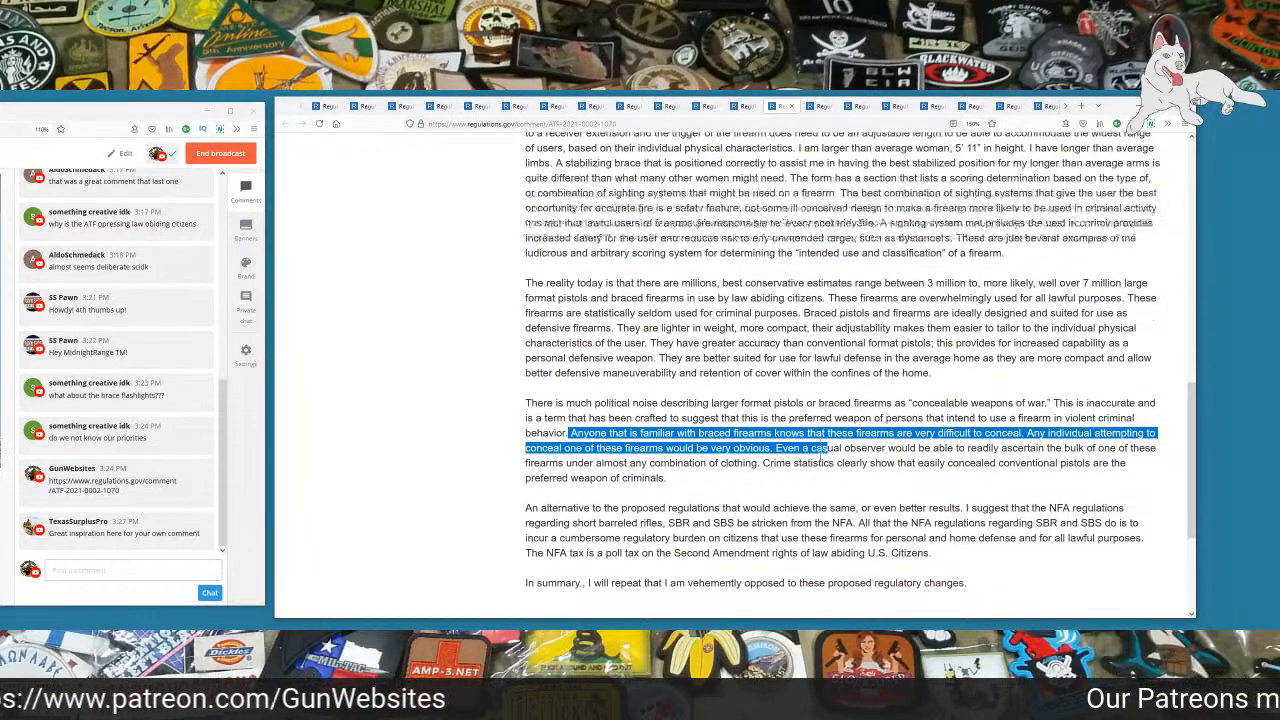
scroll("down", 3)
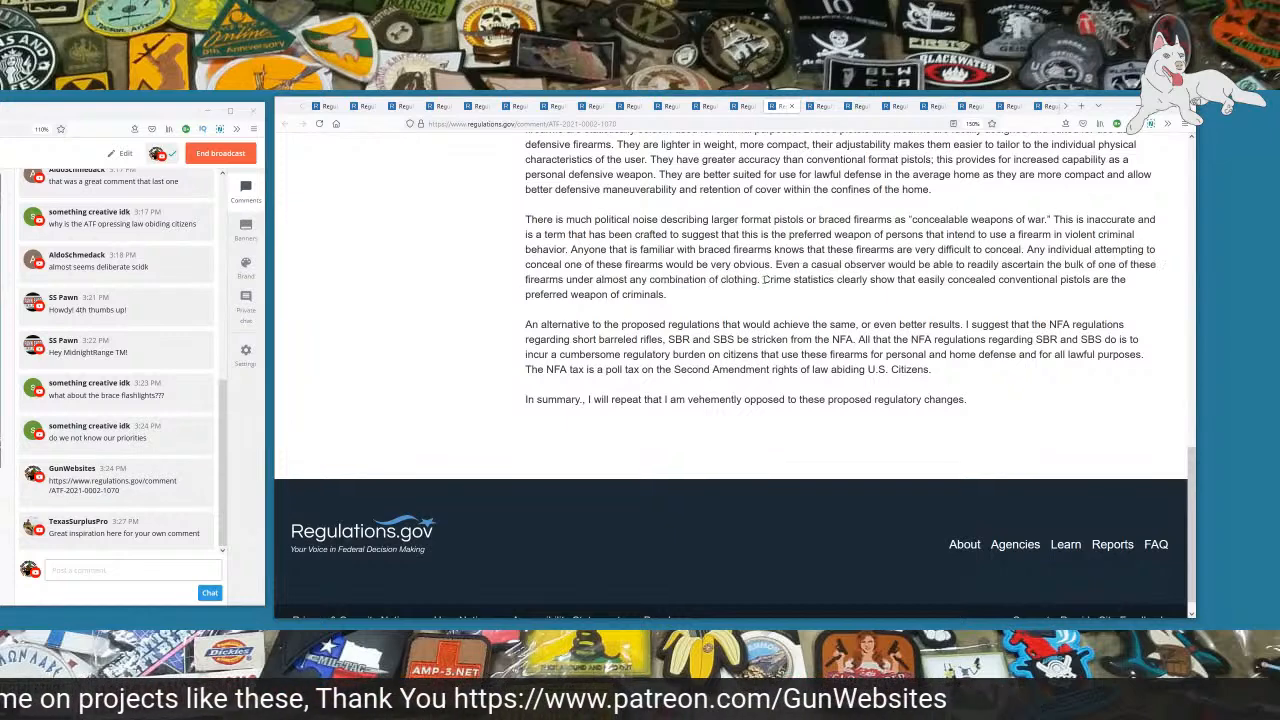
left_click_drag(762, 280, 1016, 280)
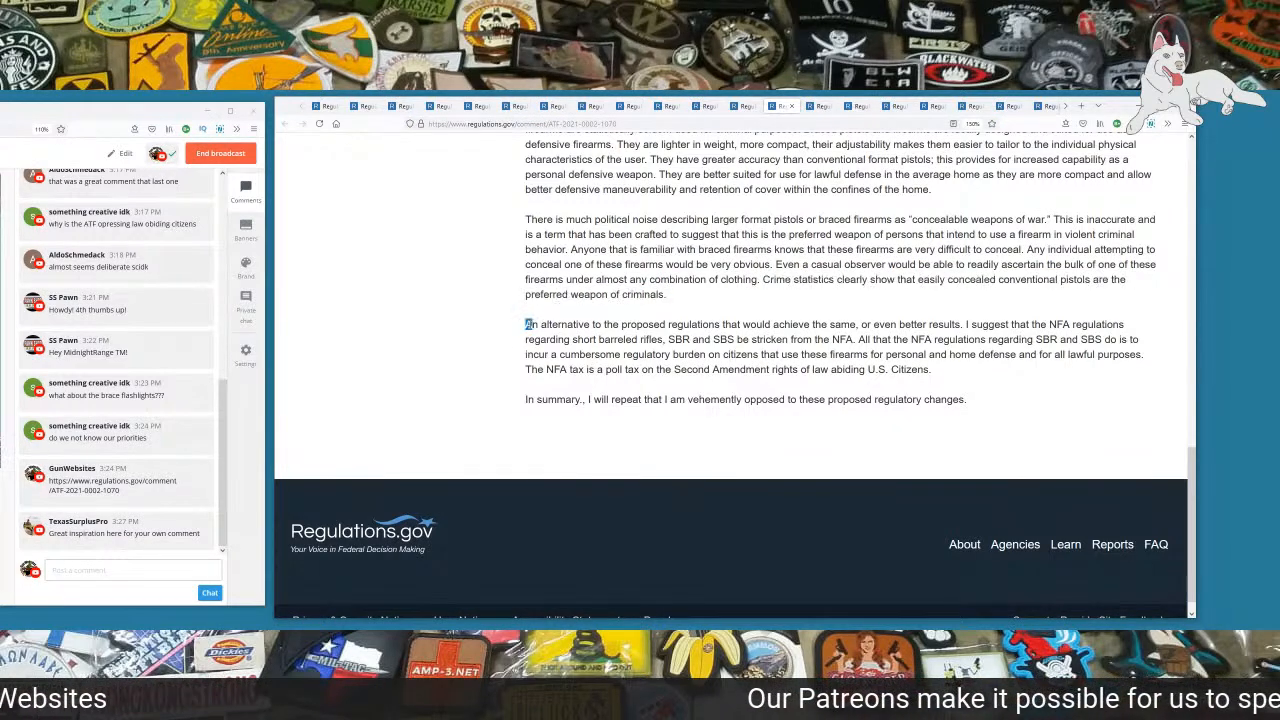
left_click_drag(528, 324, 848, 324)
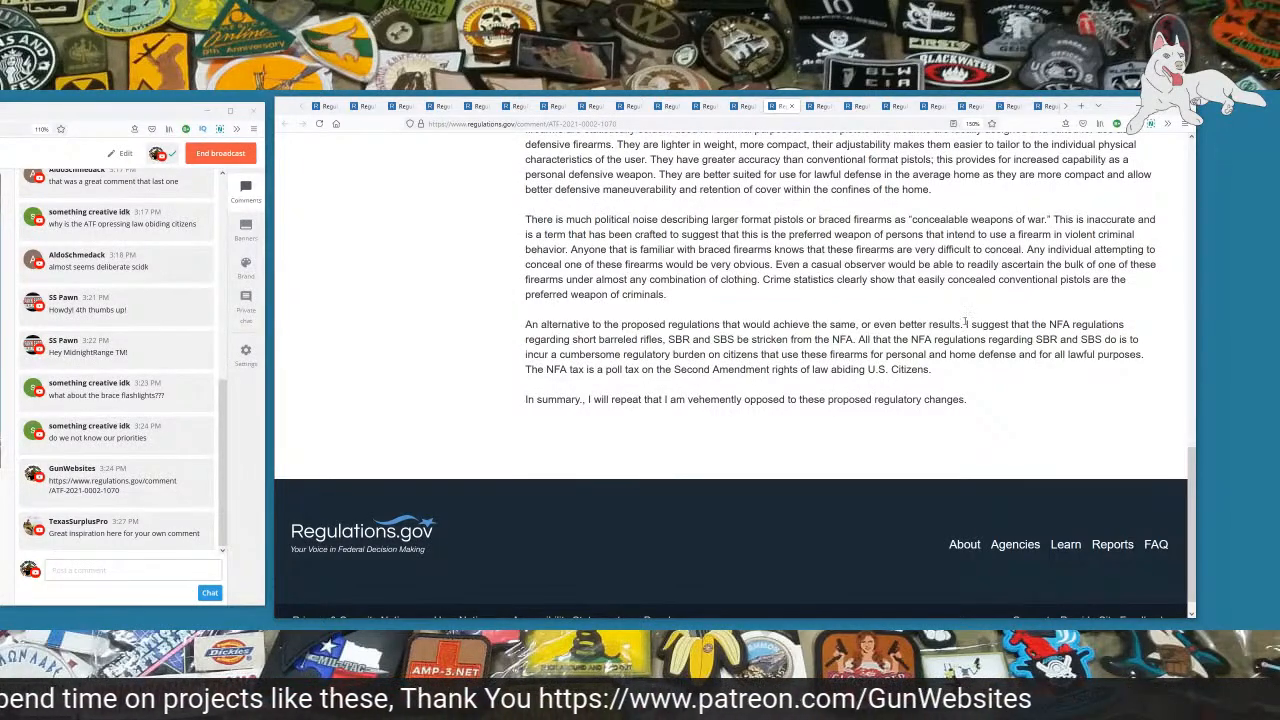
left_click_drag(964, 324, 636, 340)
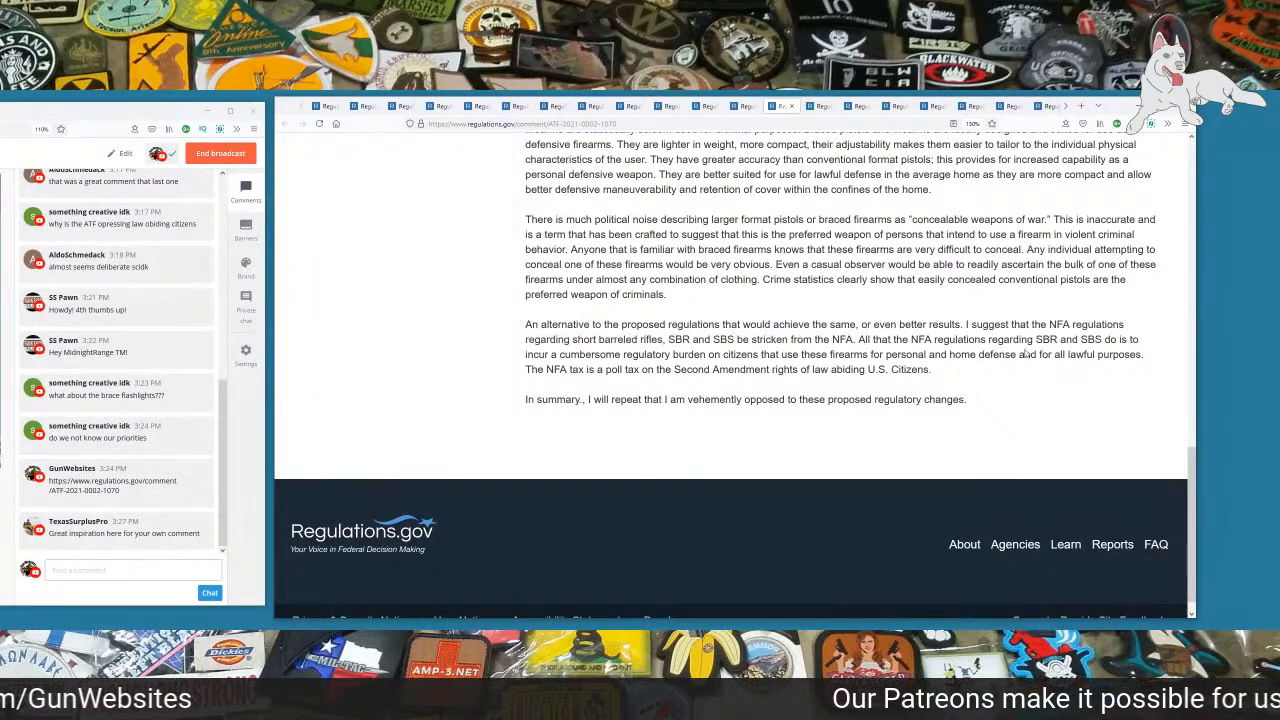
left_click_drag(966, 324, 930, 368)
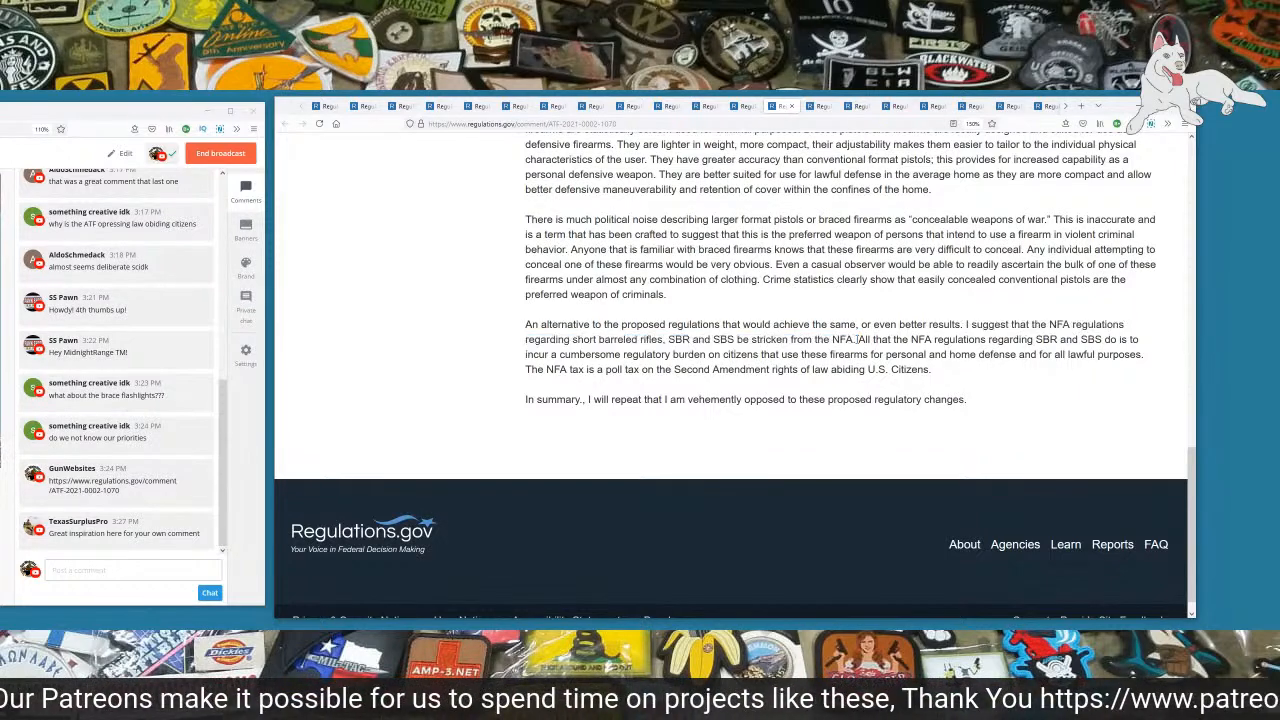
double_click(860, 340)
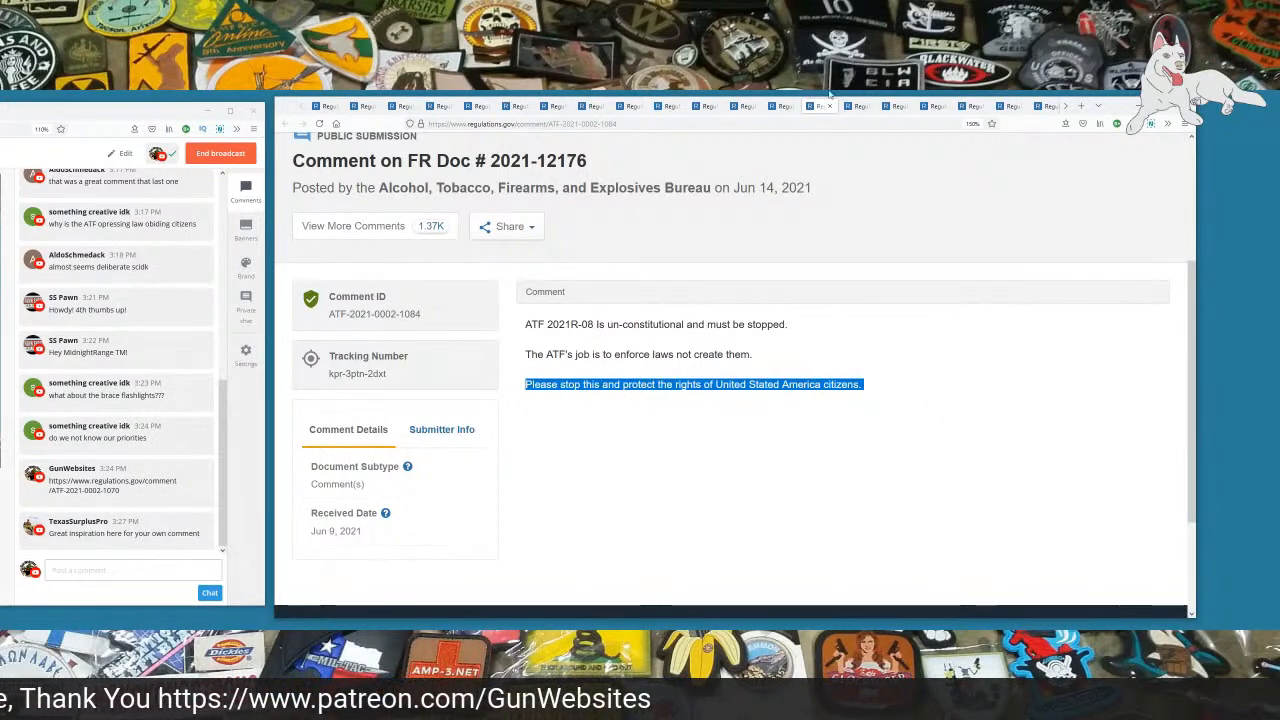
mouse_move(792, 168)
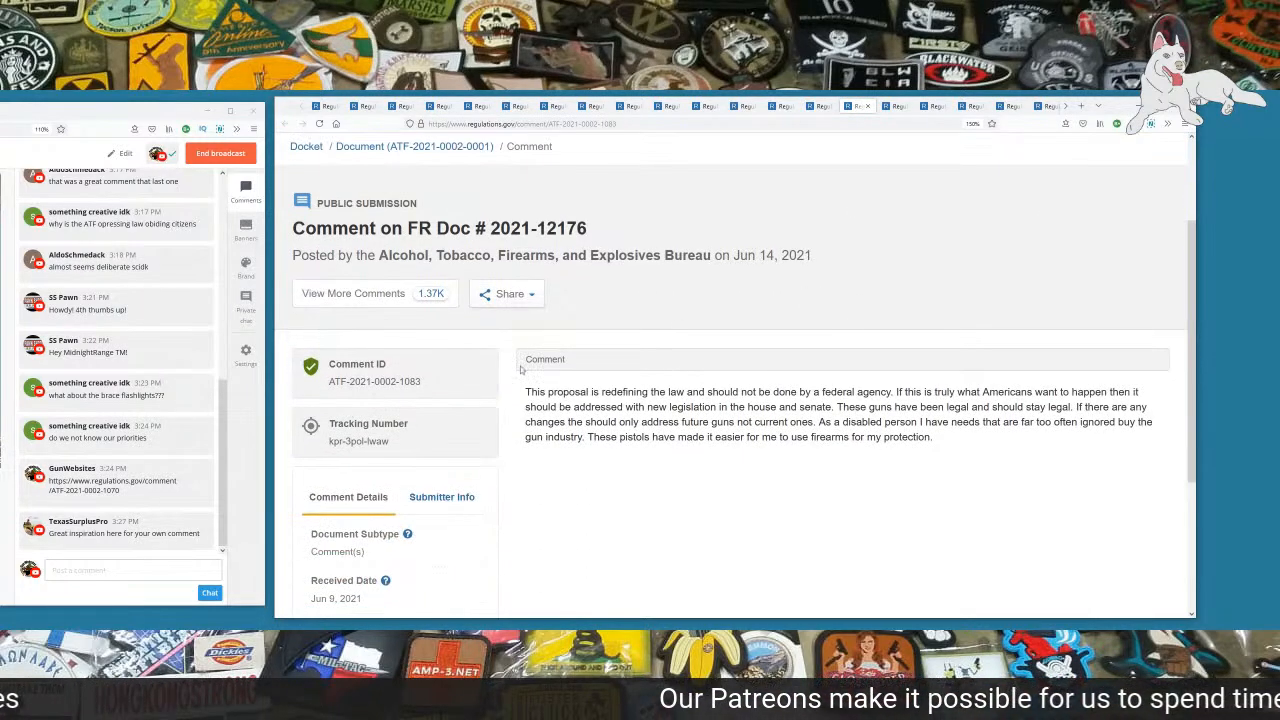
double_click(408, 380)
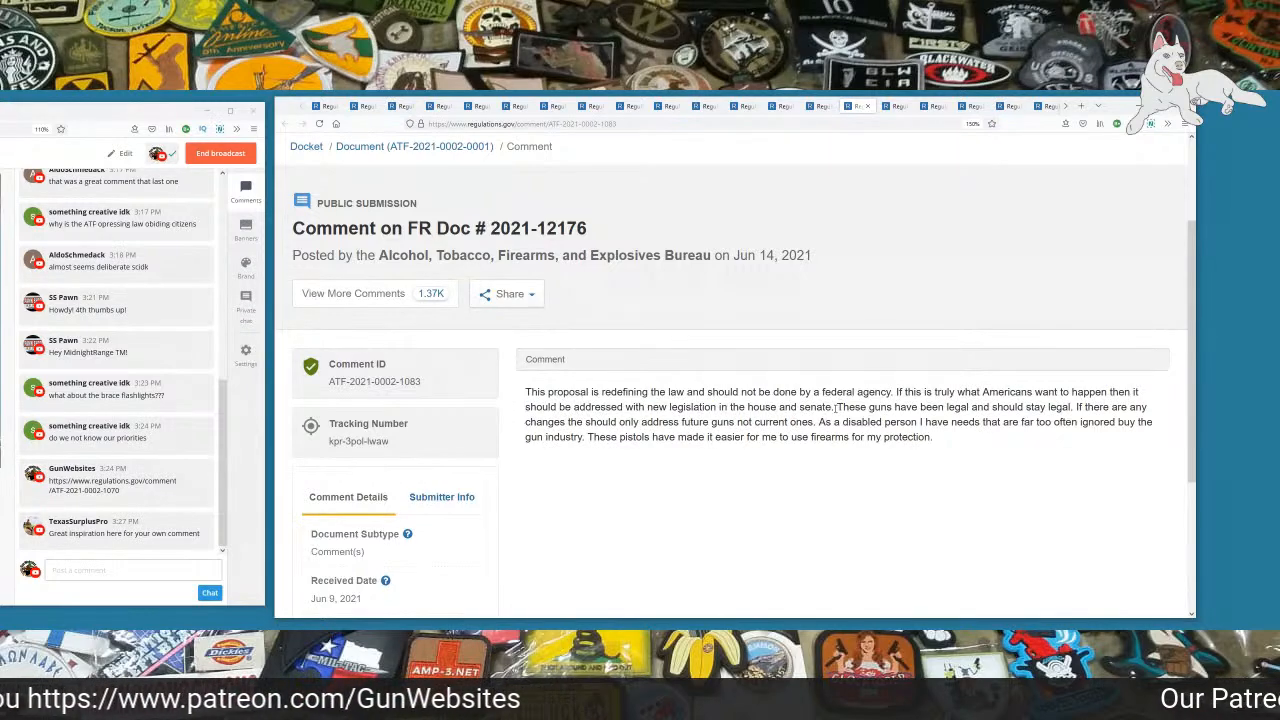
left_click_drag(836, 408, 1072, 408)
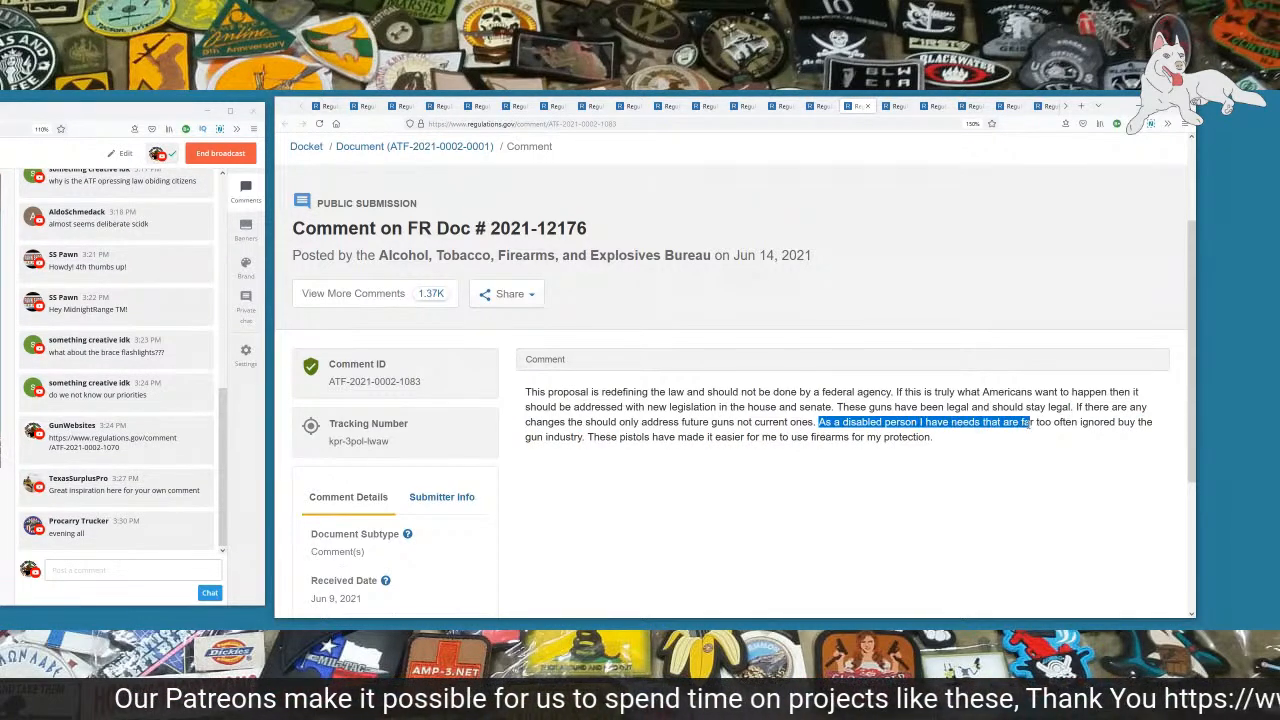
left_click_drag(1030, 420, 1150, 420)
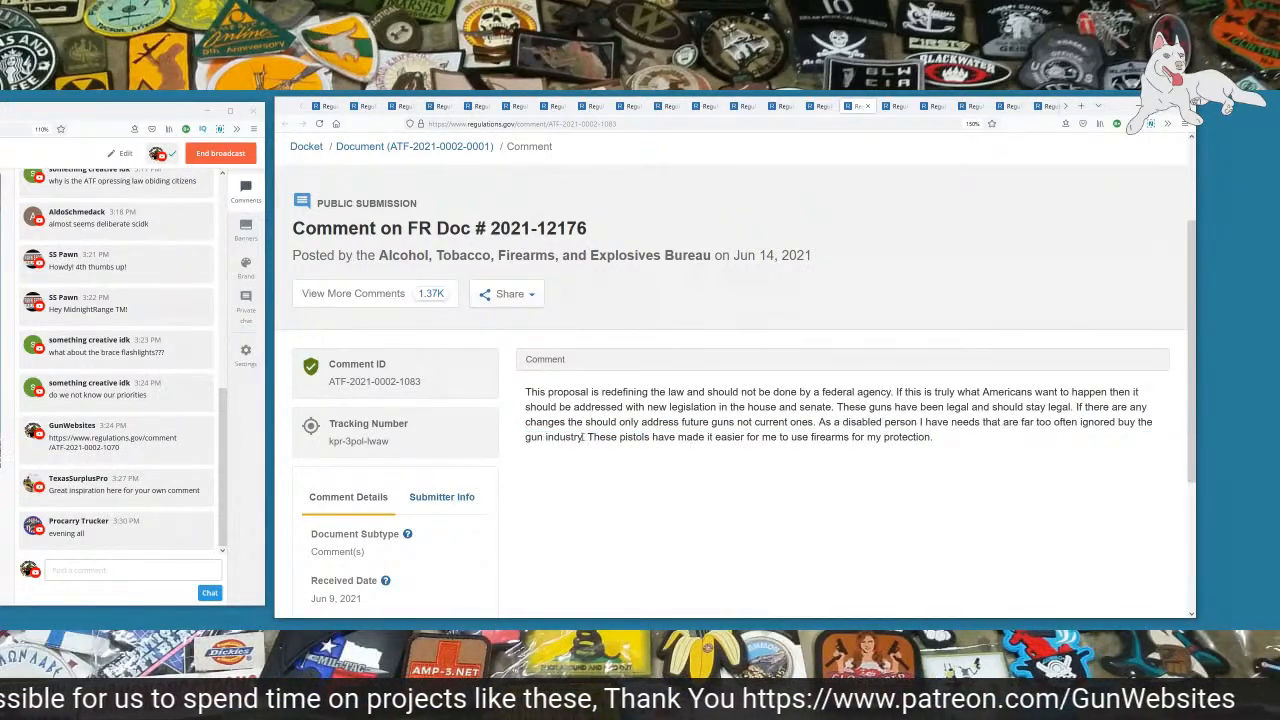
left_click_drag(584, 436, 932, 436)
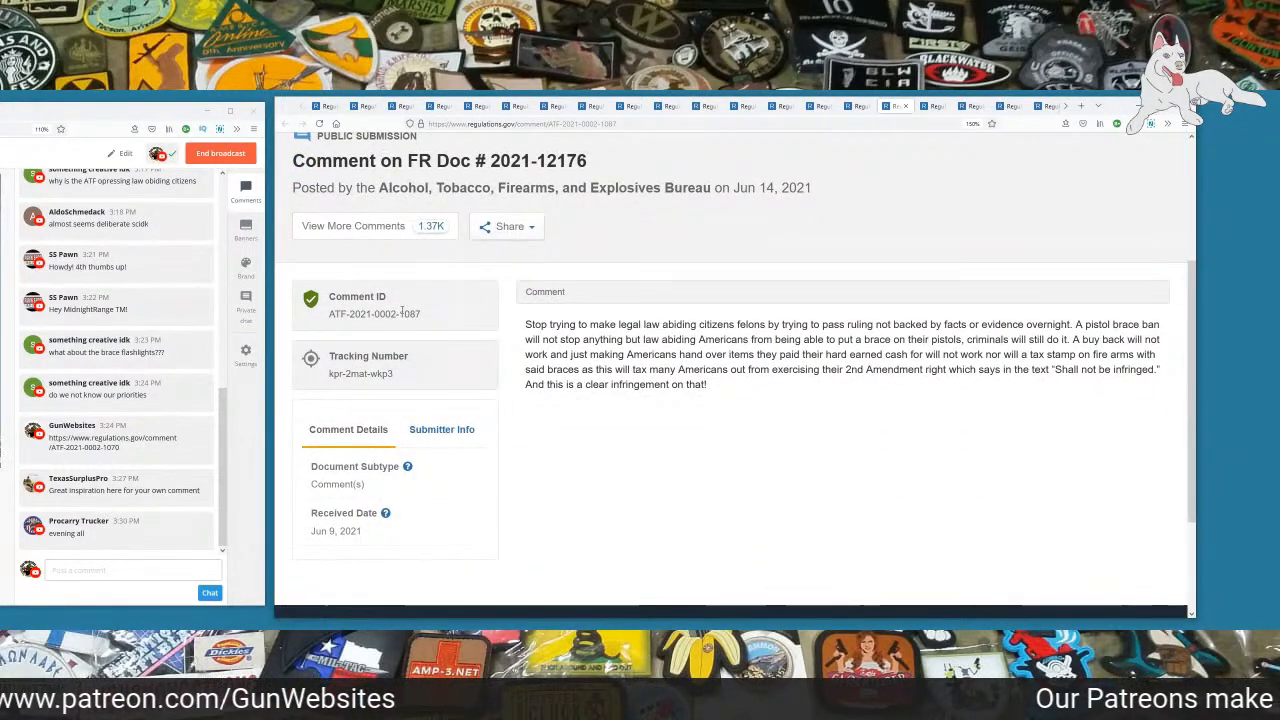
double_click(408, 312)
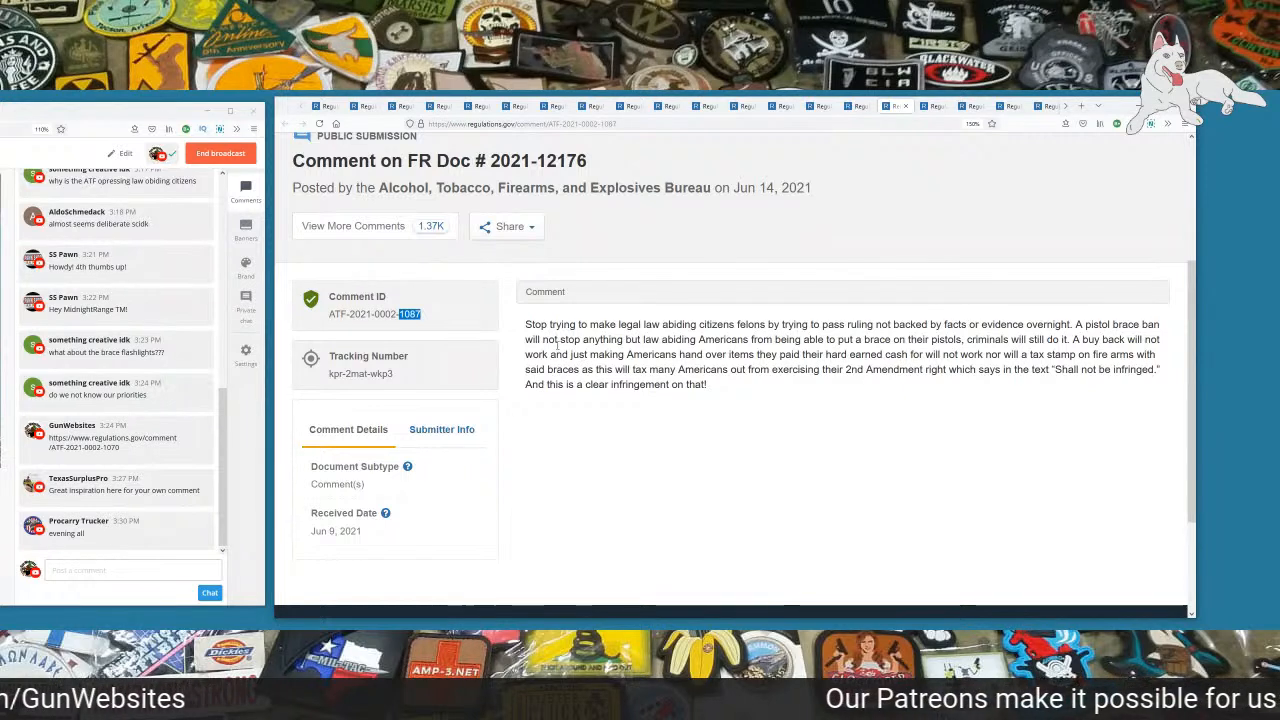
left_click_drag(526, 324, 680, 324)
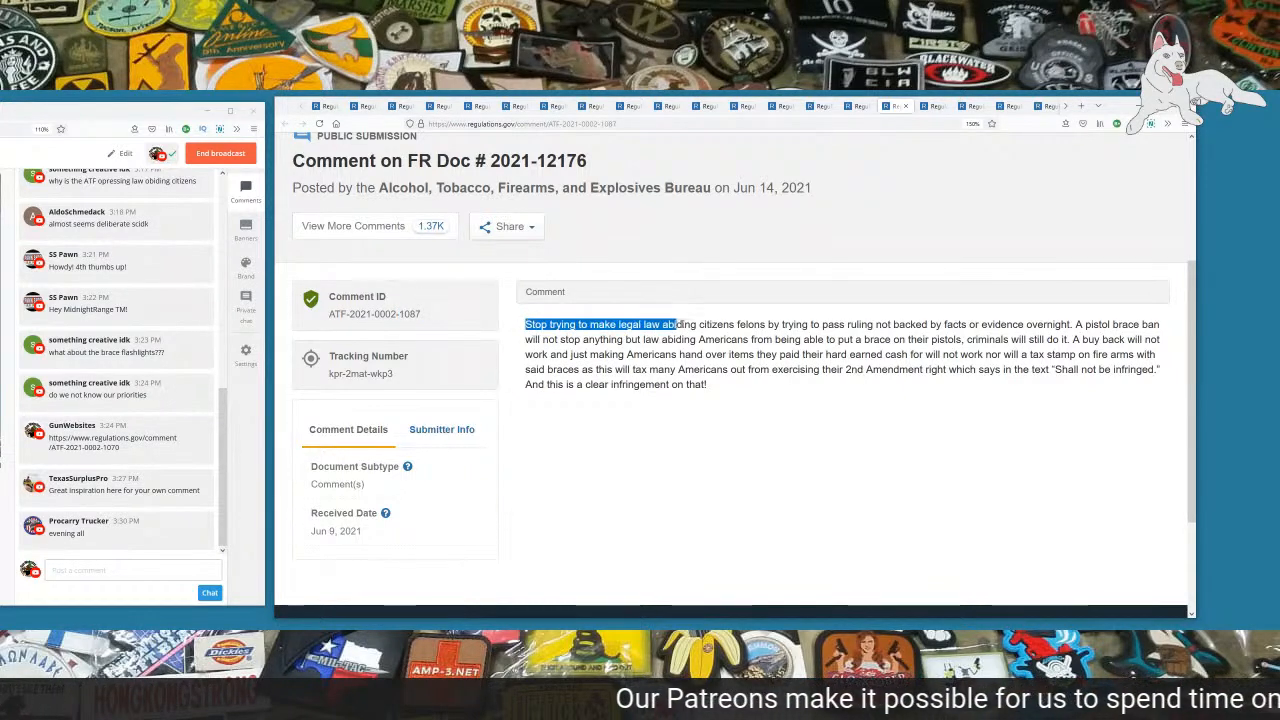
left_click_drag(676, 324, 844, 324)
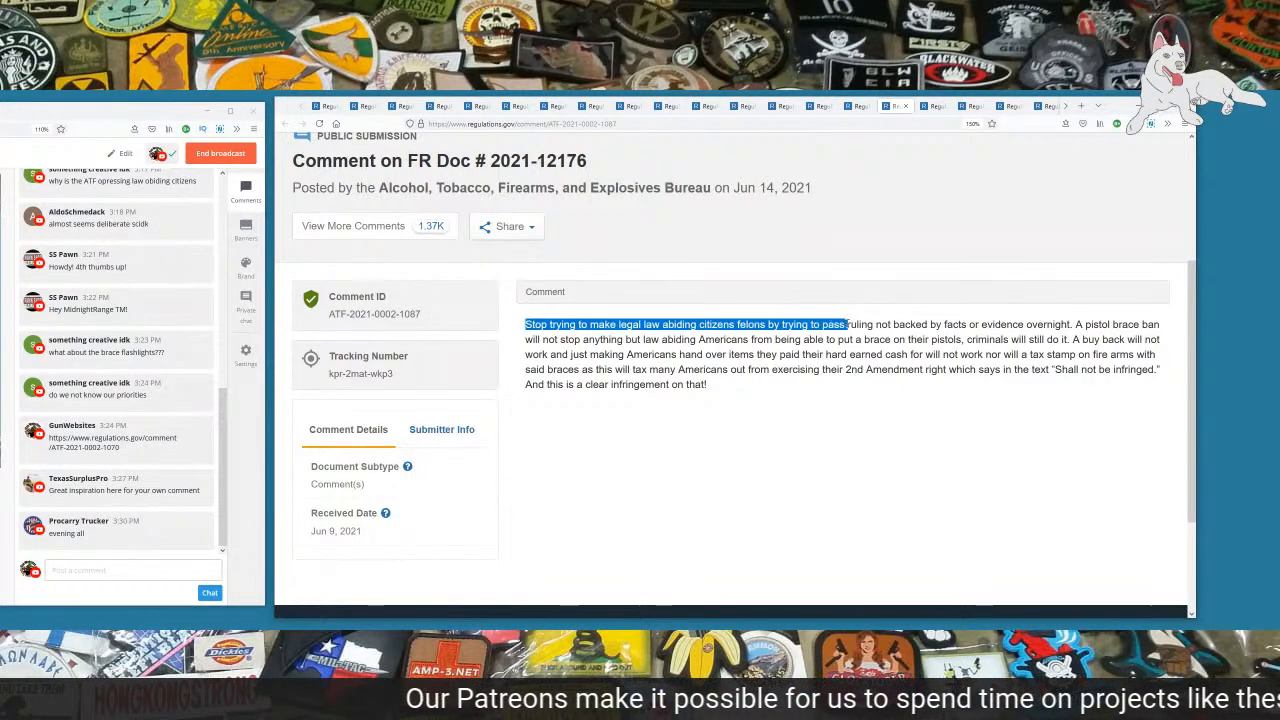
left_click_drag(844, 324, 964, 324)
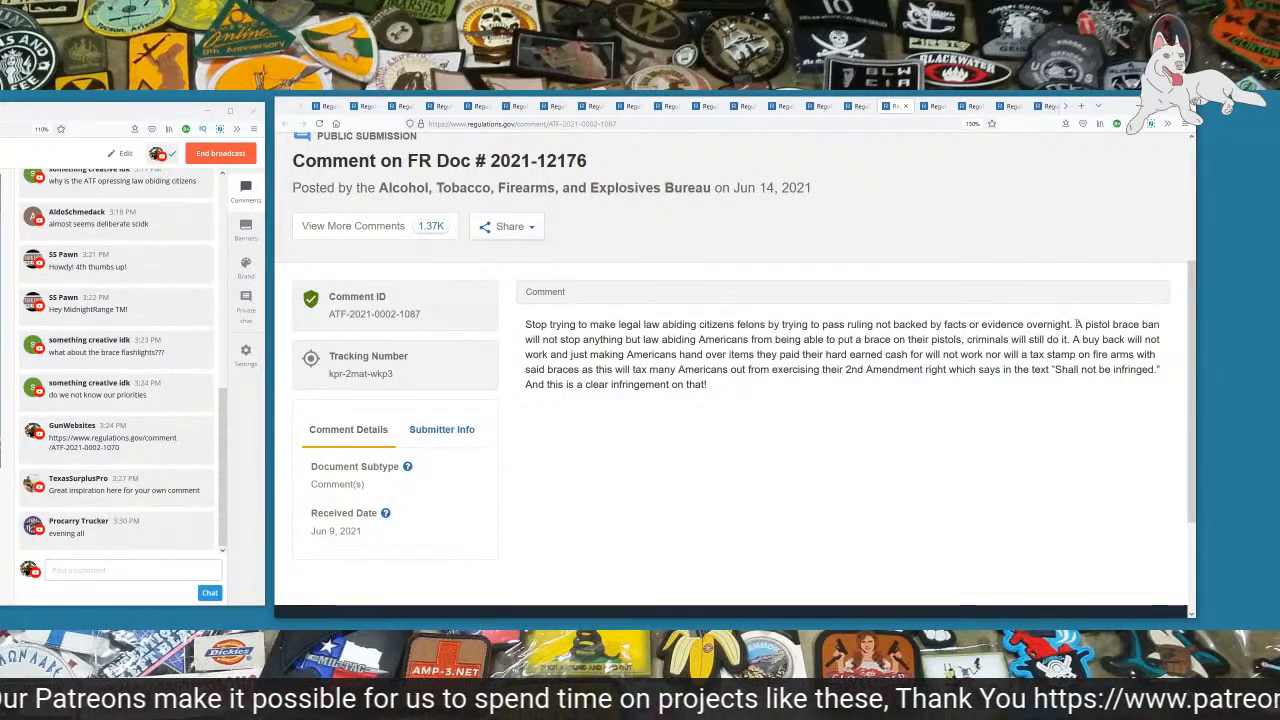
left_click_drag(1076, 324, 644, 340)
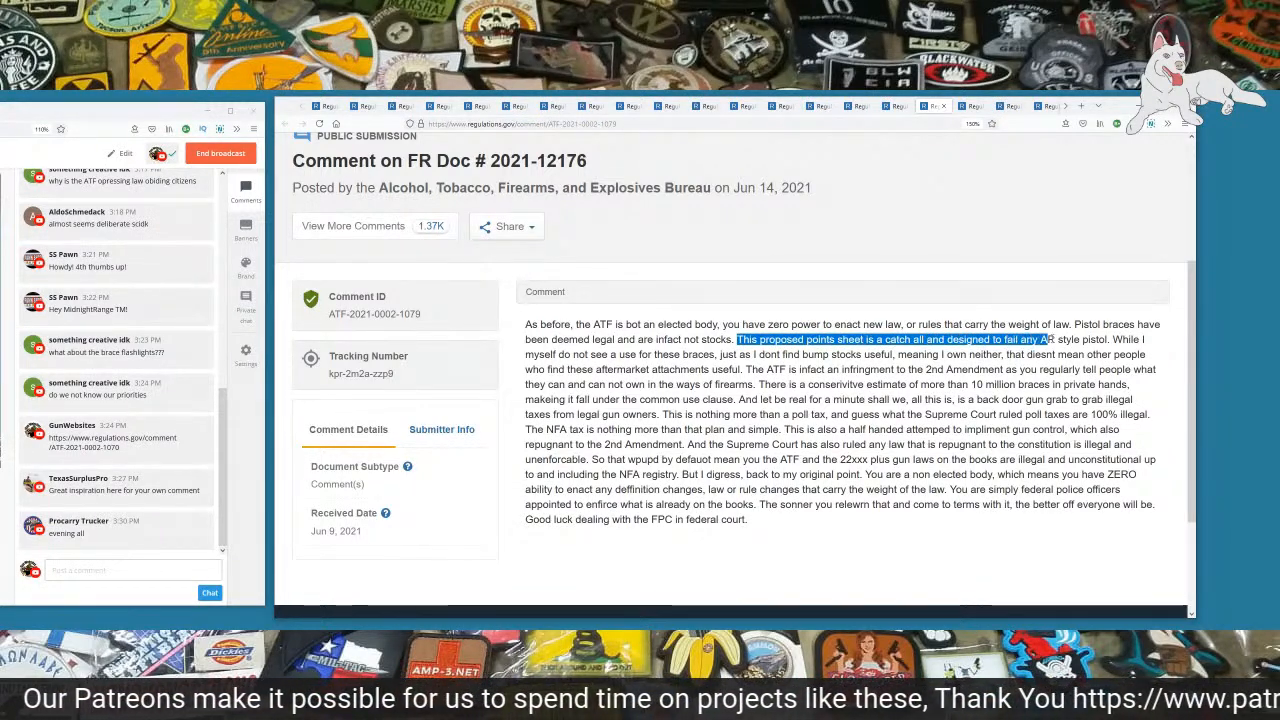
left_click_drag(1060, 340, 608, 354)
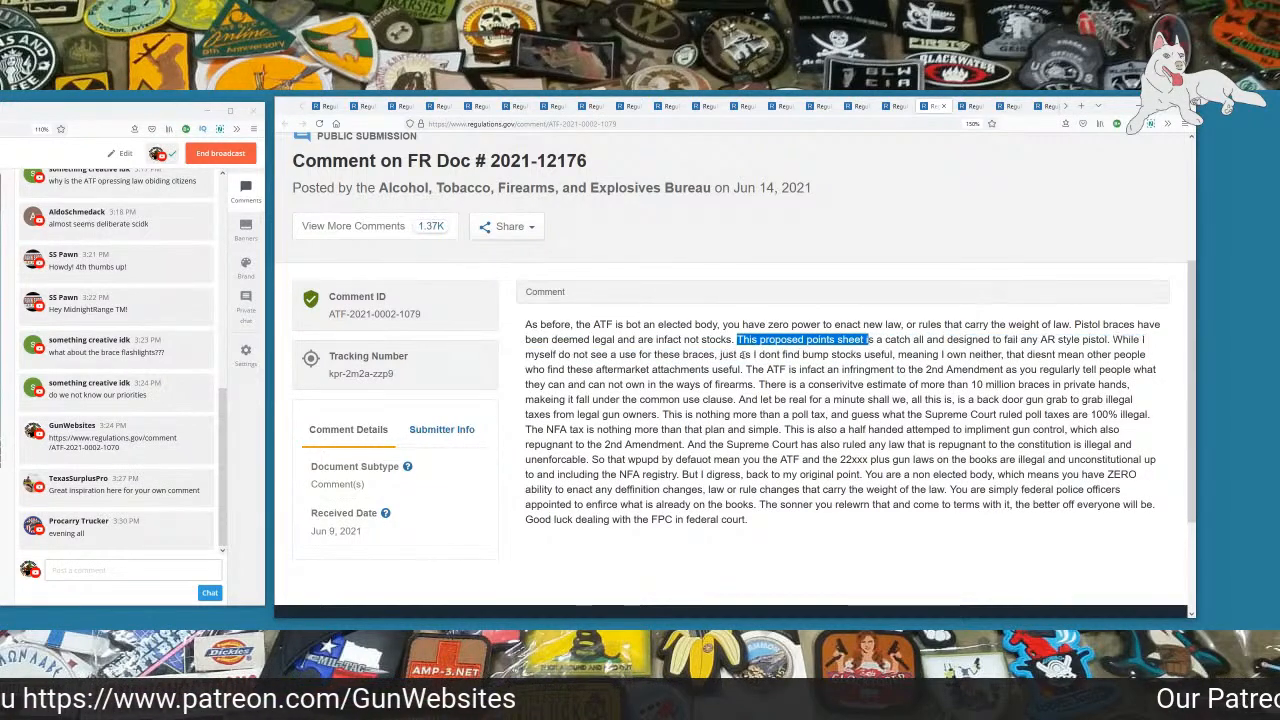
left_click_drag(736, 340, 742, 368)
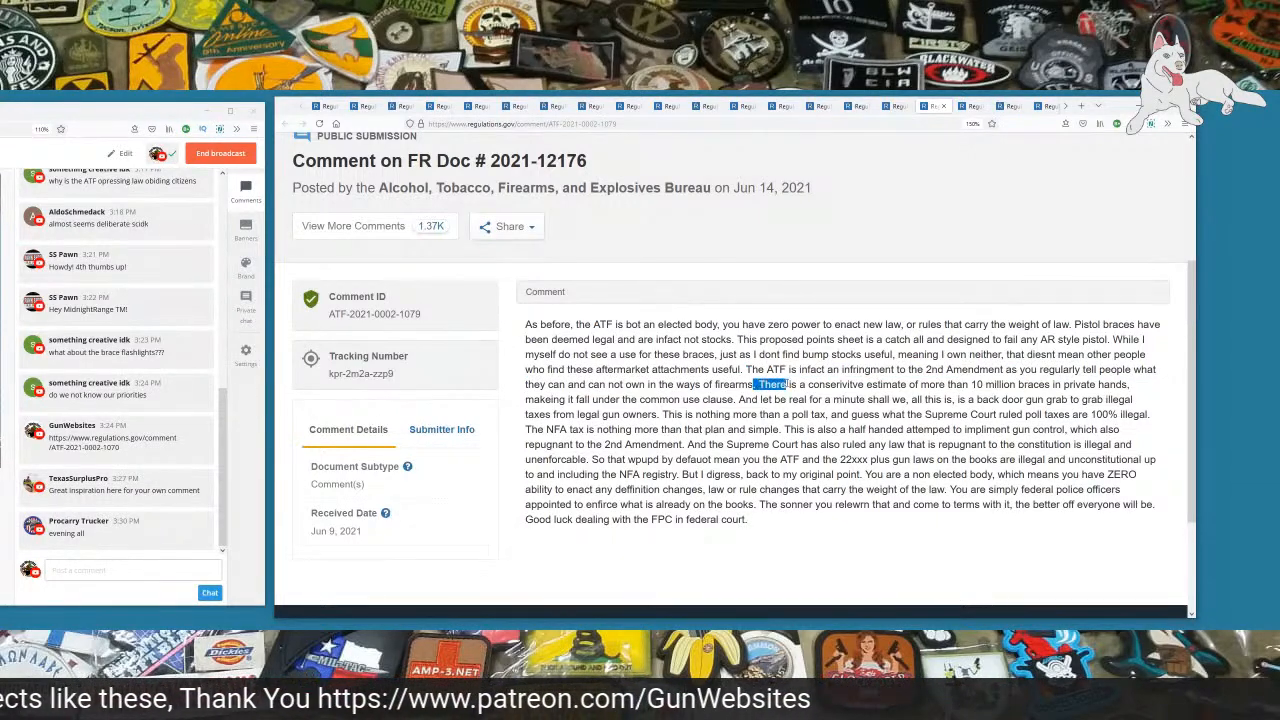
left_click_drag(788, 384, 1124, 384)
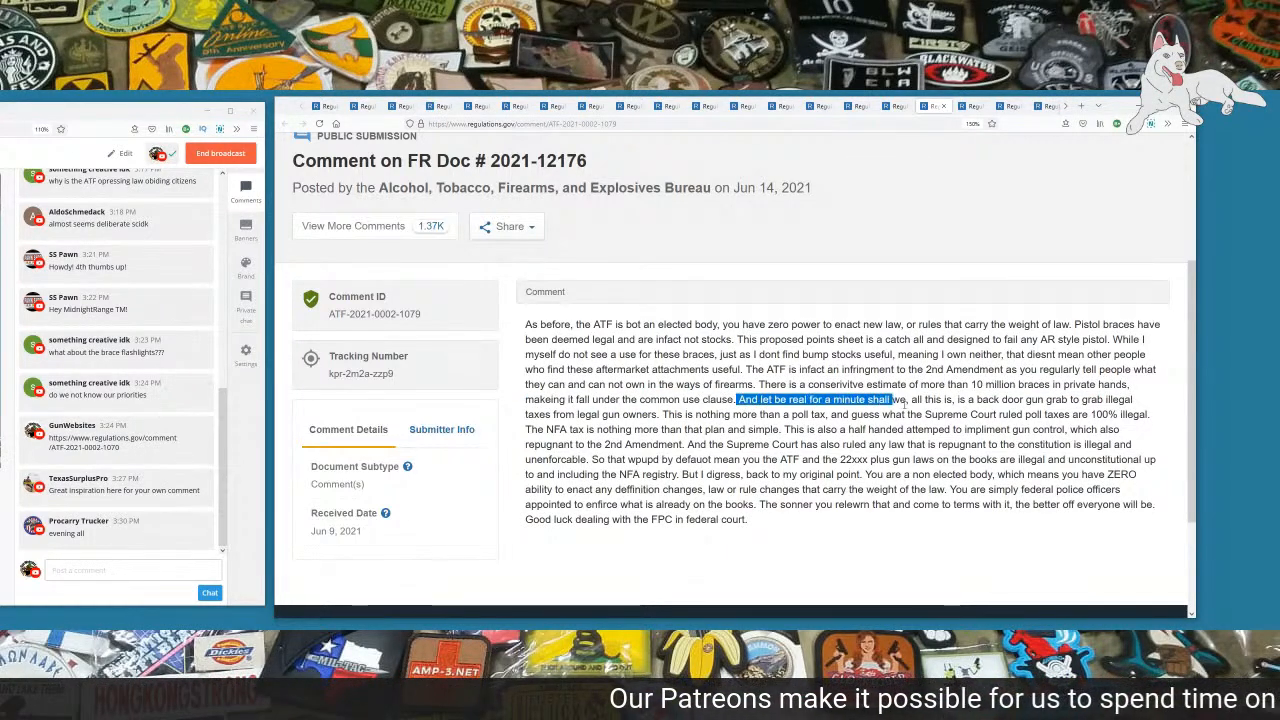
left_click_drag(888, 400, 1050, 414)
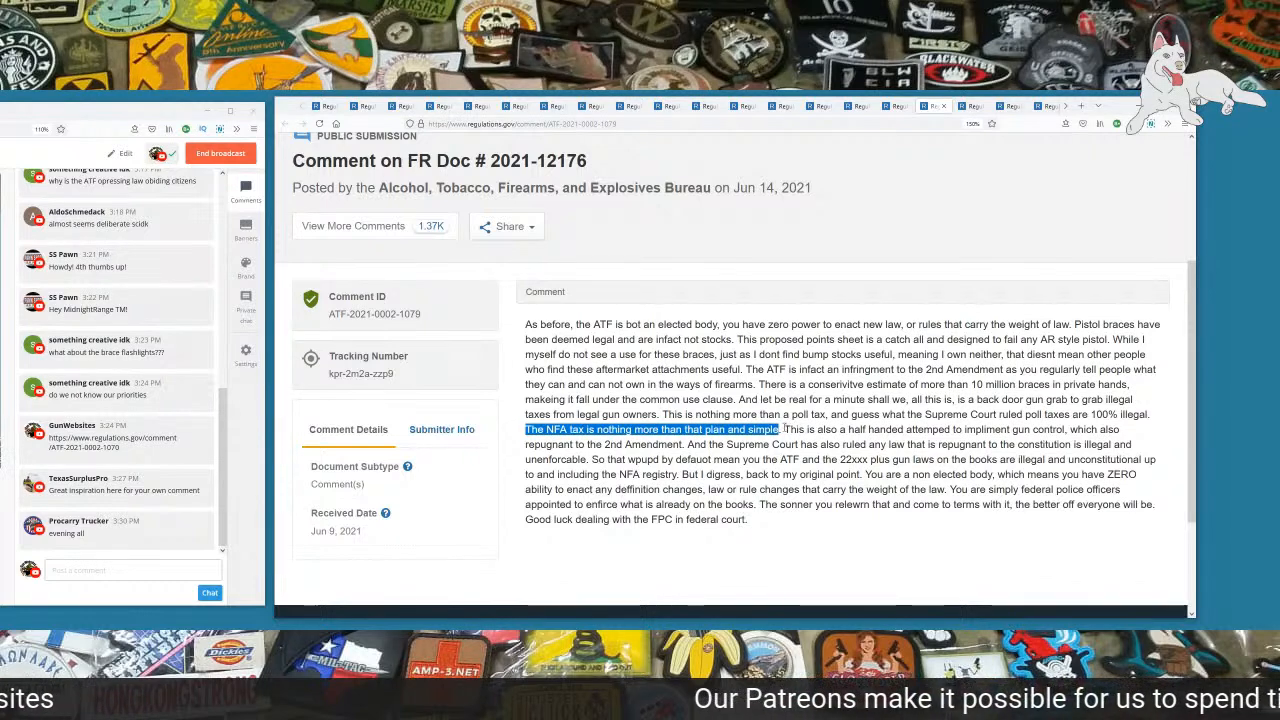
left_click_drag(784, 428, 878, 428)
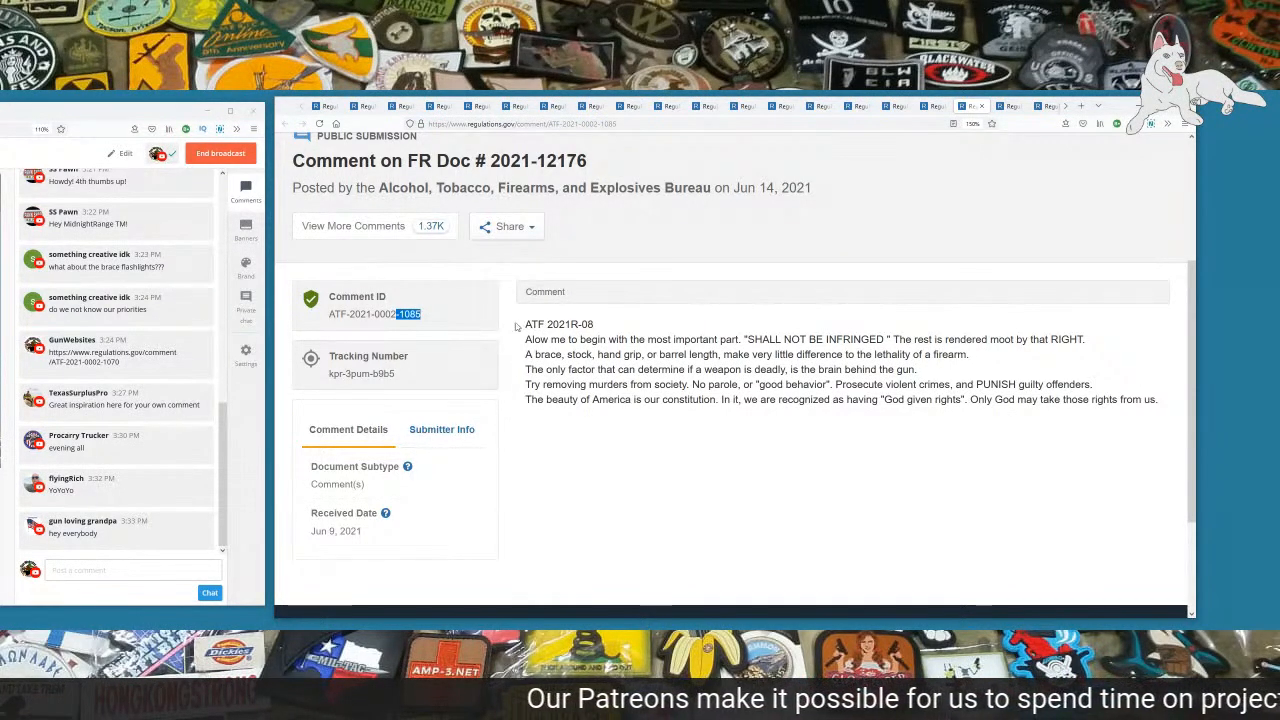
left_click_drag(526, 340, 738, 340)
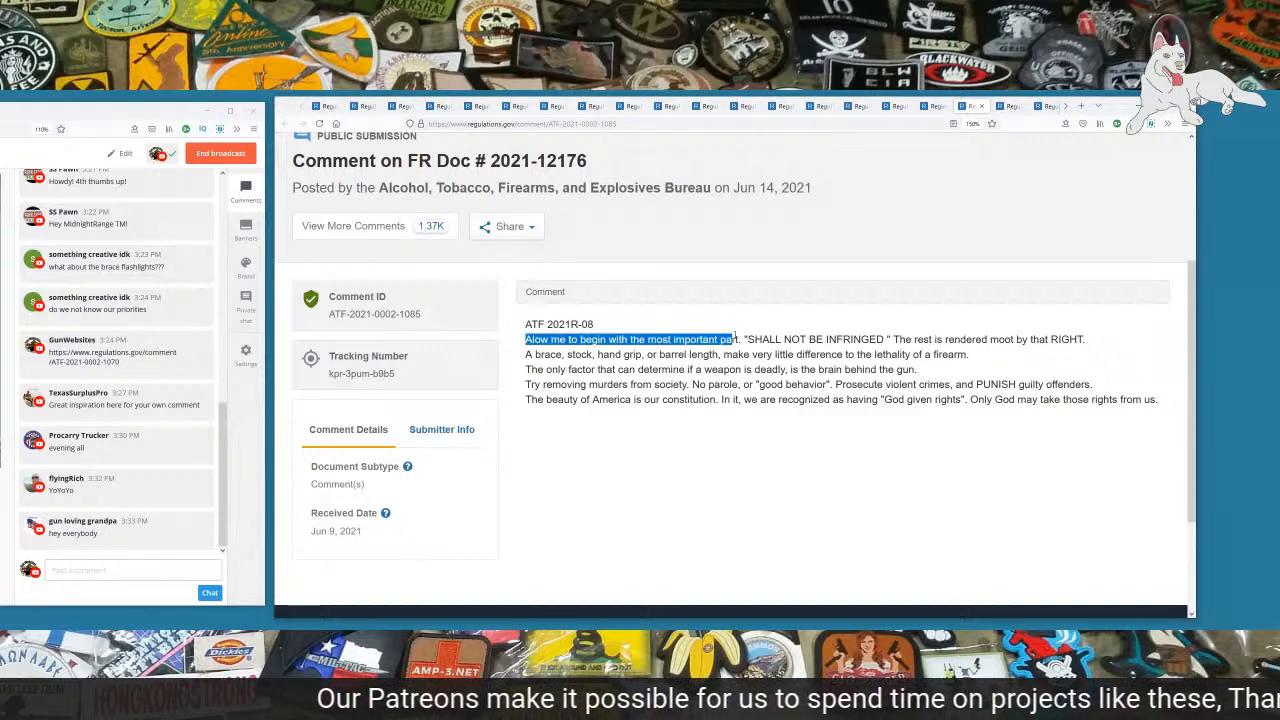
left_click_drag(744, 340, 888, 340)
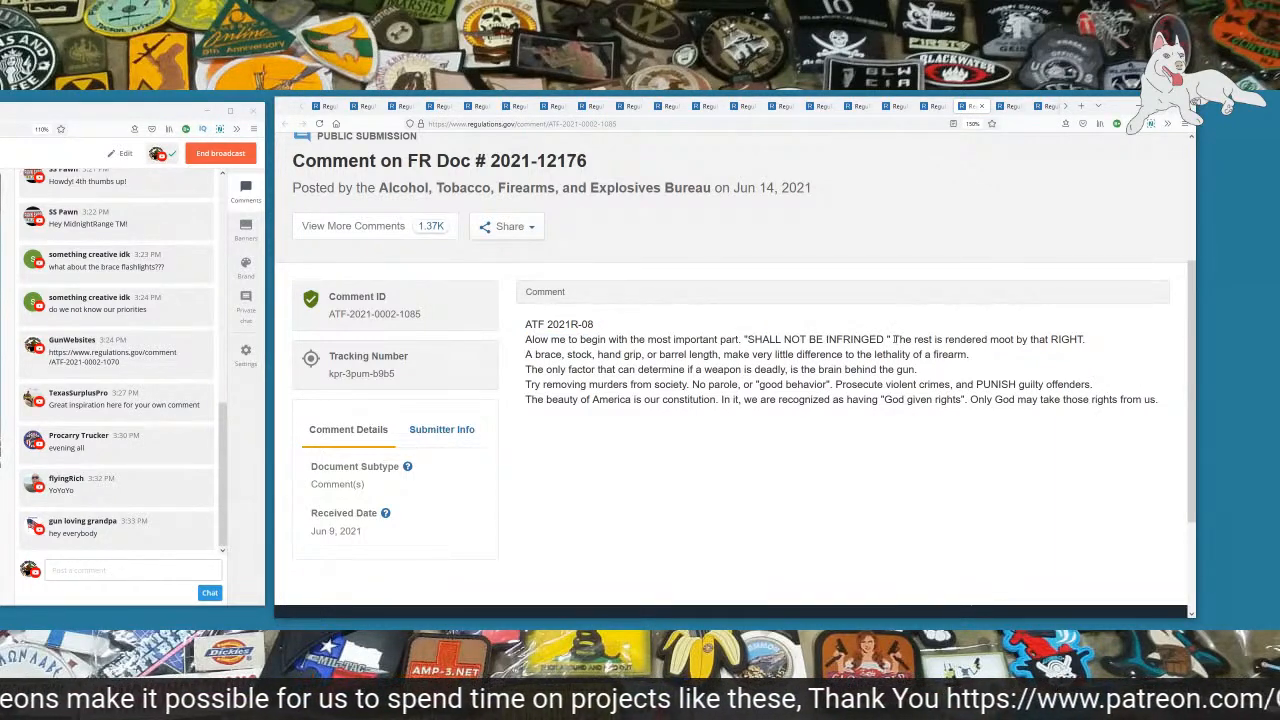
left_click_drag(892, 340, 1084, 340)
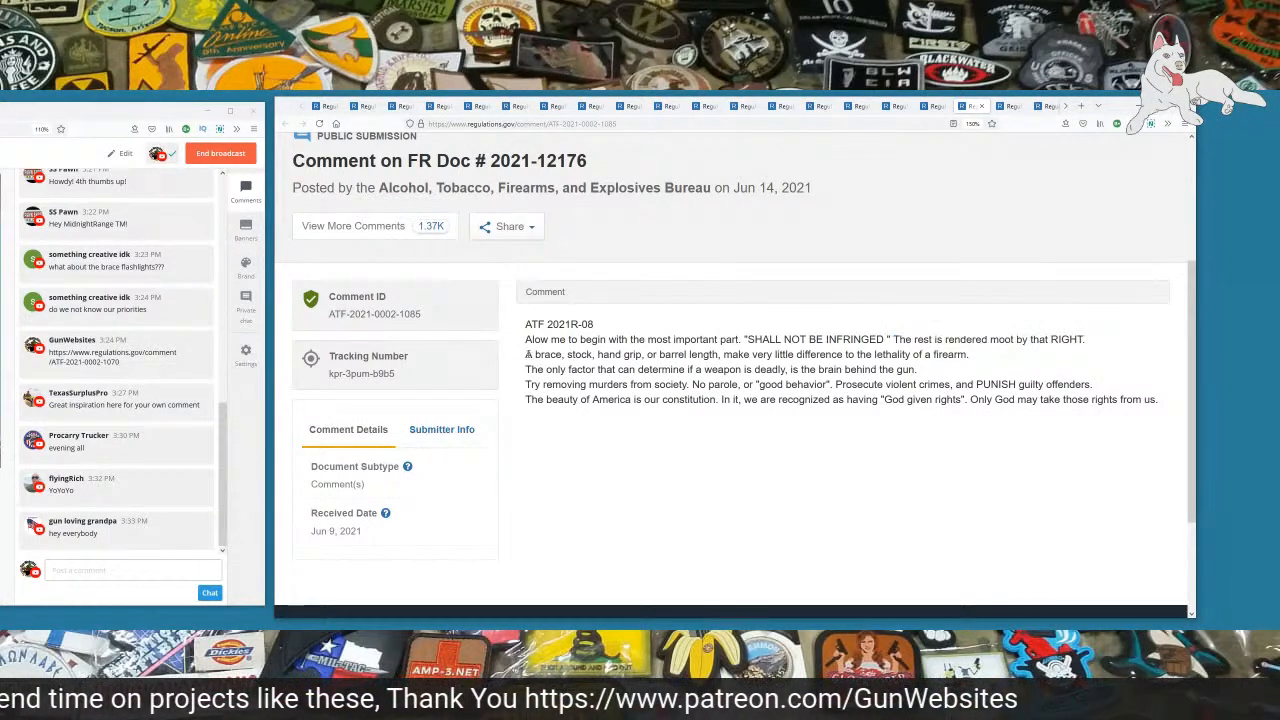
left_click_drag(526, 354, 896, 354)
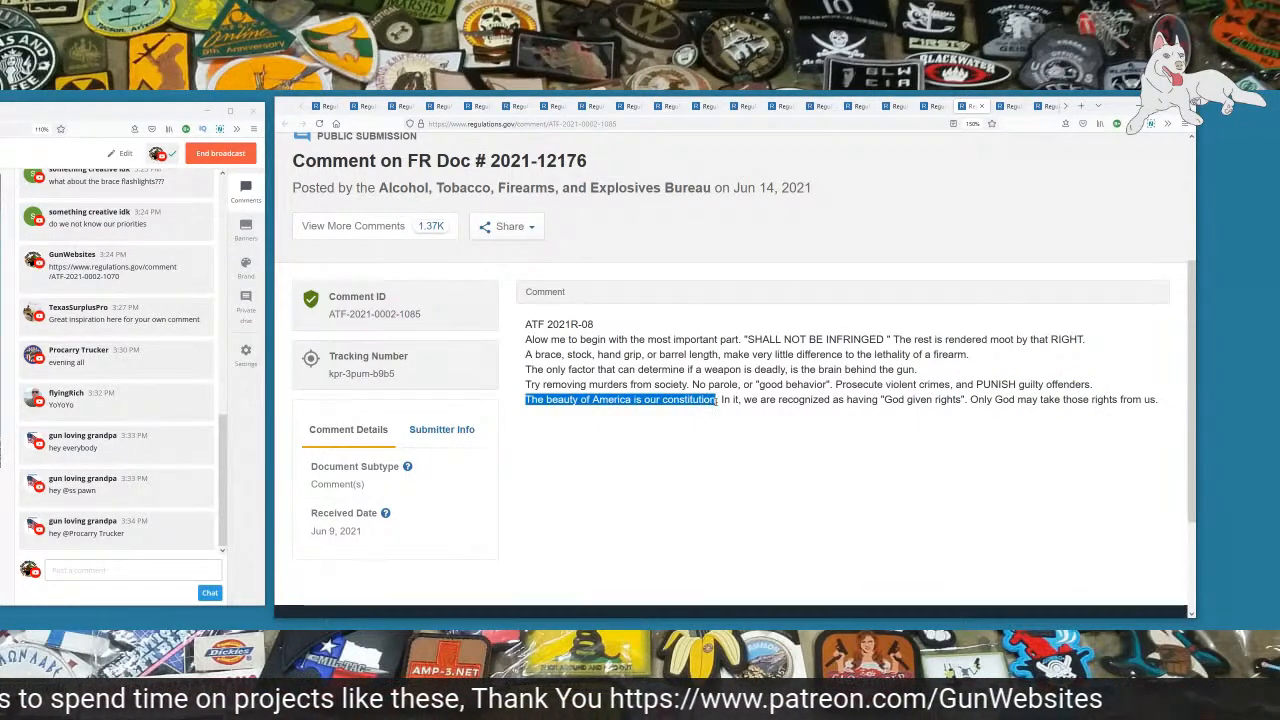
left_click_drag(716, 400, 920, 400)
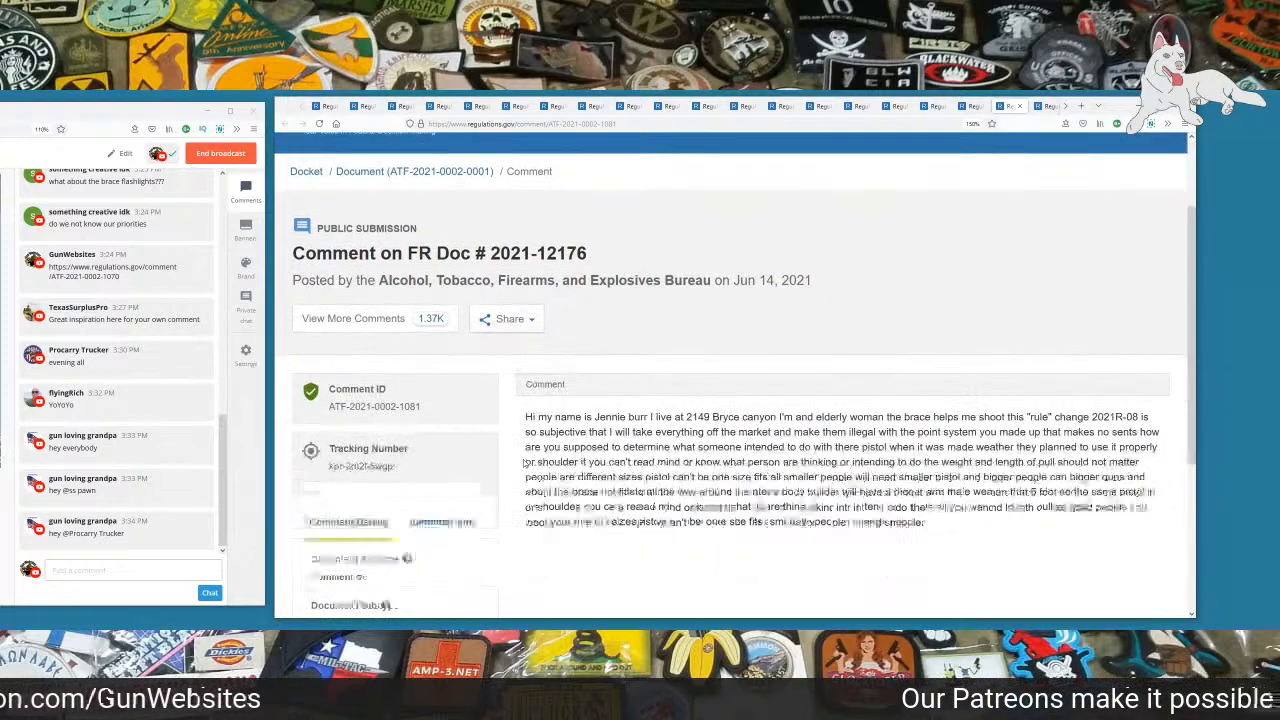
scroll("down", 3)
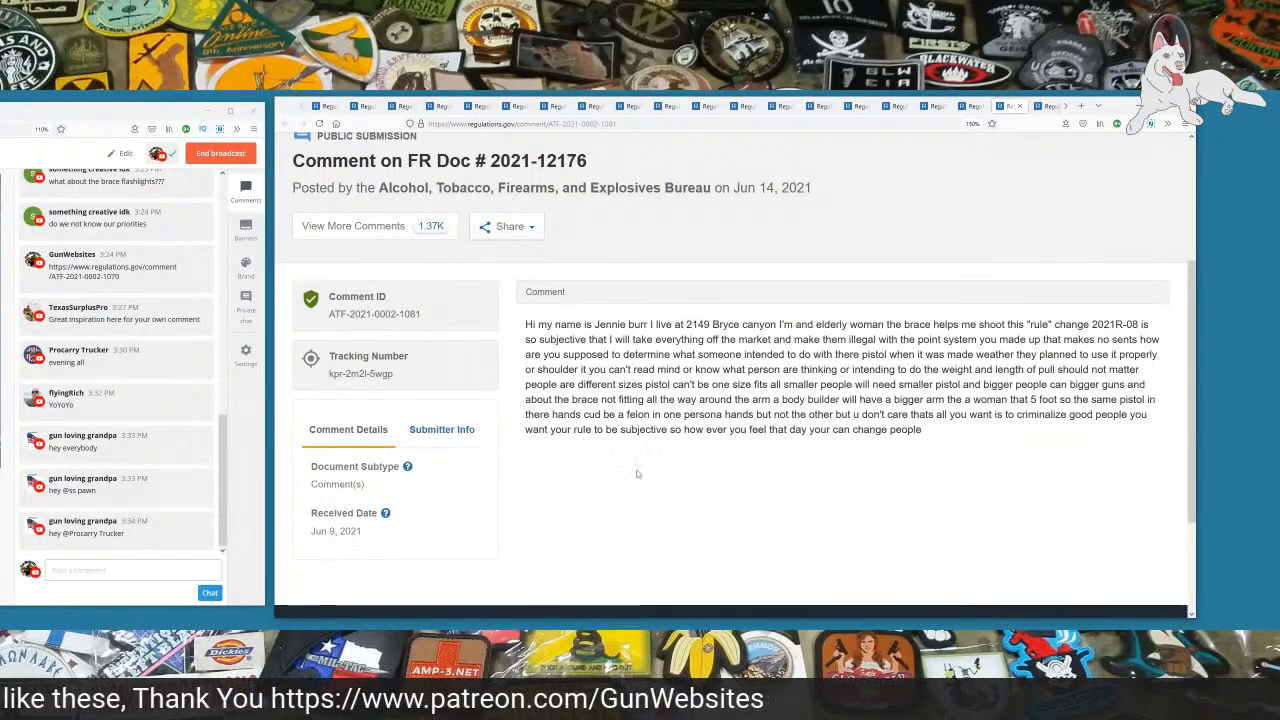
left_click_drag(626, 340, 846, 340)
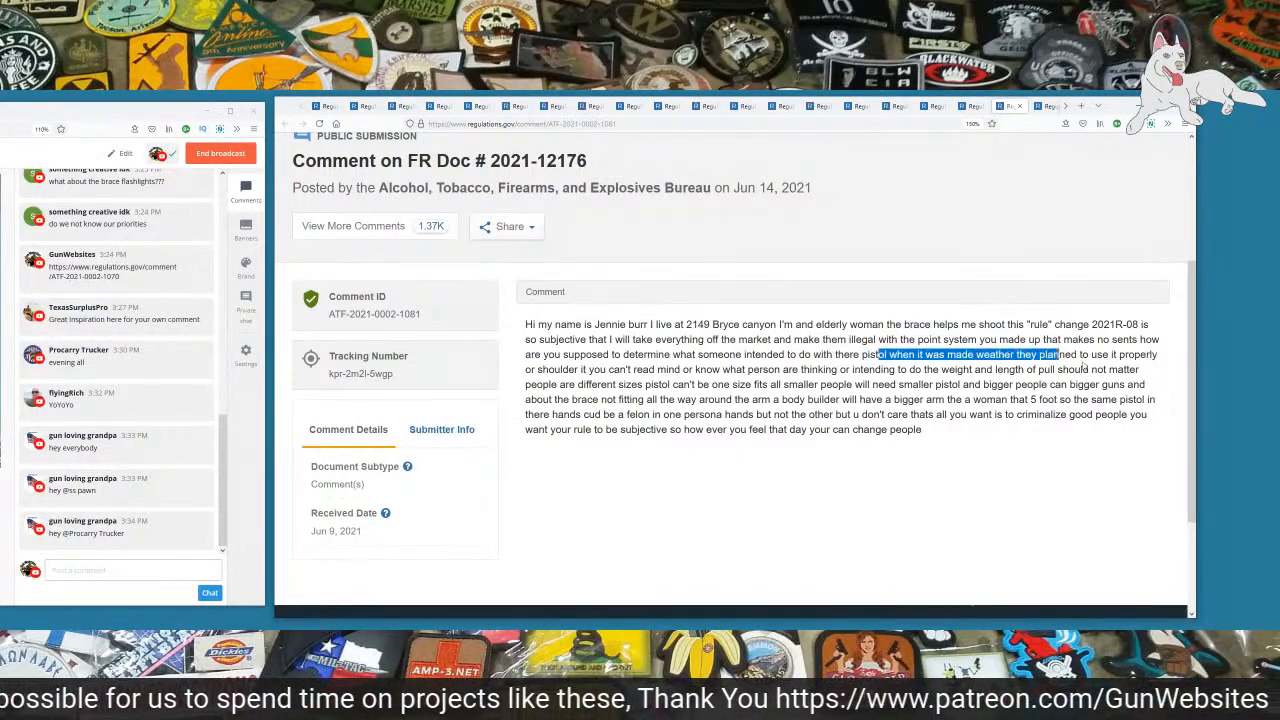
left_click_drag(1060, 354, 578, 368)
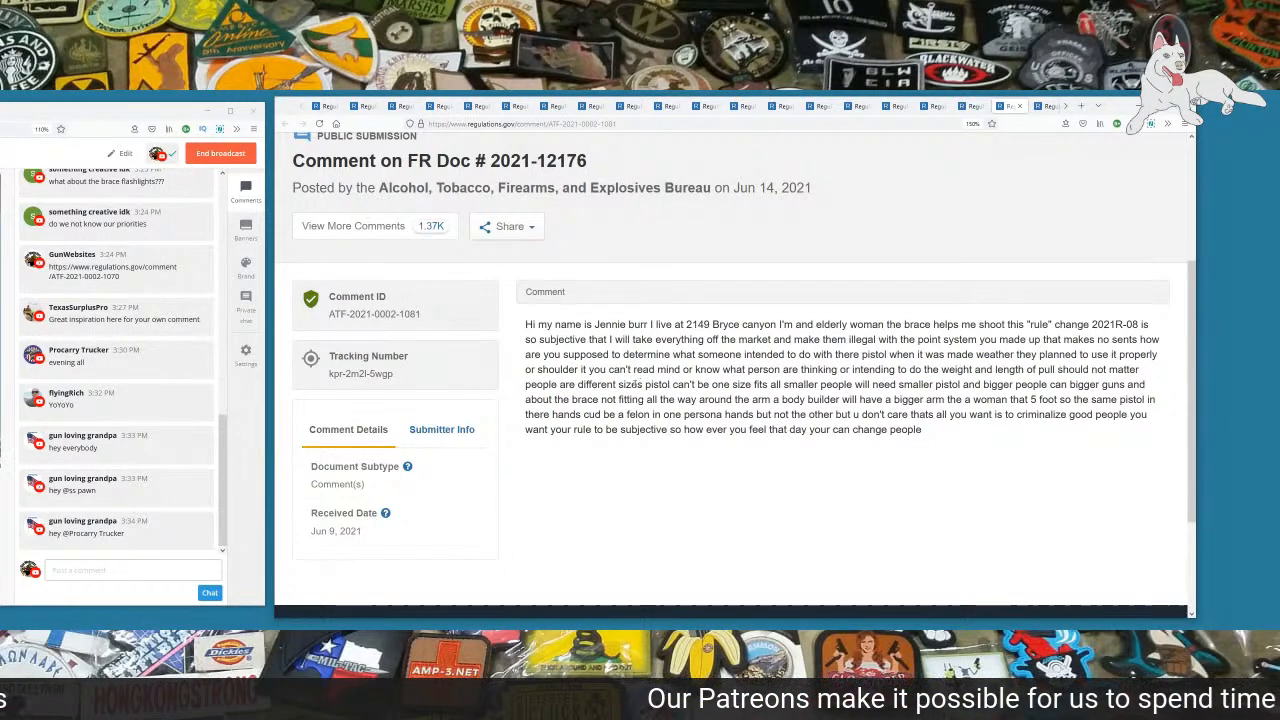
left_click_drag(648, 384, 812, 384)
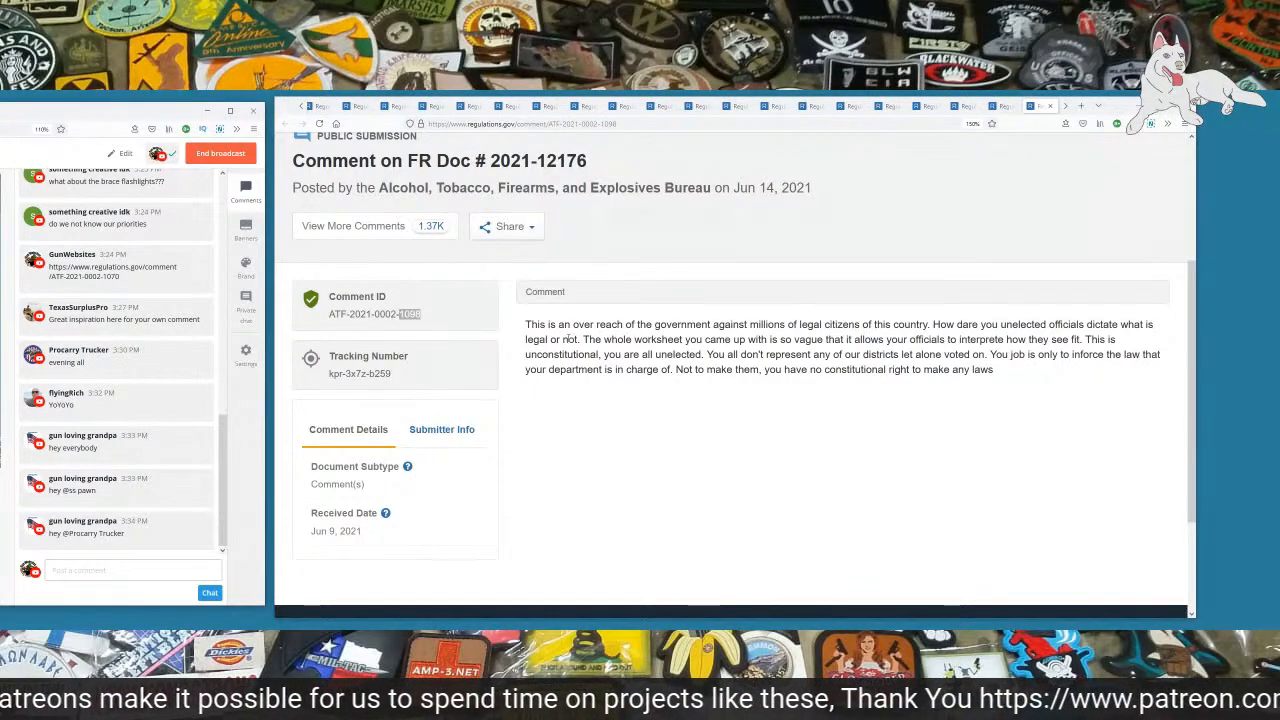
Step: Highlight the remaining lines about the unconstitutional overreach by unelected officials
left_click_drag(524, 324, 918, 324)
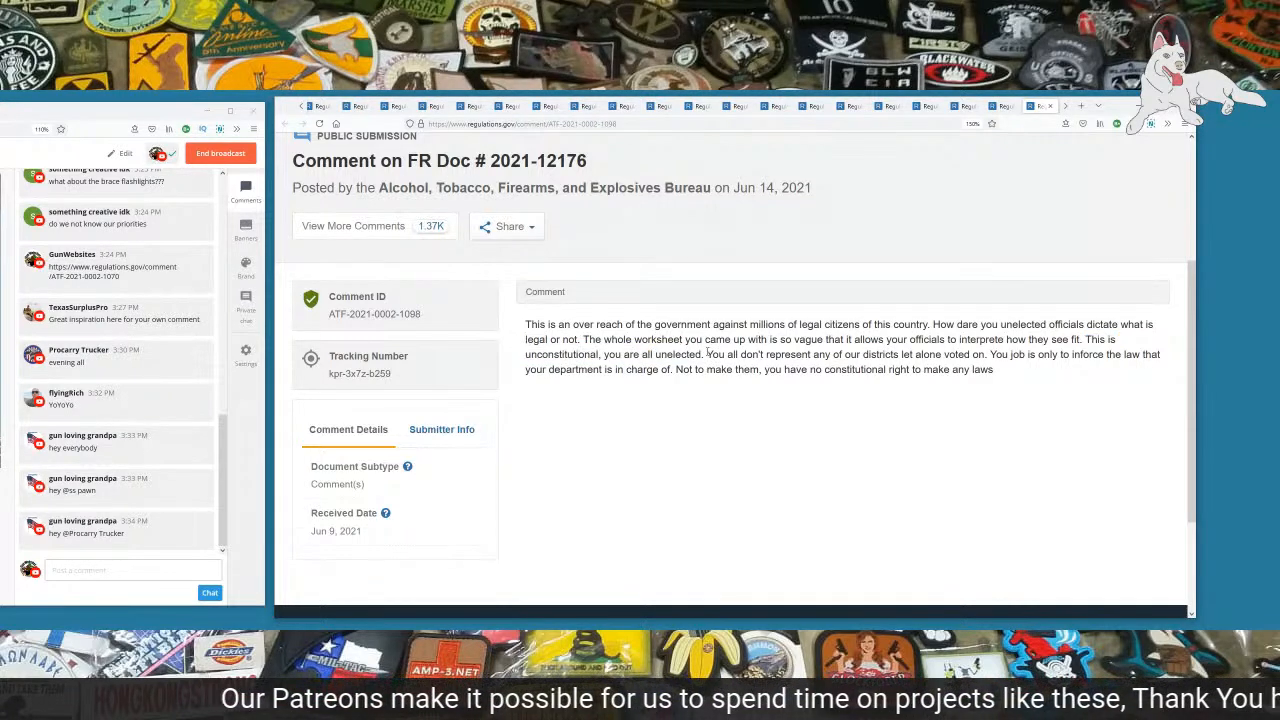
left_click_drag(708, 354, 940, 354)
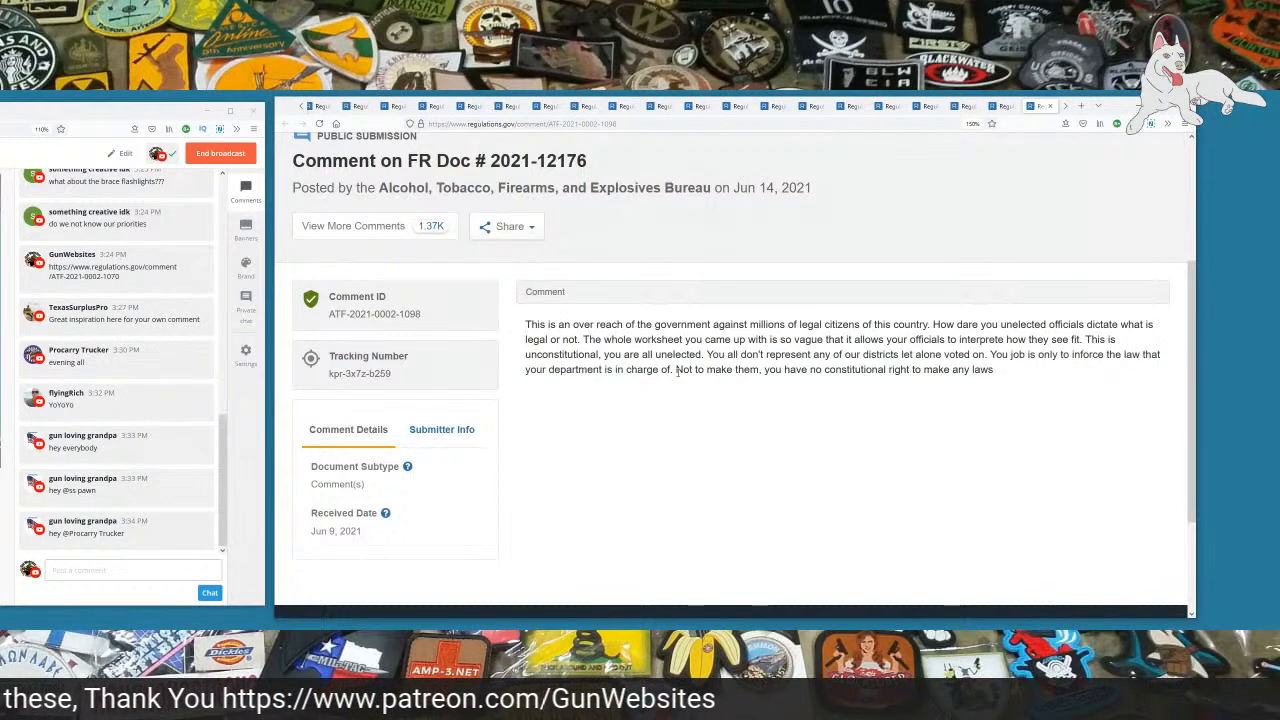
left_click_drag(676, 368, 992, 368)
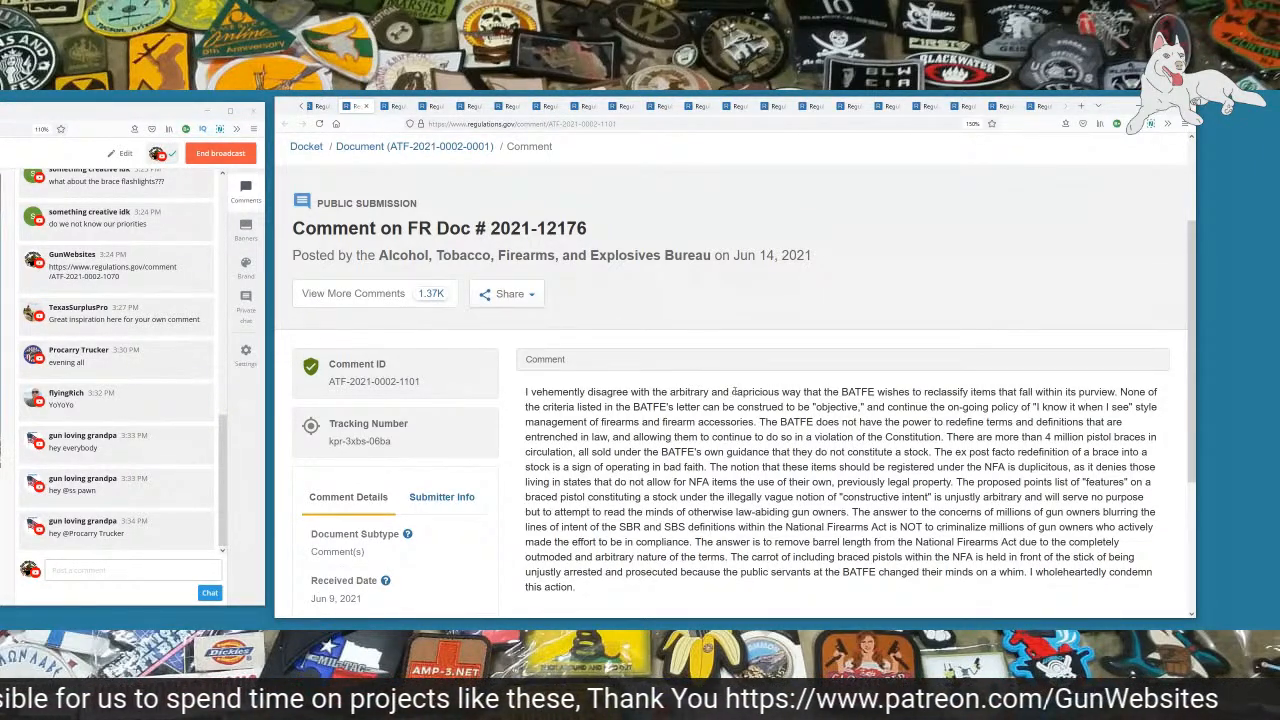
left_click_drag(732, 390, 1000, 390)
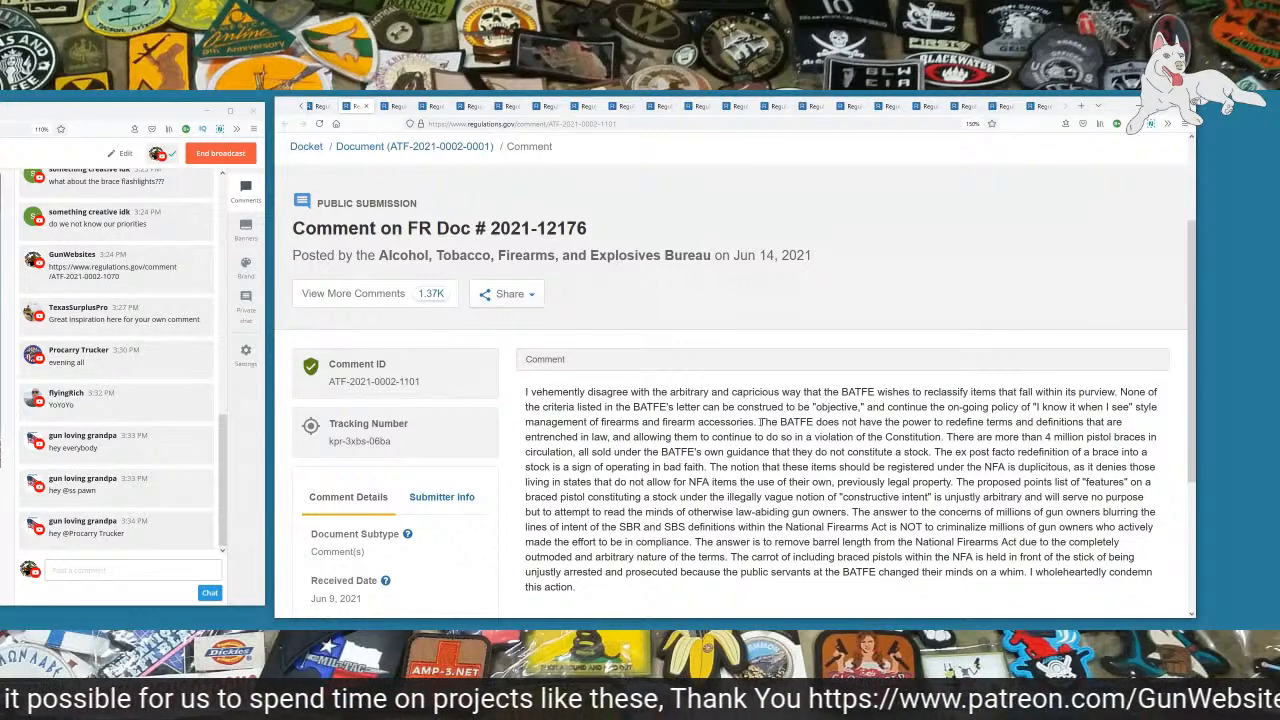
left_click_drag(760, 420, 872, 420)
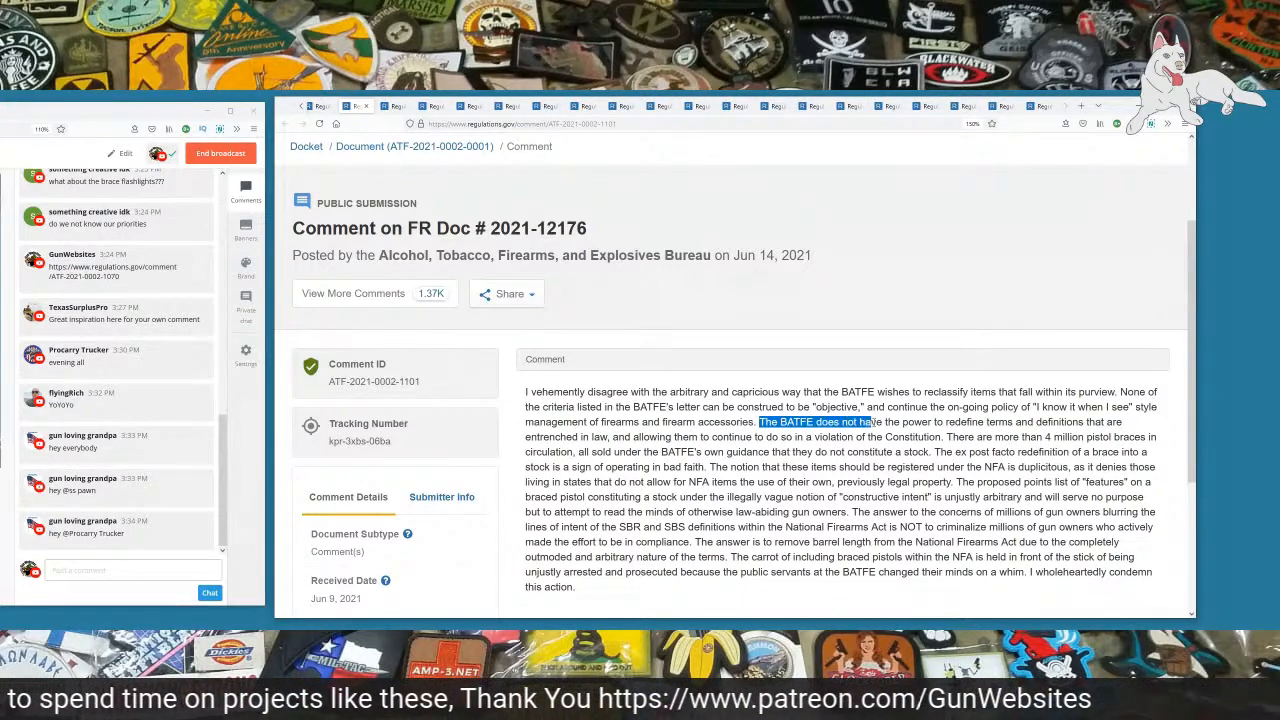
scroll("down", 3)
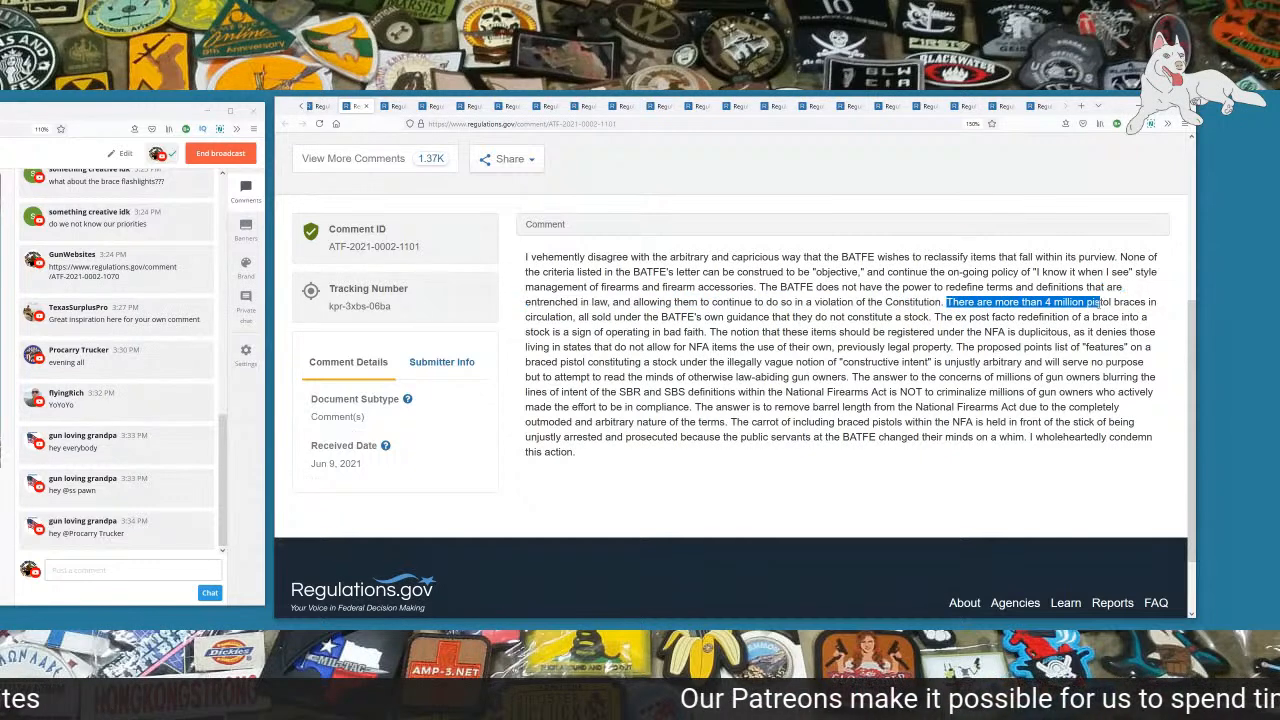
left_click_drag(1100, 302, 544, 332)
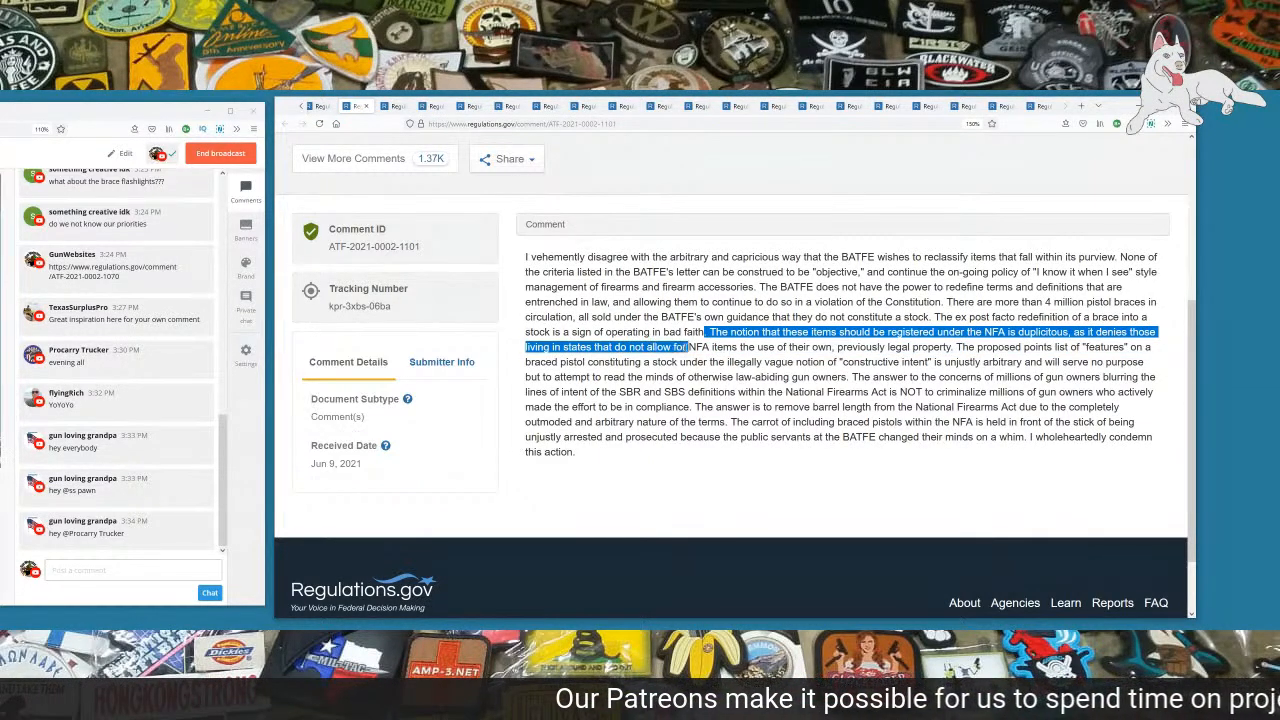
left_click_drag(688, 348, 836, 348)
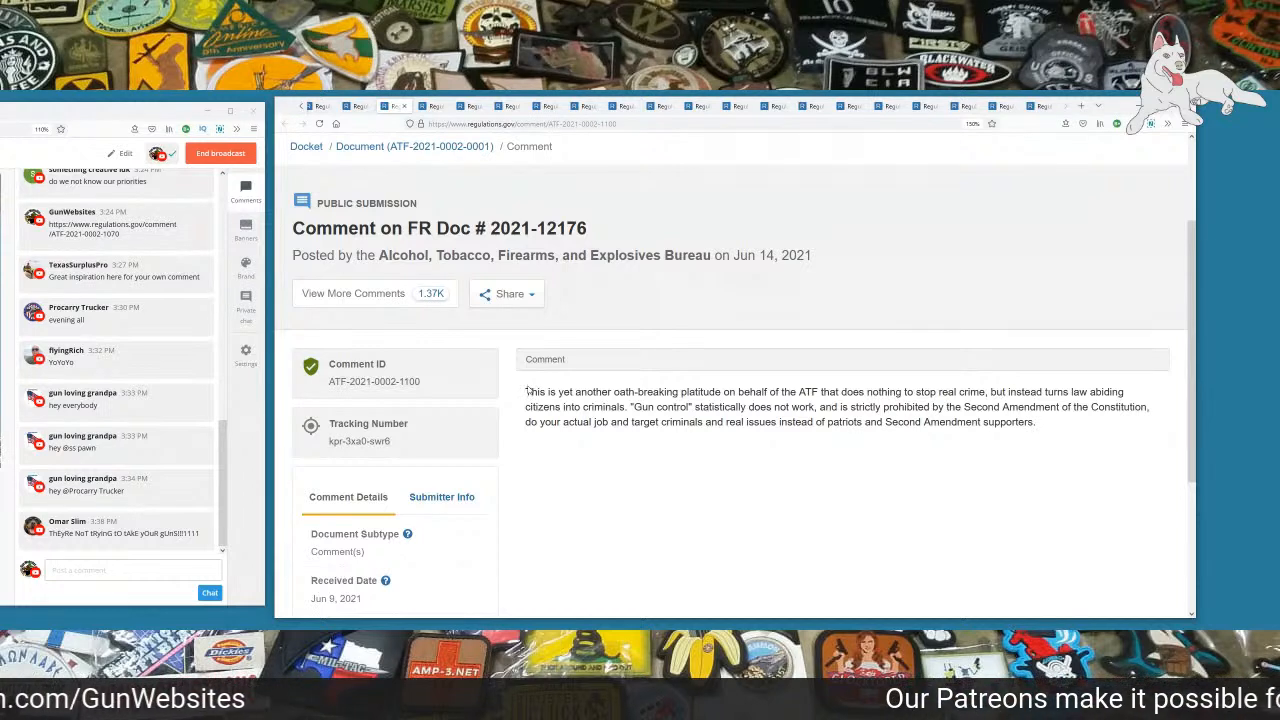
Step: Highlight the sentence in comment 1100 saying gun control does not work while reading it
left_click_drag(528, 390, 984, 390)
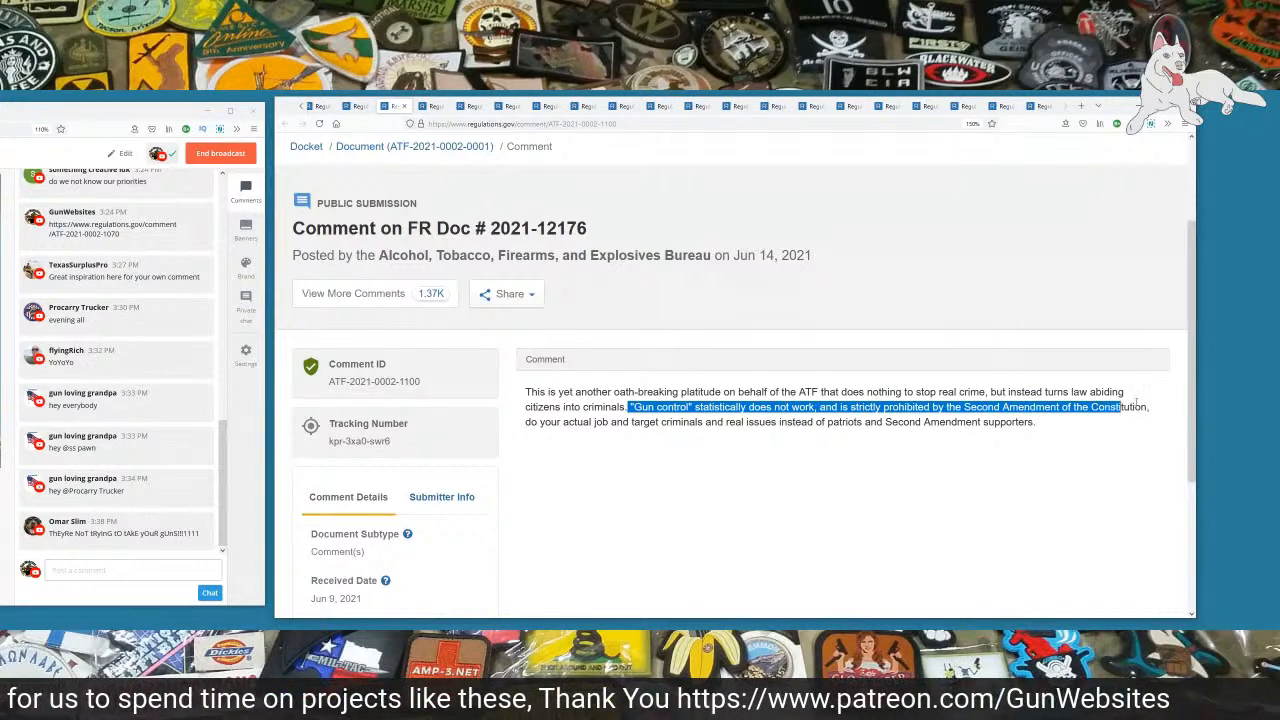
left_click_drag(1112, 408, 658, 420)
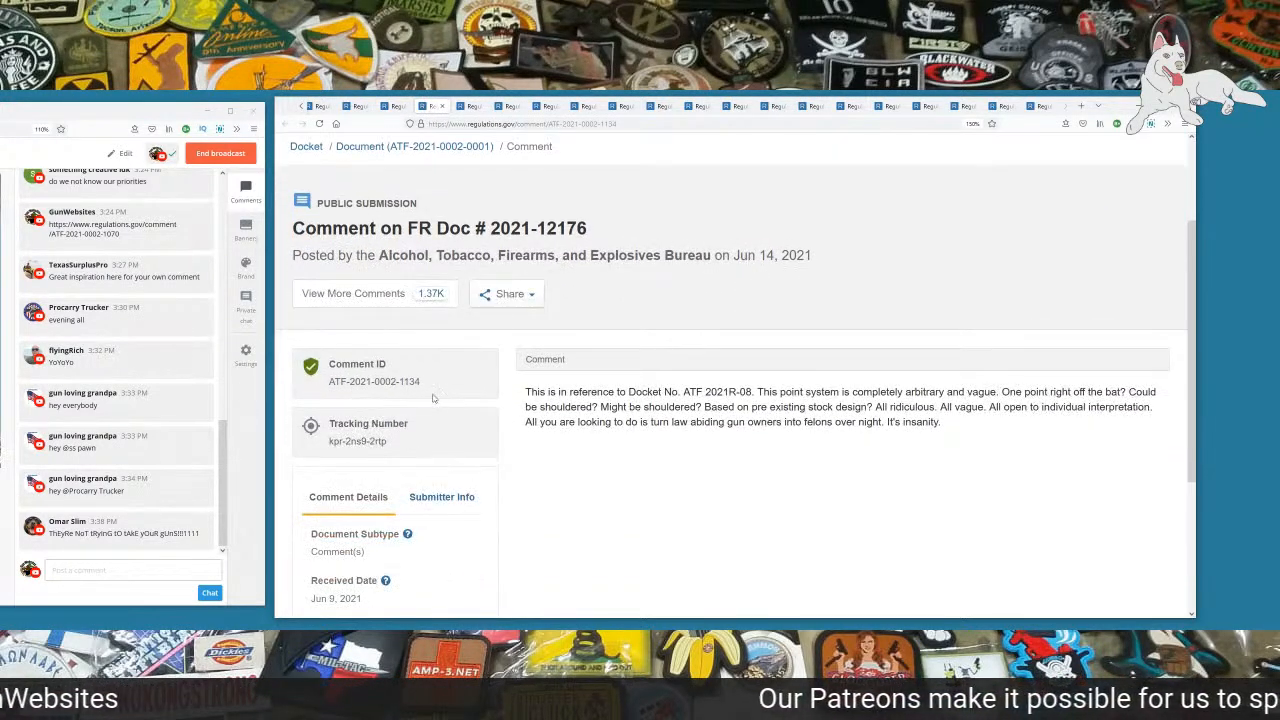
double_click(408, 382)
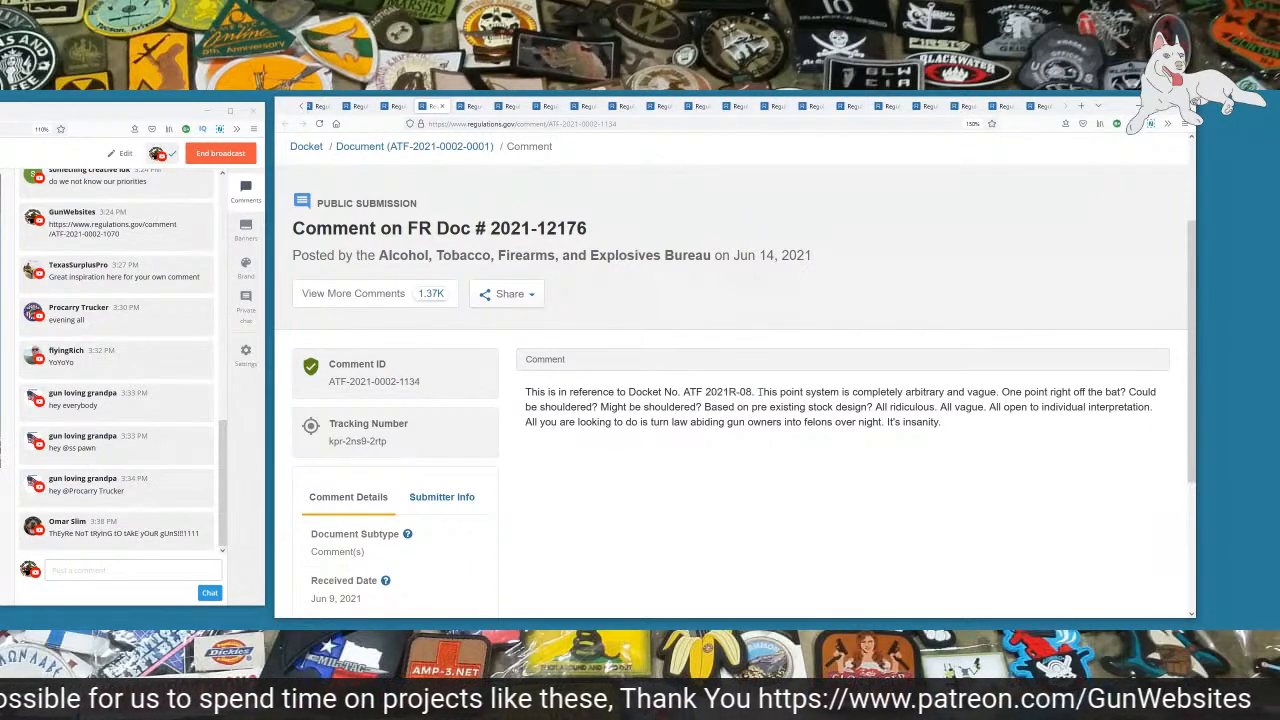
left_click_drag(756, 390, 1000, 390)
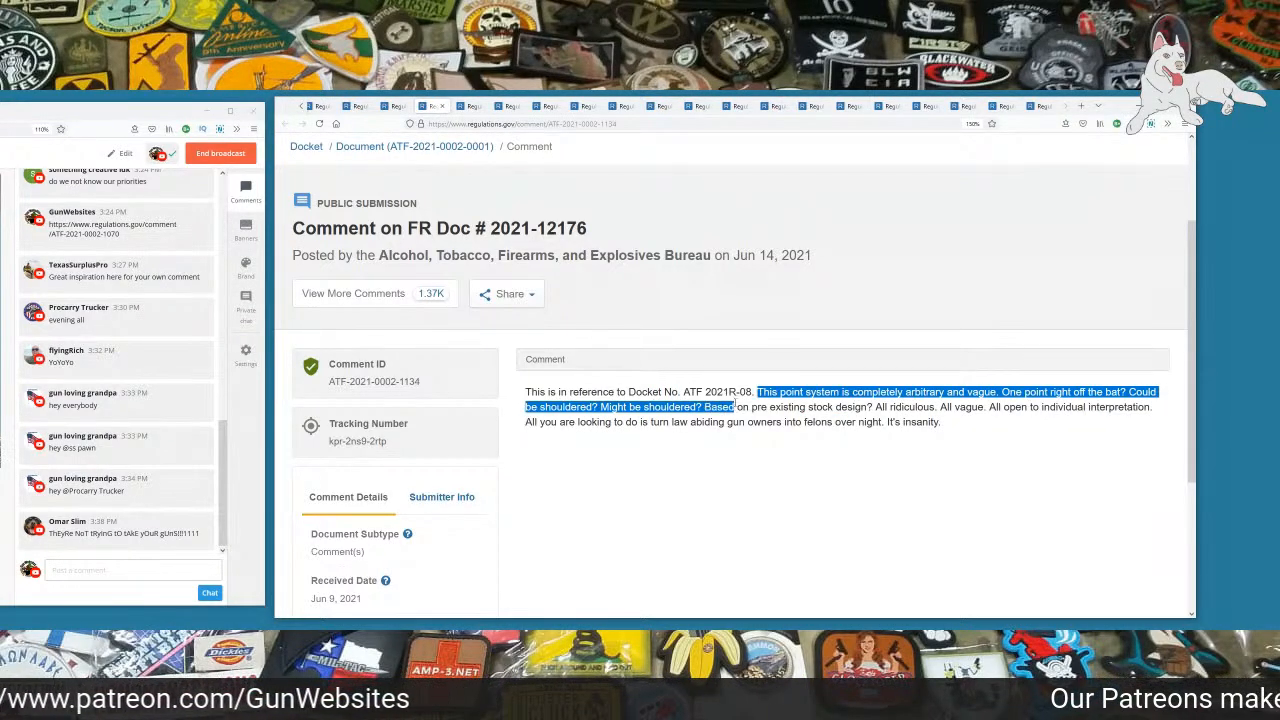
left_click_drag(736, 406, 870, 406)
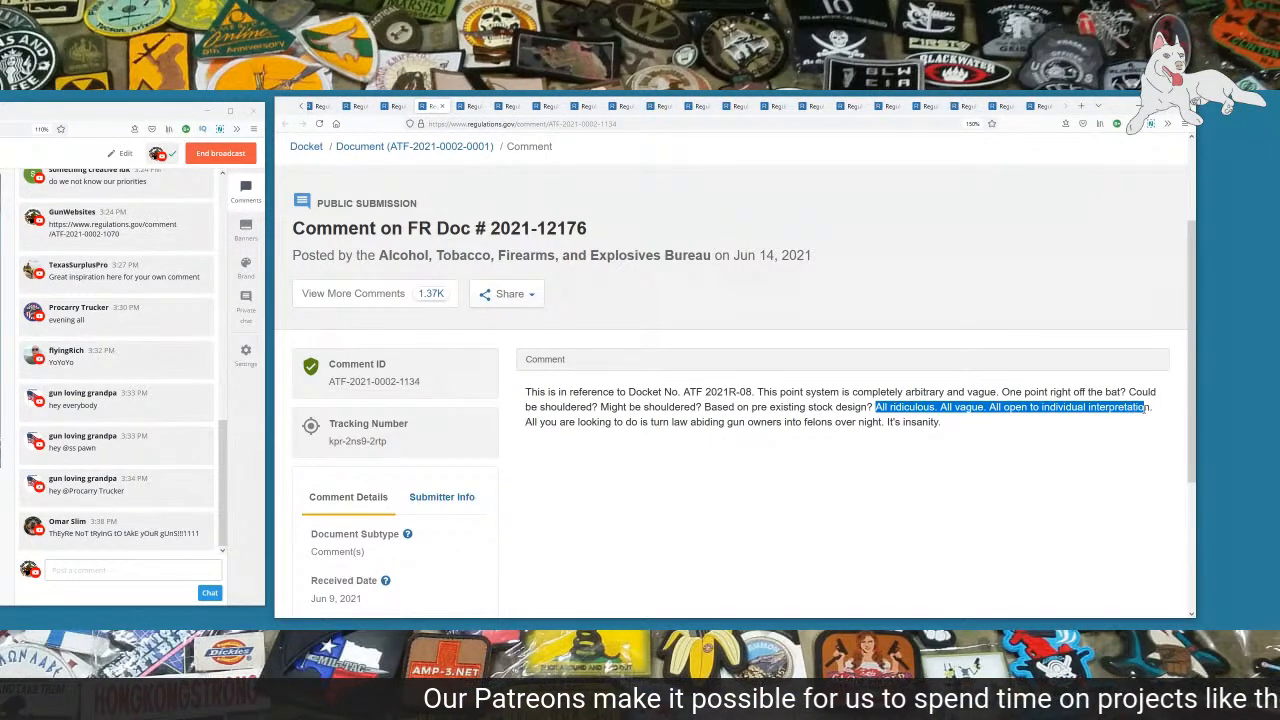
left_click_drag(876, 408, 940, 420)
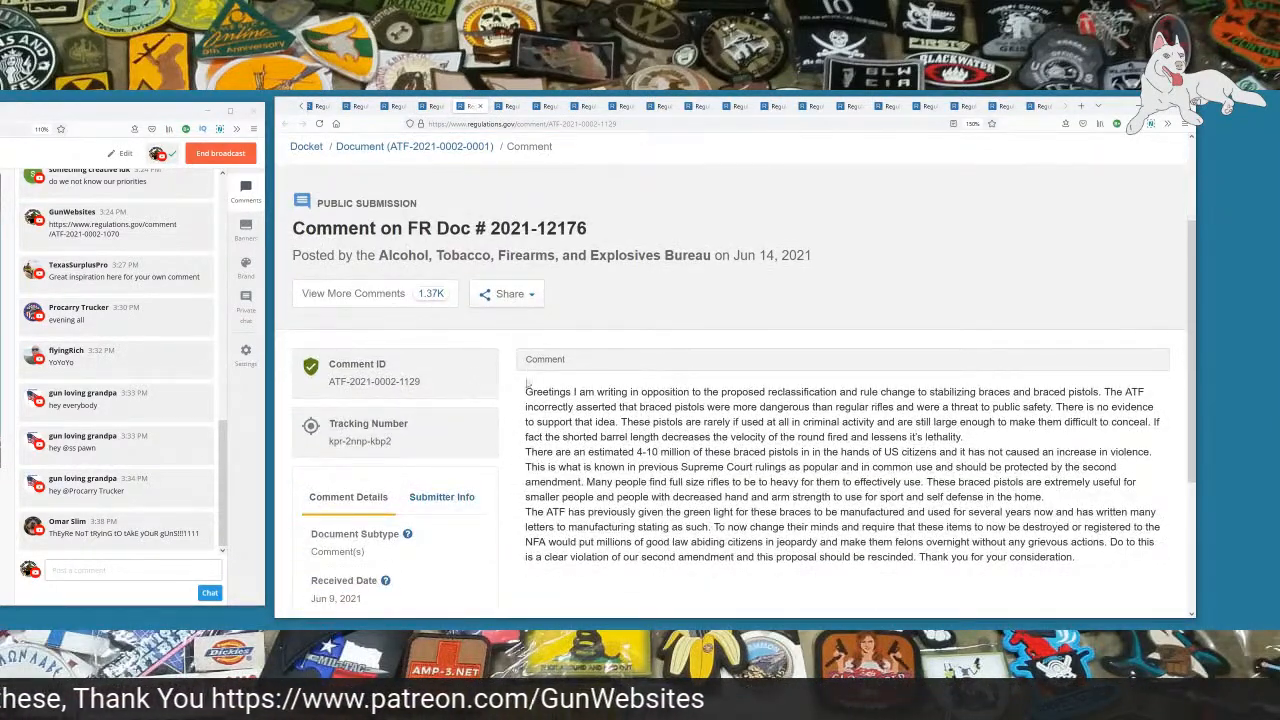
Step: Highlight comment 1129's passages, including the shorter barrel length sentence, while reading
double_click(548, 390)
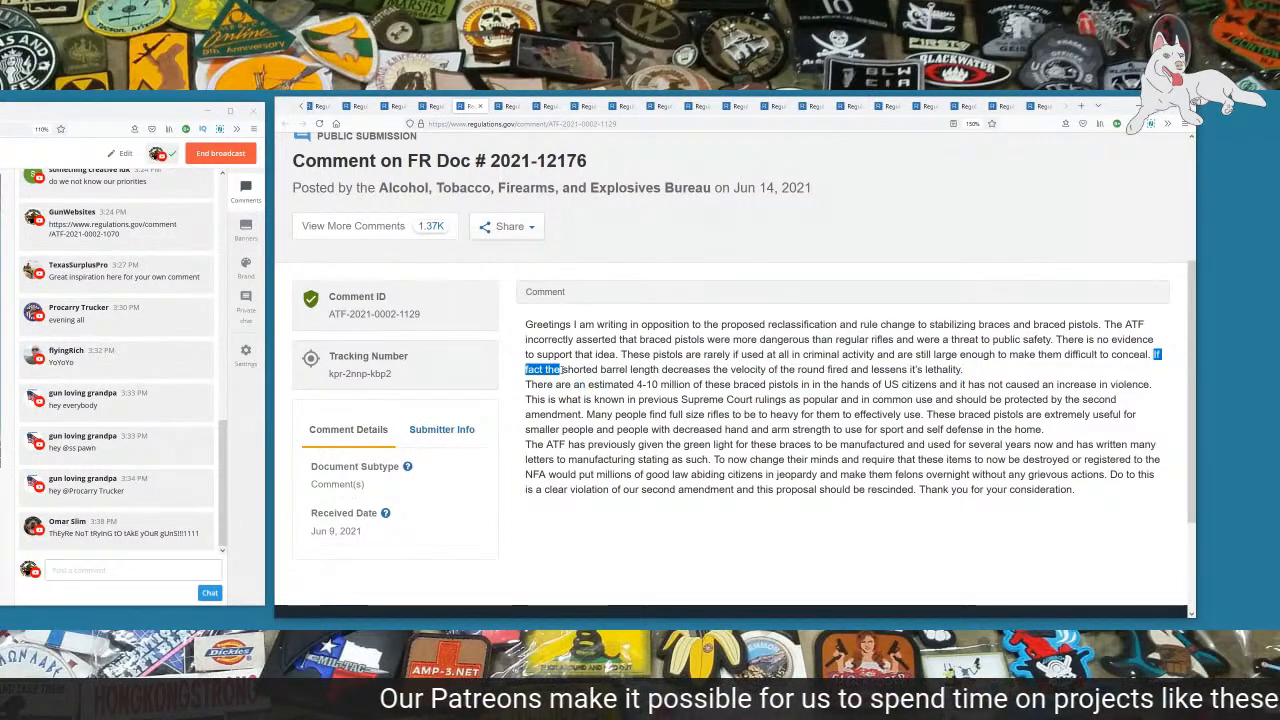
left_click_drag(562, 368, 688, 368)
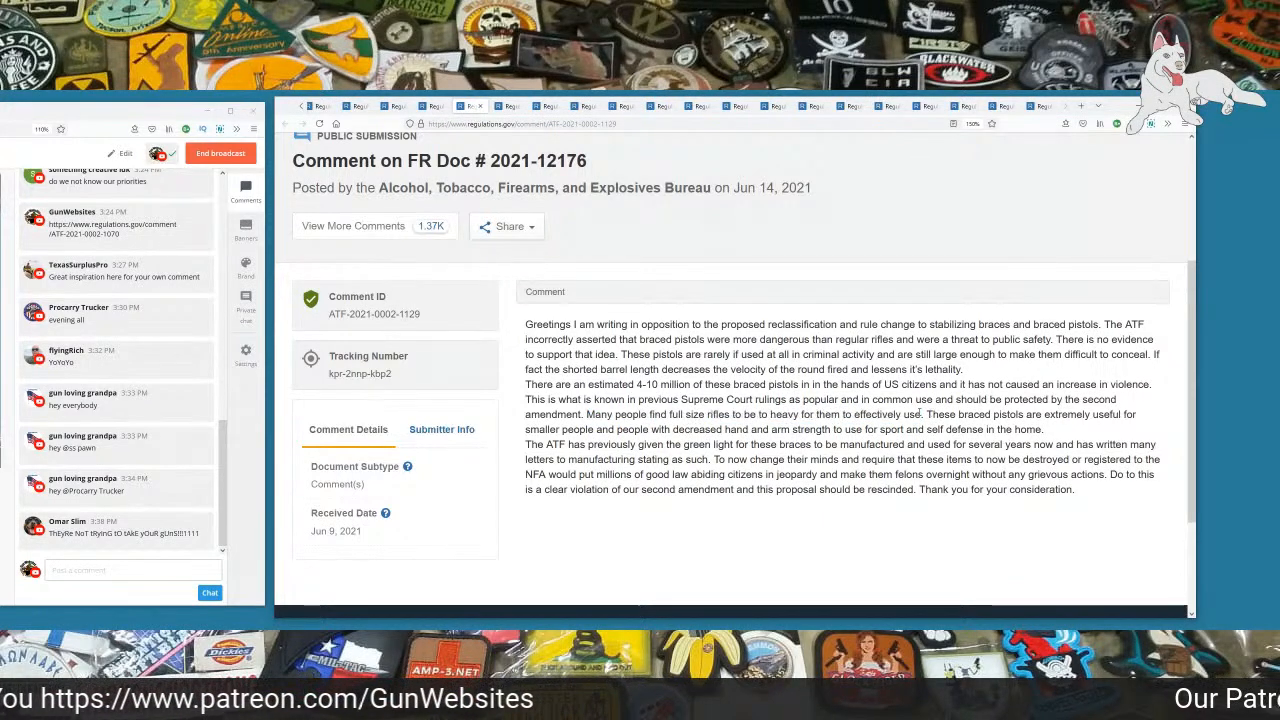
left_click_drag(920, 414, 684, 428)
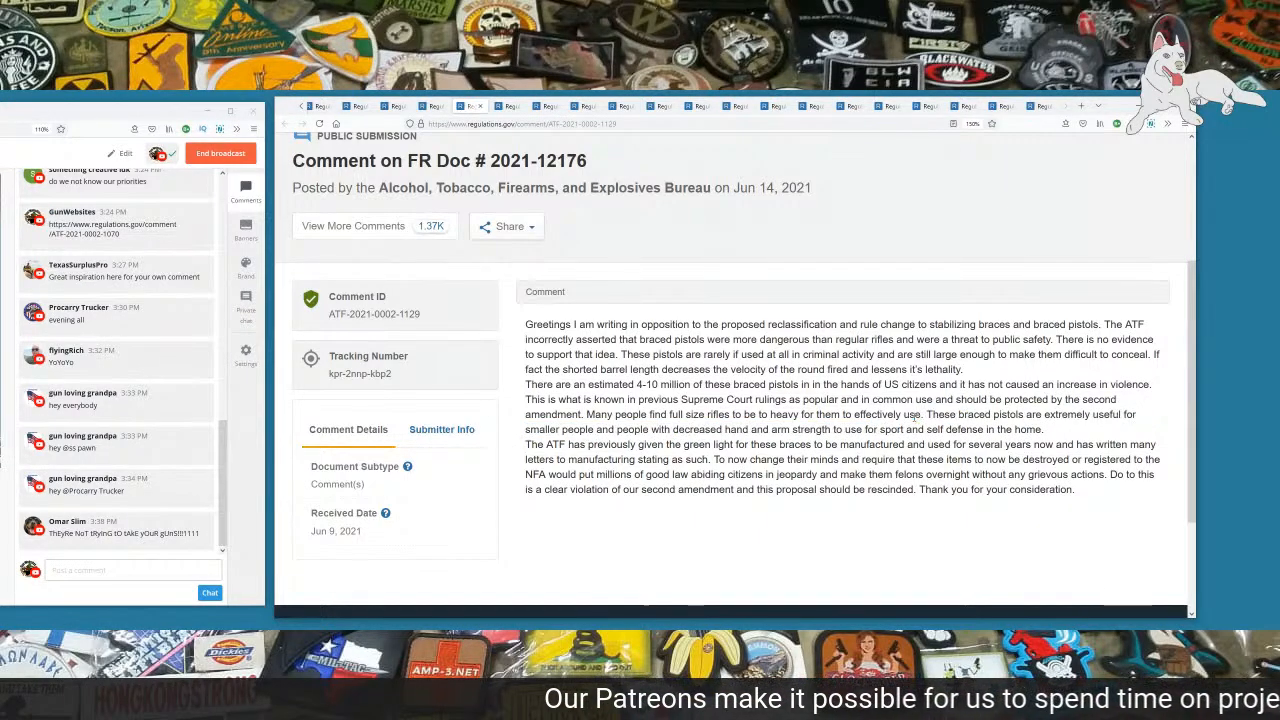
left_click_drag(920, 414, 1044, 428)
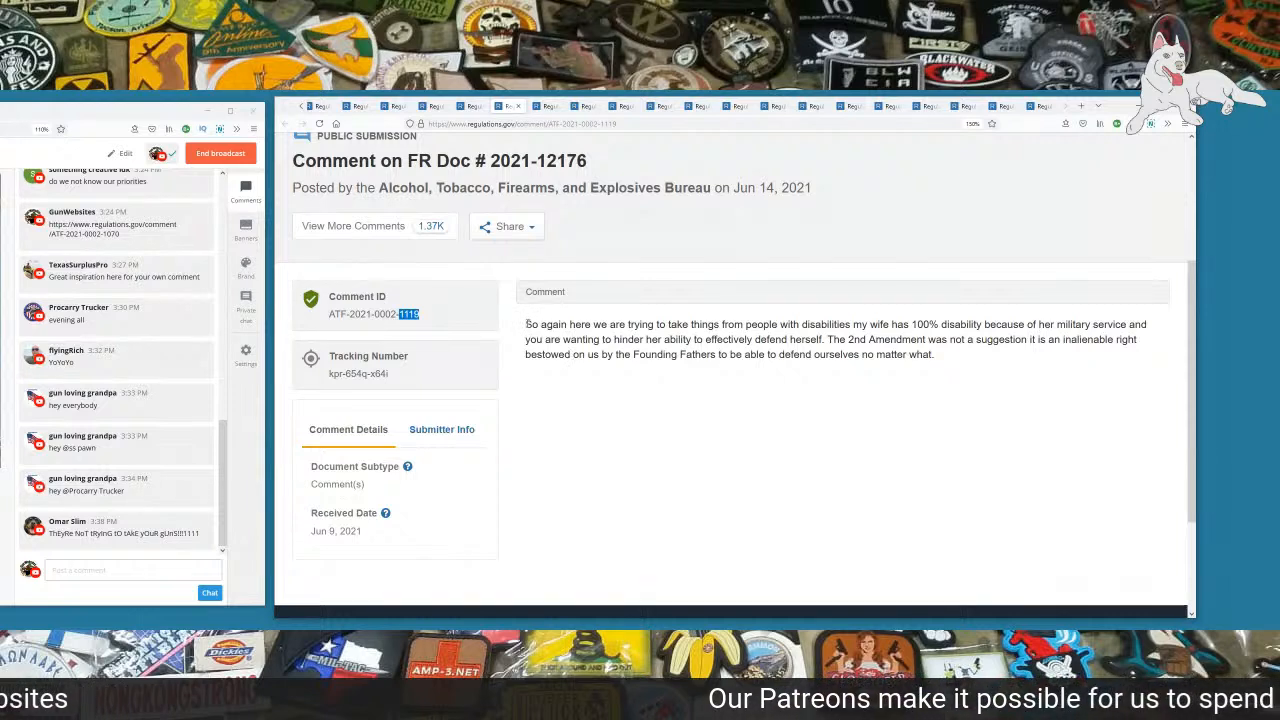
Step: Select comment 1118's ID digits and highlight its 2nd Amendment sentence while reading
left_click_drag(528, 324, 700, 324)
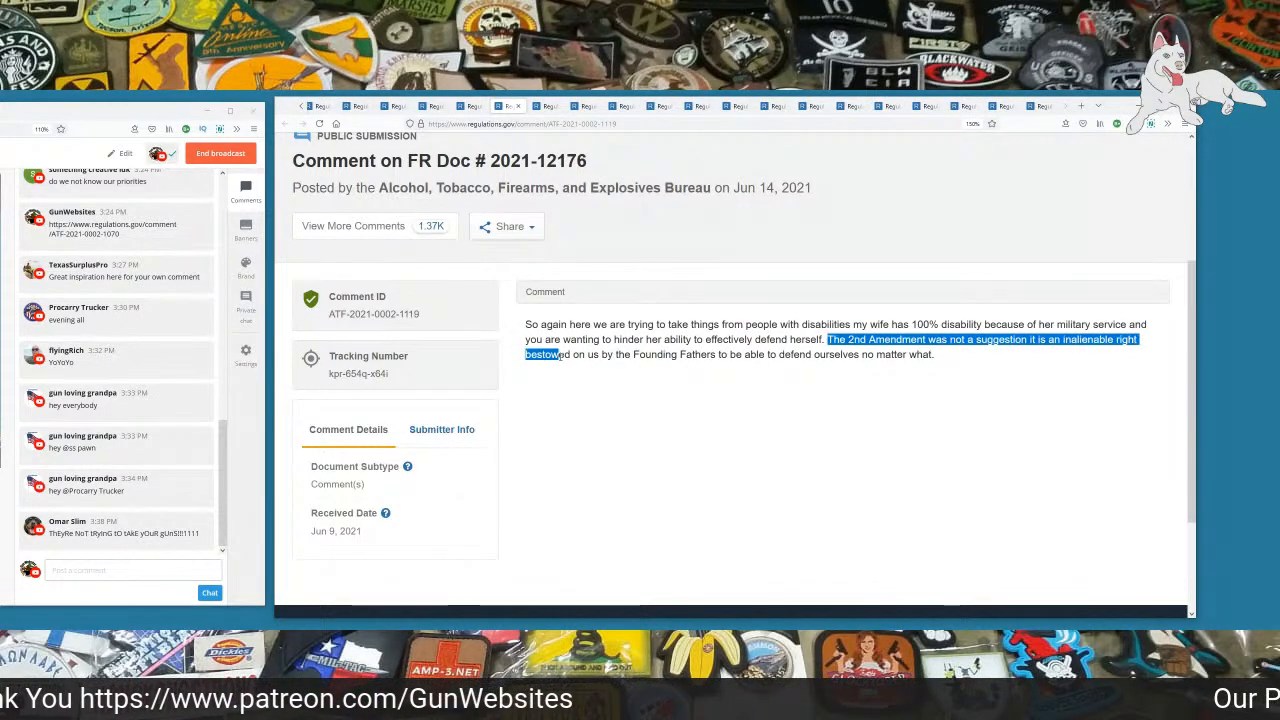
left_click_drag(540, 354, 764, 354)
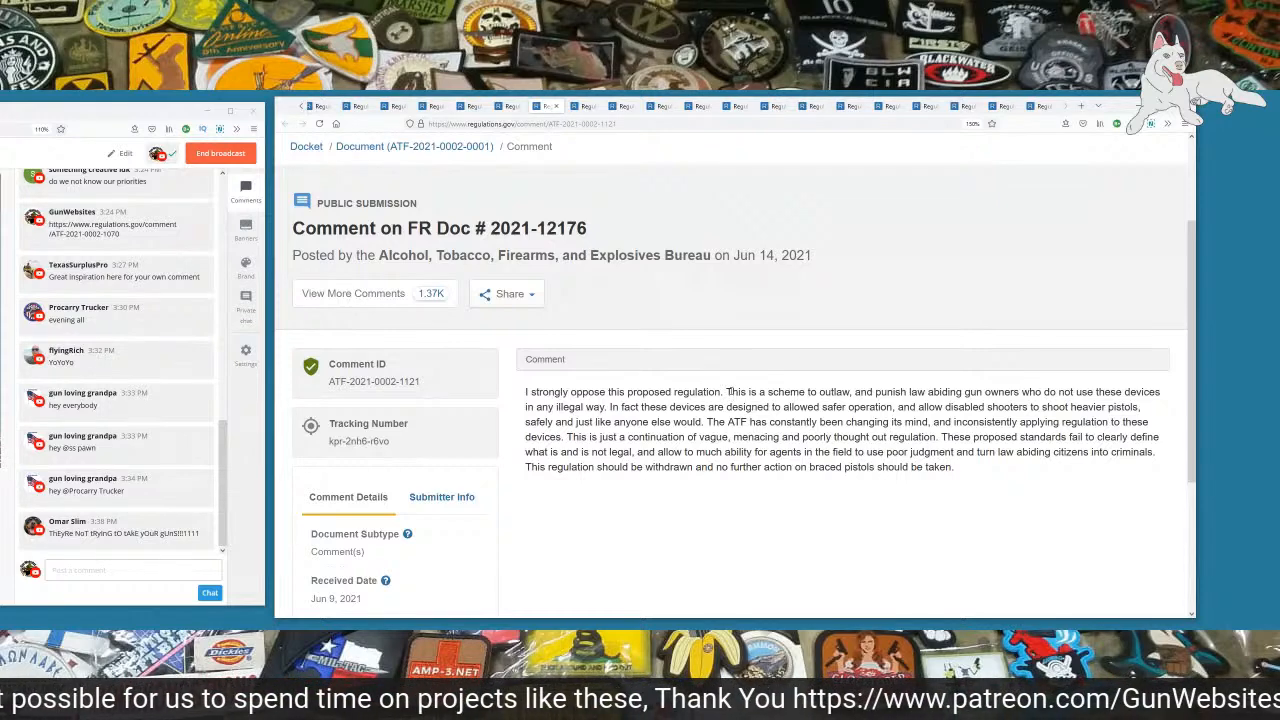
Step: Highlight comment 1121's sentences, including safer operation for disabled shooters, while reading
left_click_drag(726, 390, 918, 390)
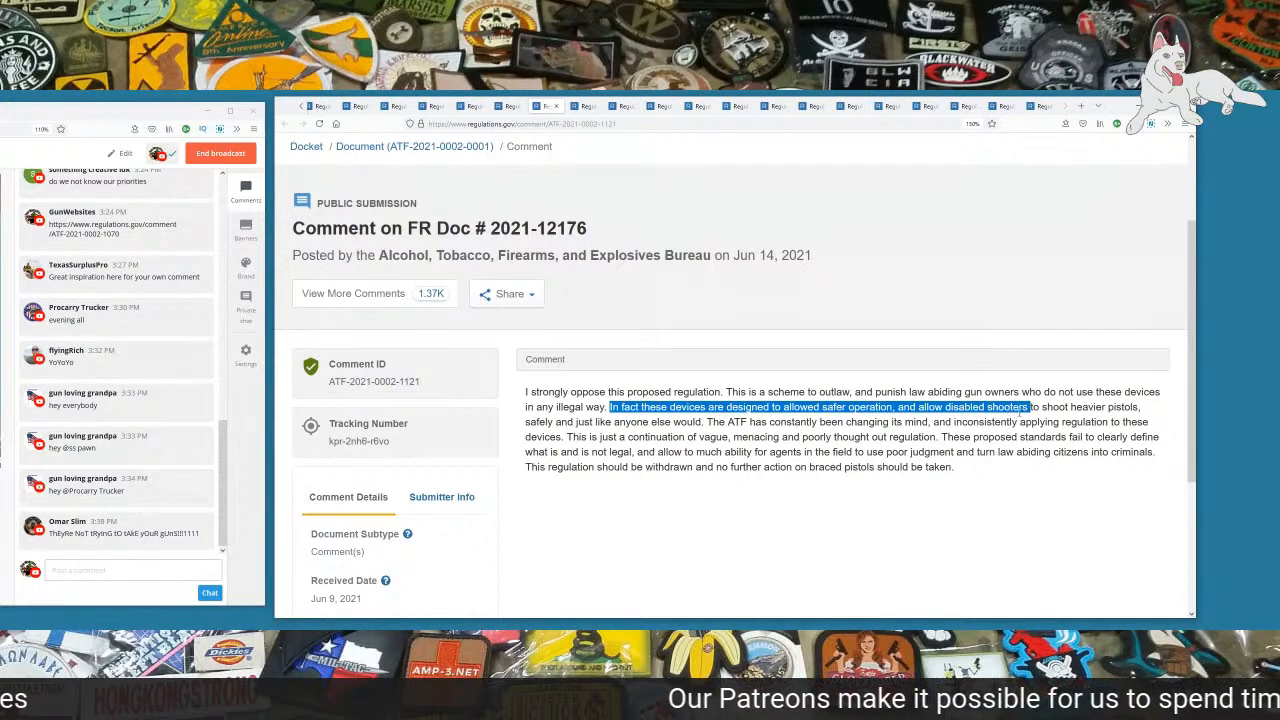
left_click_drag(1028, 408, 576, 420)
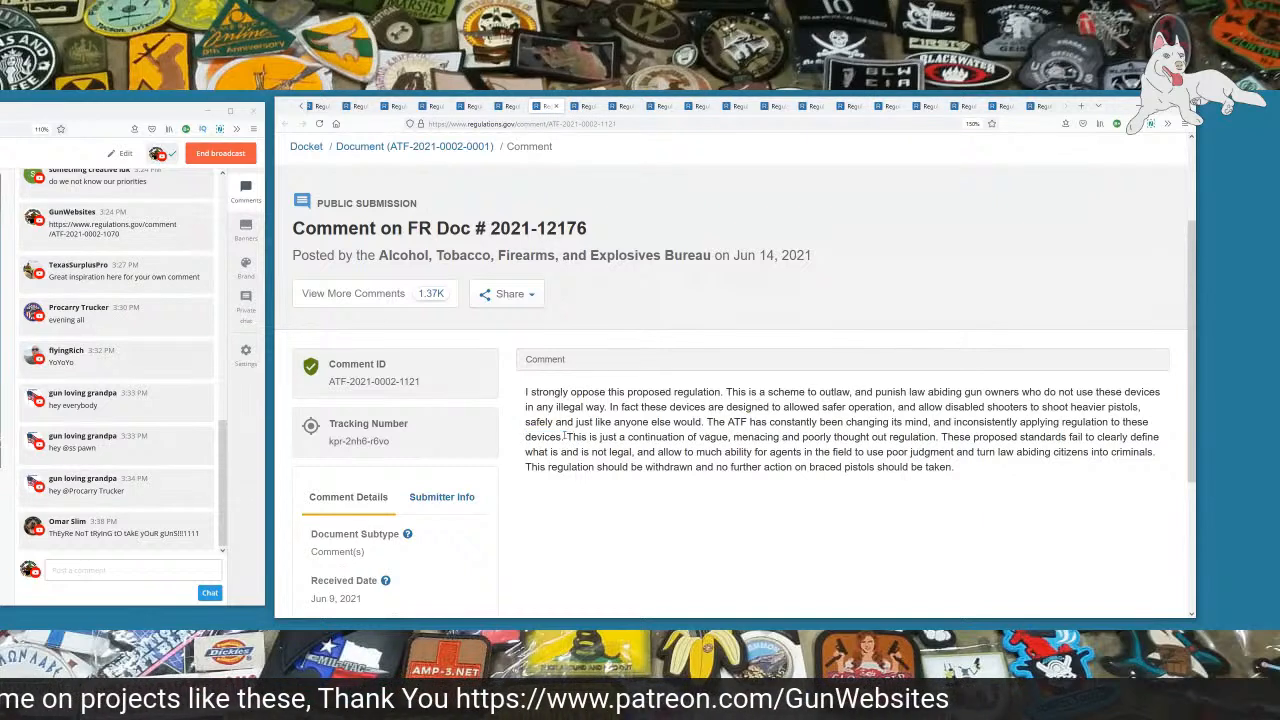
left_click_drag(566, 436, 816, 436)
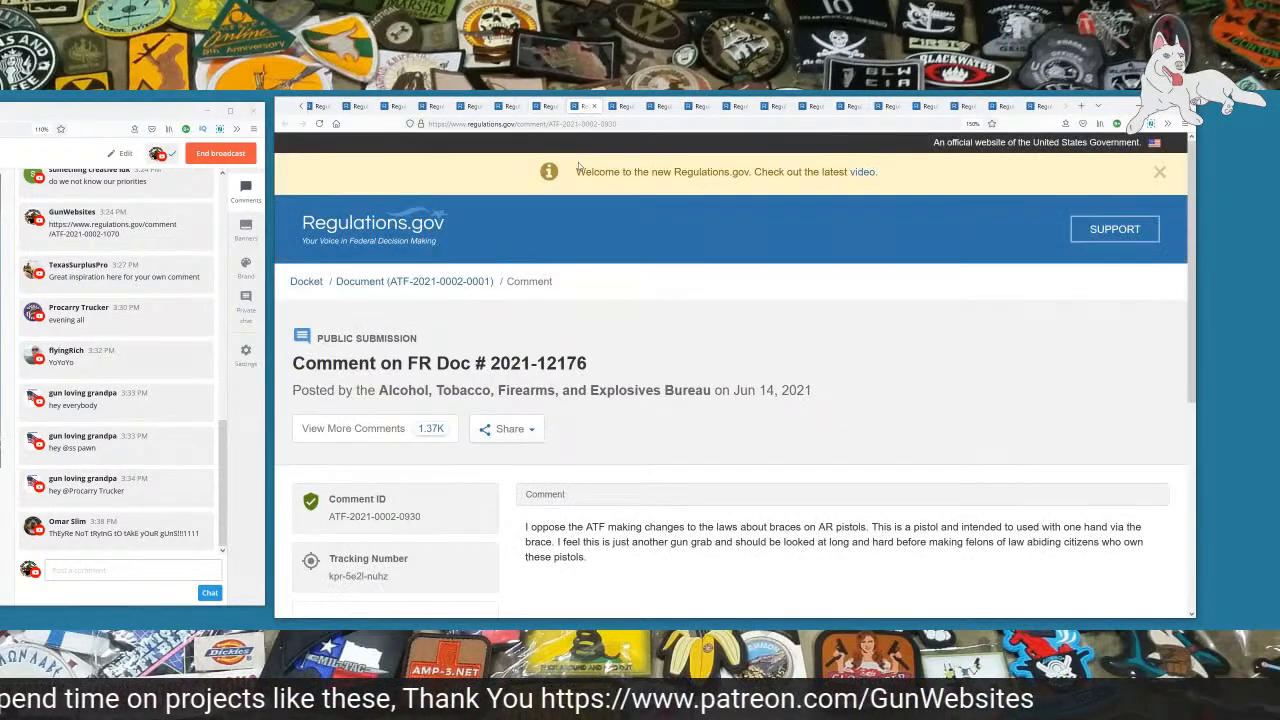
Step: Select the 0930 Comment ID ending and highlight the opening passage while reading
scroll("down", 3)
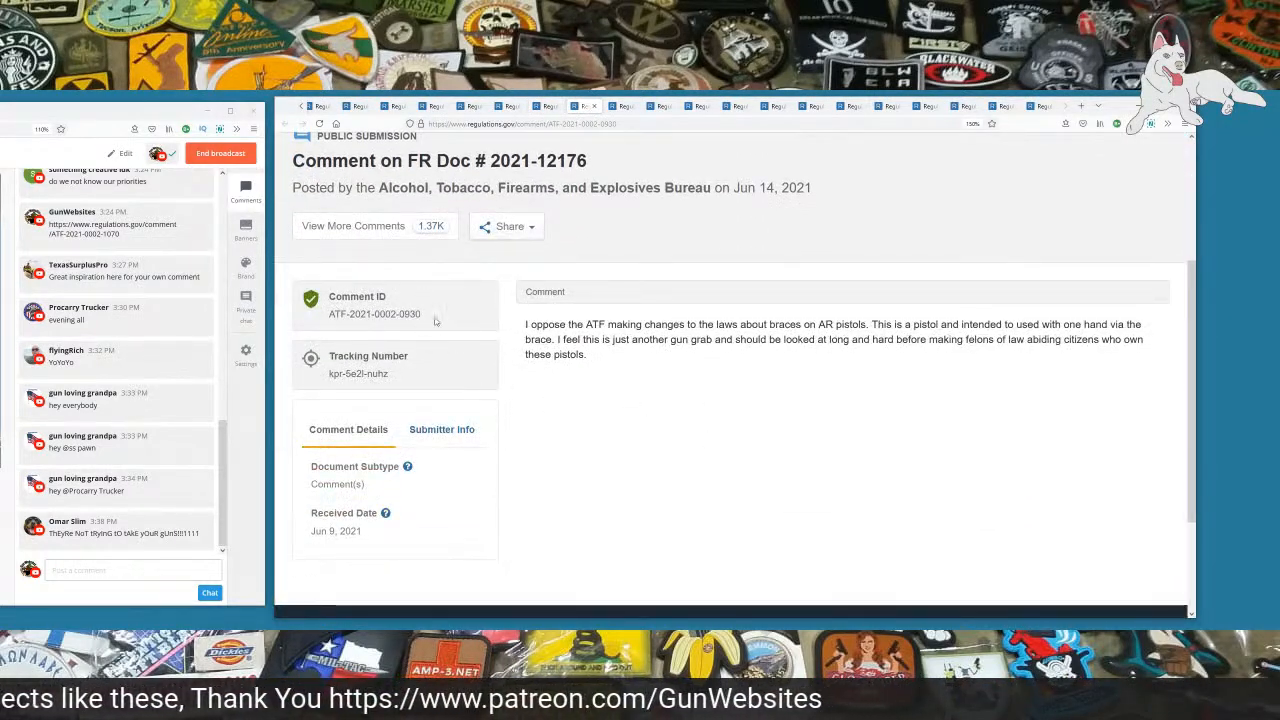
double_click(408, 314)
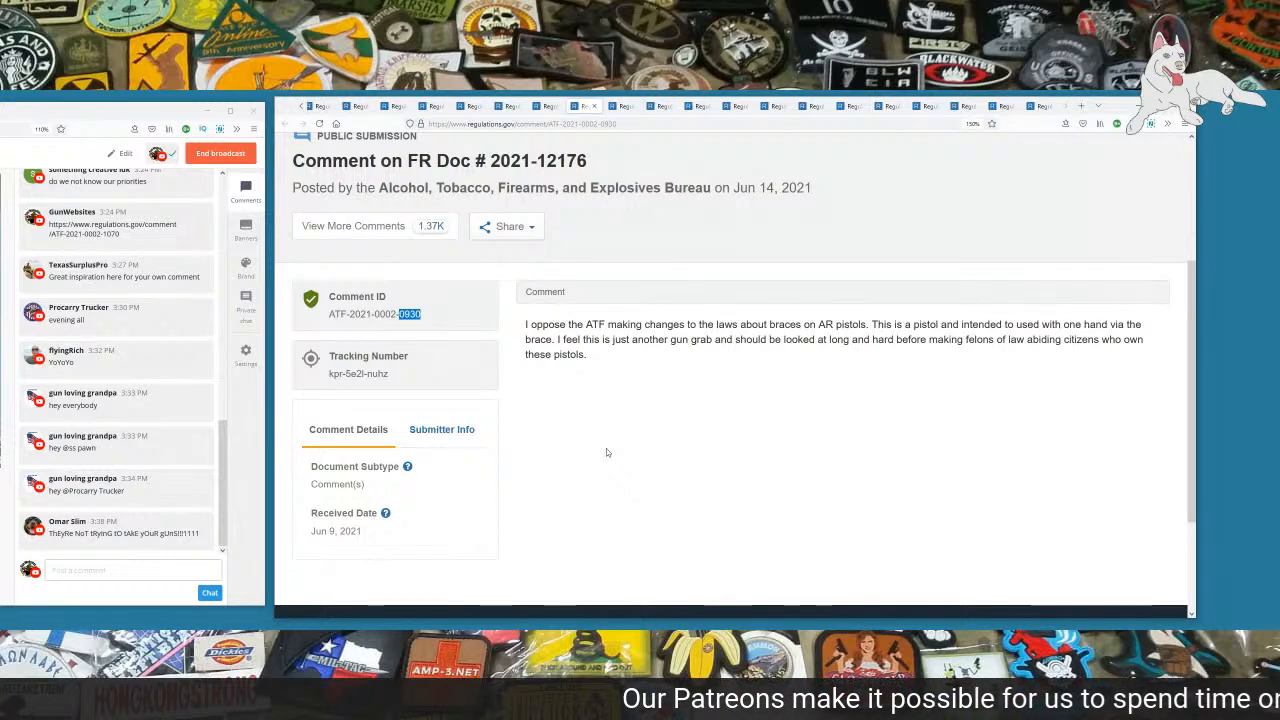
left_click_drag(524, 340, 704, 340)
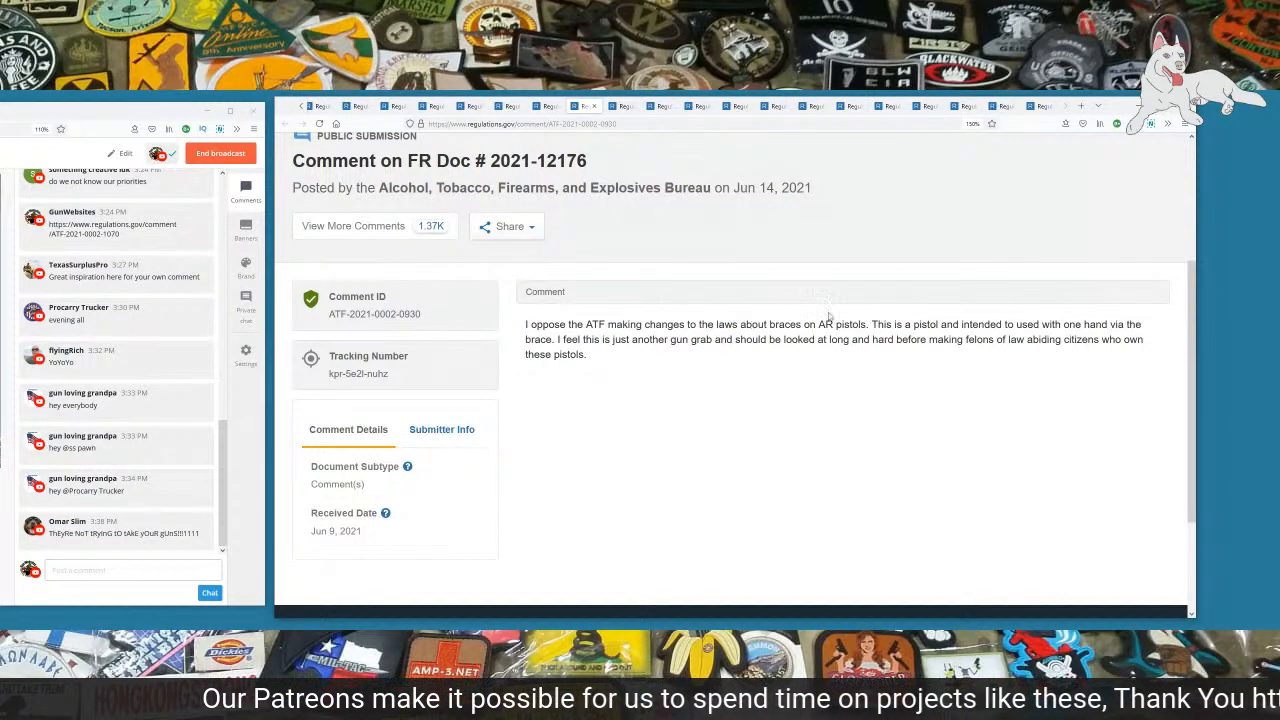
left_click_drag(872, 324, 960, 324)
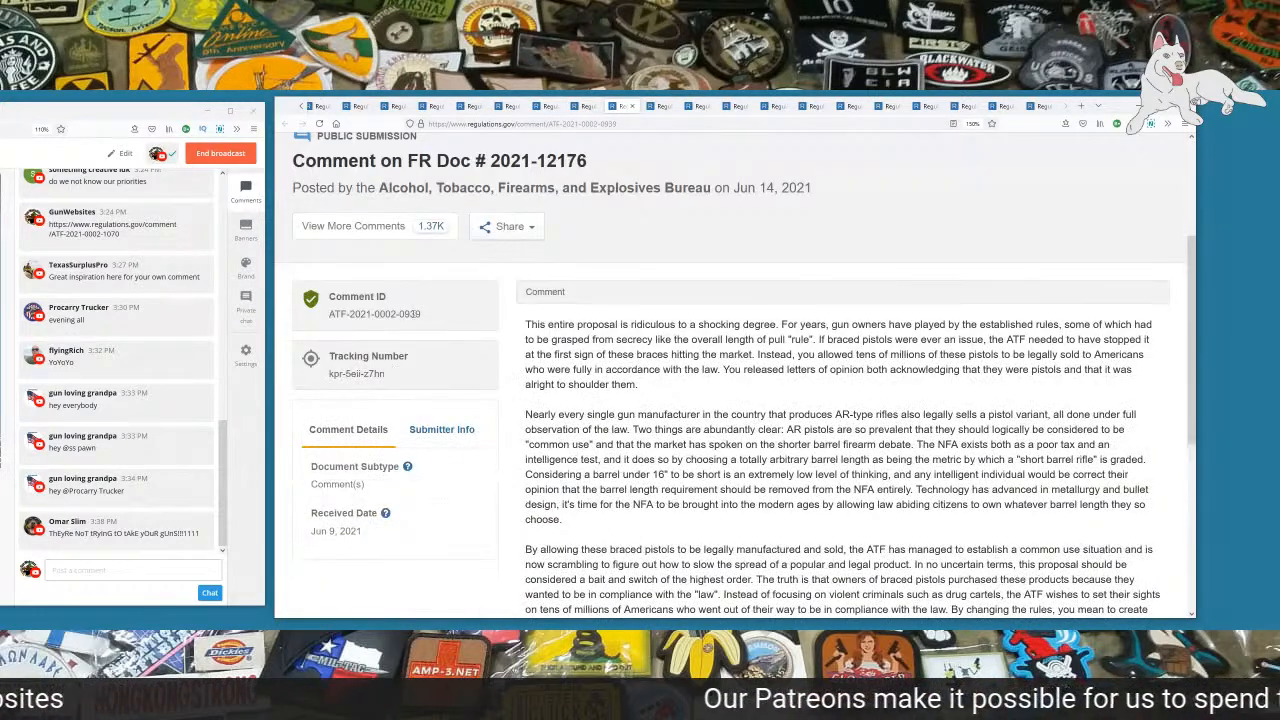
Step: Highlight the paragraphs about AR-type rifles sold as pistols and barrels under 16 inches
double_click(410, 314)
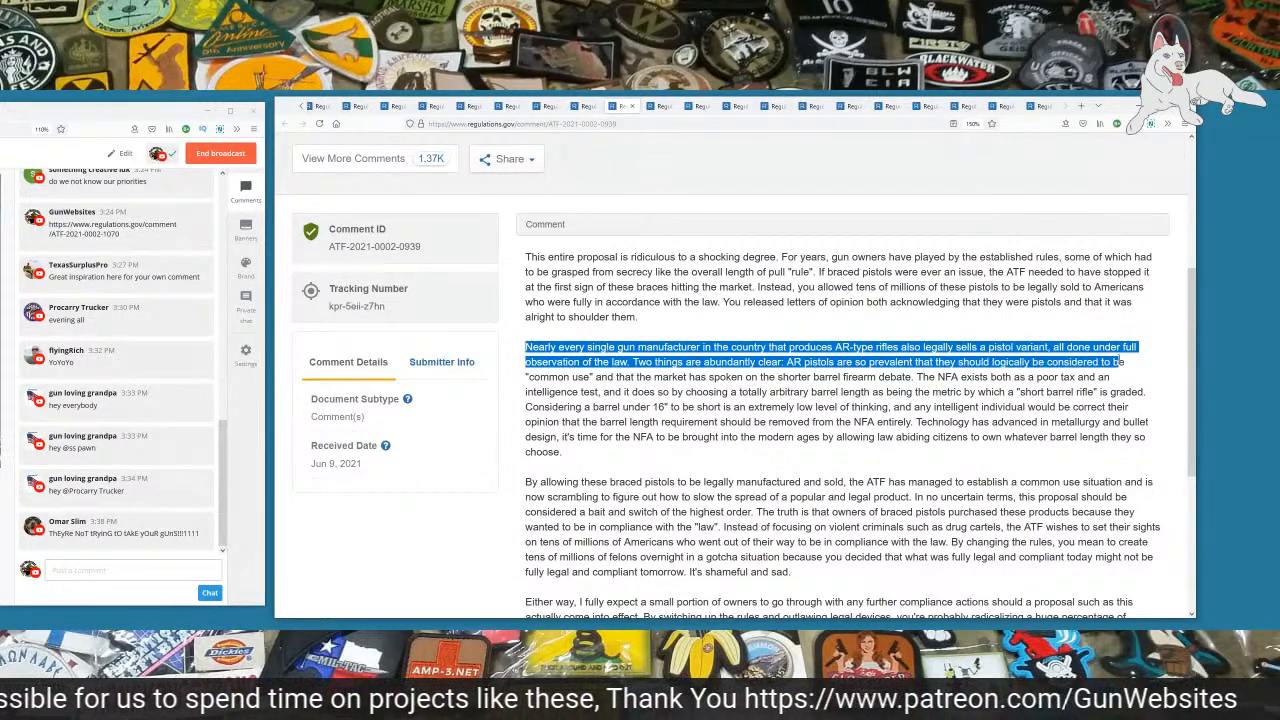
left_click_drag(1116, 362, 590, 376)
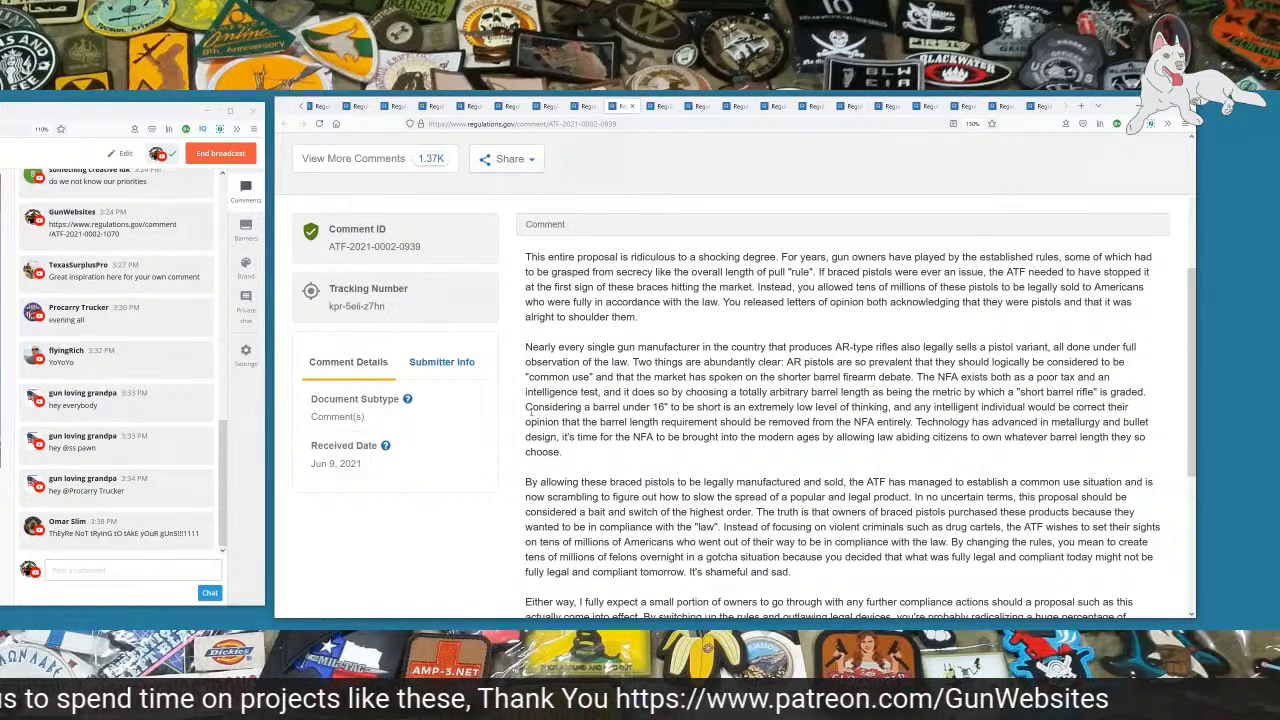
left_click_drag(524, 406, 784, 406)
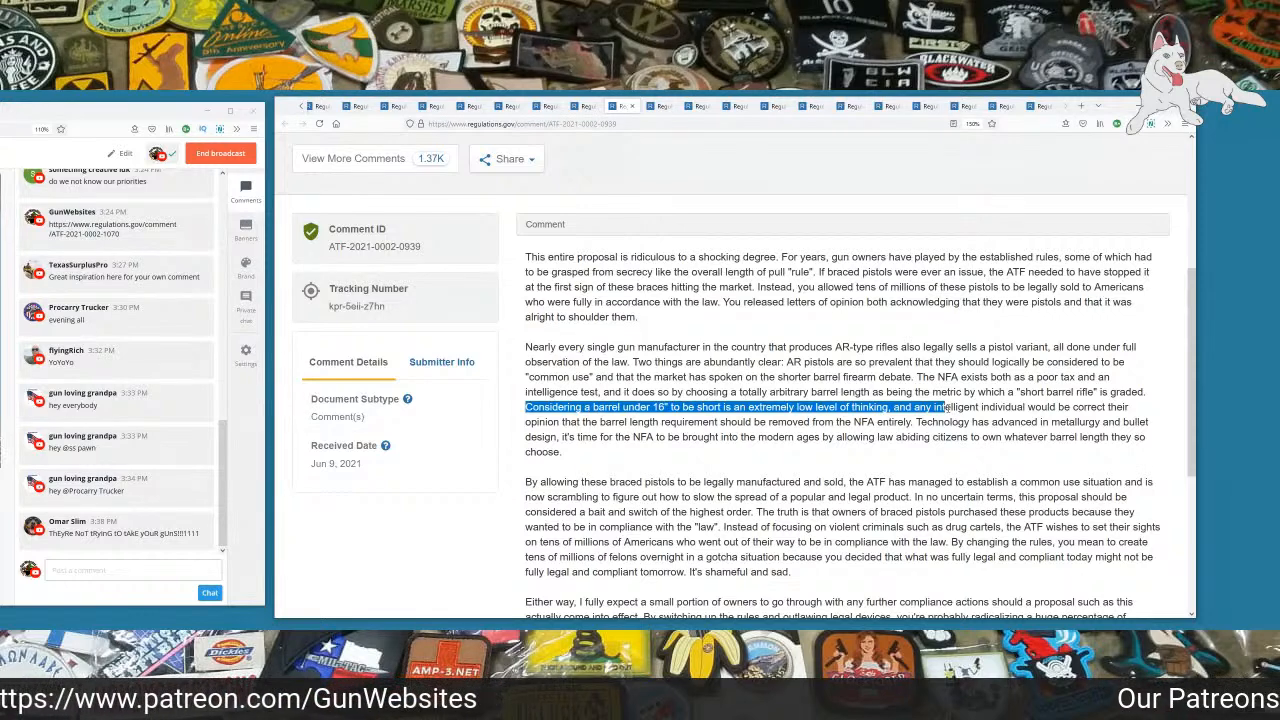
left_click_drag(936, 406, 664, 420)
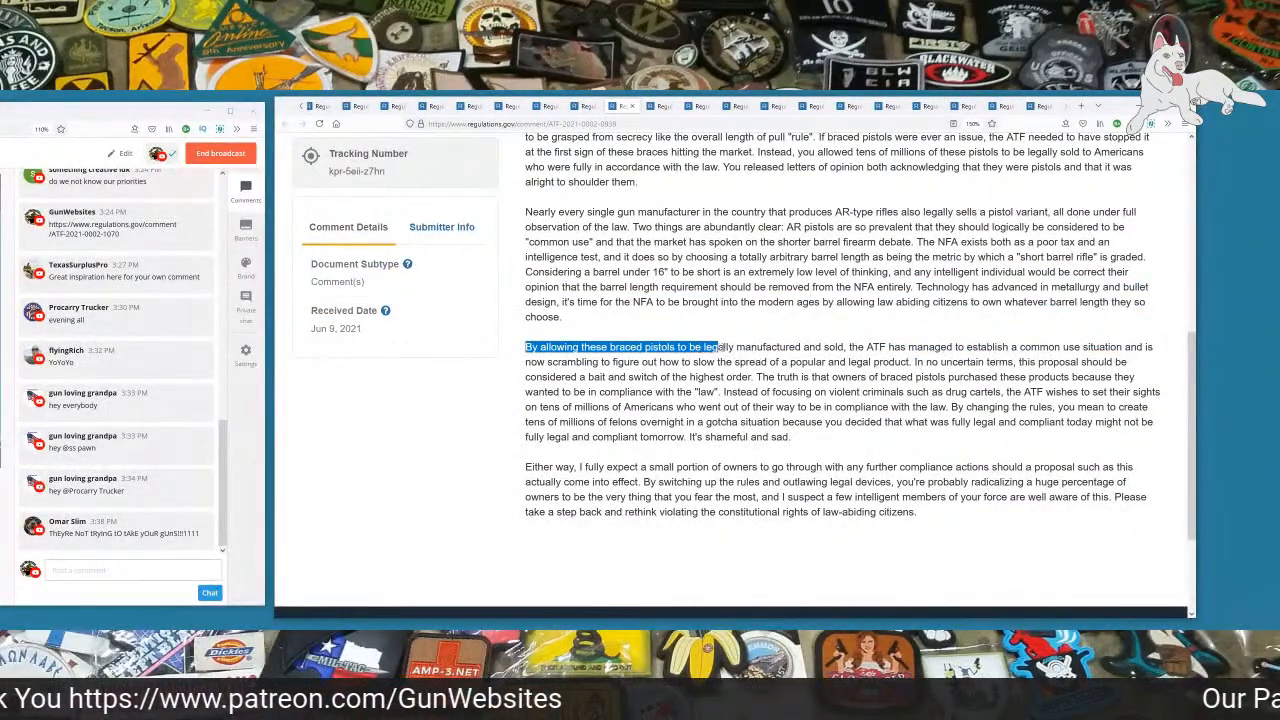
Step: Highlight the braced pistols paragraph about legally manufactured and purchased firearms while reading
left_click_drag(716, 346, 858, 346)
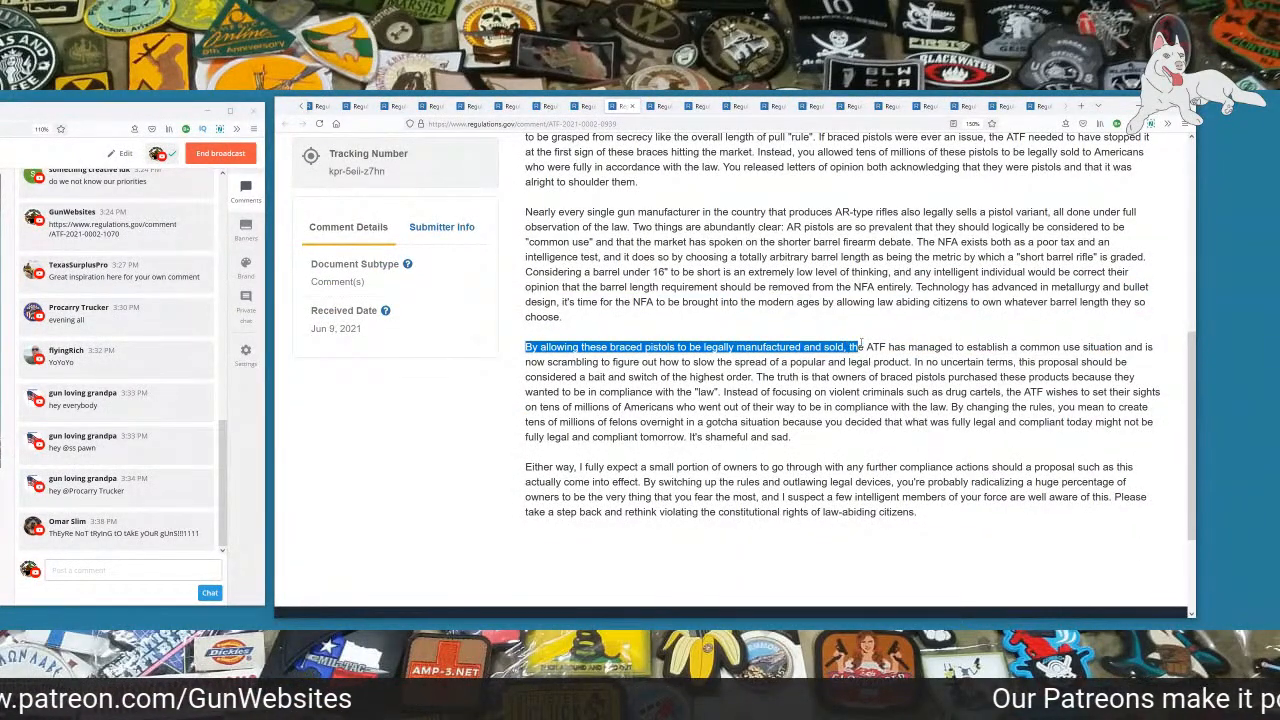
left_click_drag(856, 348, 1120, 348)
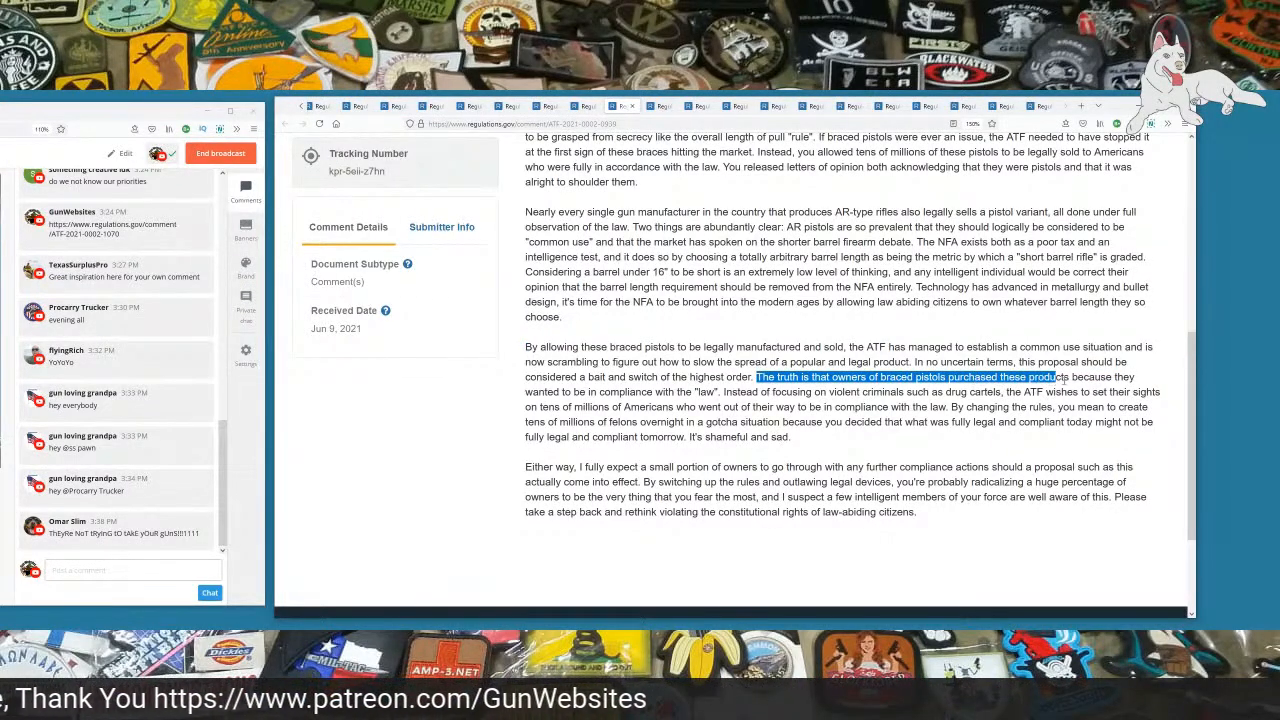
left_click_drag(1056, 376, 716, 390)
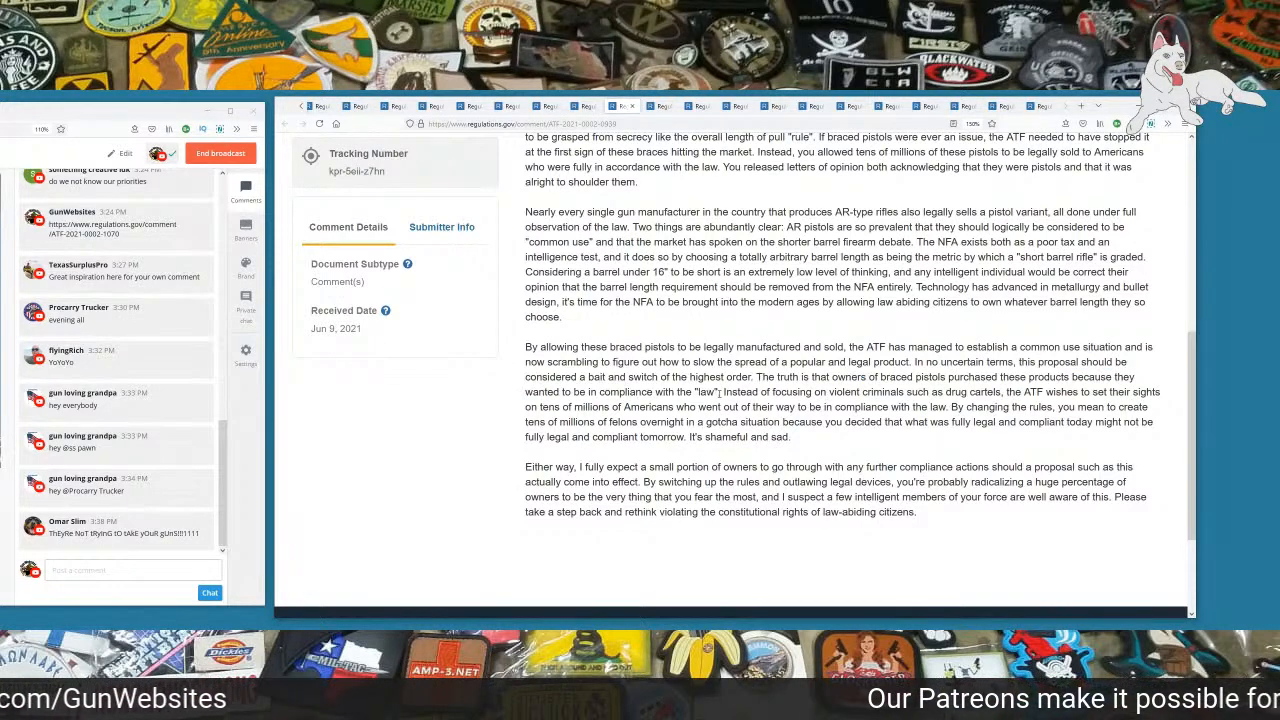
left_click_drag(720, 390, 996, 390)
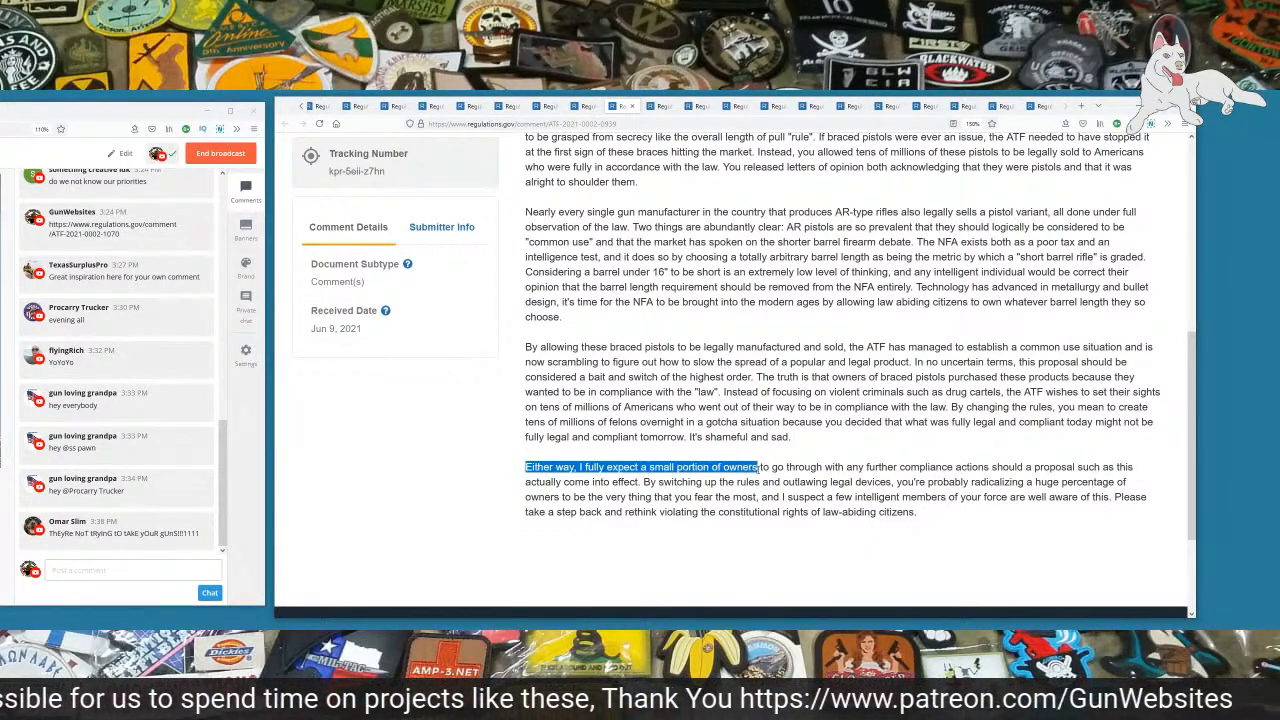
Step: Highlight the final paragraph urging lawmakers to stop violating law-abiding citizens' rights
left_click_drag(756, 468, 898, 468)
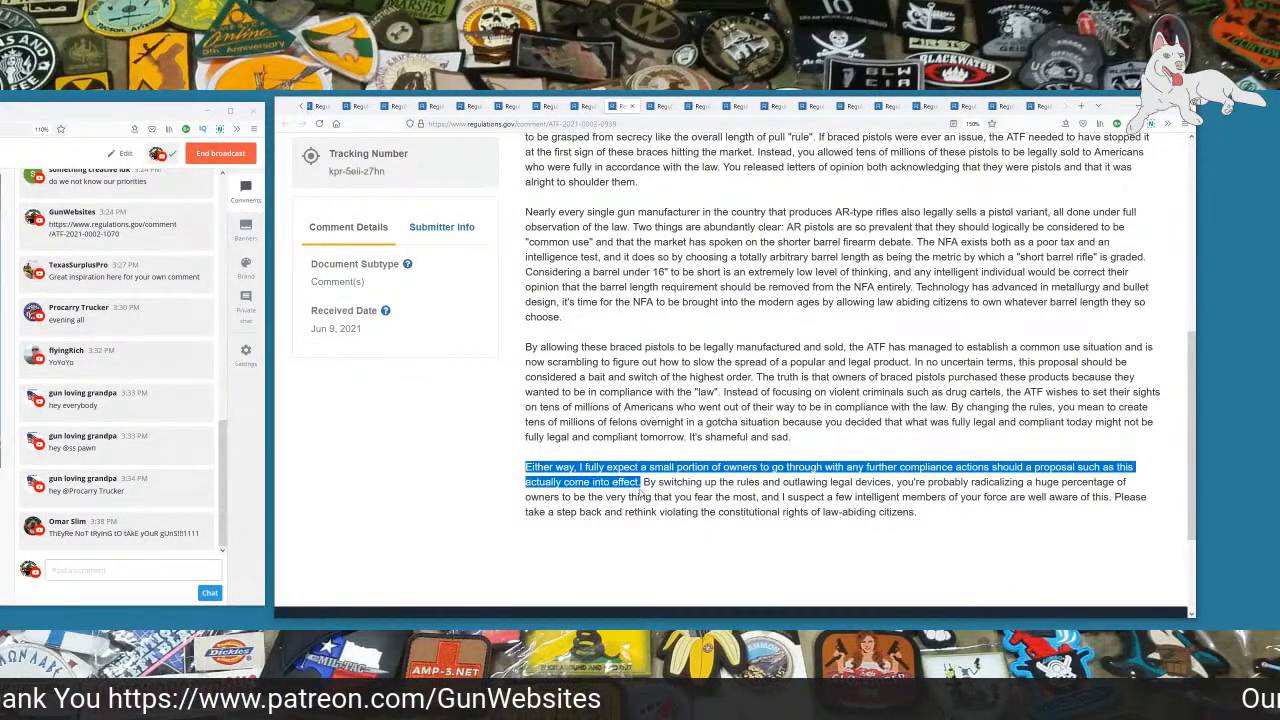
left_click_drag(640, 480, 736, 480)
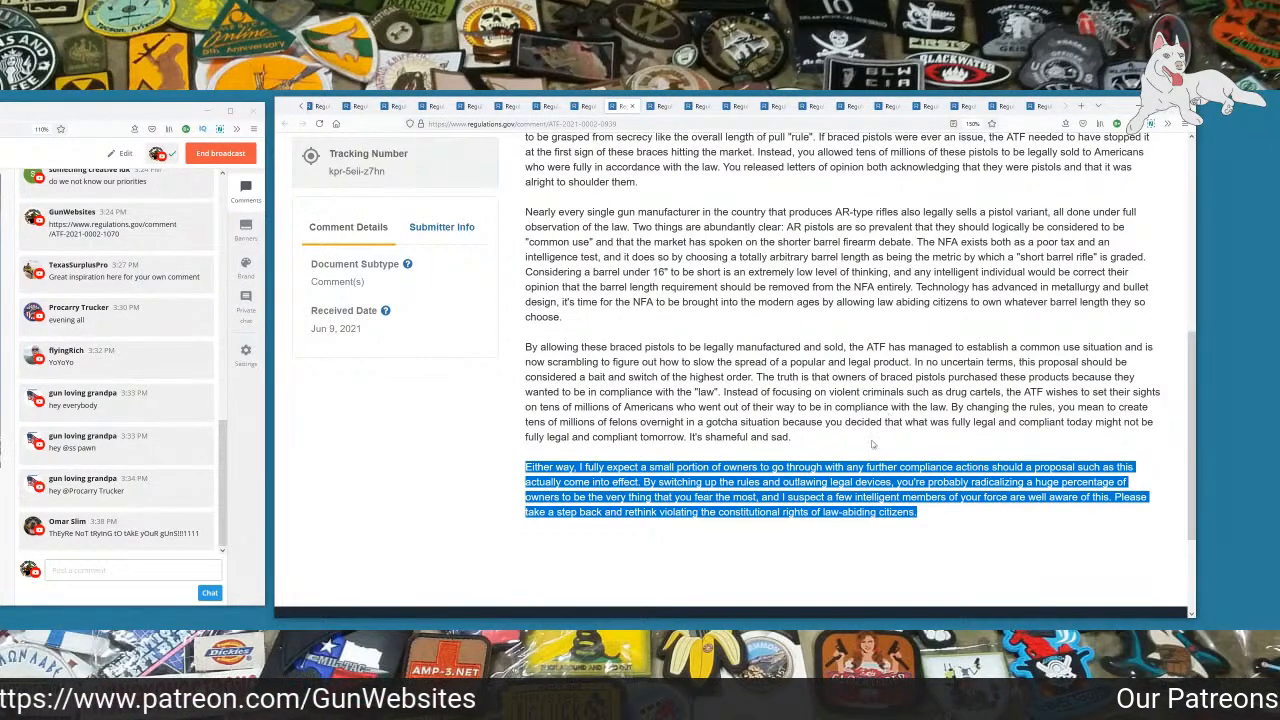
scroll("down", 3)
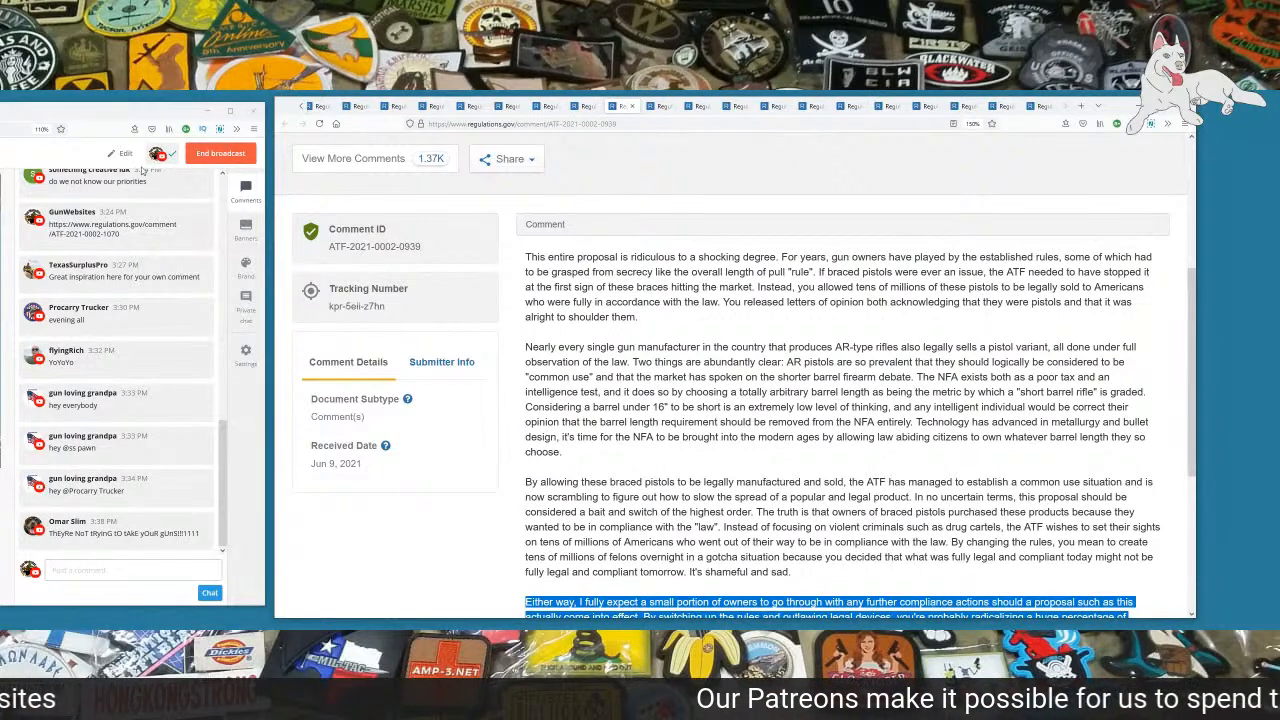
Step: Move to the Hughes amendment comment, mark its ID and highlight its text while reading
left_click(660, 106)
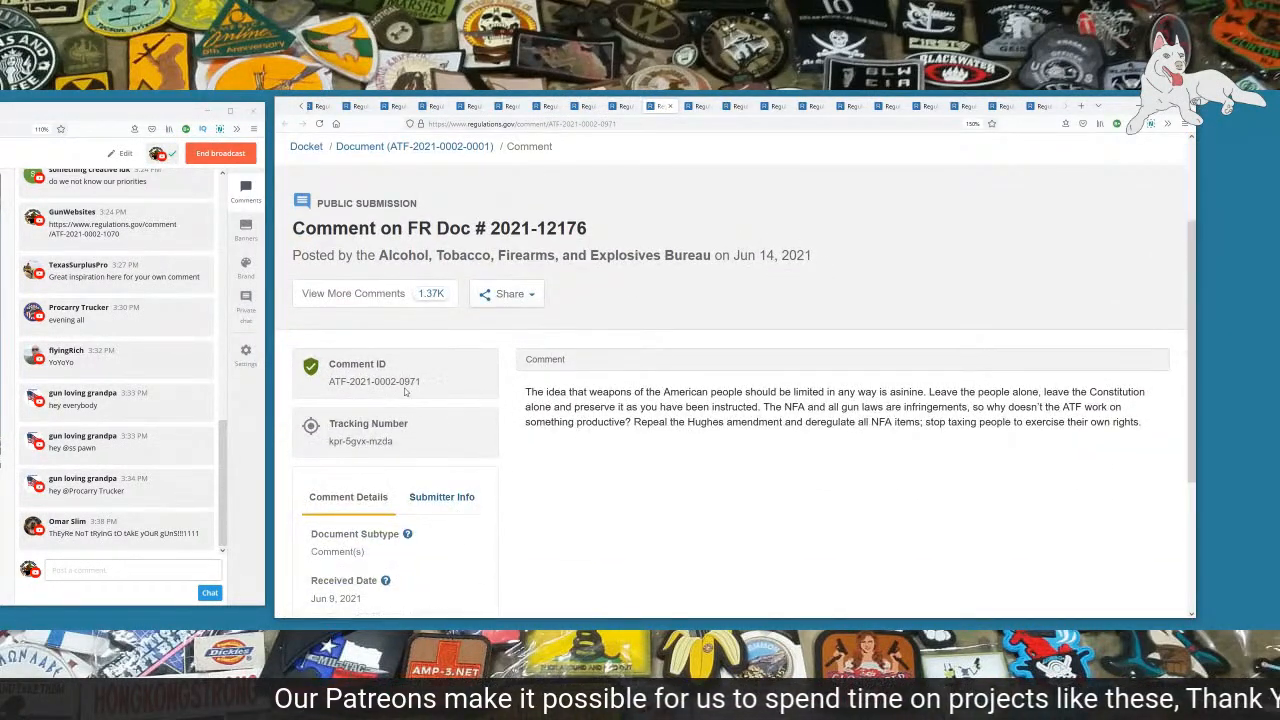
double_click(408, 380)
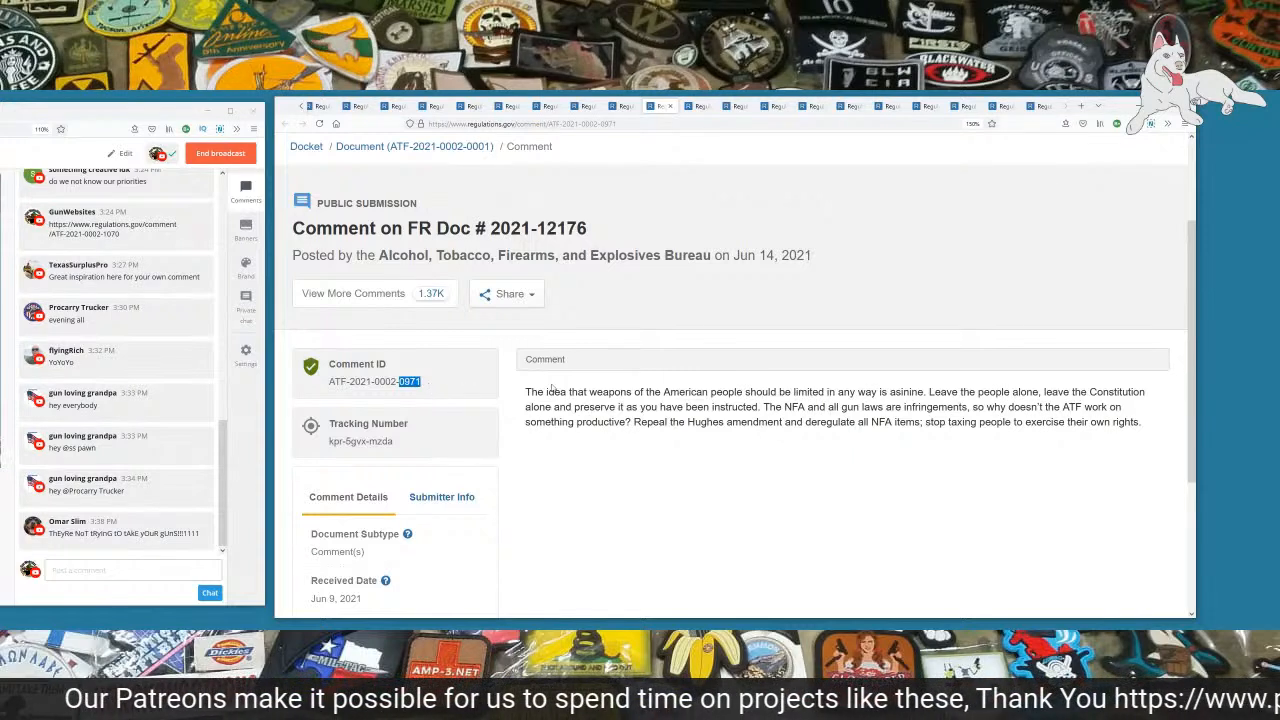
left_click_drag(526, 390, 632, 390)
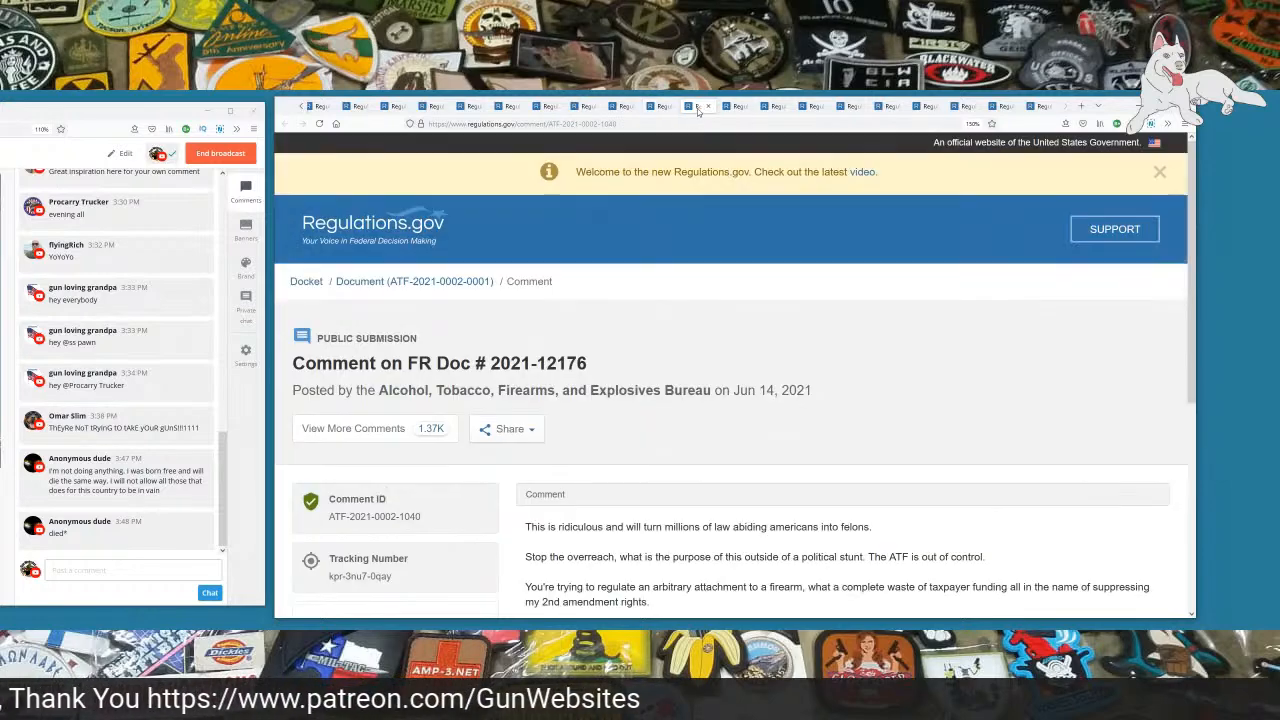
Step: Highlight the opening sentence and the line about regulating an arbitrary attachment while reading
scroll("down", 3)
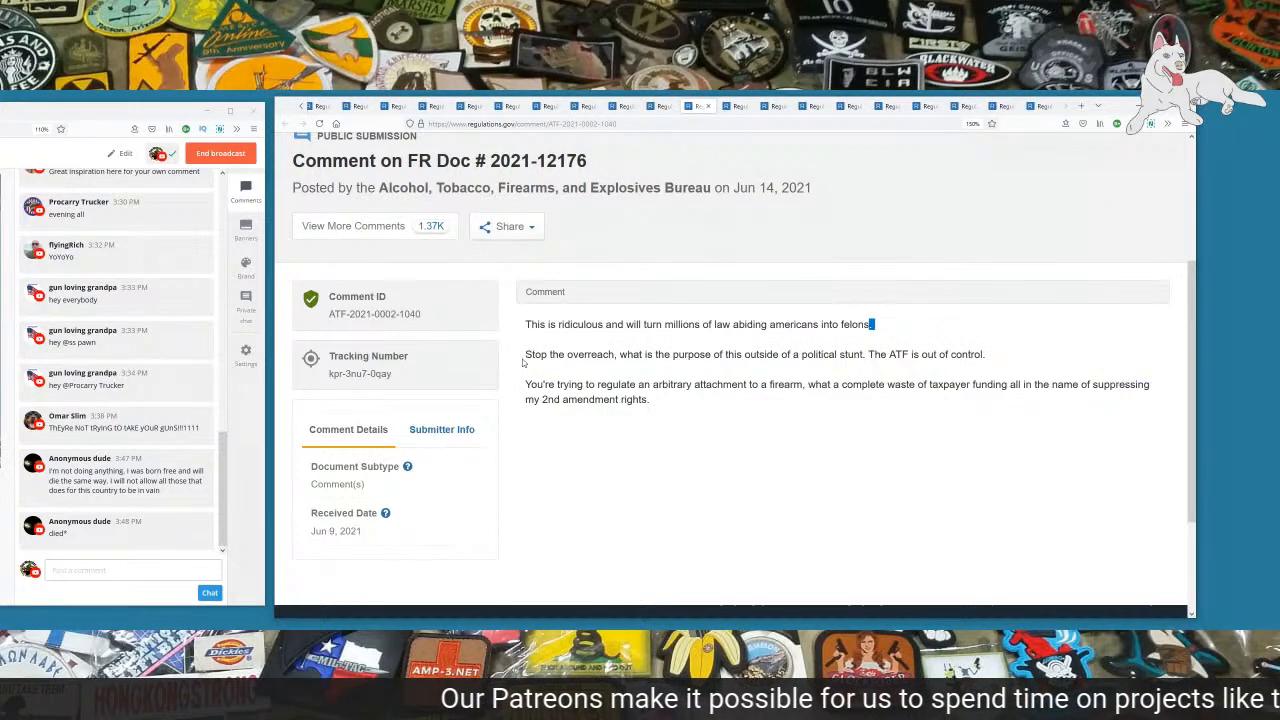
left_click_drag(524, 354, 784, 354)
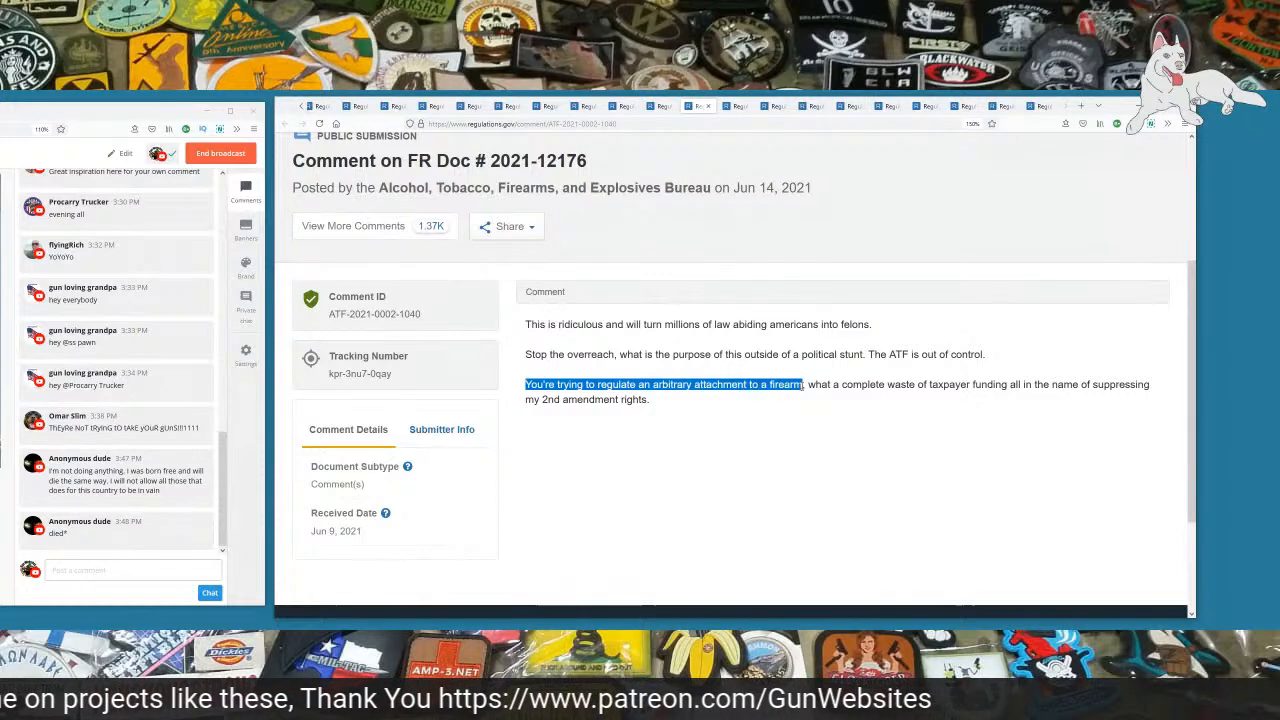
left_click_drag(800, 384, 976, 384)
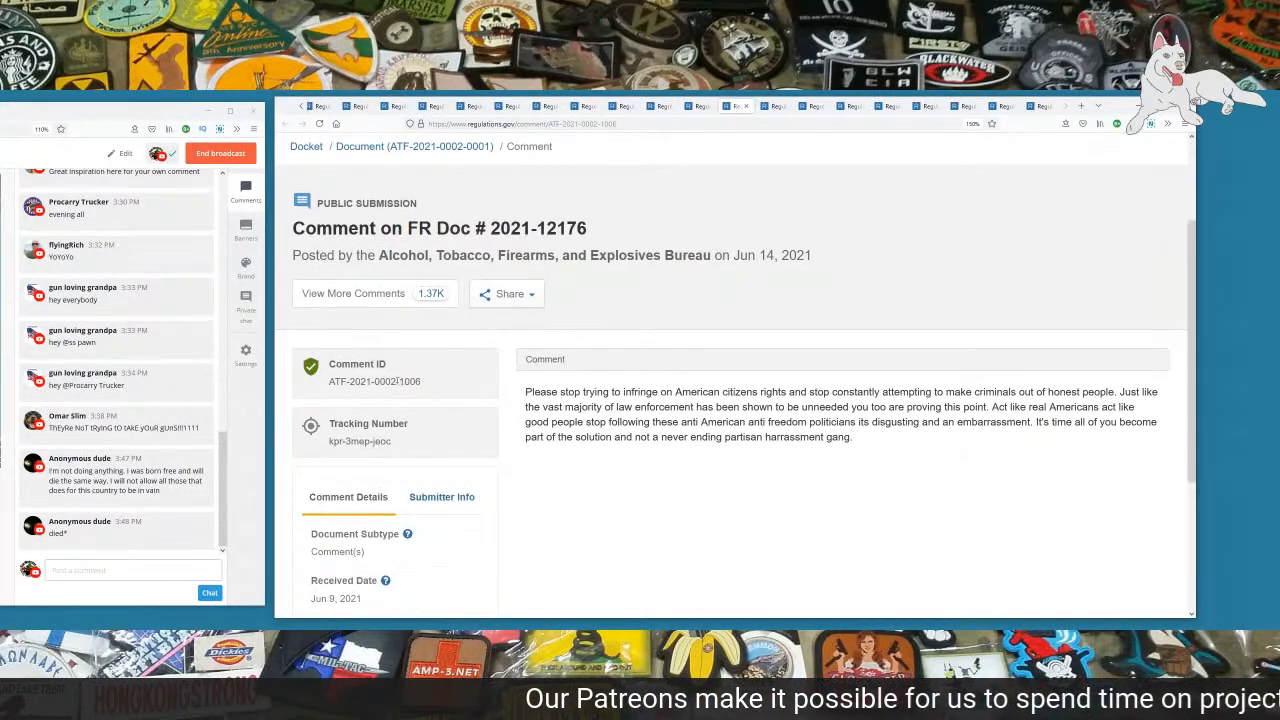
Step: Mark the comment ID and highlight its text, including the anti-freedom politicians sentence
double_click(410, 380)
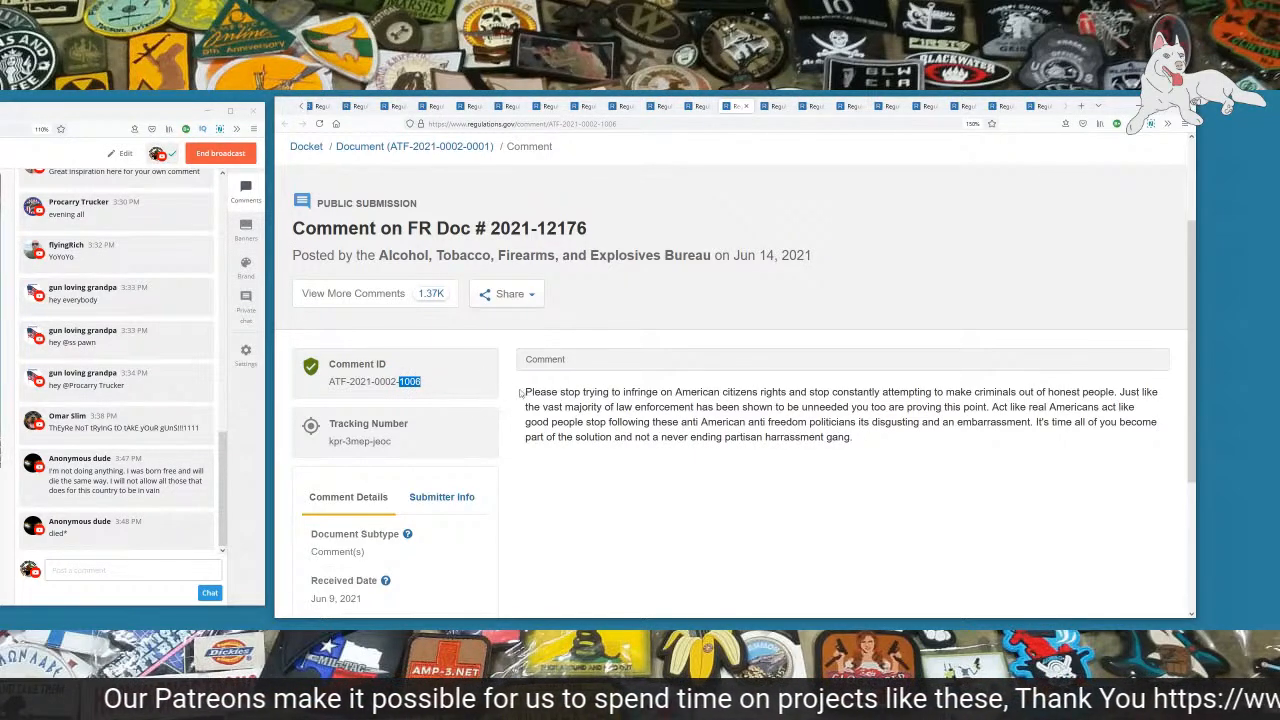
left_click_drag(524, 390, 750, 390)
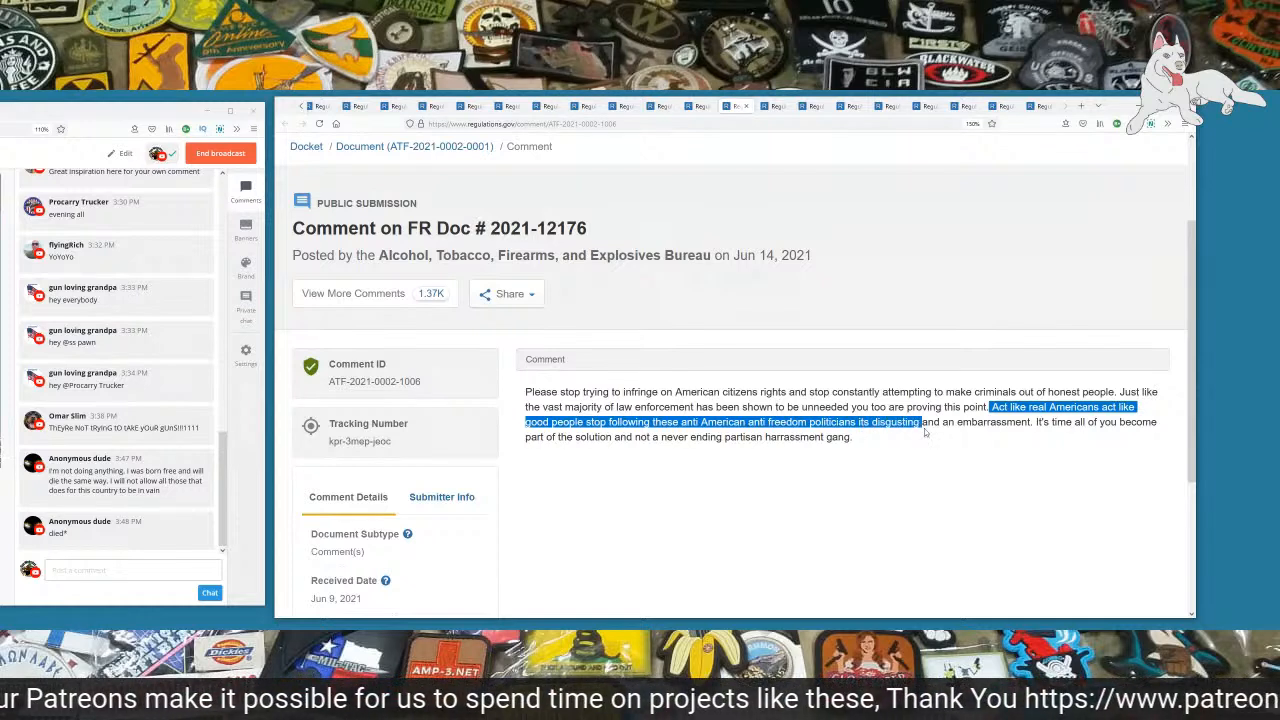
left_click_drag(920, 420, 1080, 420)
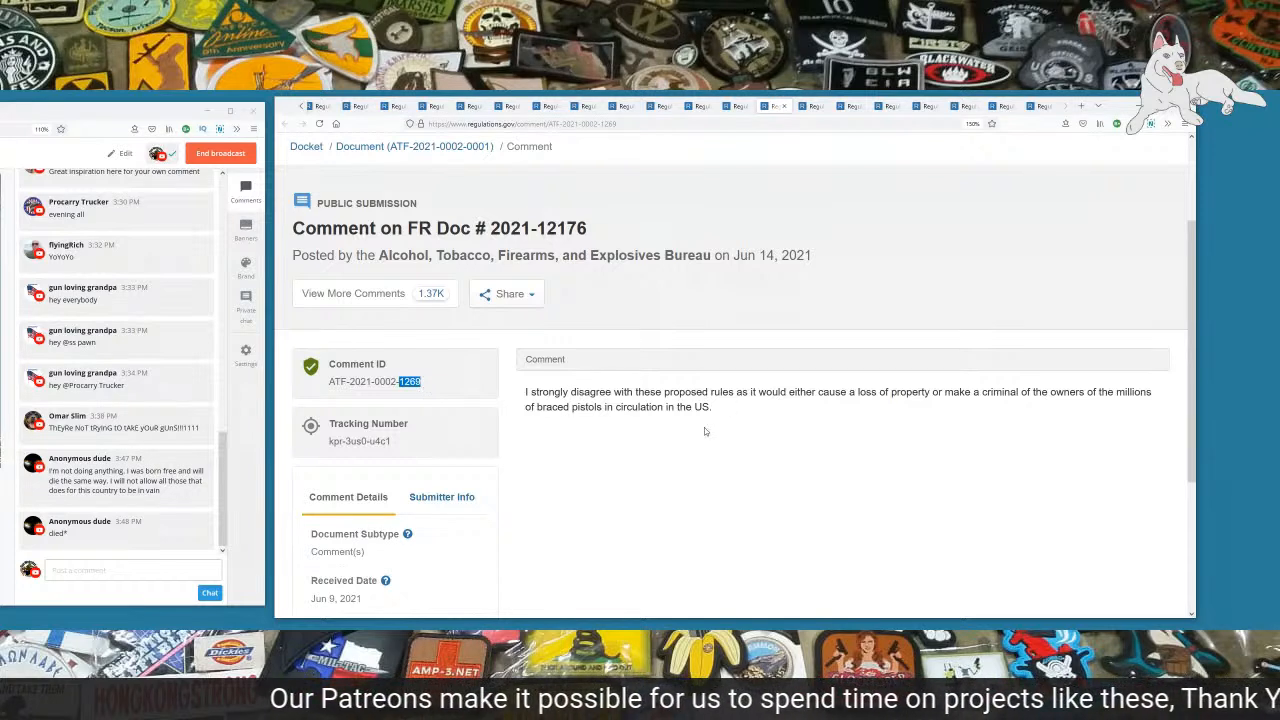
mouse_move(592, 438)
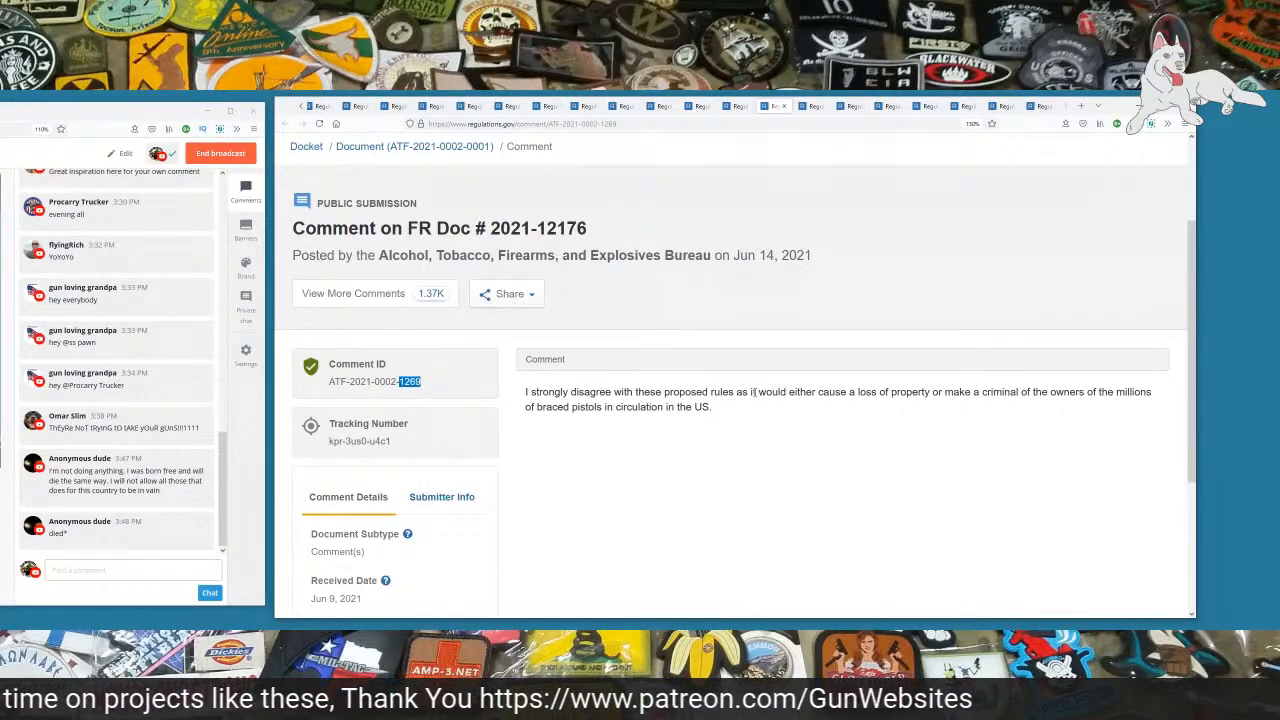
Step: Highlight the one-sentence comment about braced pistol owners losing property or becoming criminals
left_click_drag(752, 390, 990, 390)
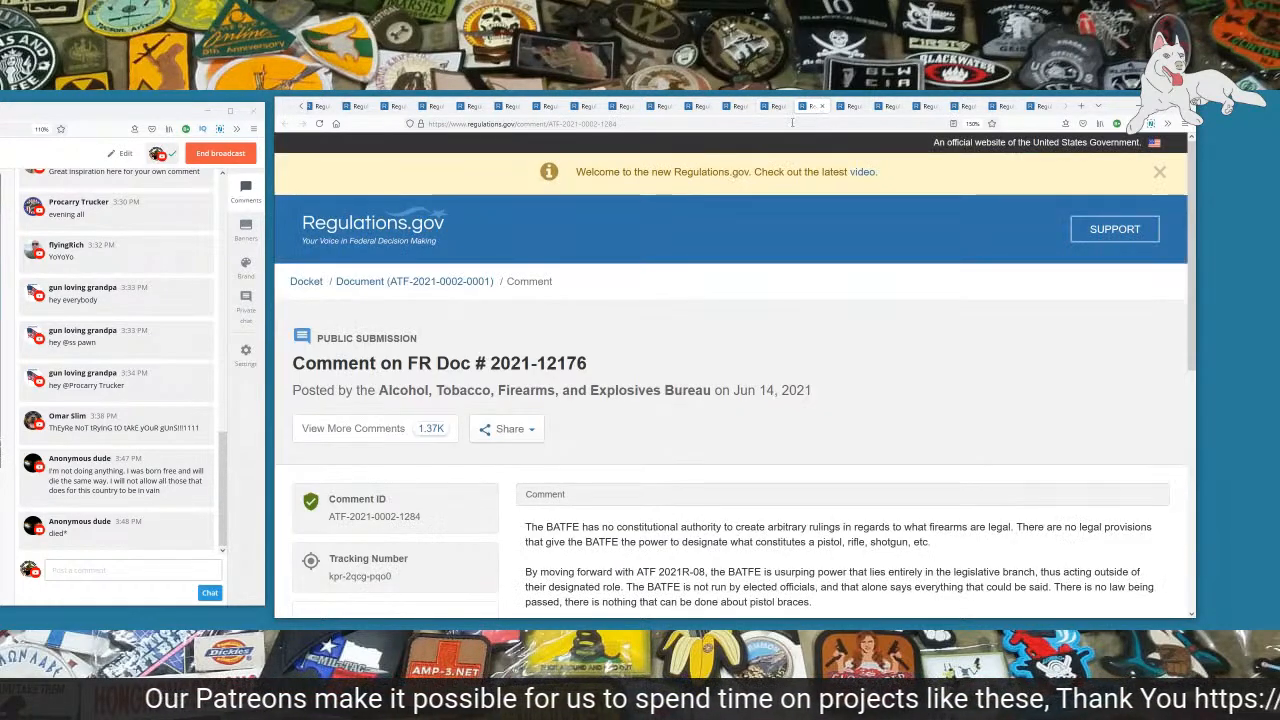
Step: Highlight the passages on federal firearms registration and attacking citizens' natural rights while reading aloud
scroll("down", 3)
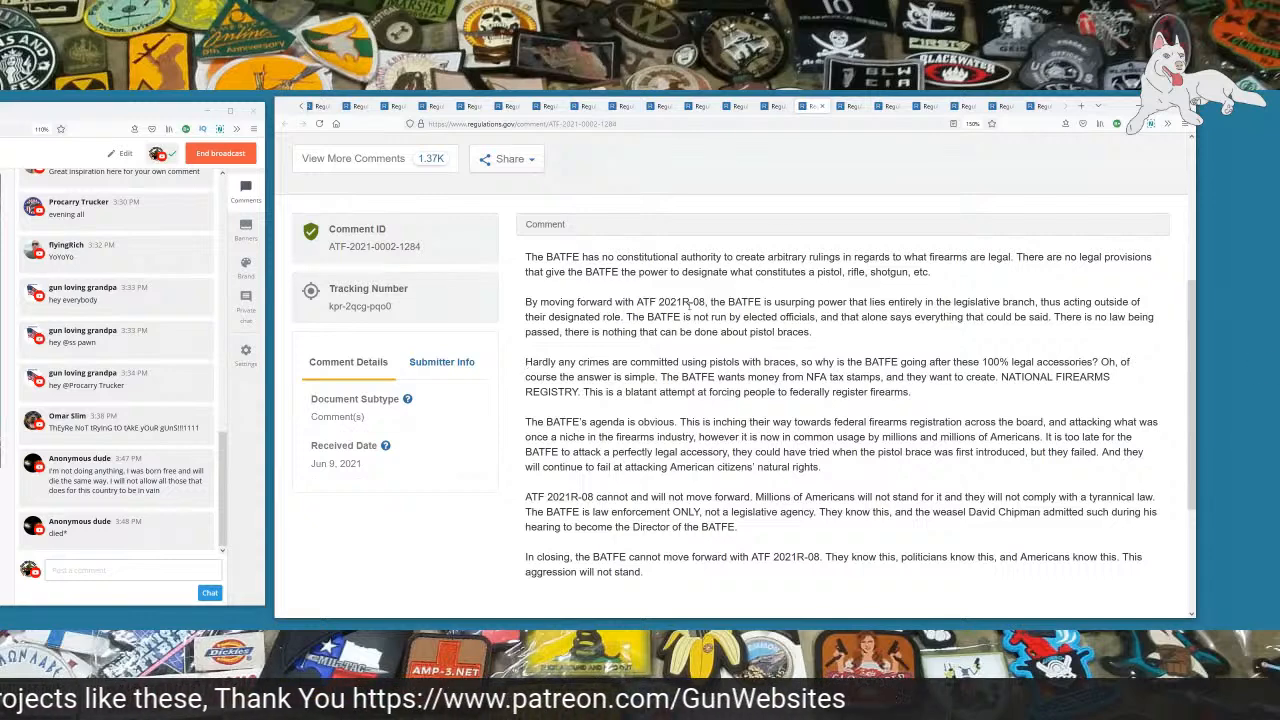
left_click_drag(840, 256, 1010, 256)
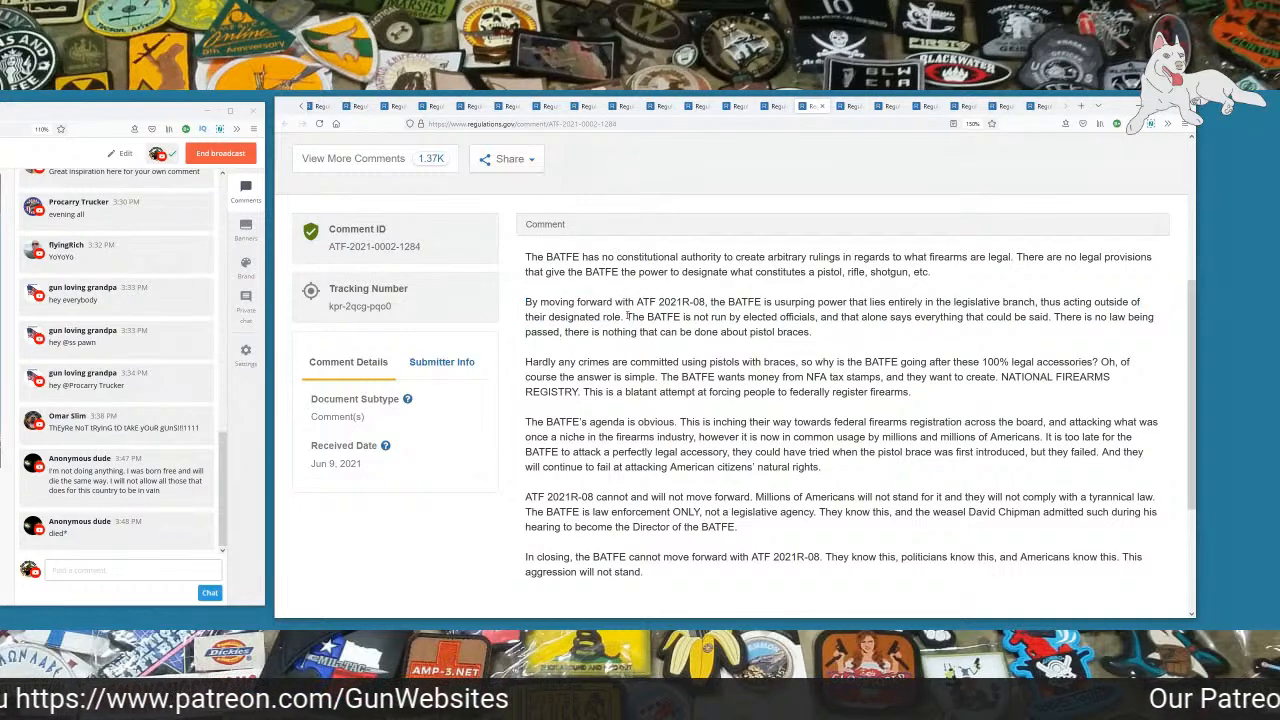
left_click_drag(626, 316, 810, 316)
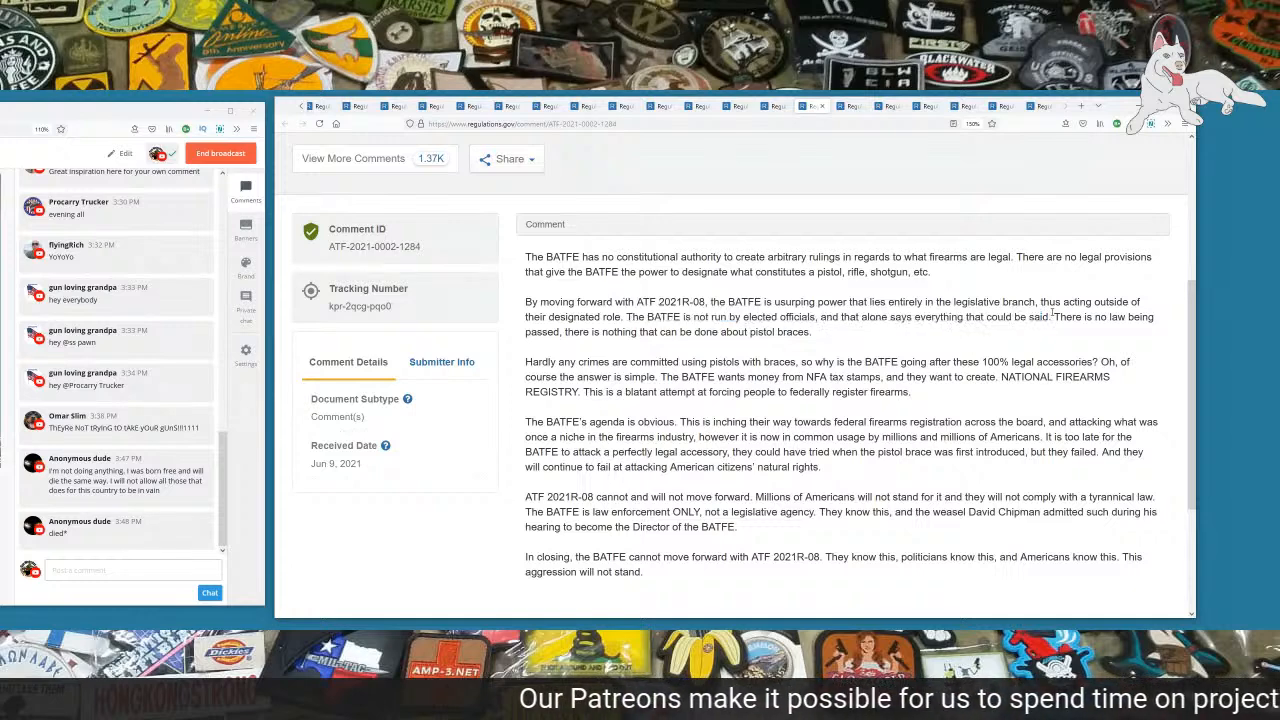
left_click_drag(1056, 316, 810, 332)
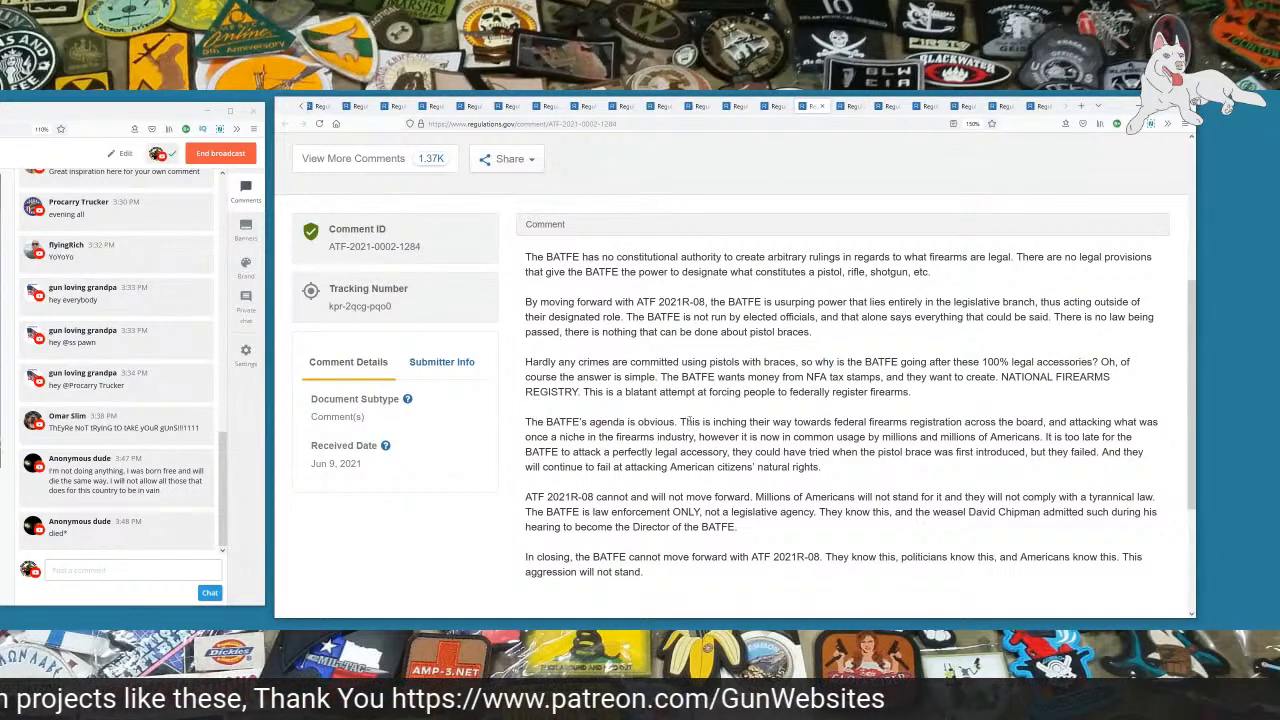
left_click_drag(684, 422, 960, 422)
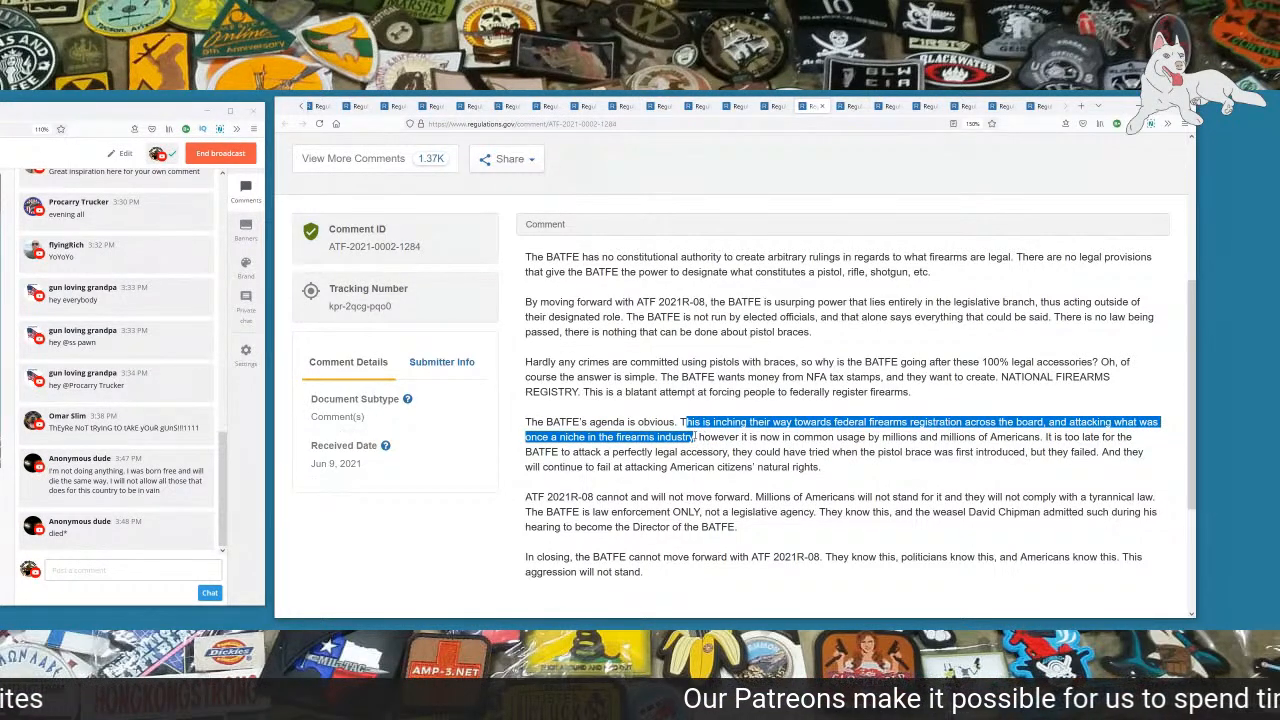
left_click_drag(696, 436, 940, 436)
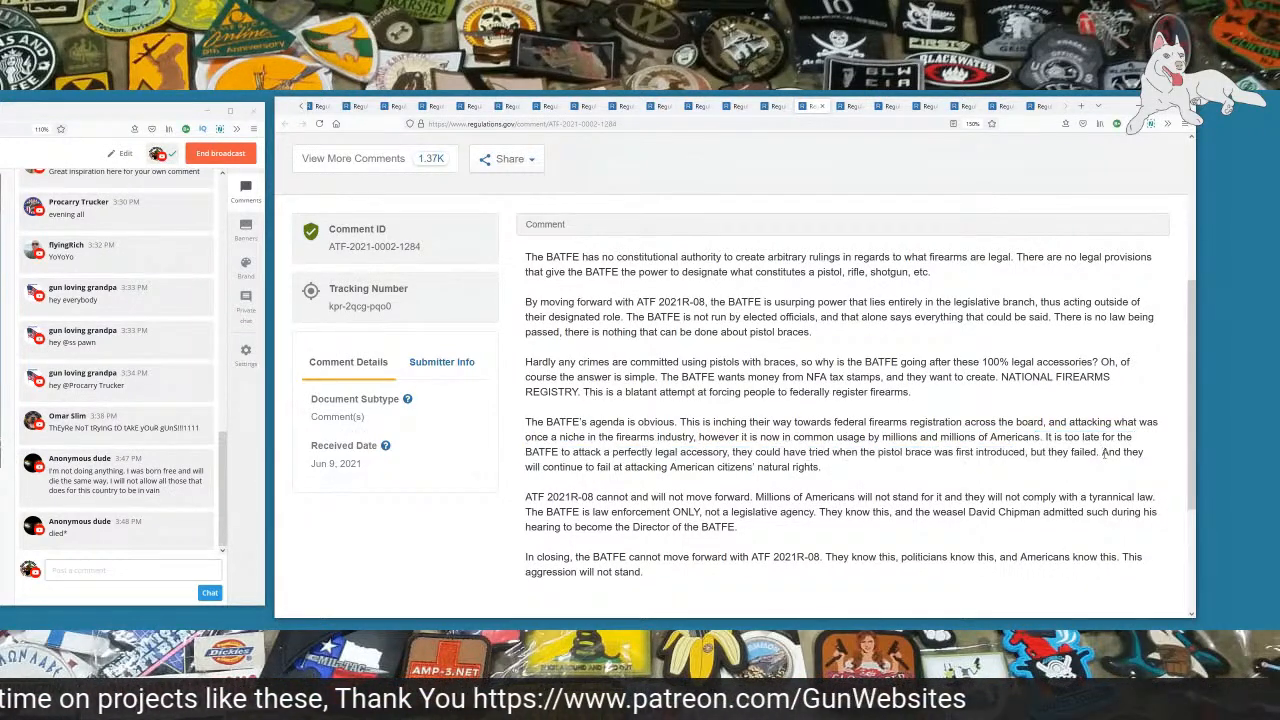
left_click_drag(1100, 452, 820, 466)
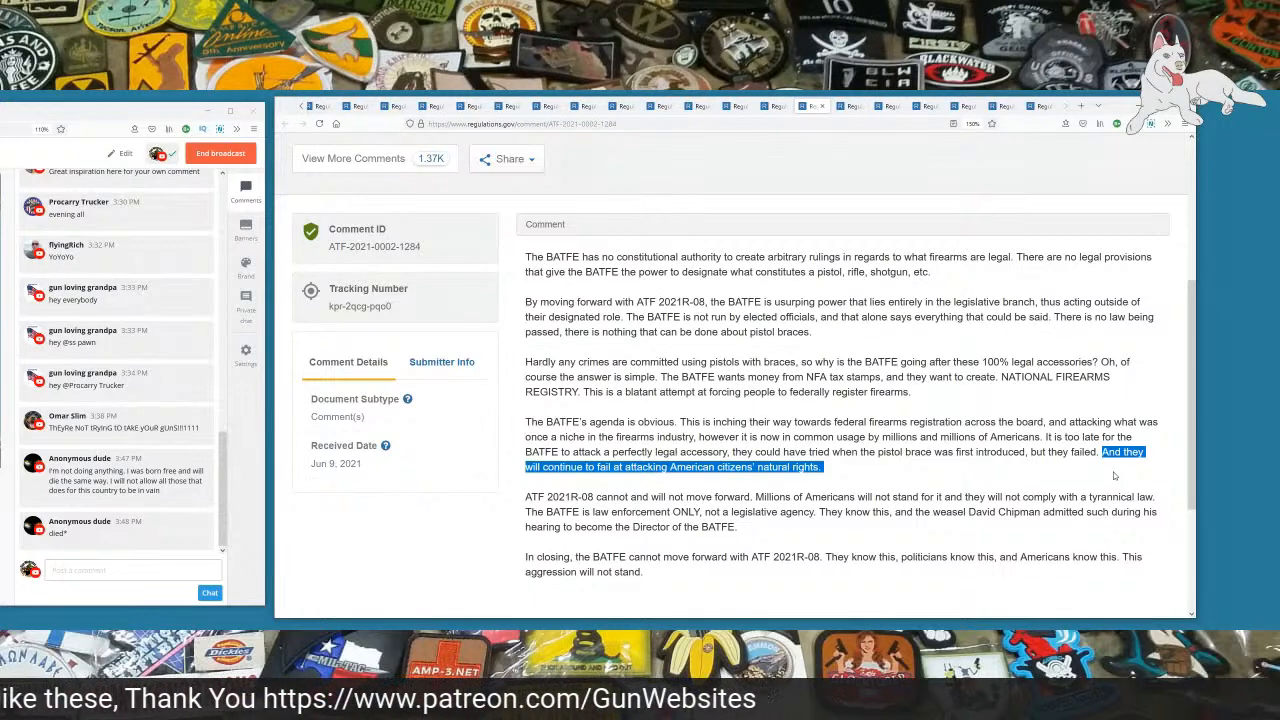
Step: Highlight the ATF 2021R-08 reference and the sentence about millions refusing to comply
scroll("down", 3)
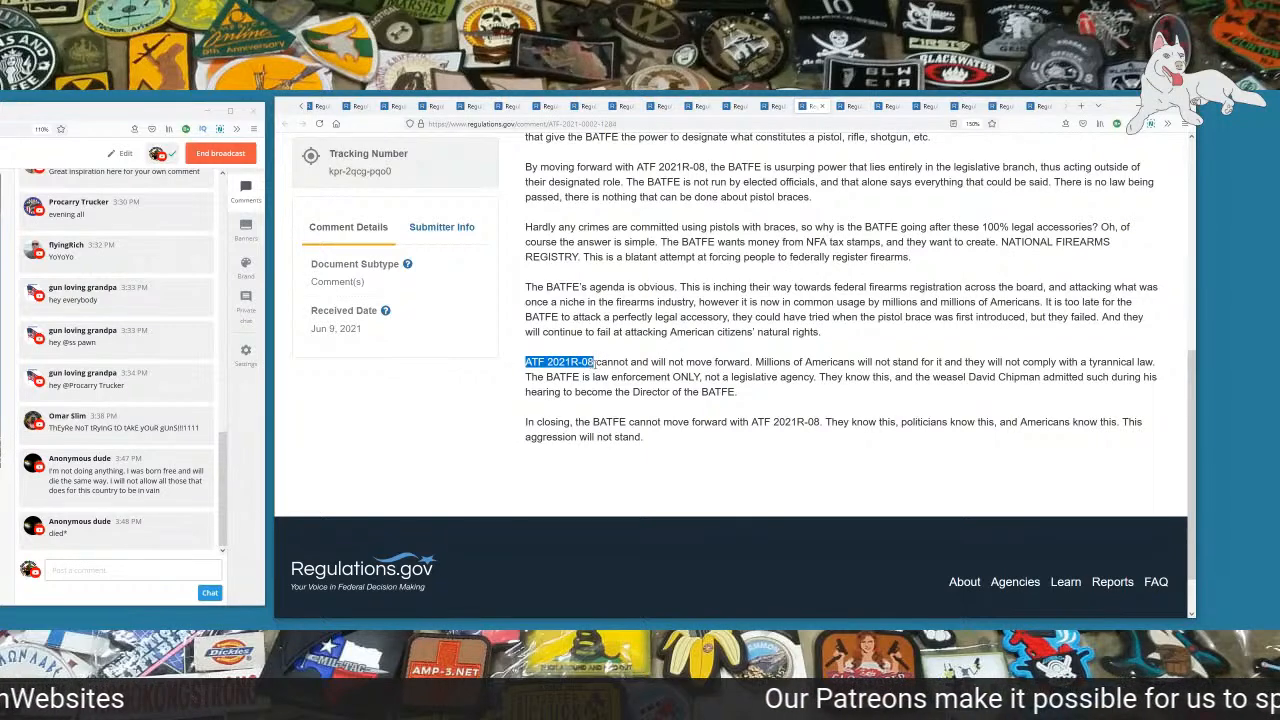
left_click_drag(524, 360, 740, 360)
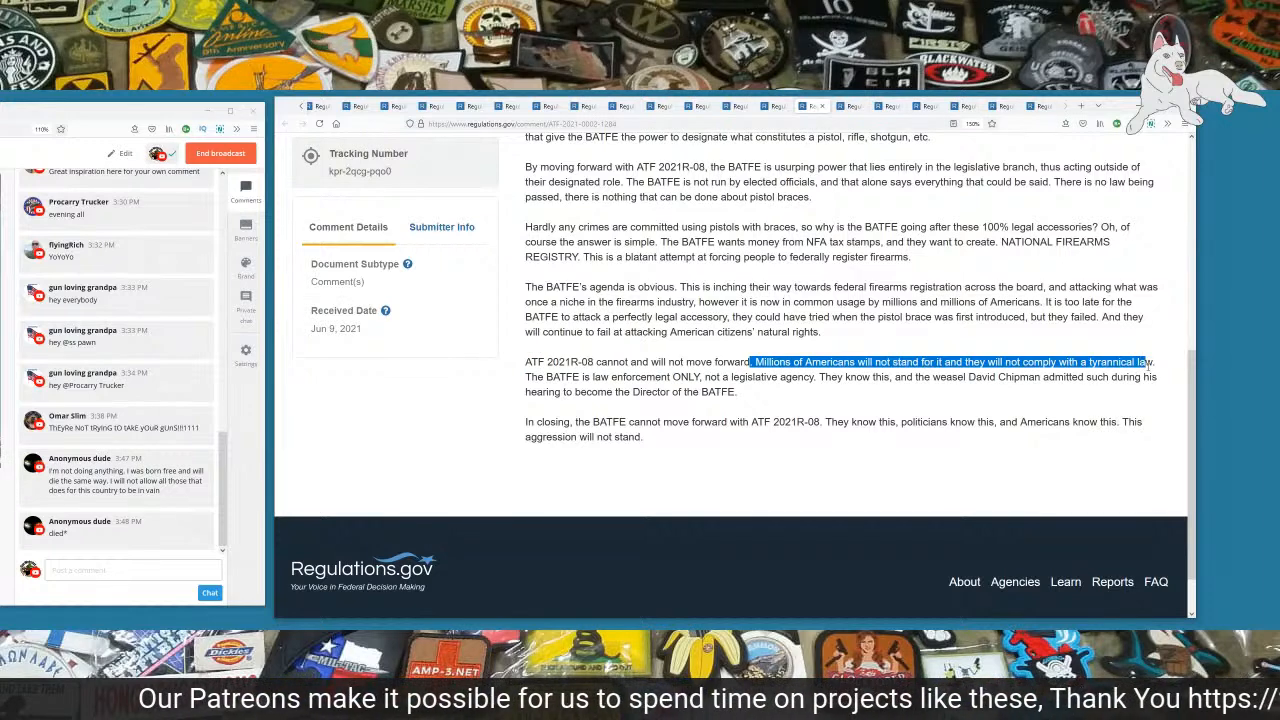
left_click_drag(752, 360, 1148, 376)
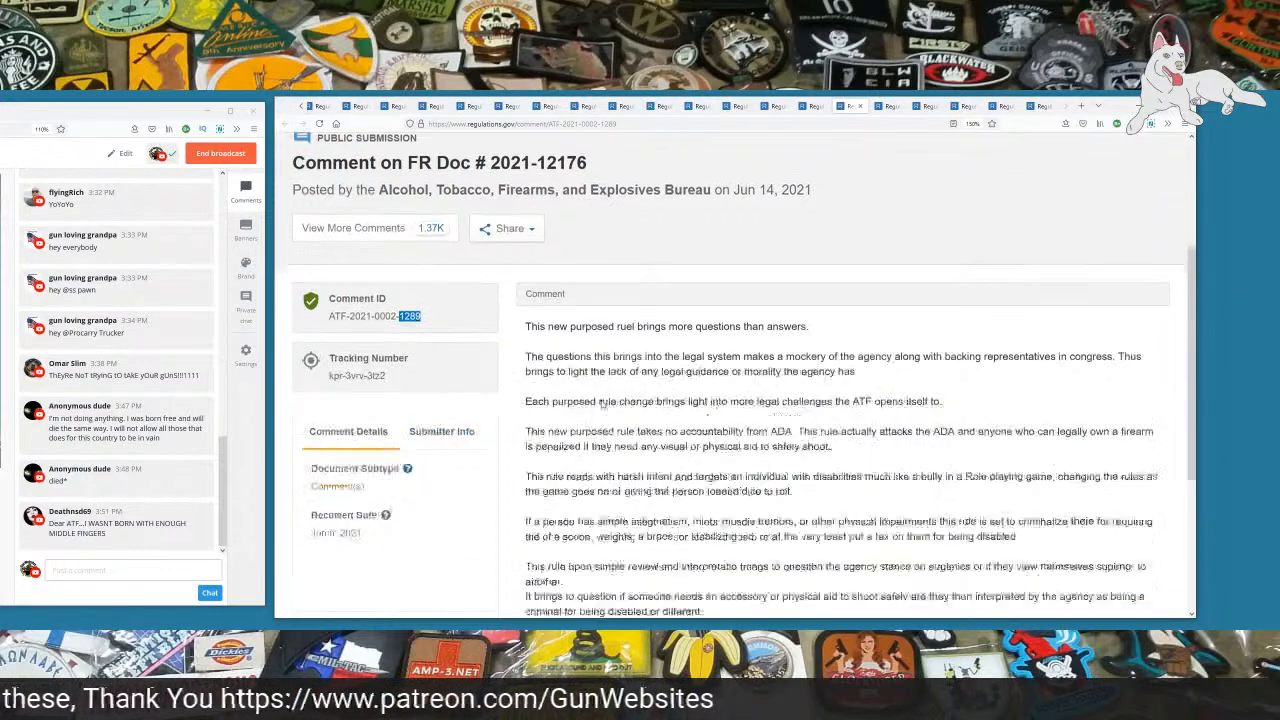
scroll("down", 3)
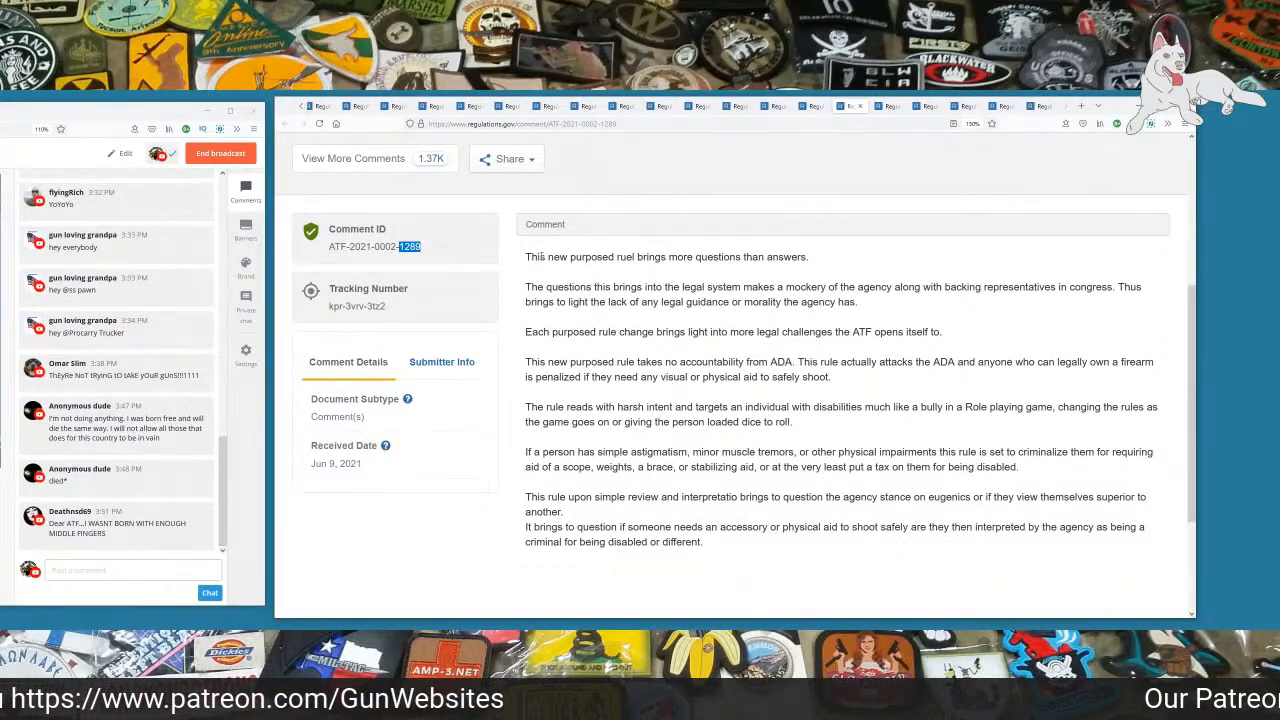
triple_click(664, 256)
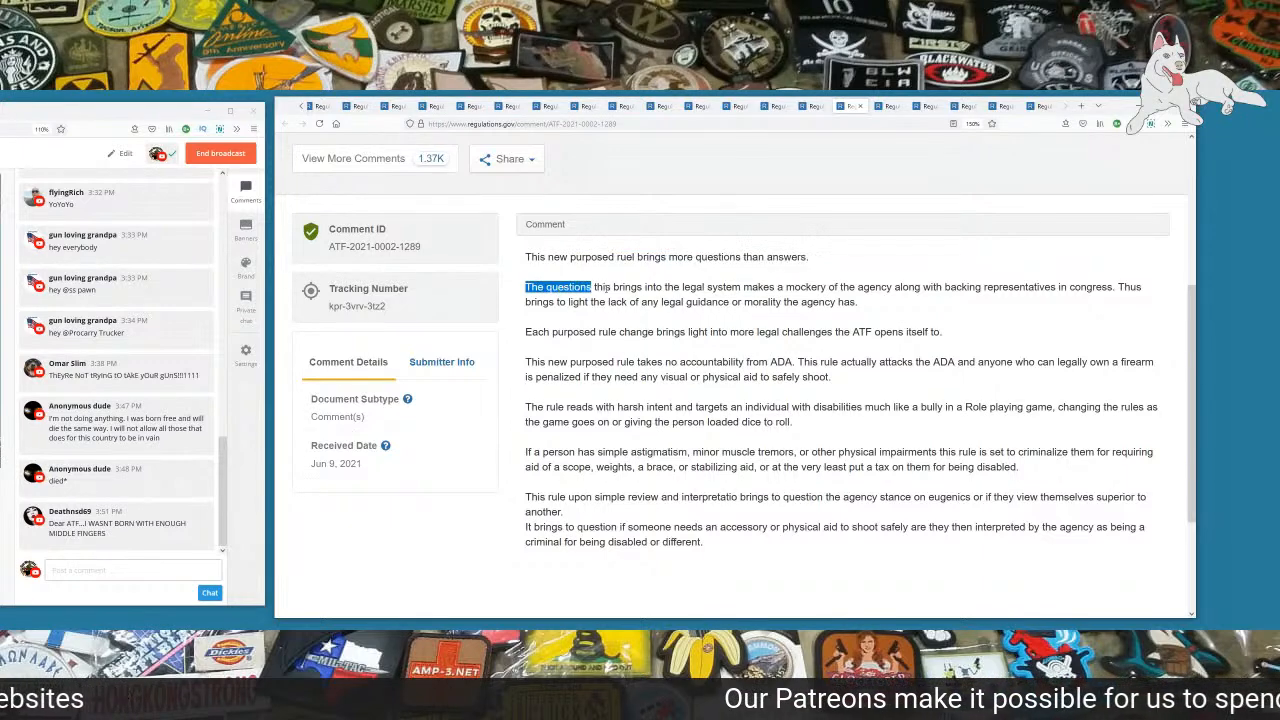
left_click_drag(592, 288, 768, 288)
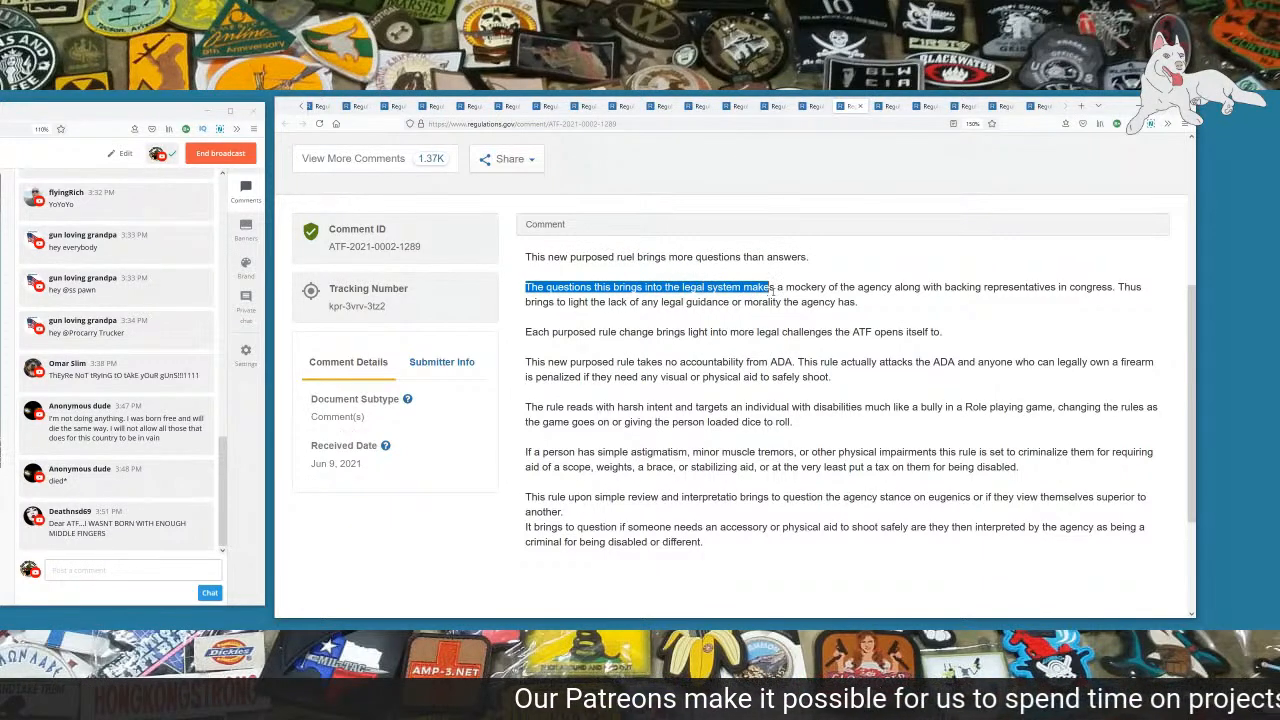
left_click_drag(768, 288, 984, 288)
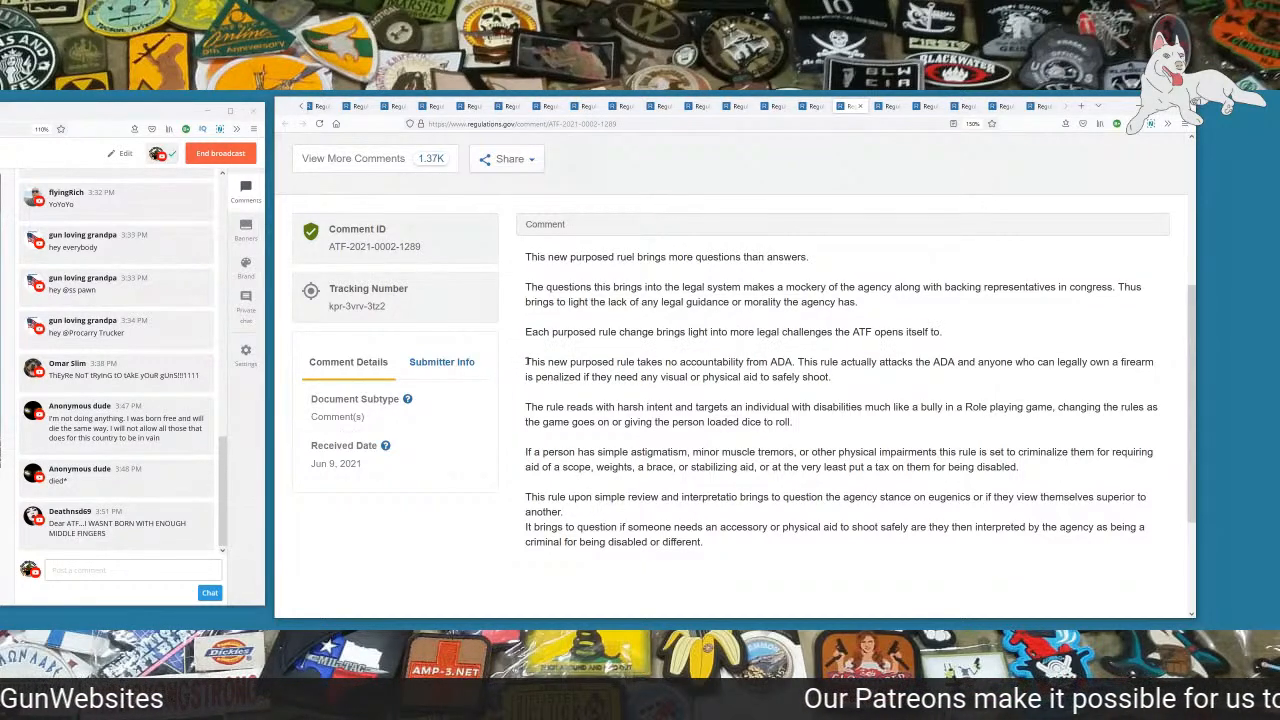
left_click_drag(526, 362, 722, 362)
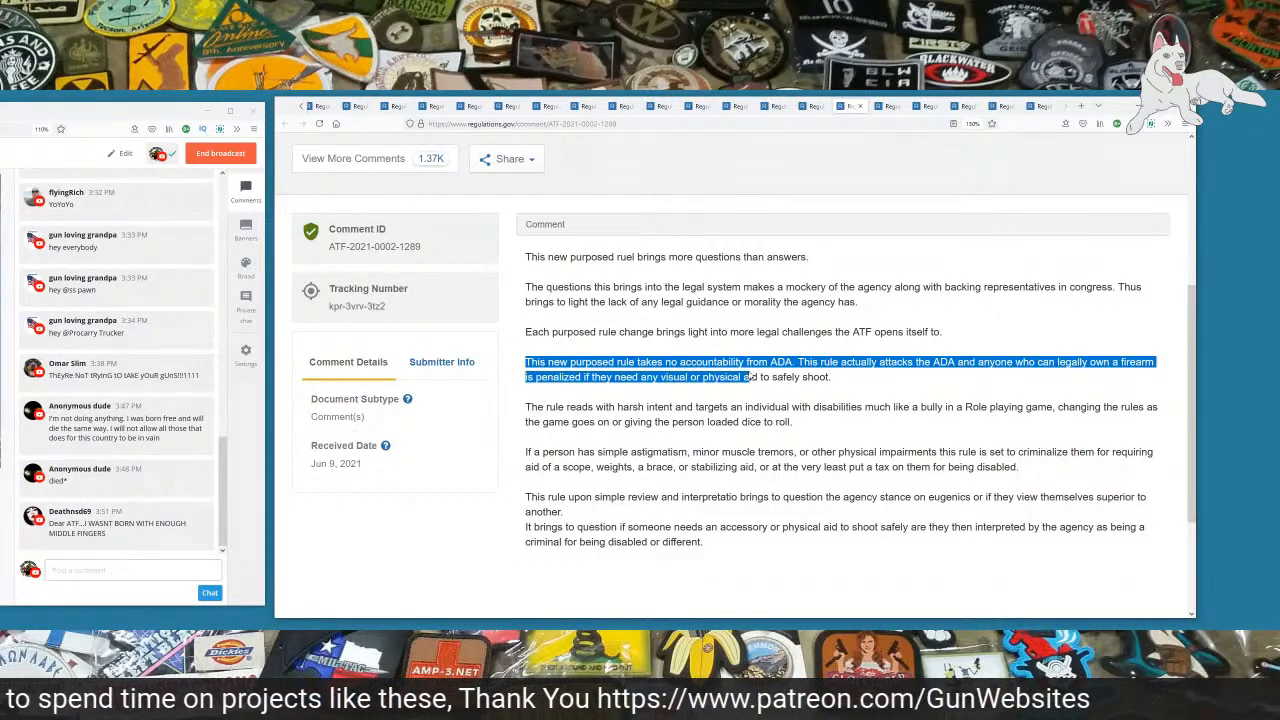
scroll("down", 3)
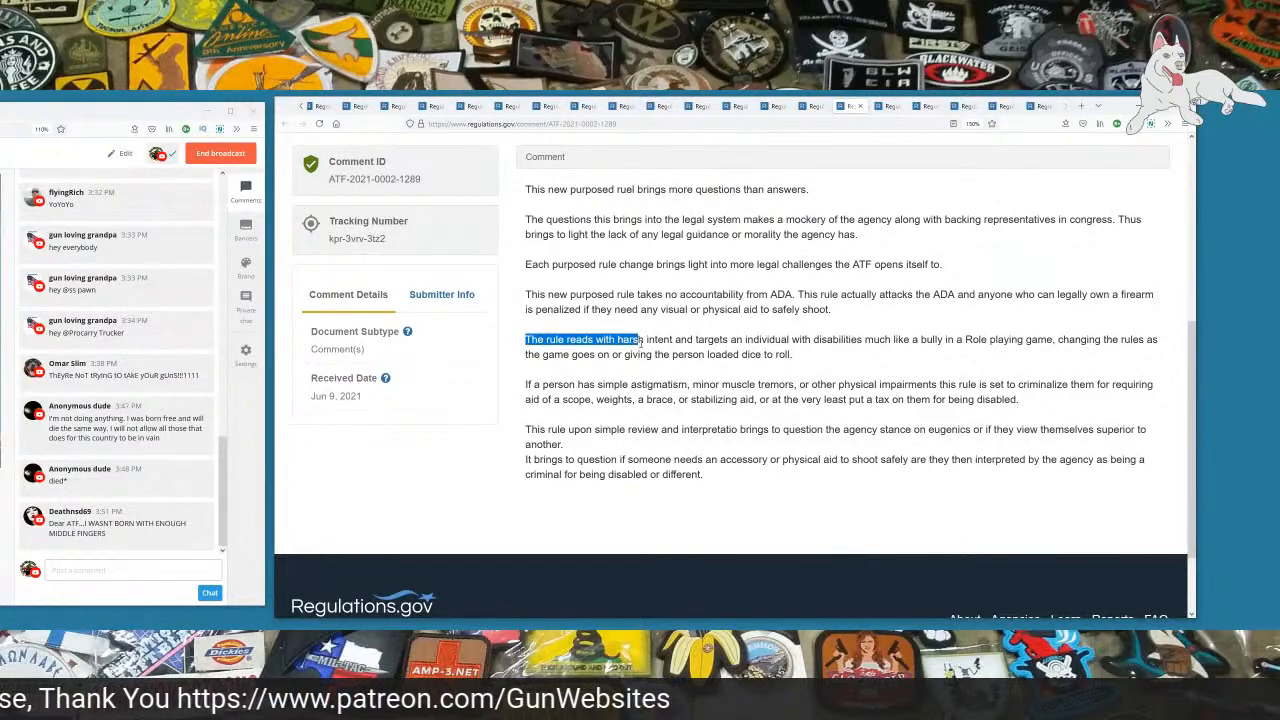
left_click_drag(640, 340, 728, 340)
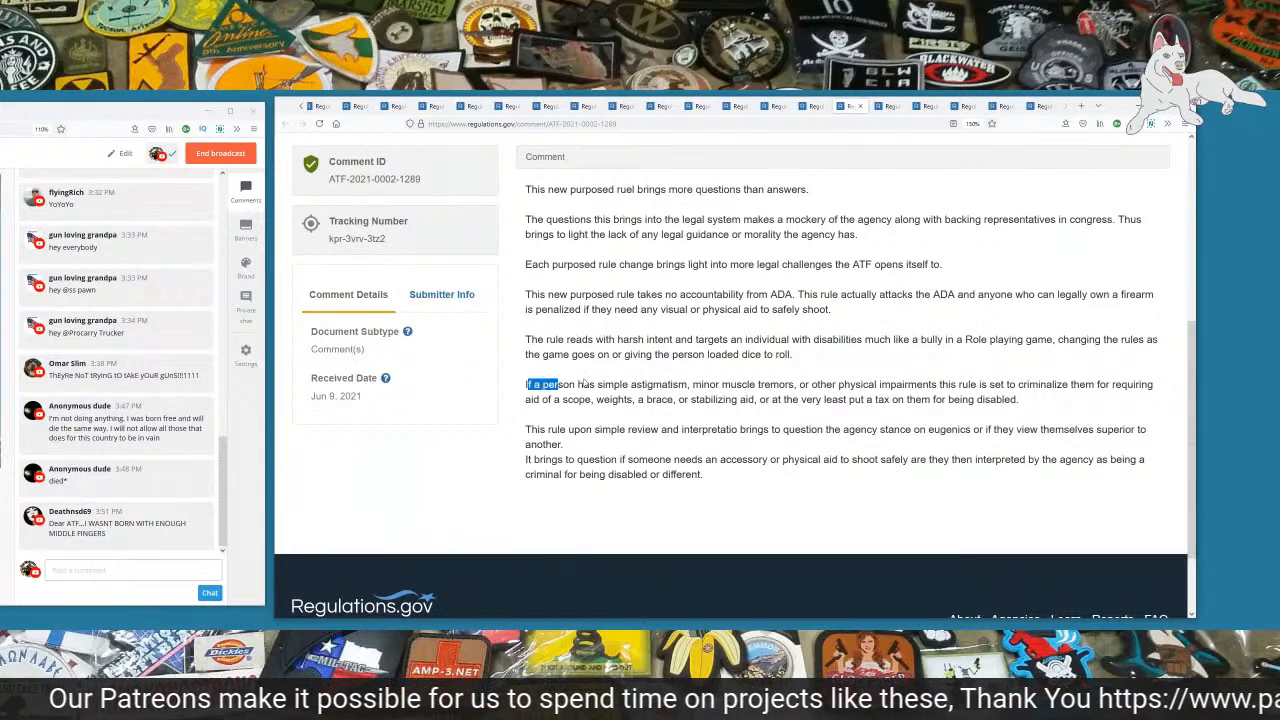
left_click_drag(528, 384, 804, 384)
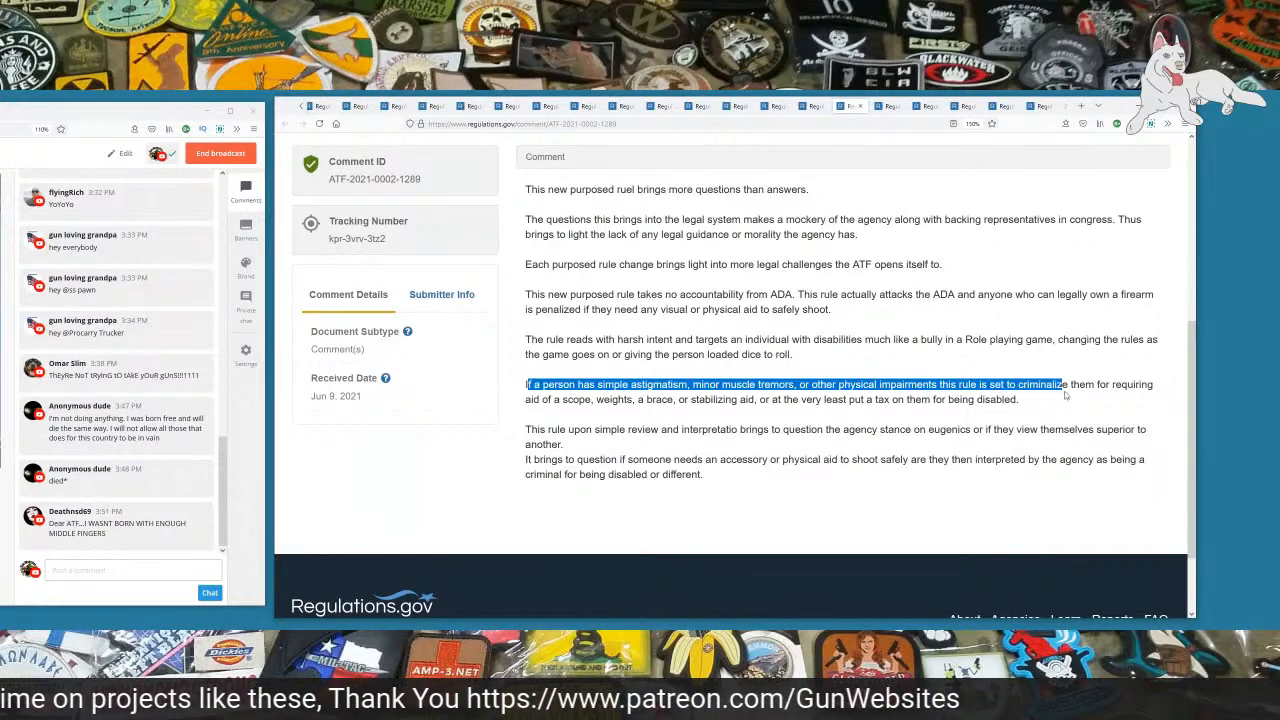
left_click_drag(1064, 384, 670, 428)
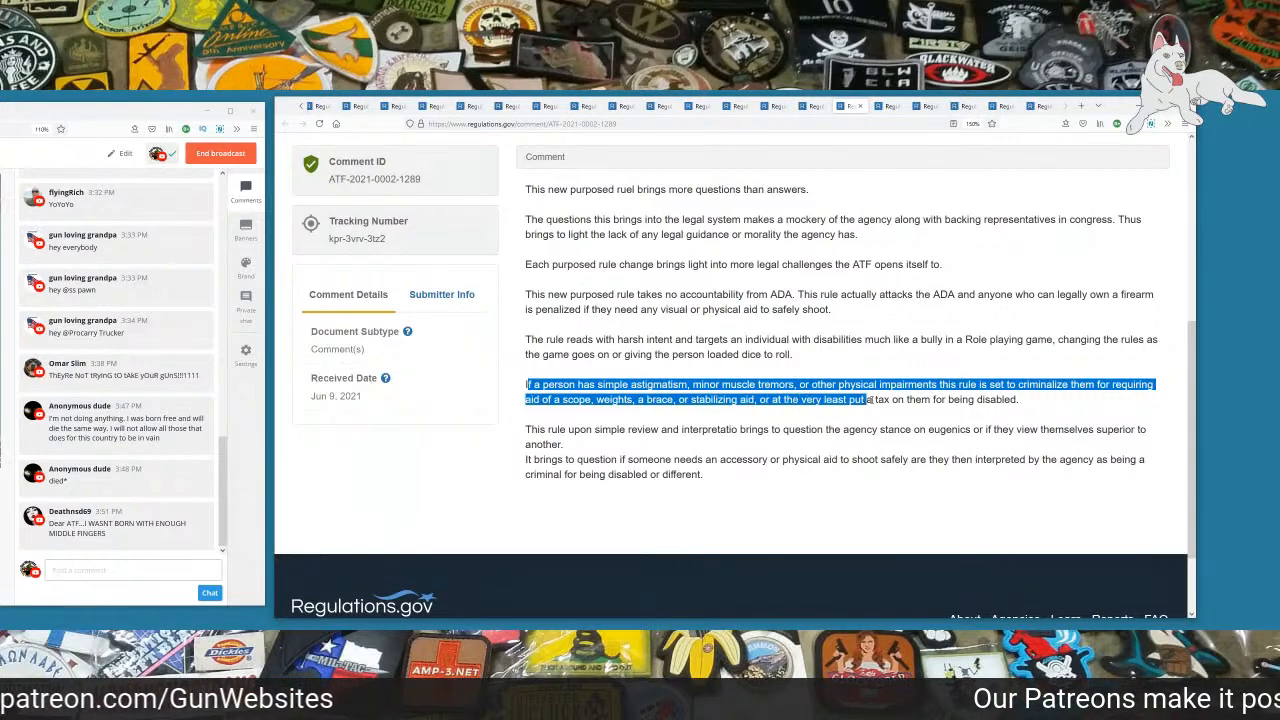
left_click_drag(864, 400, 1020, 400)
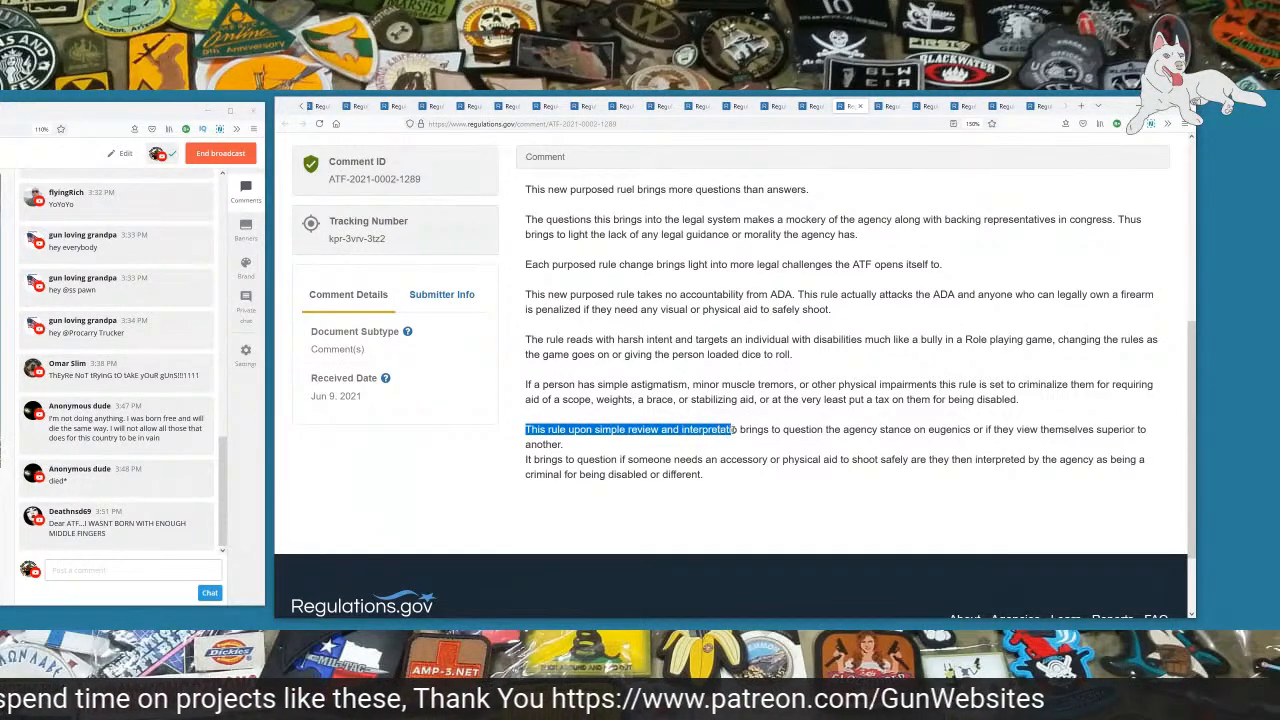
left_click_drag(730, 428, 928, 444)
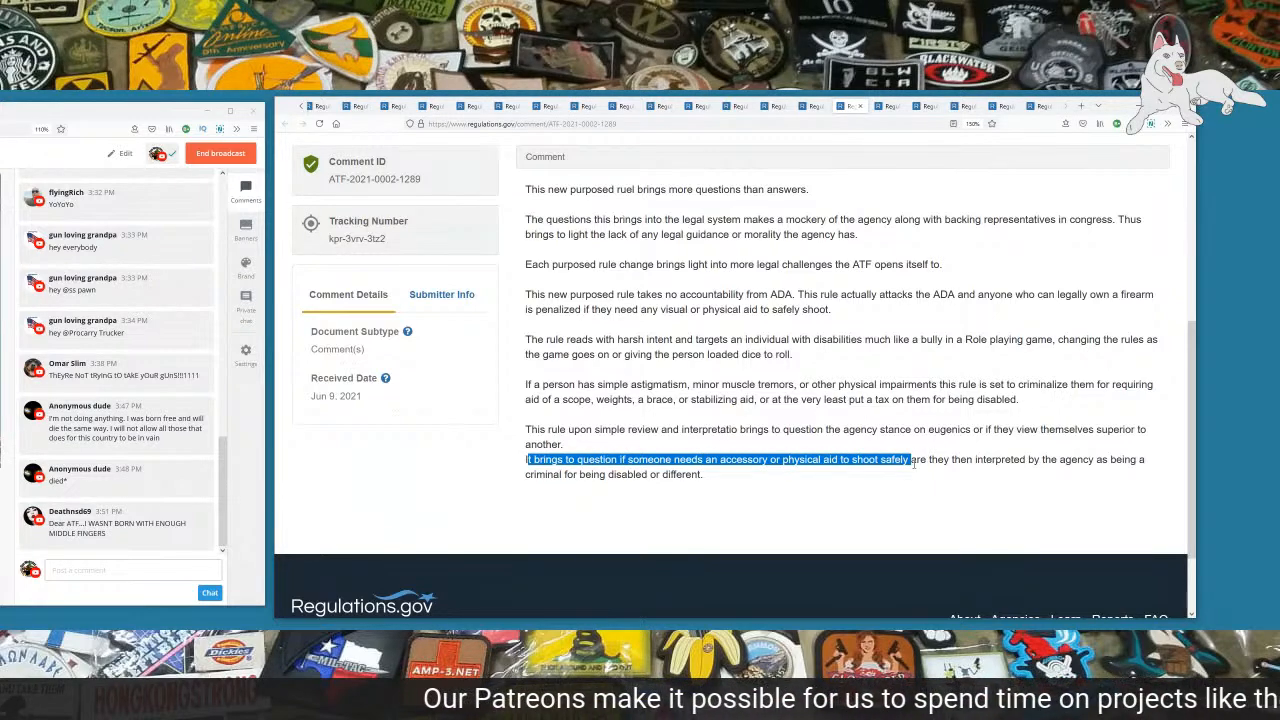
left_click_drag(910, 458, 1080, 458)
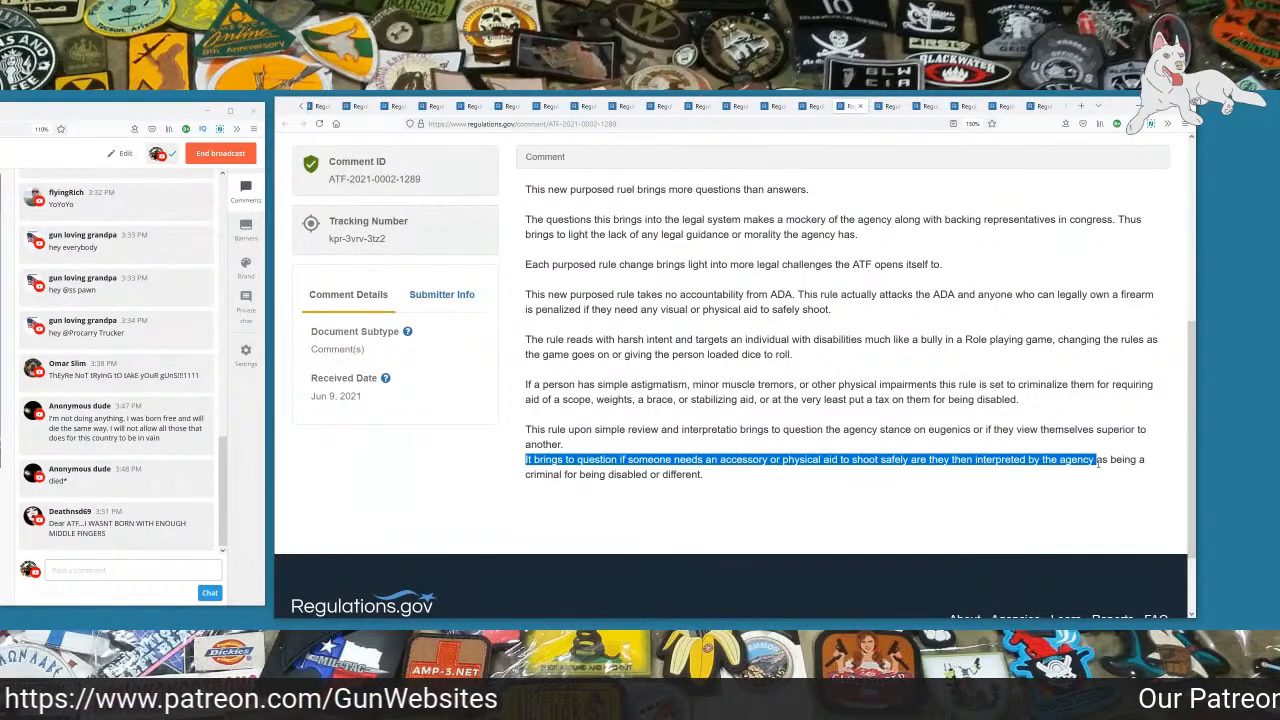
left_click_drag(1096, 458, 704, 474)
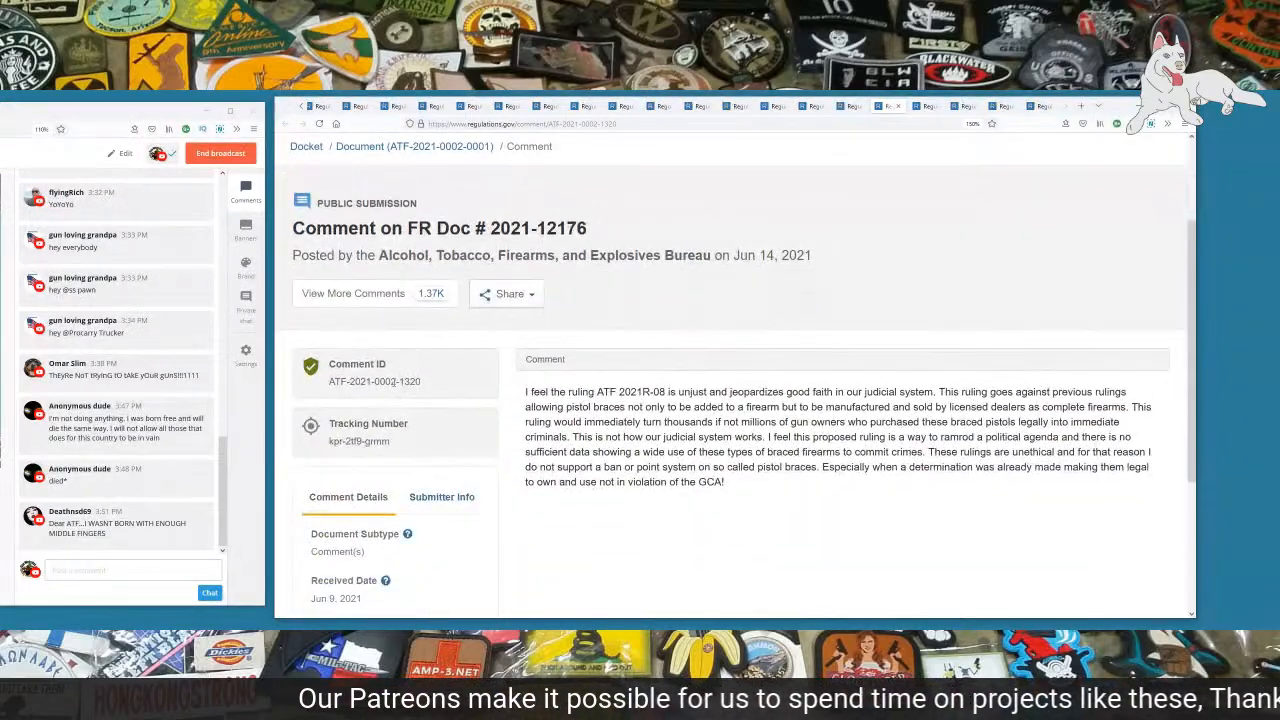
Step: Highlight comment 1320's sentences on the ATF ruling, the political agenda and a determination already made
double_click(408, 380)
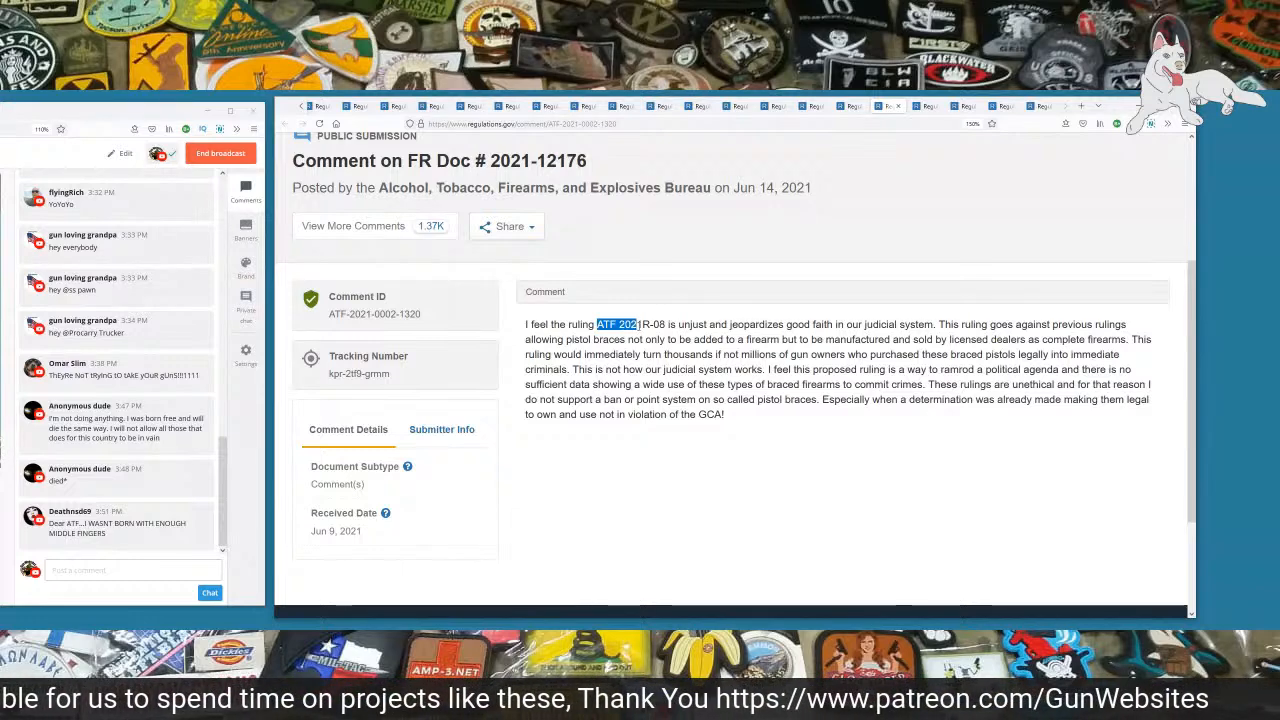
left_click_drag(596, 324, 664, 324)
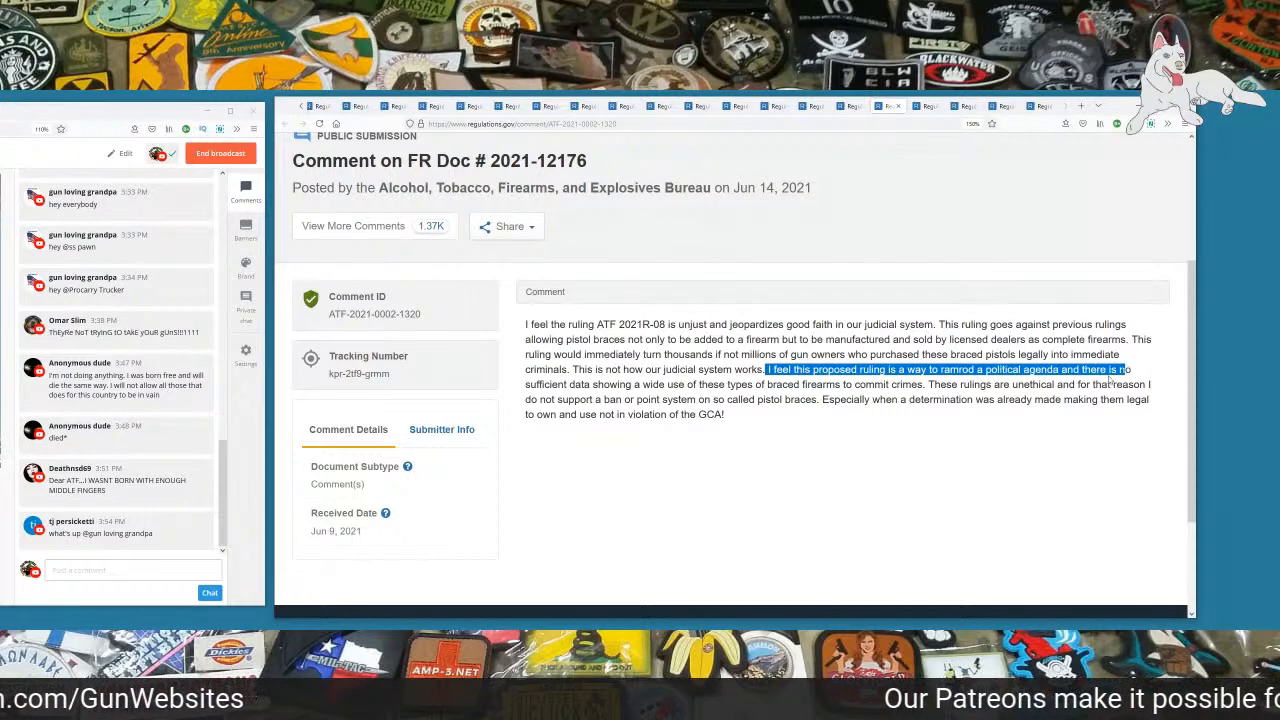
left_click_drag(1128, 368, 650, 384)
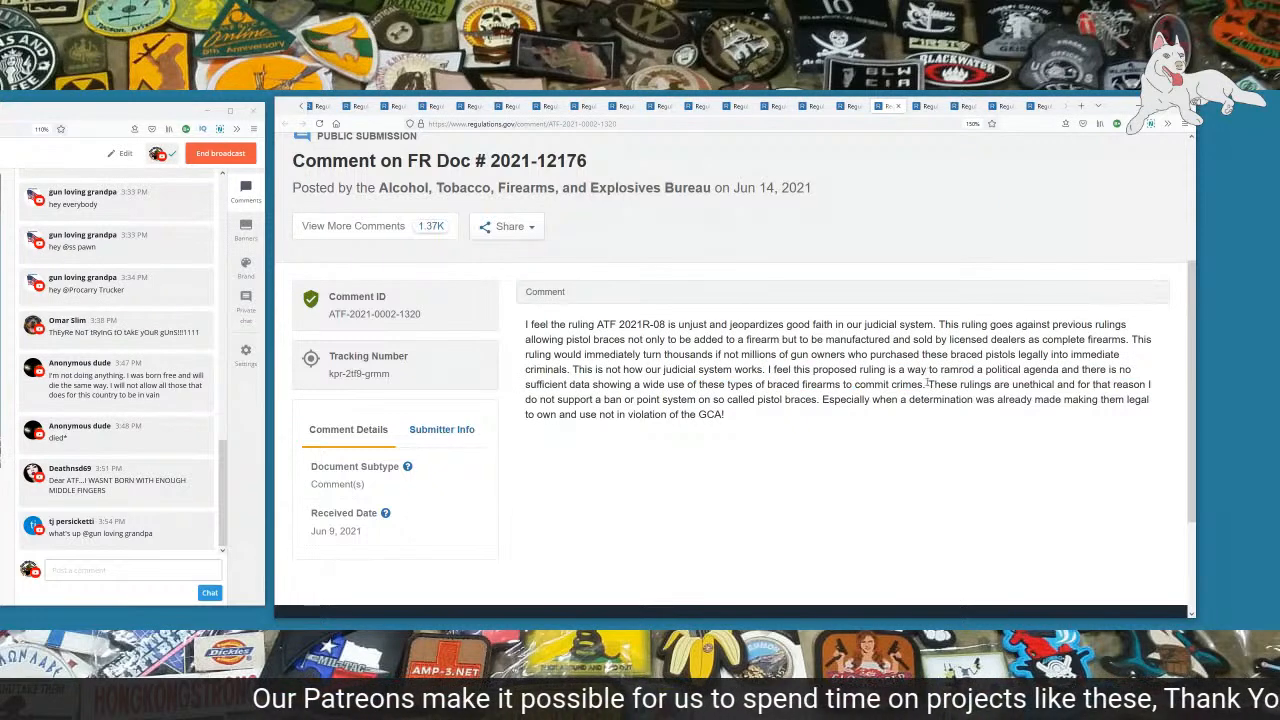
left_click_drag(928, 384, 880, 400)
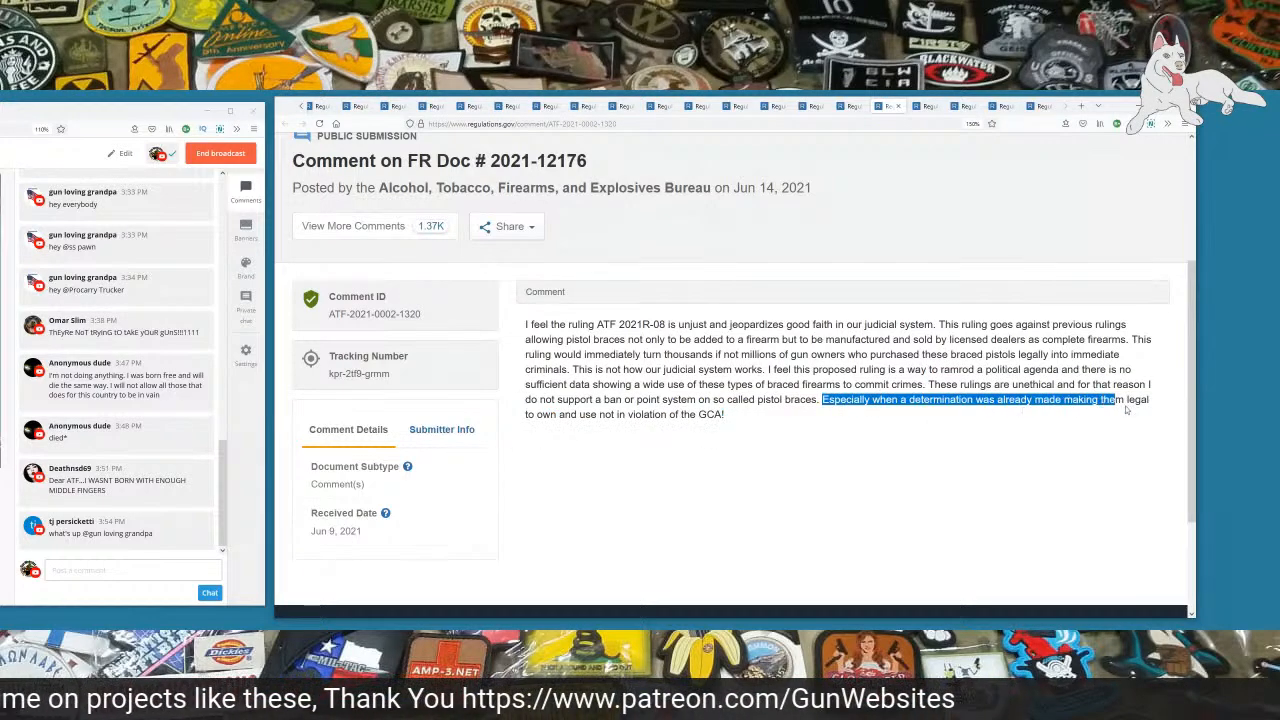
left_click_drag(1118, 400, 724, 414)
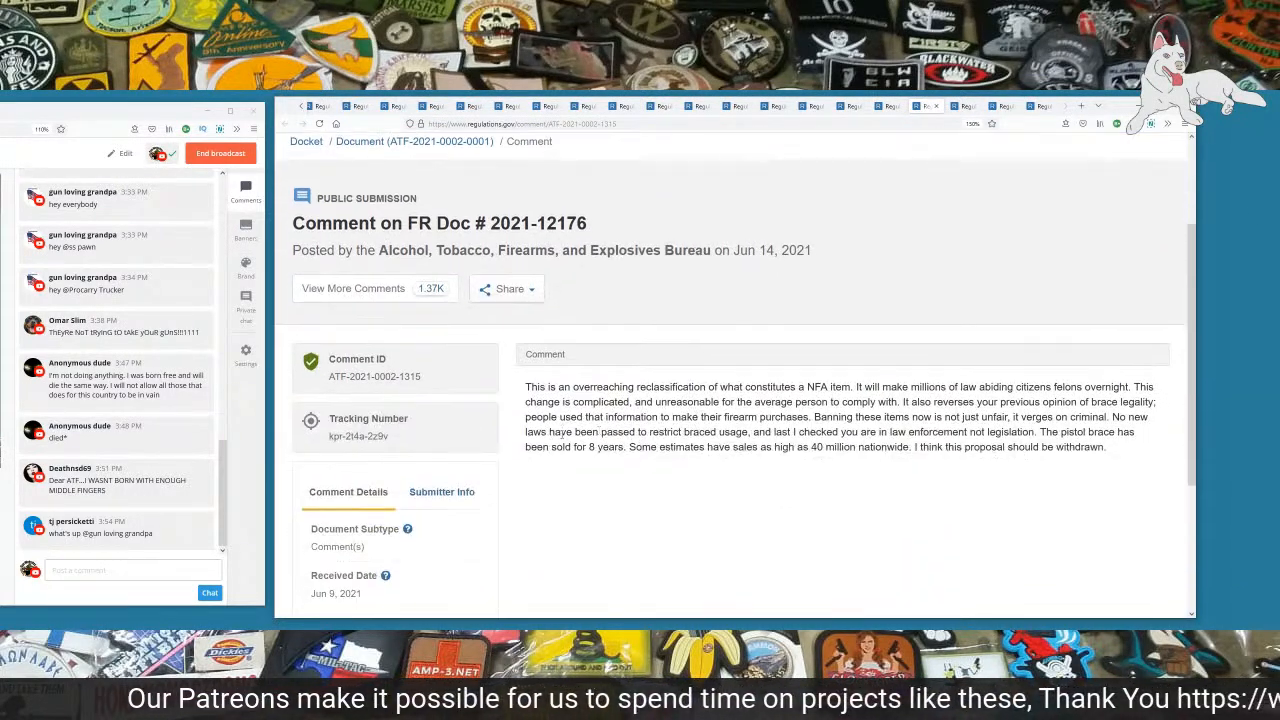
Step: Select comment 1315's ID and highlight its opening sentences on overreaching reclassification and making citizens felons
scroll("down", 3)
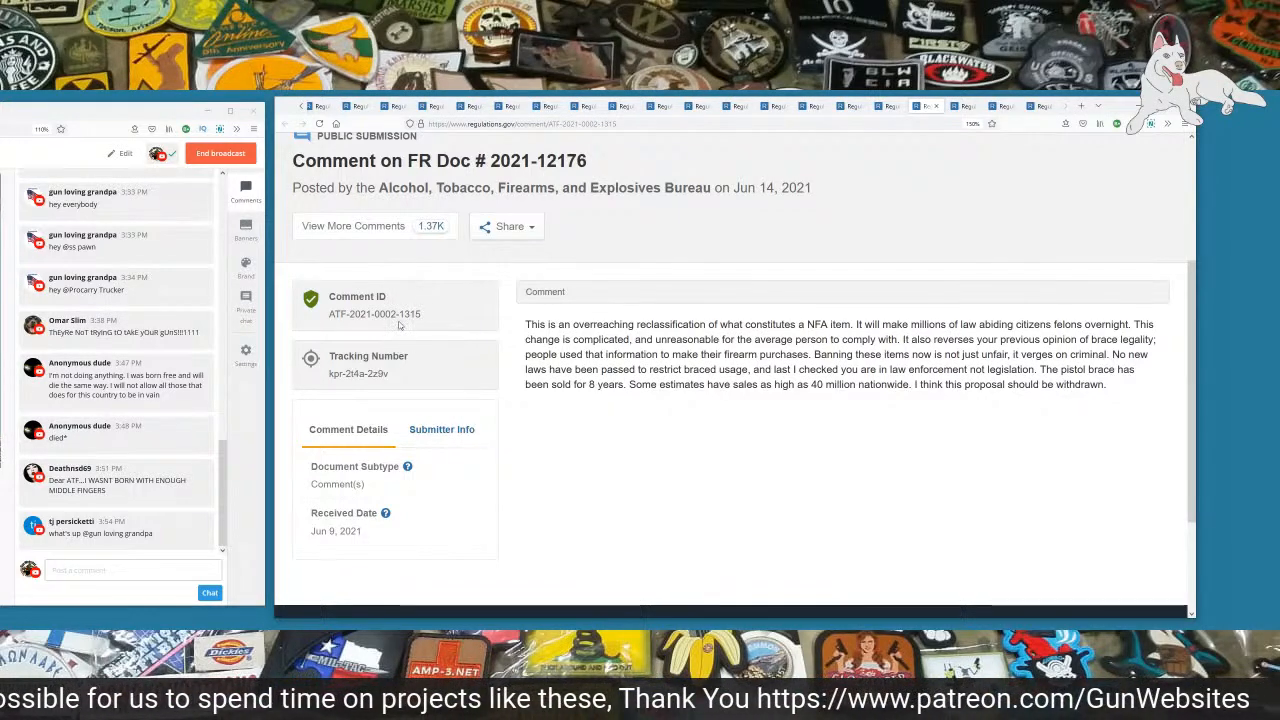
double_click(410, 314)
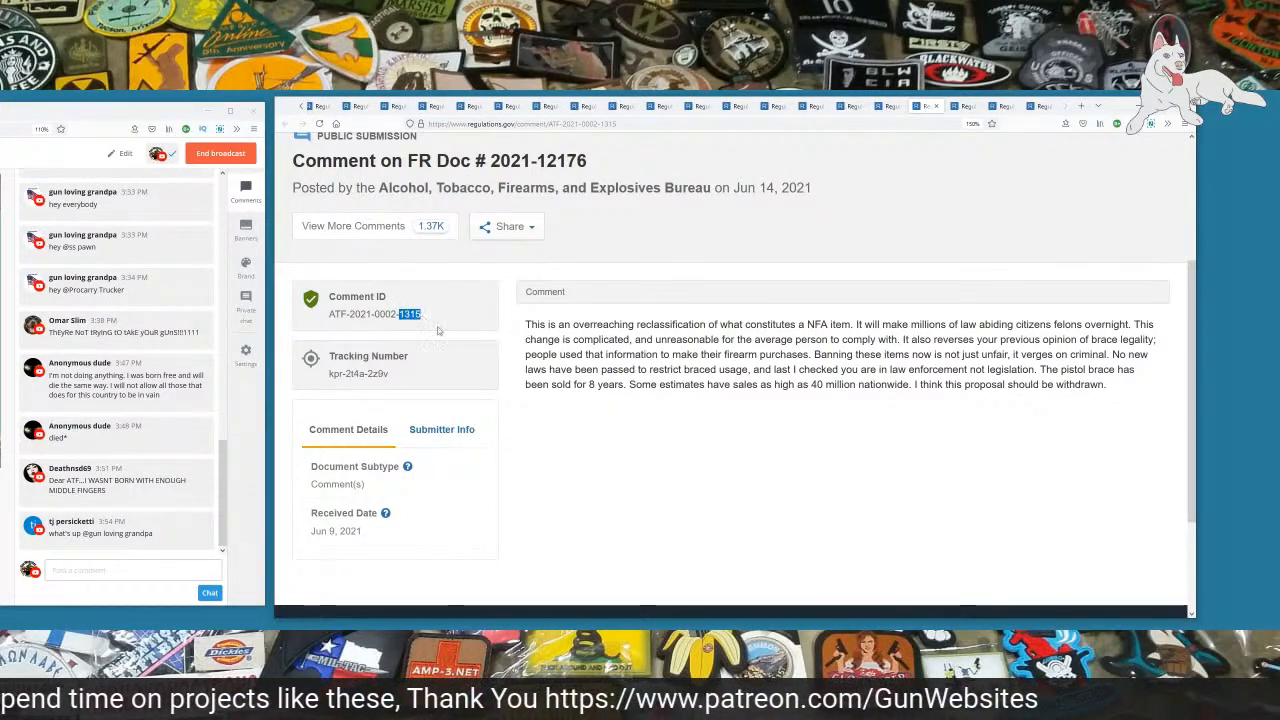
left_click_drag(524, 324, 636, 324)
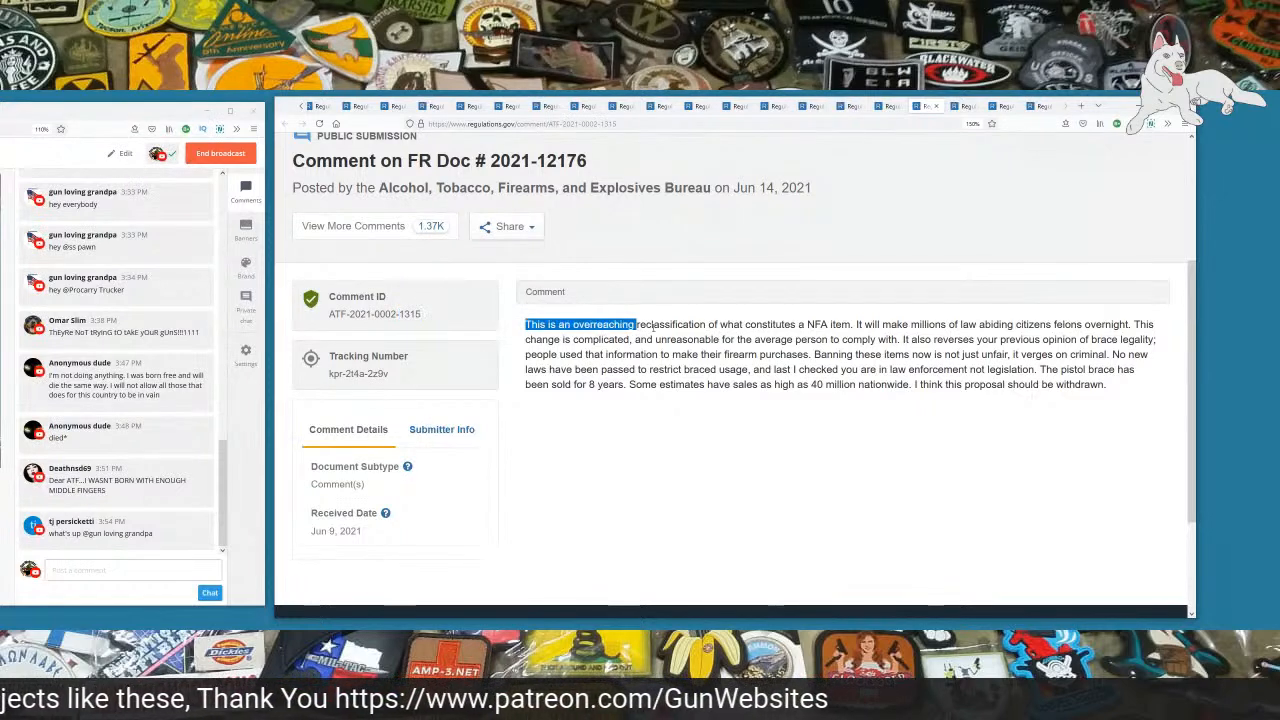
left_click_drag(634, 324, 850, 324)
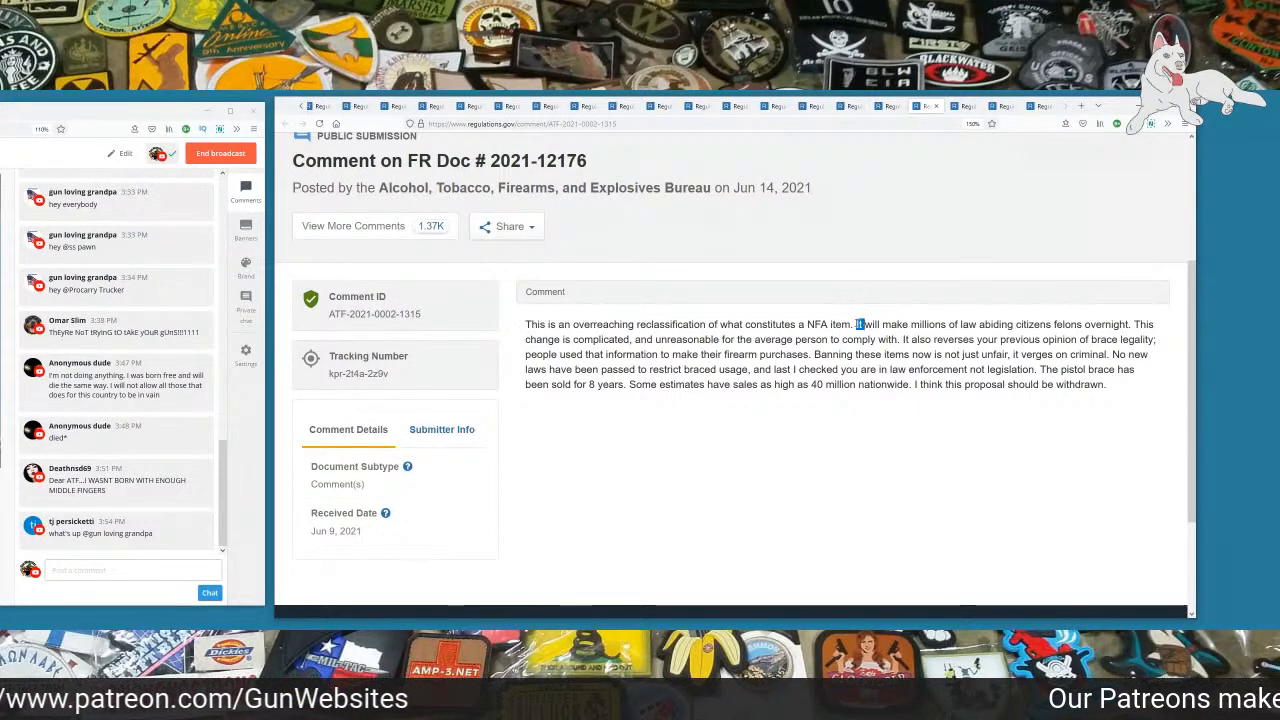
left_click_drag(858, 324, 1128, 324)
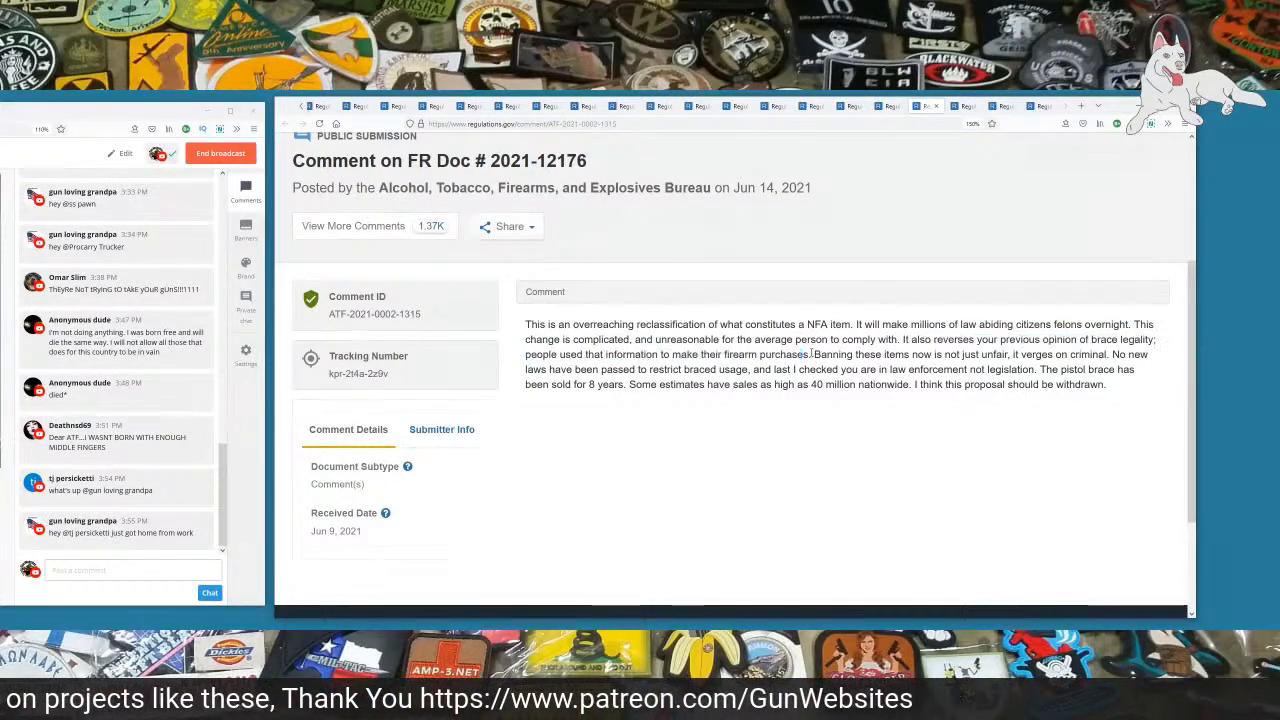
left_click_drag(810, 354, 956, 354)
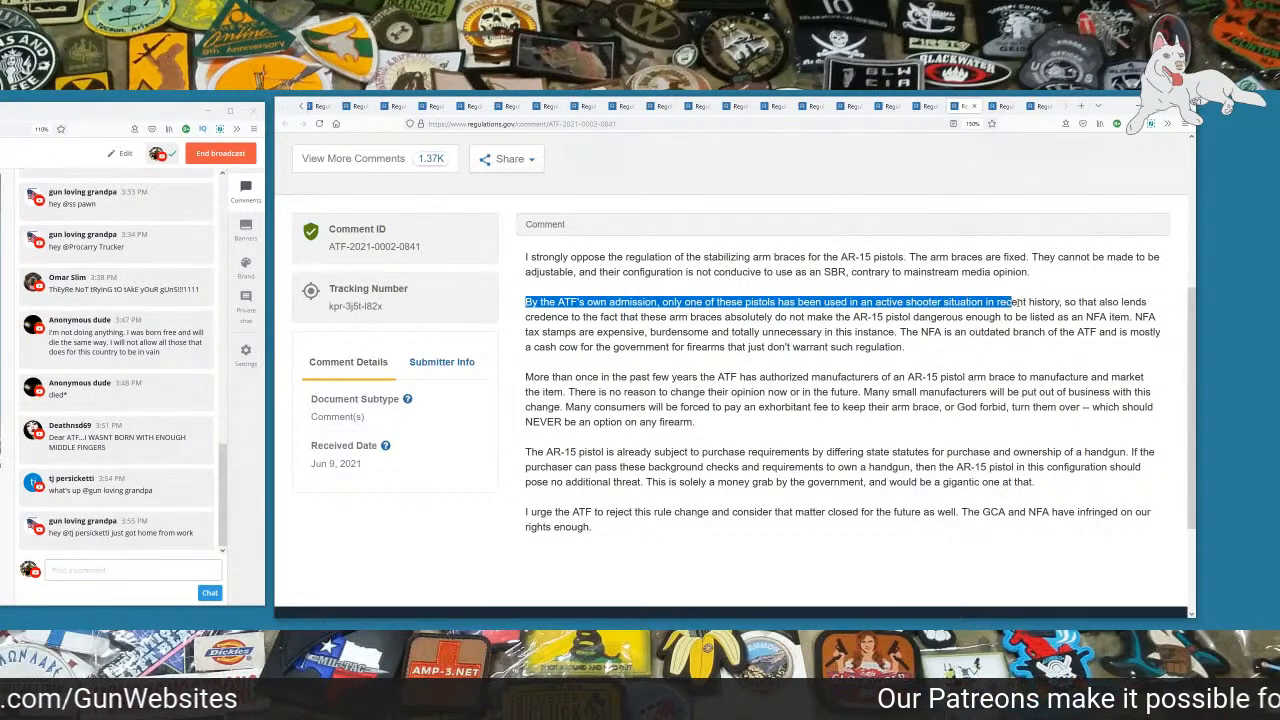
Step: Highlight comment 0841's sentences on the ATF's admission, NFA tax stamps and authorized manufacturers
left_click_drag(1010, 300, 900, 348)
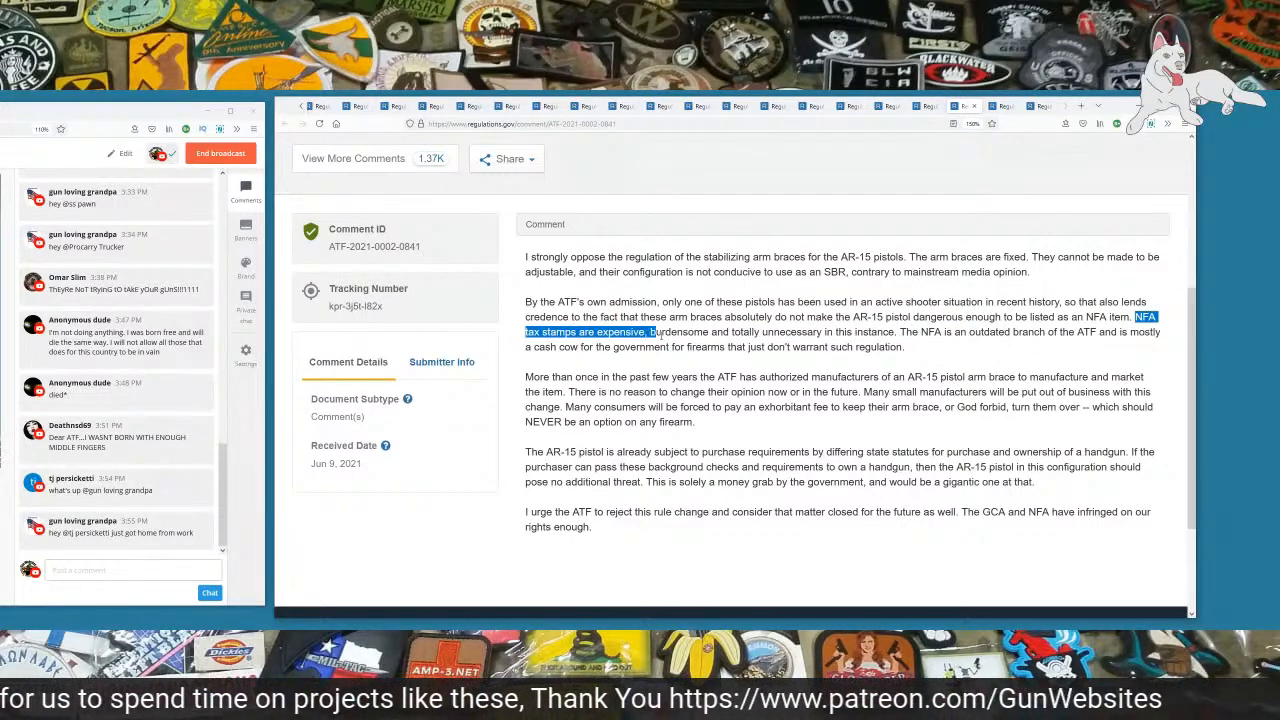
left_click_drag(656, 332, 876, 332)
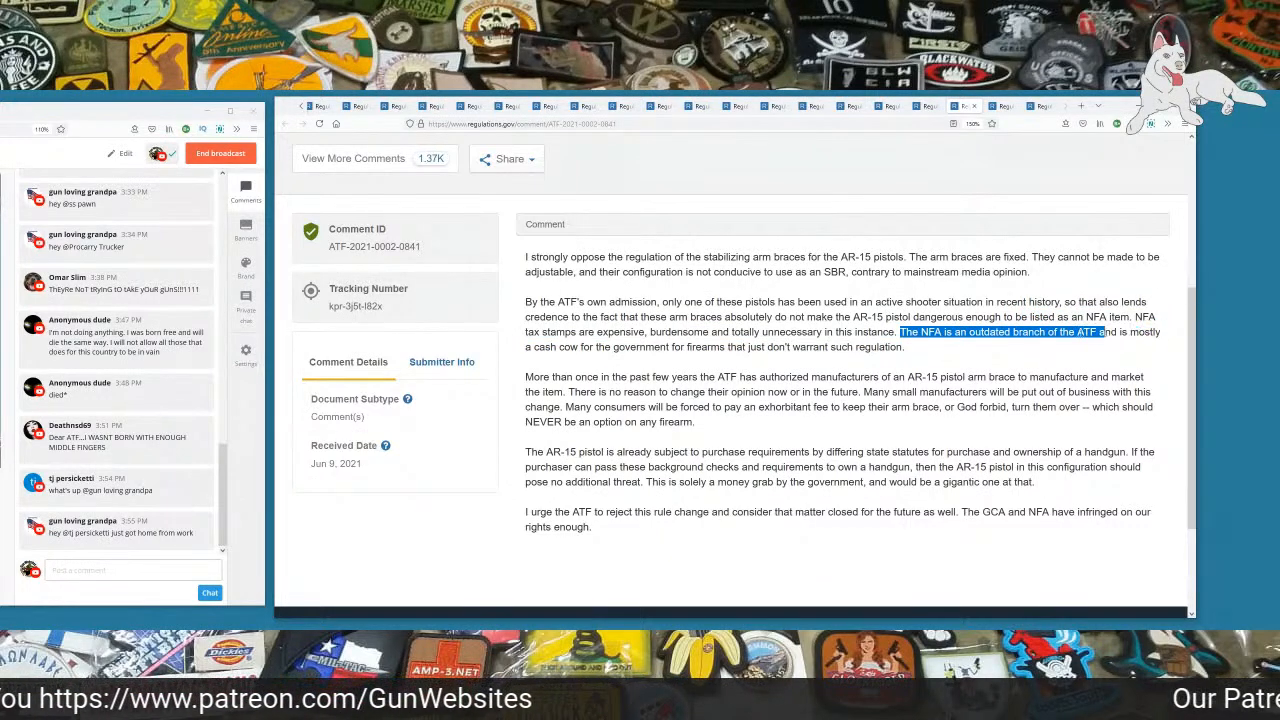
left_click_drag(1100, 332, 816, 348)
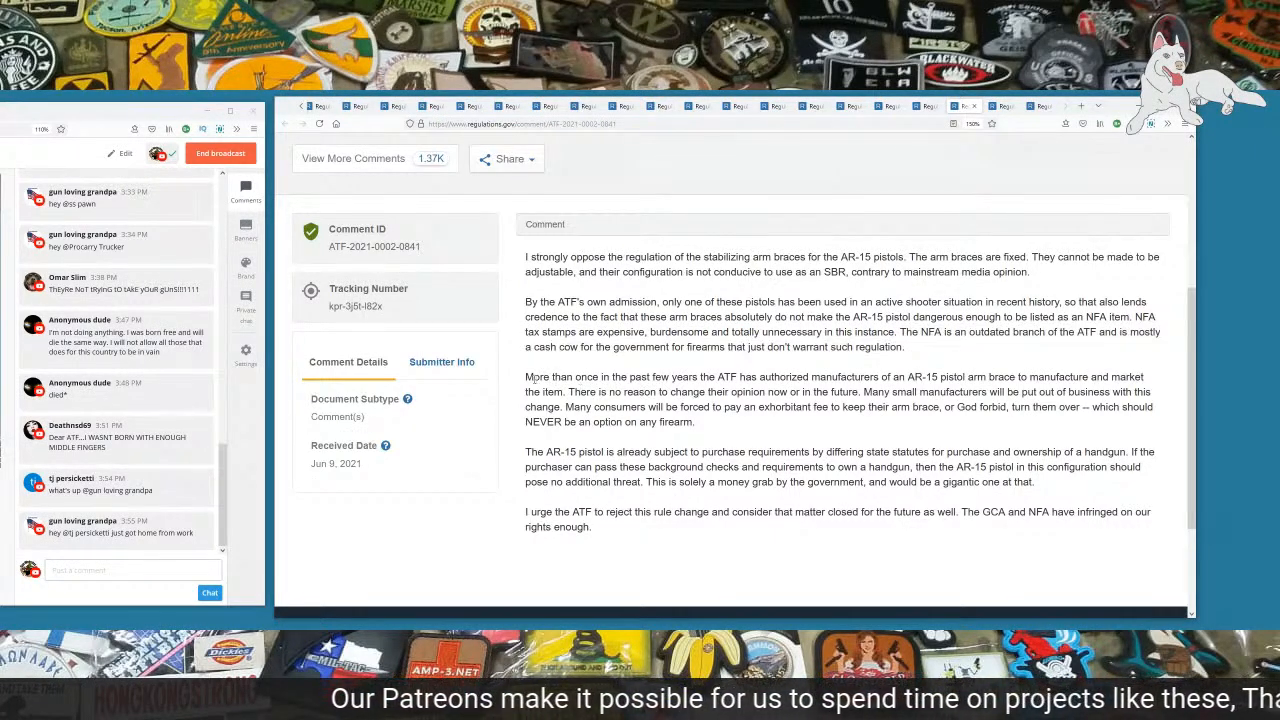
left_click_drag(526, 376, 948, 376)
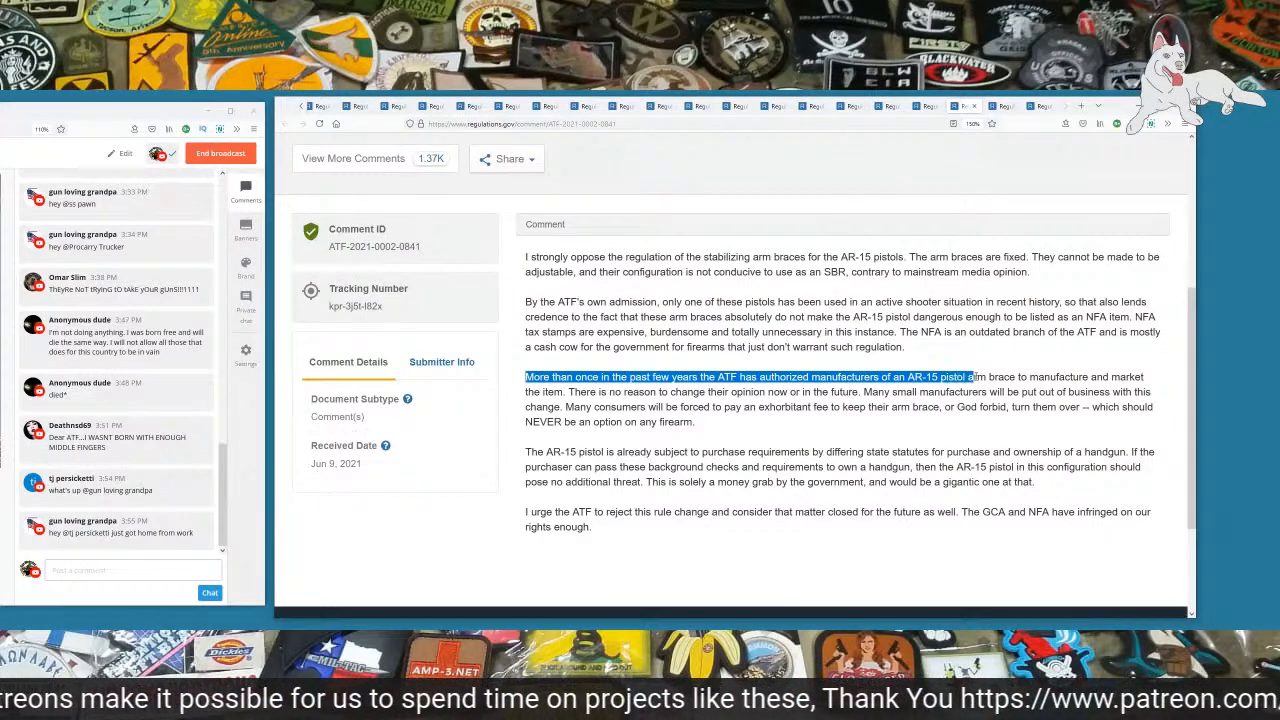
key("ctrl+a")
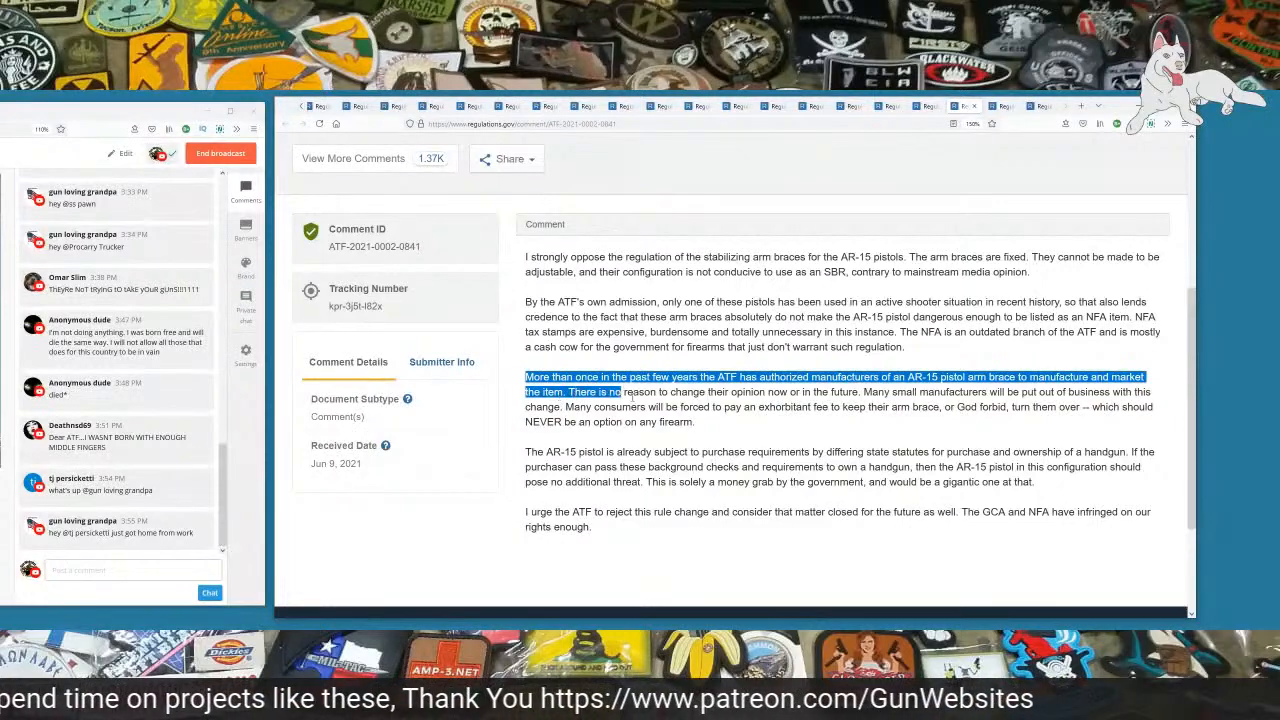
left_click_drag(620, 390, 852, 390)
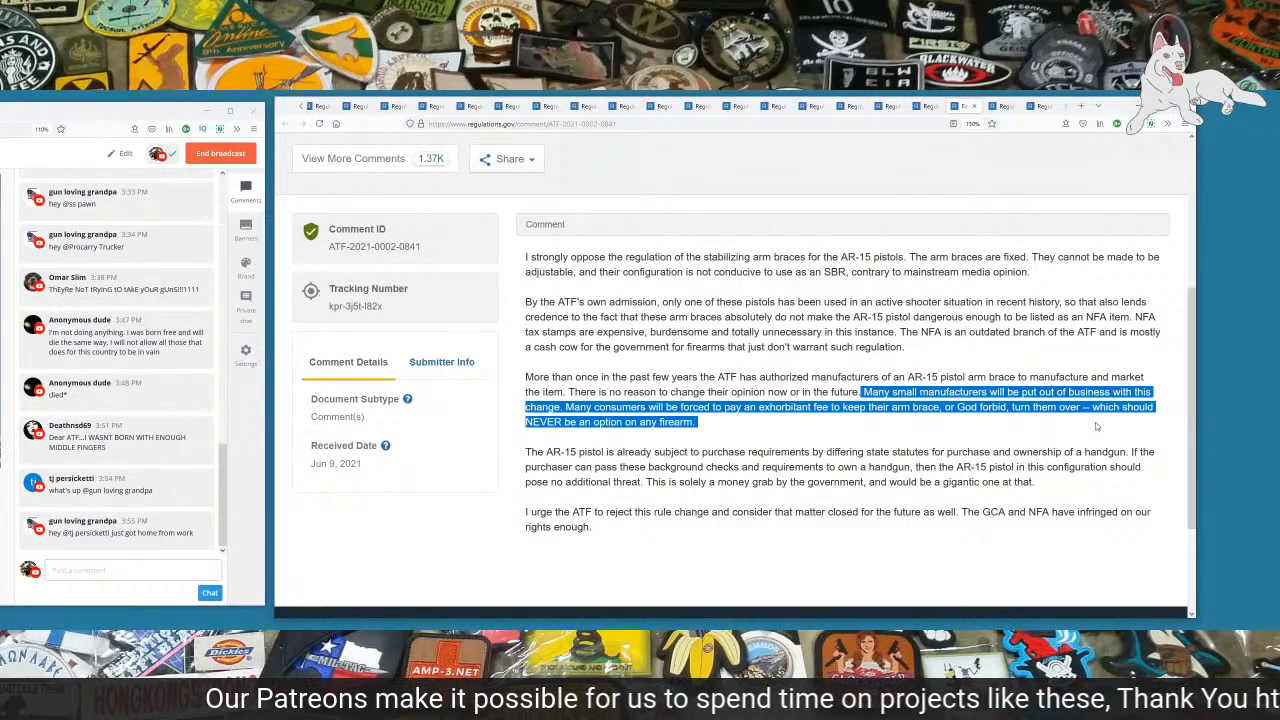
Step: Highlight the lines on AR-15 pistol purchase requirements and the closing plea to reject the rule
scroll("down", 3)
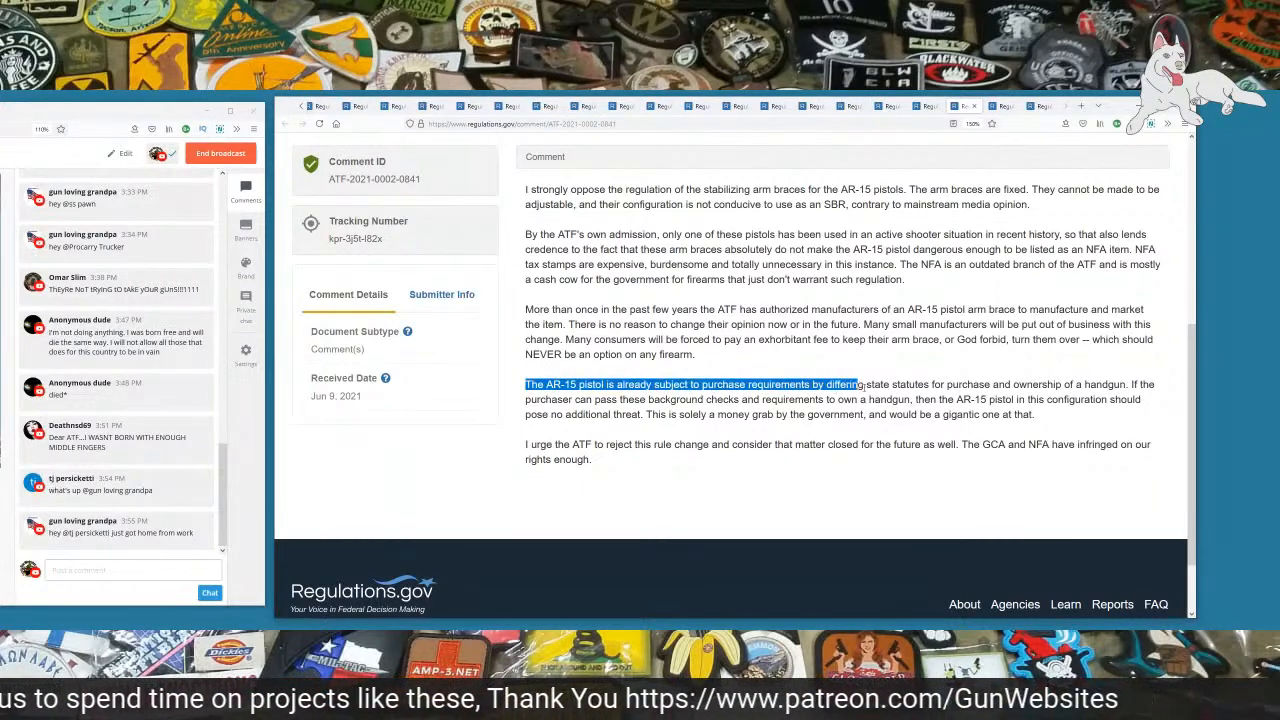
left_click_drag(856, 384, 1124, 384)
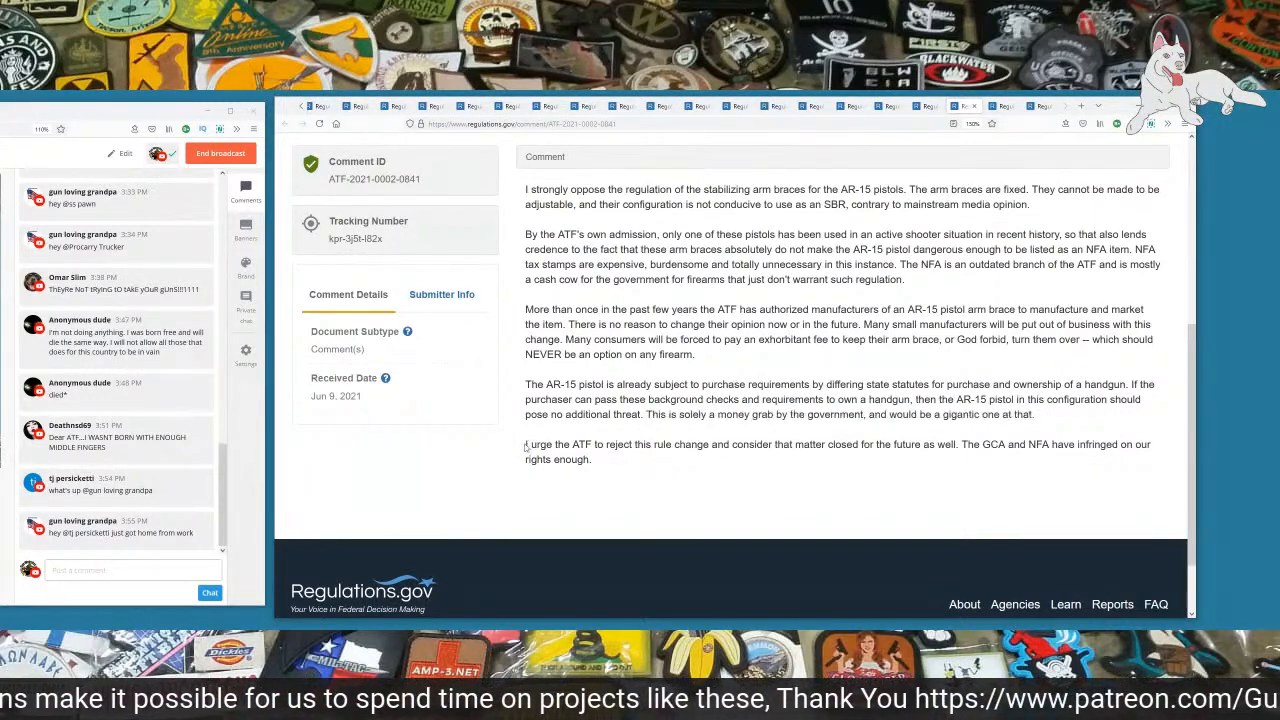
left_click_drag(526, 444, 772, 444)
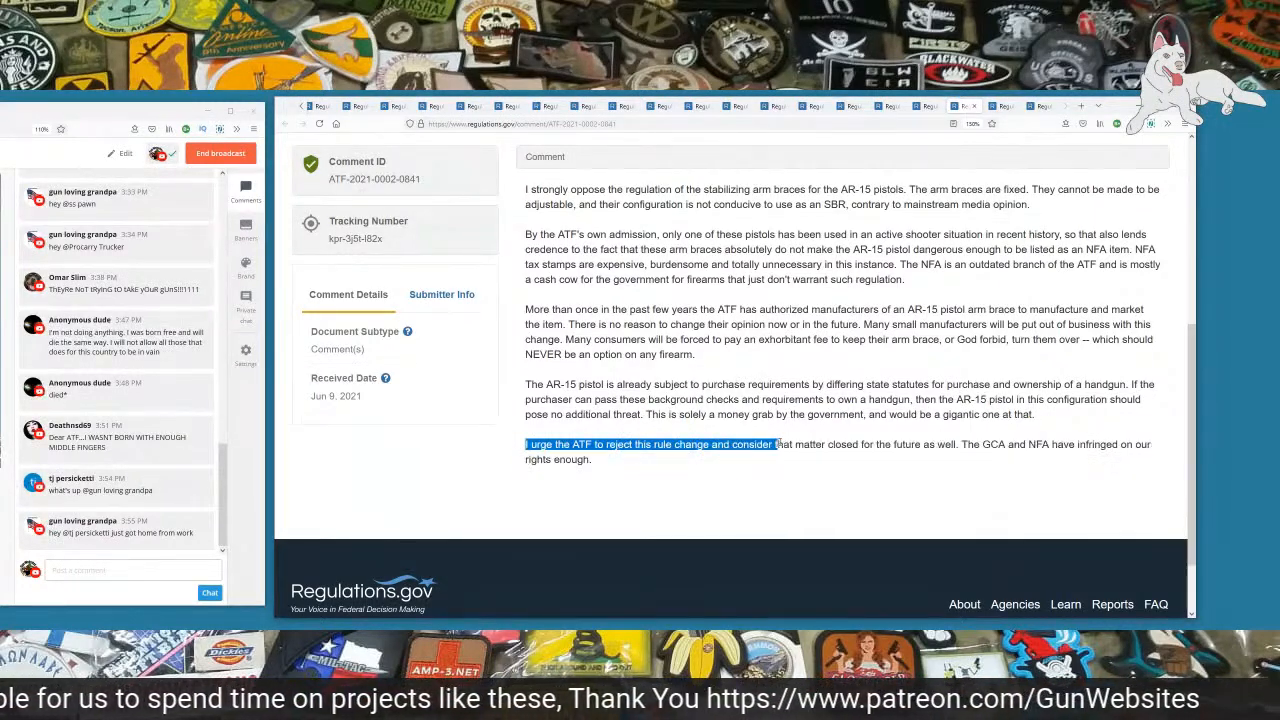
left_click_drag(770, 444, 956, 444)
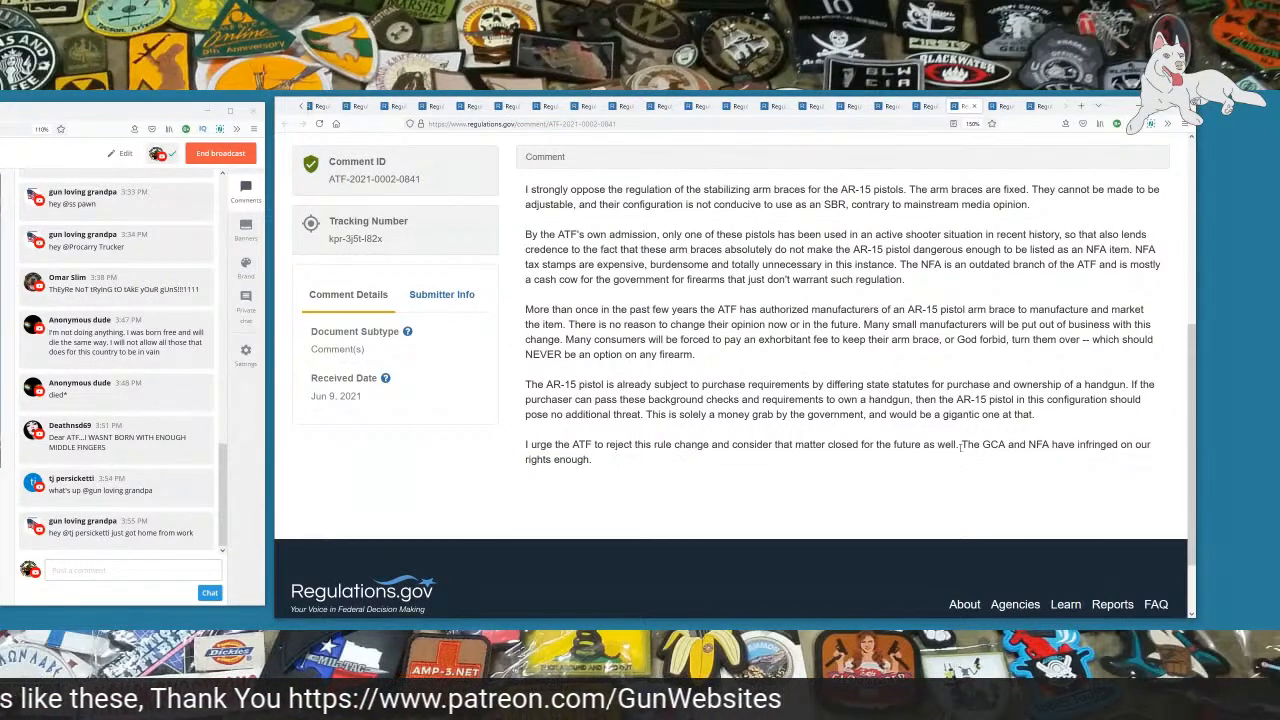
left_click_drag(962, 444, 592, 458)
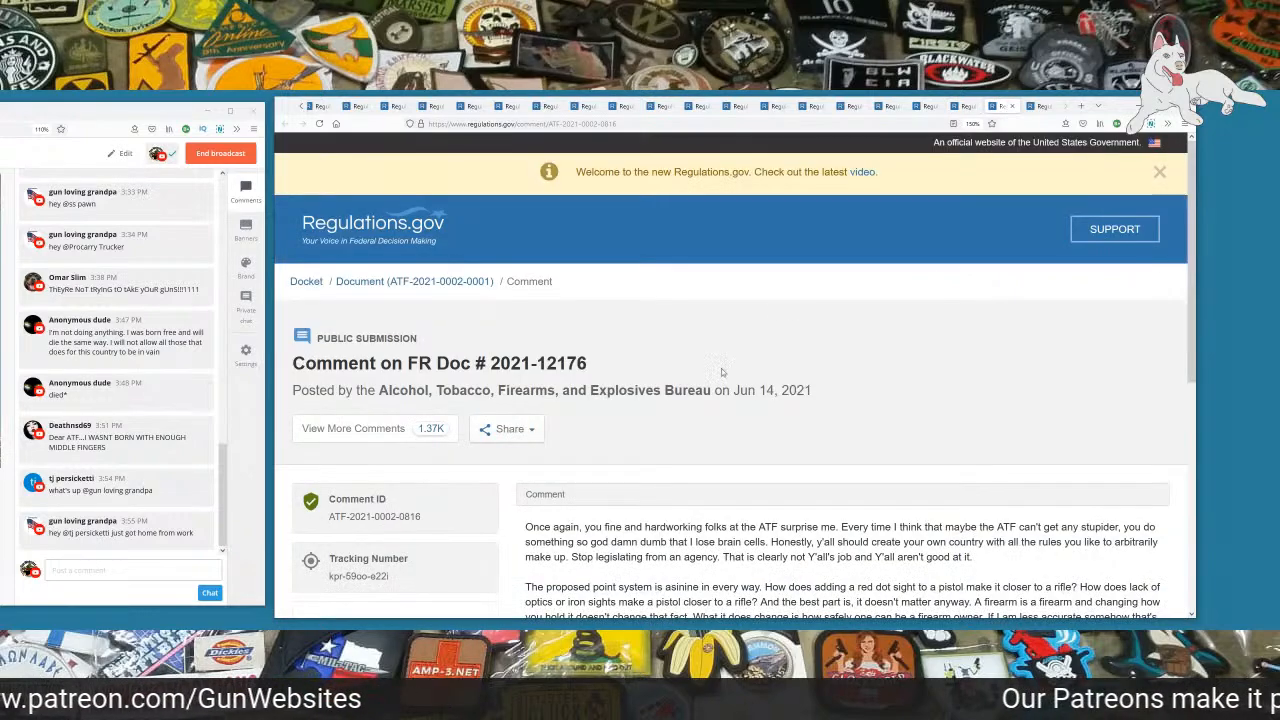
scroll("down", 3)
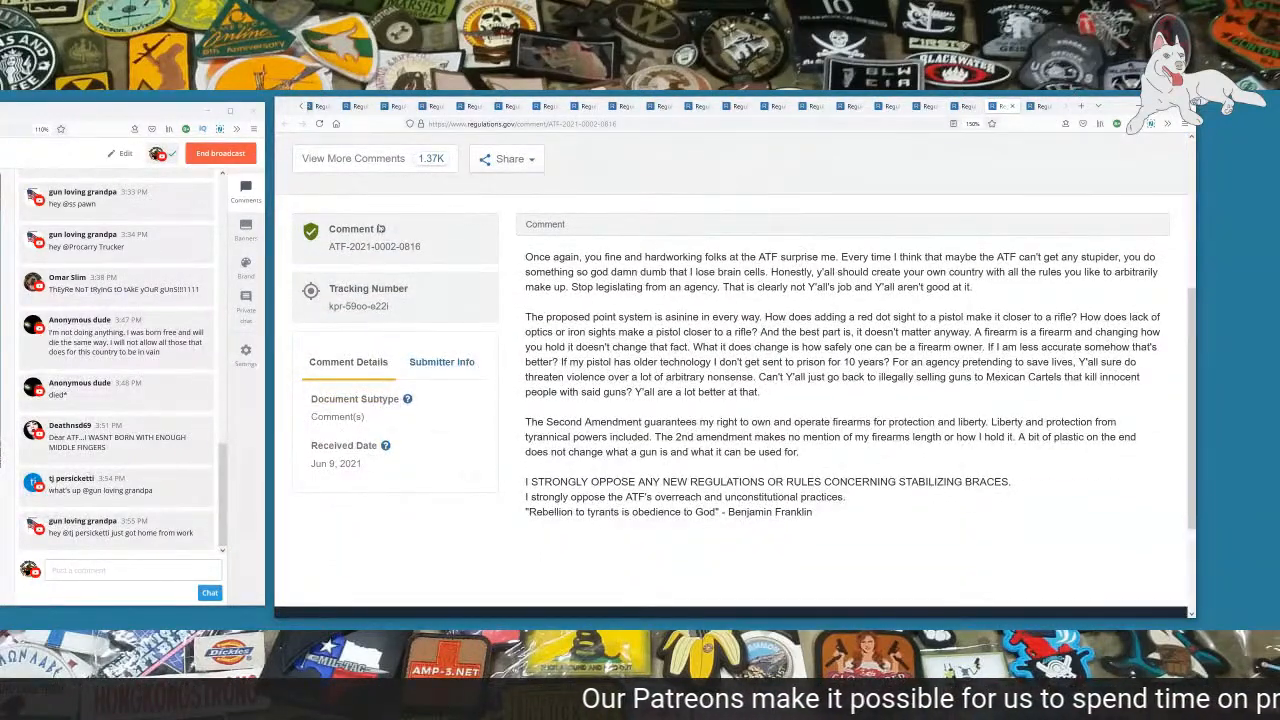
double_click(408, 246)
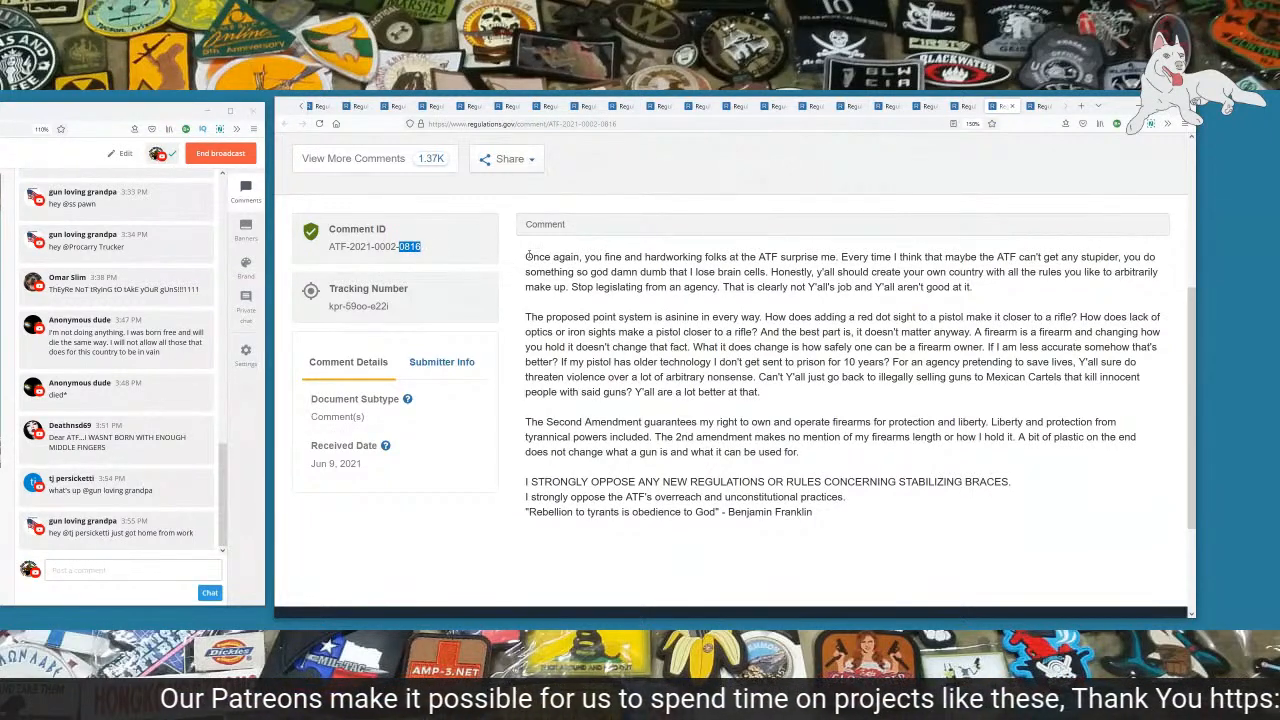
left_click_drag(524, 256, 736, 256)
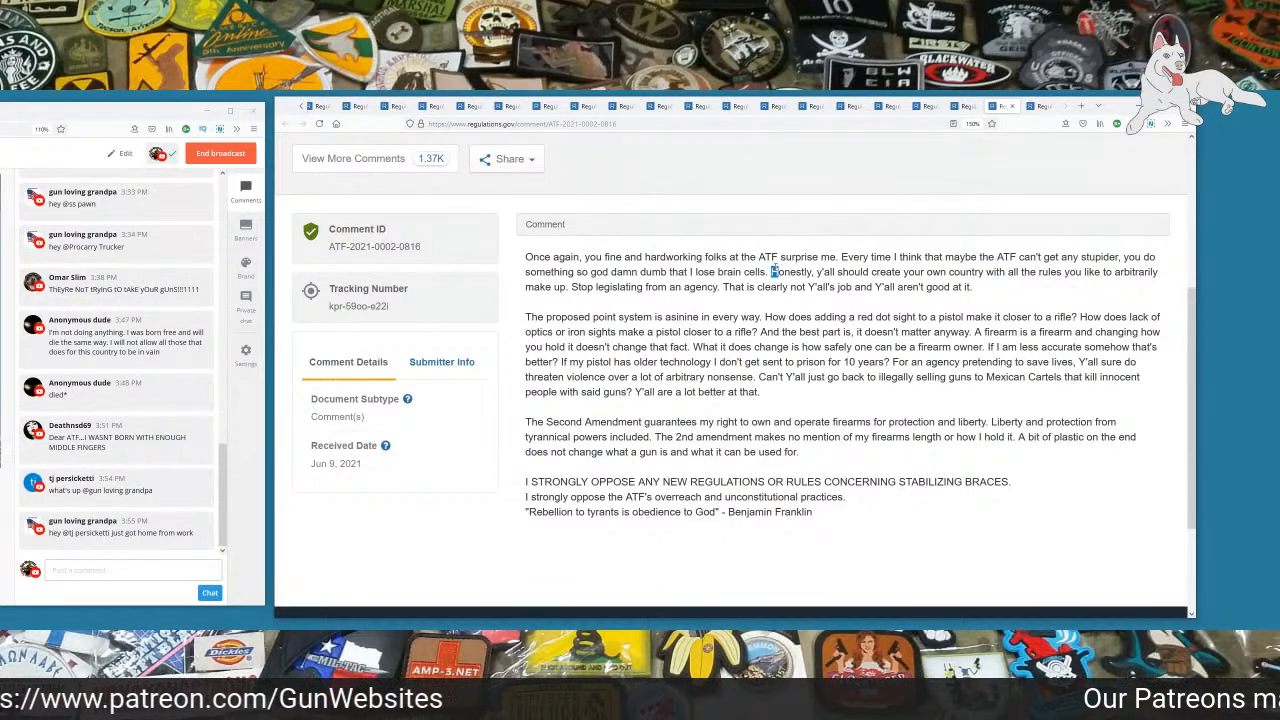
left_click_drag(772, 272, 1084, 272)
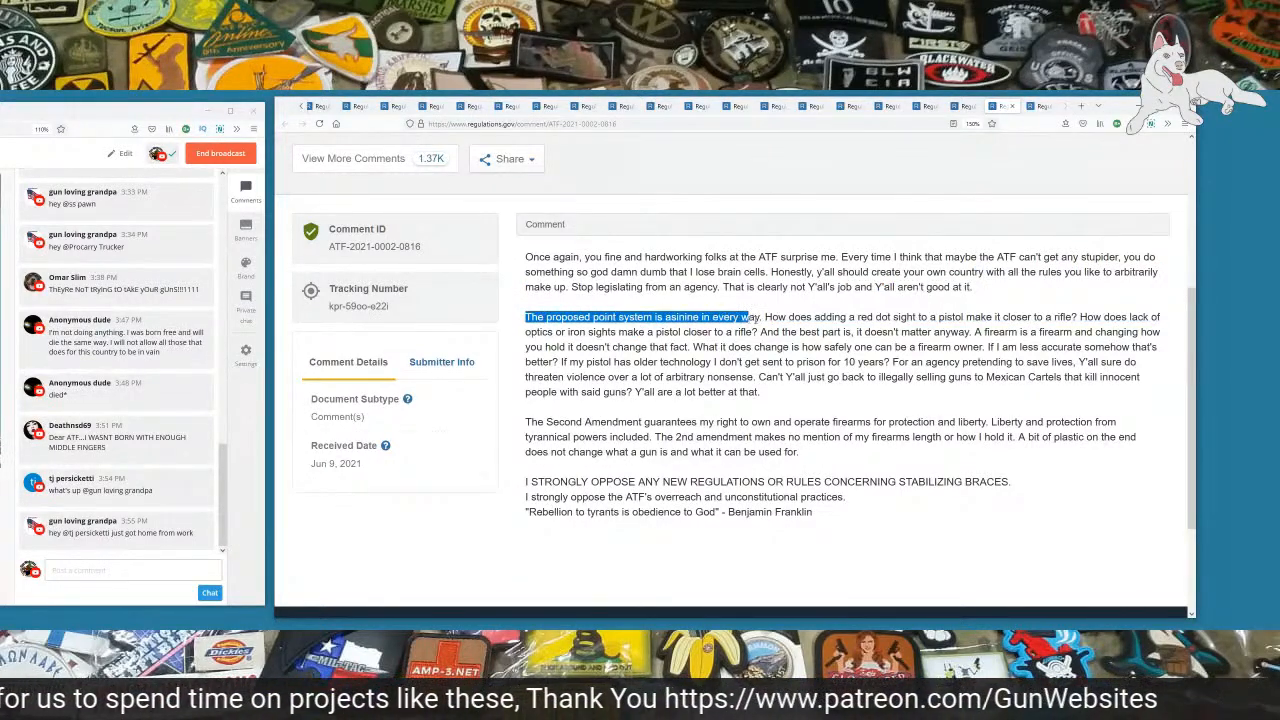
left_click_drag(748, 316, 912, 316)
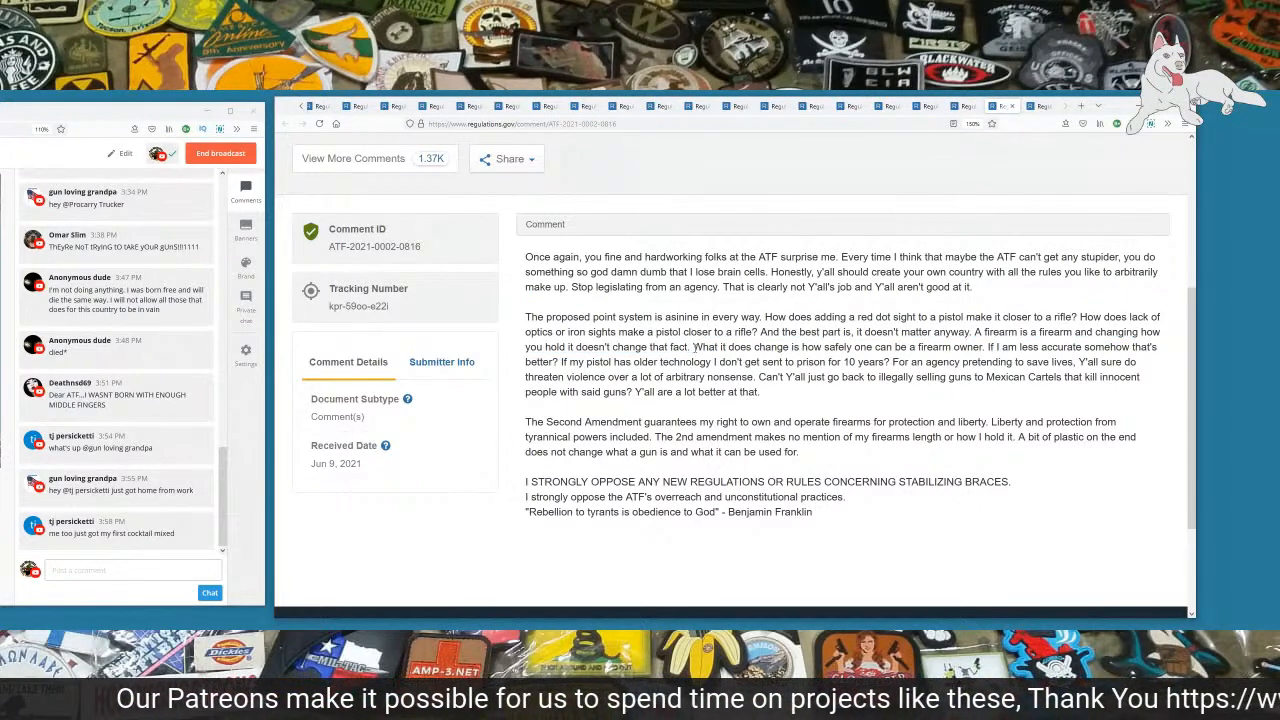
left_click_drag(696, 346, 948, 346)
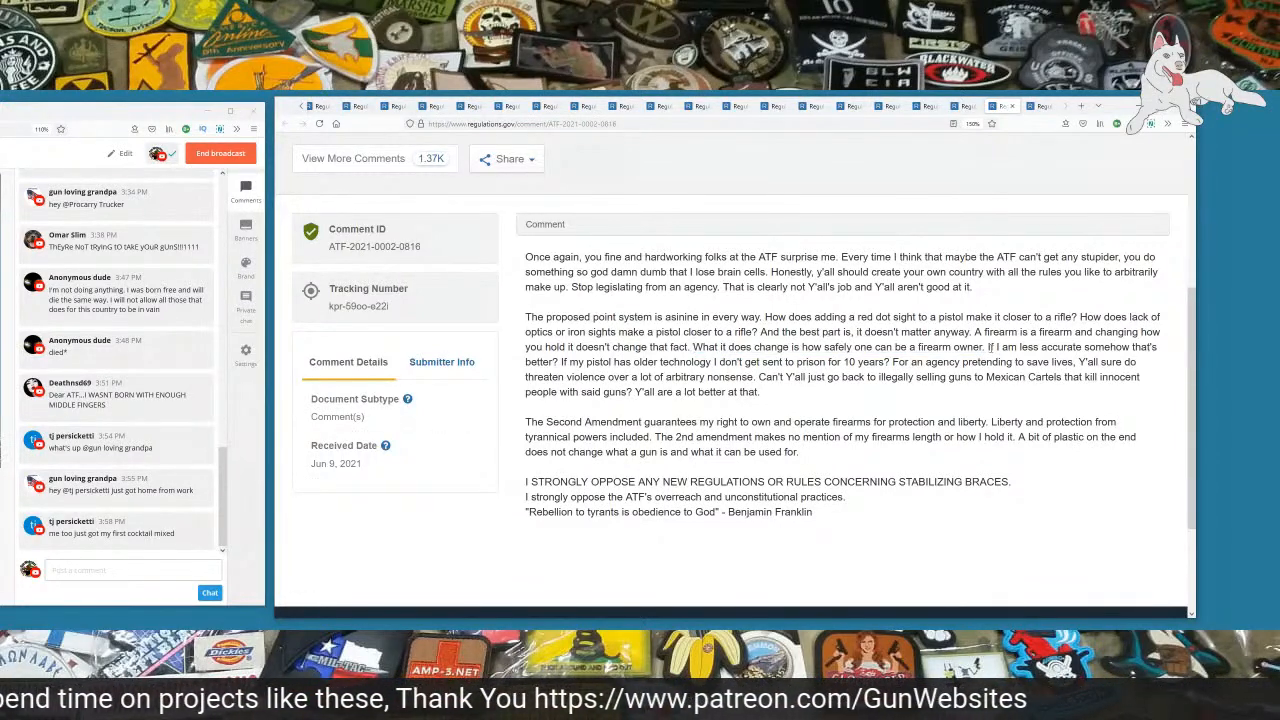
Step: Highlight comment 0816's sentences on selling guns to cartels, tyrannical powers and a bit of plastic
left_click_drag(986, 348, 568, 376)
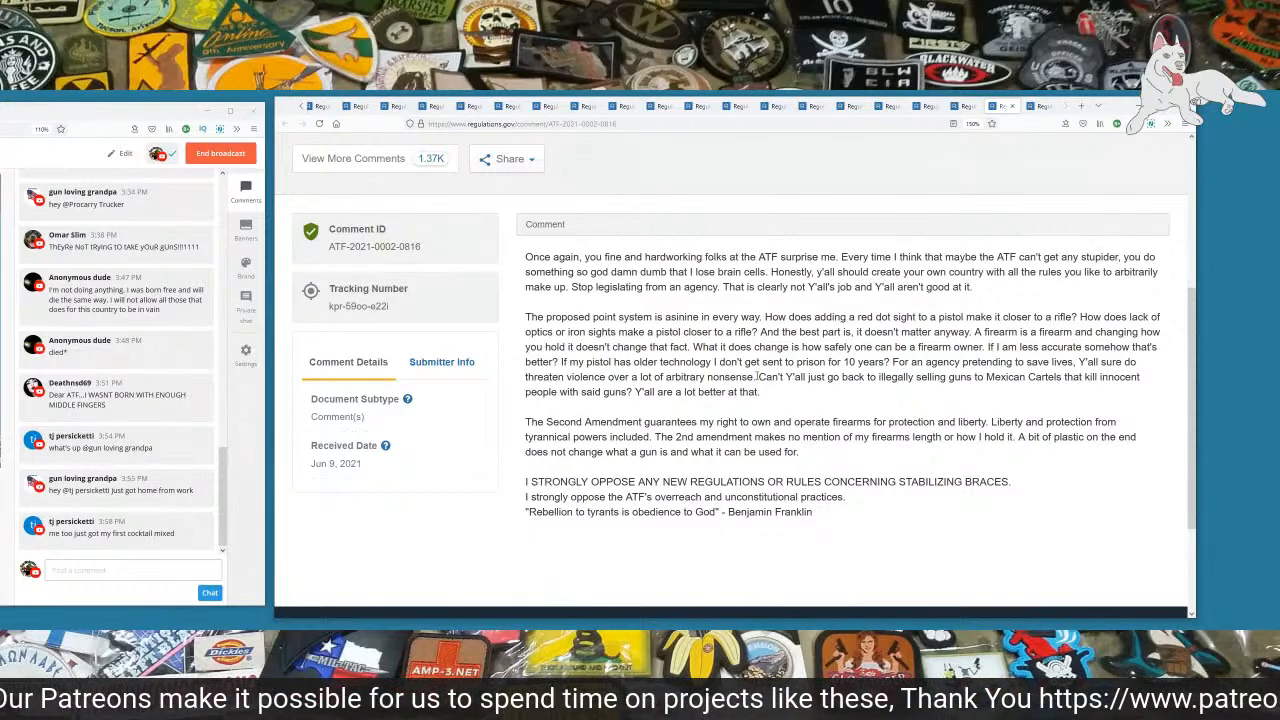
left_click_drag(758, 376, 1048, 376)
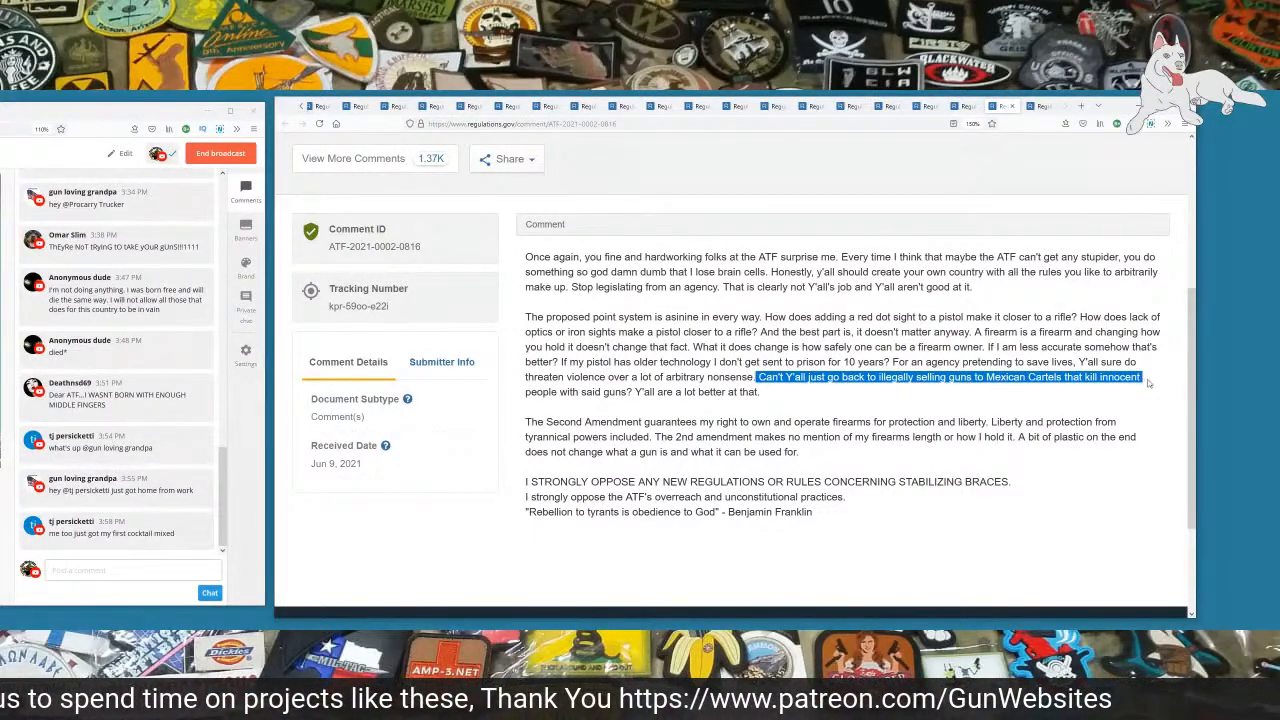
left_click_drag(1140, 376, 640, 390)
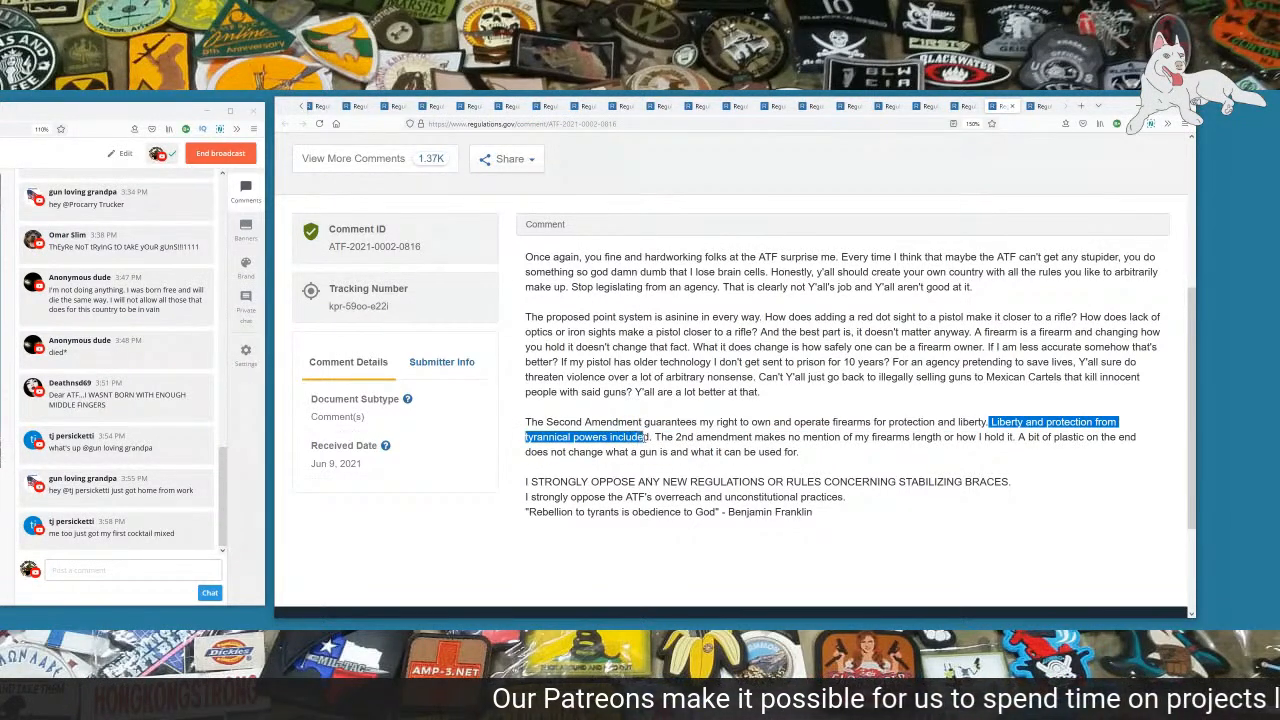
left_click_drag(984, 420, 800, 436)
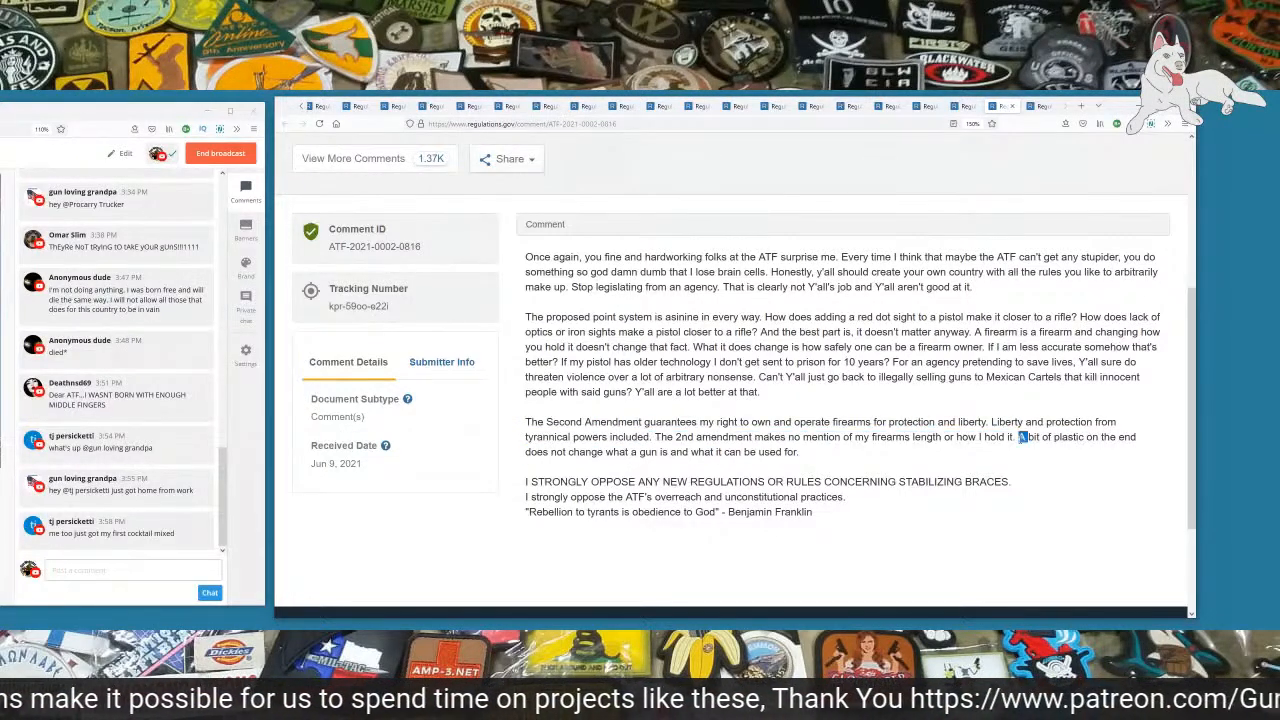
left_click_drag(1018, 436, 798, 452)
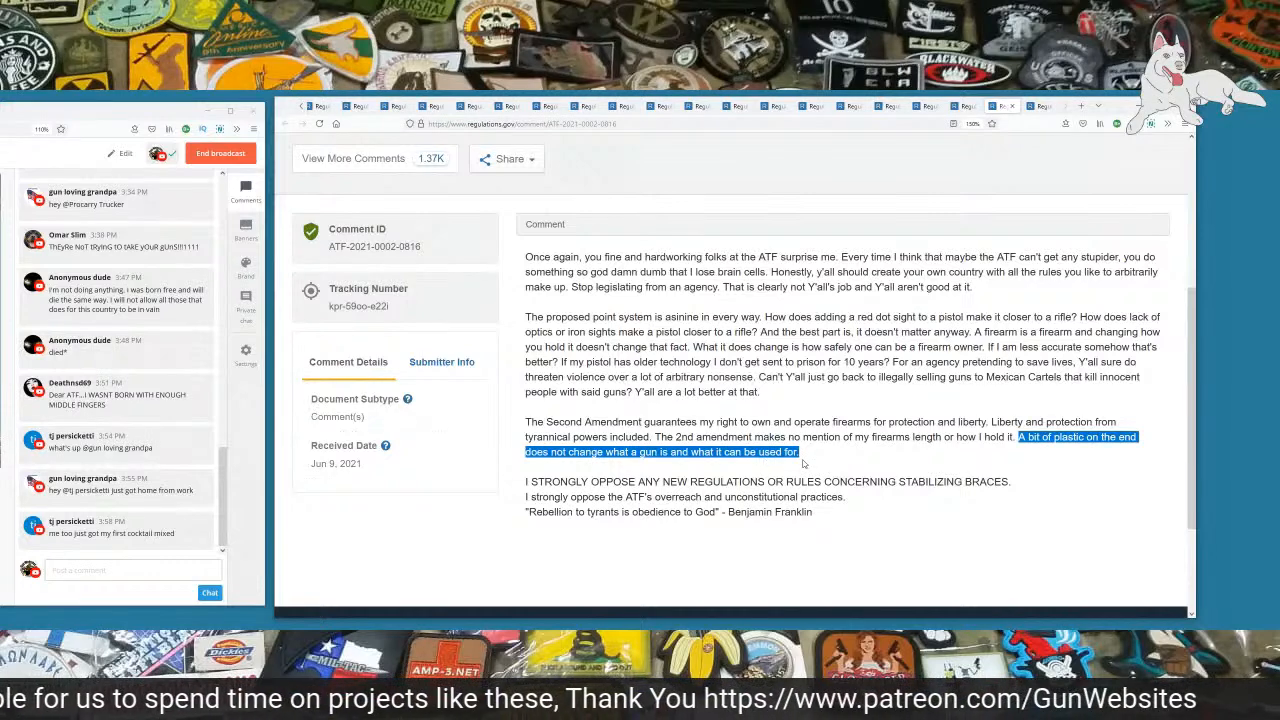
Step: Finish comment 0816, then select the next comment's number and highlight its opening sentence
scroll("down", 3)
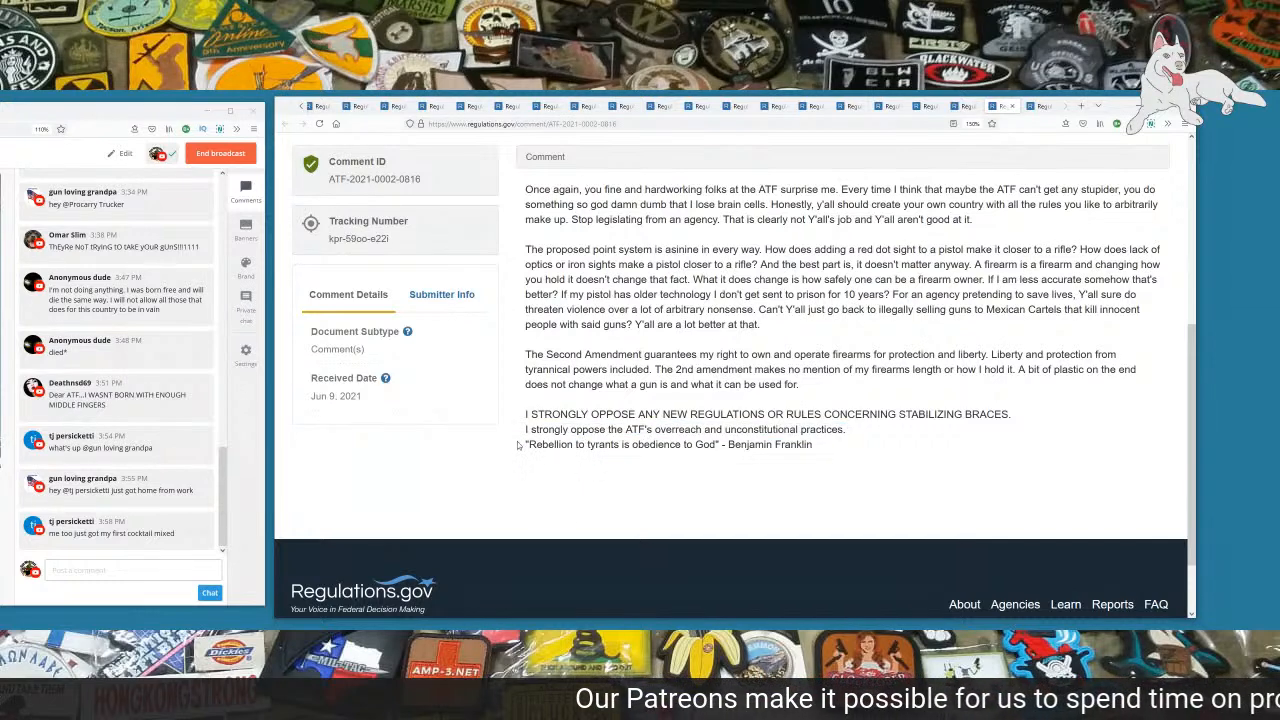
left_click_drag(526, 444, 716, 444)
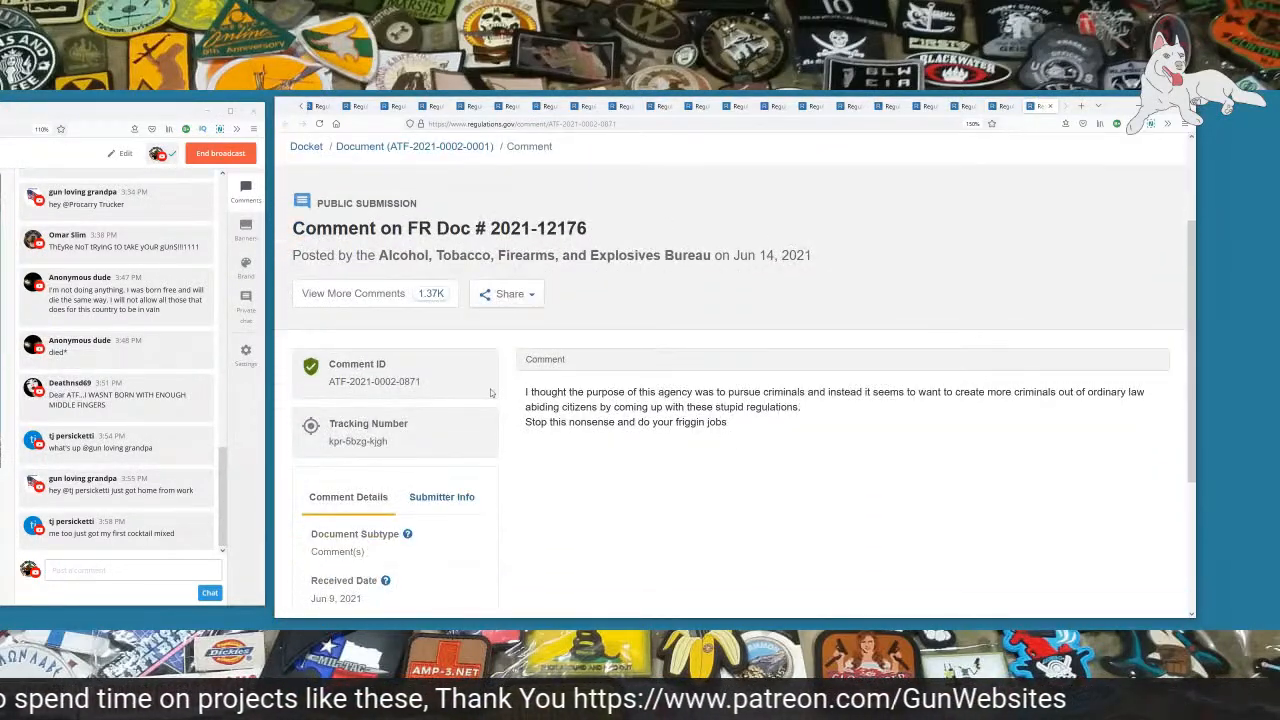
double_click(408, 380)
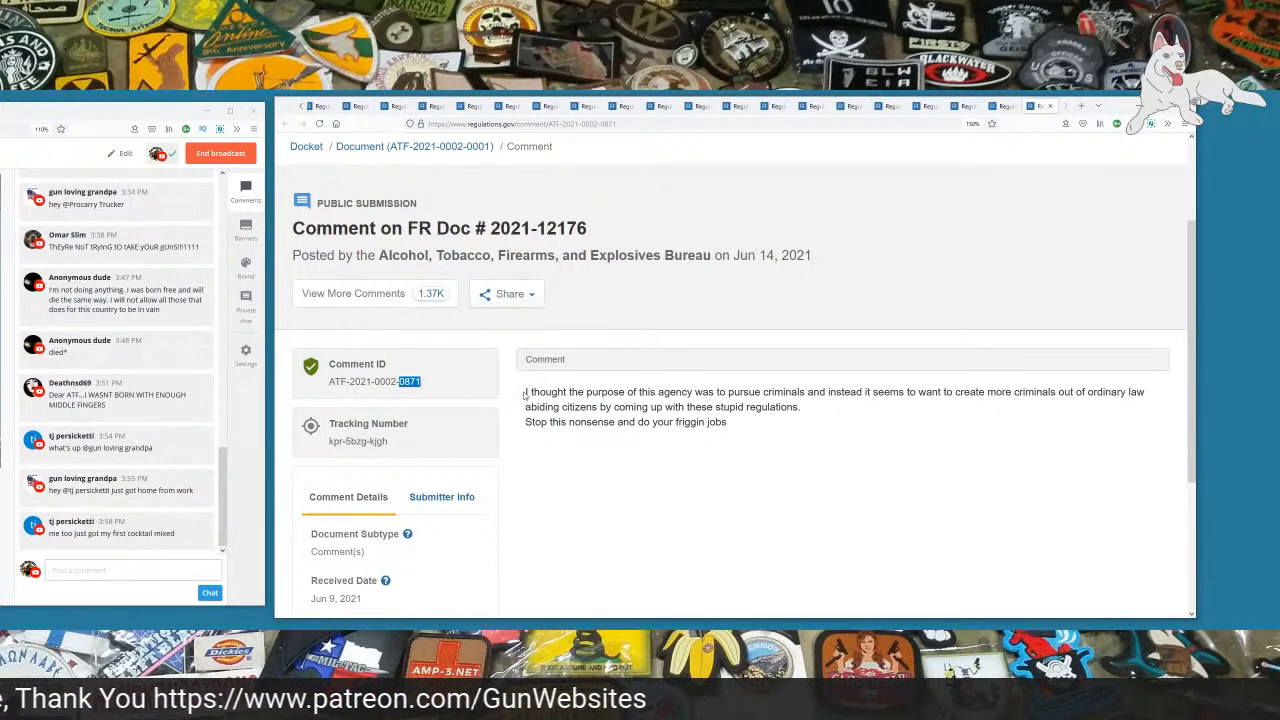
left_click_drag(524, 390, 800, 390)
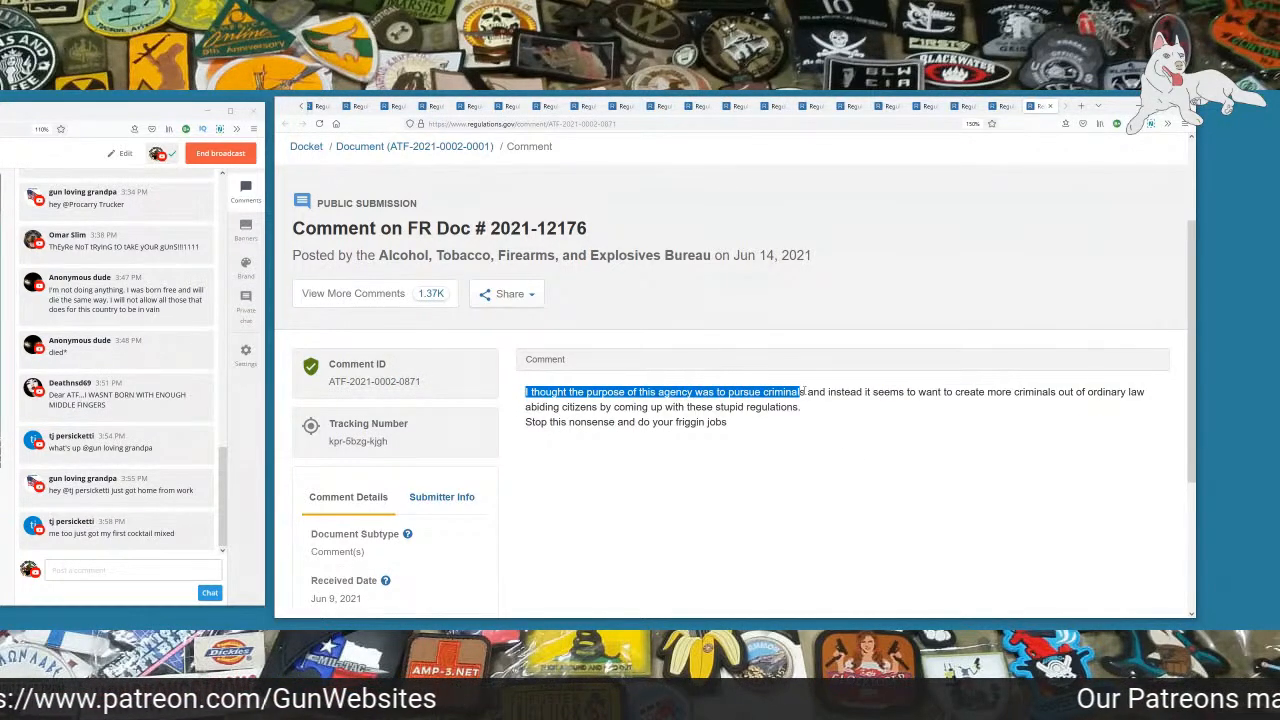